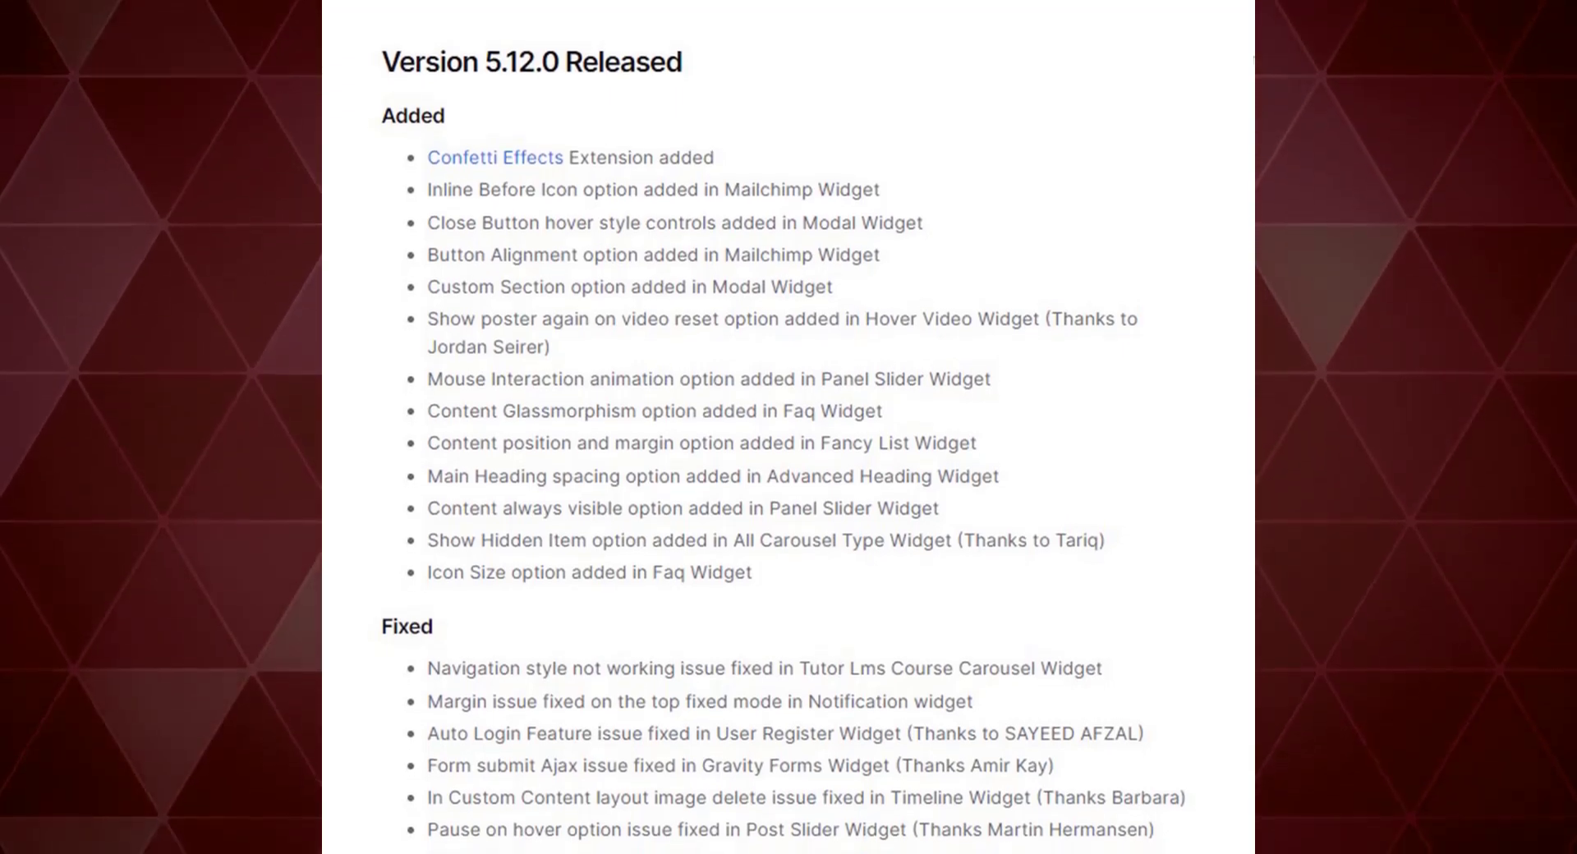
Scroll the changelog down until the Version 5.14.0 Released section comes into view
scroll("down", 3)
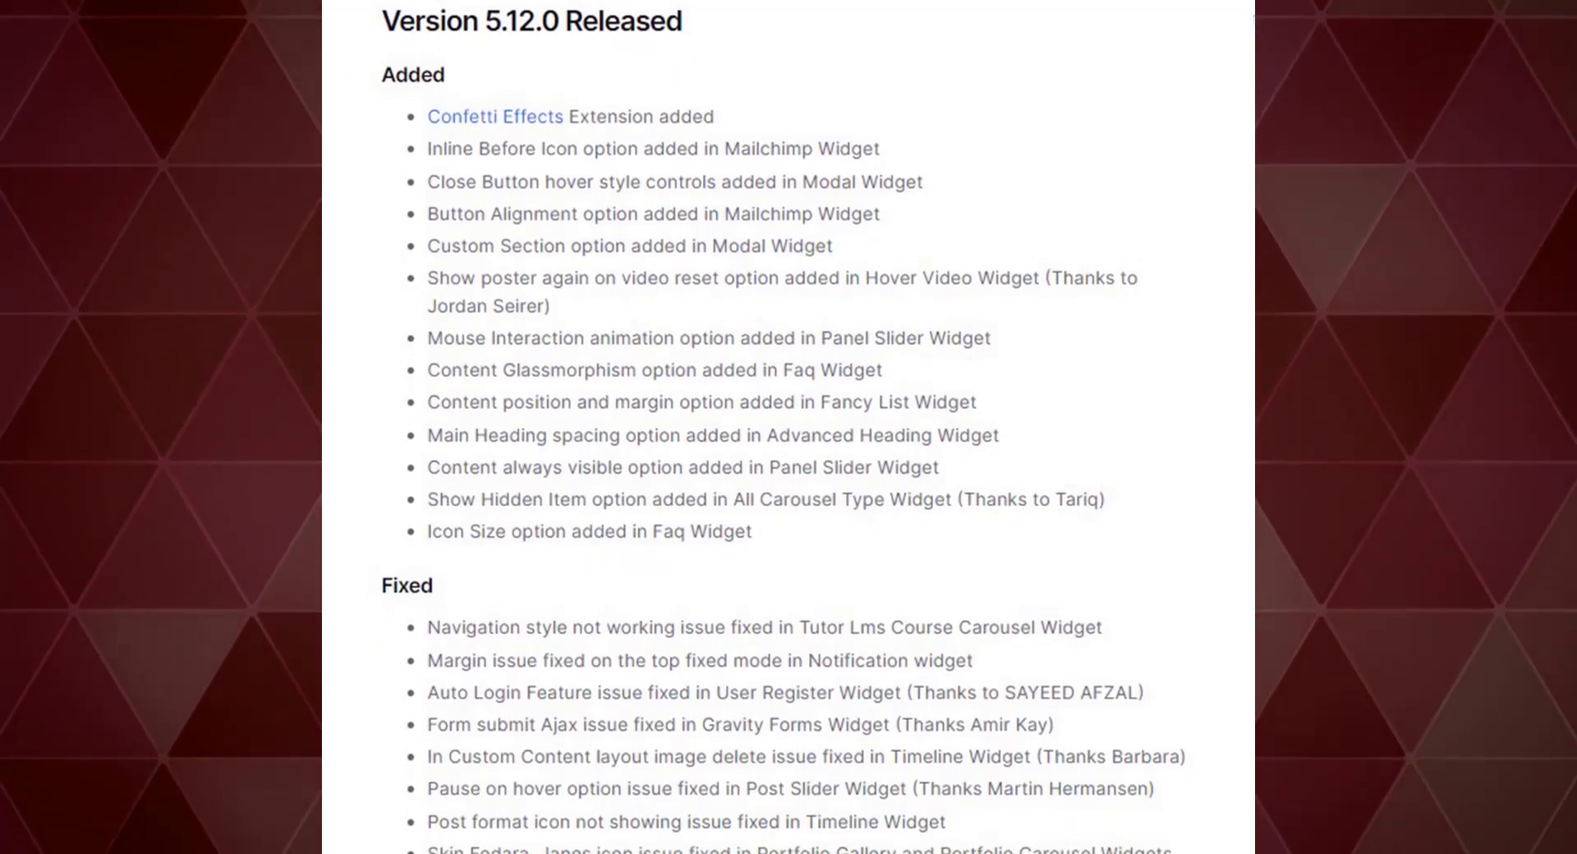
scroll("down", 3)
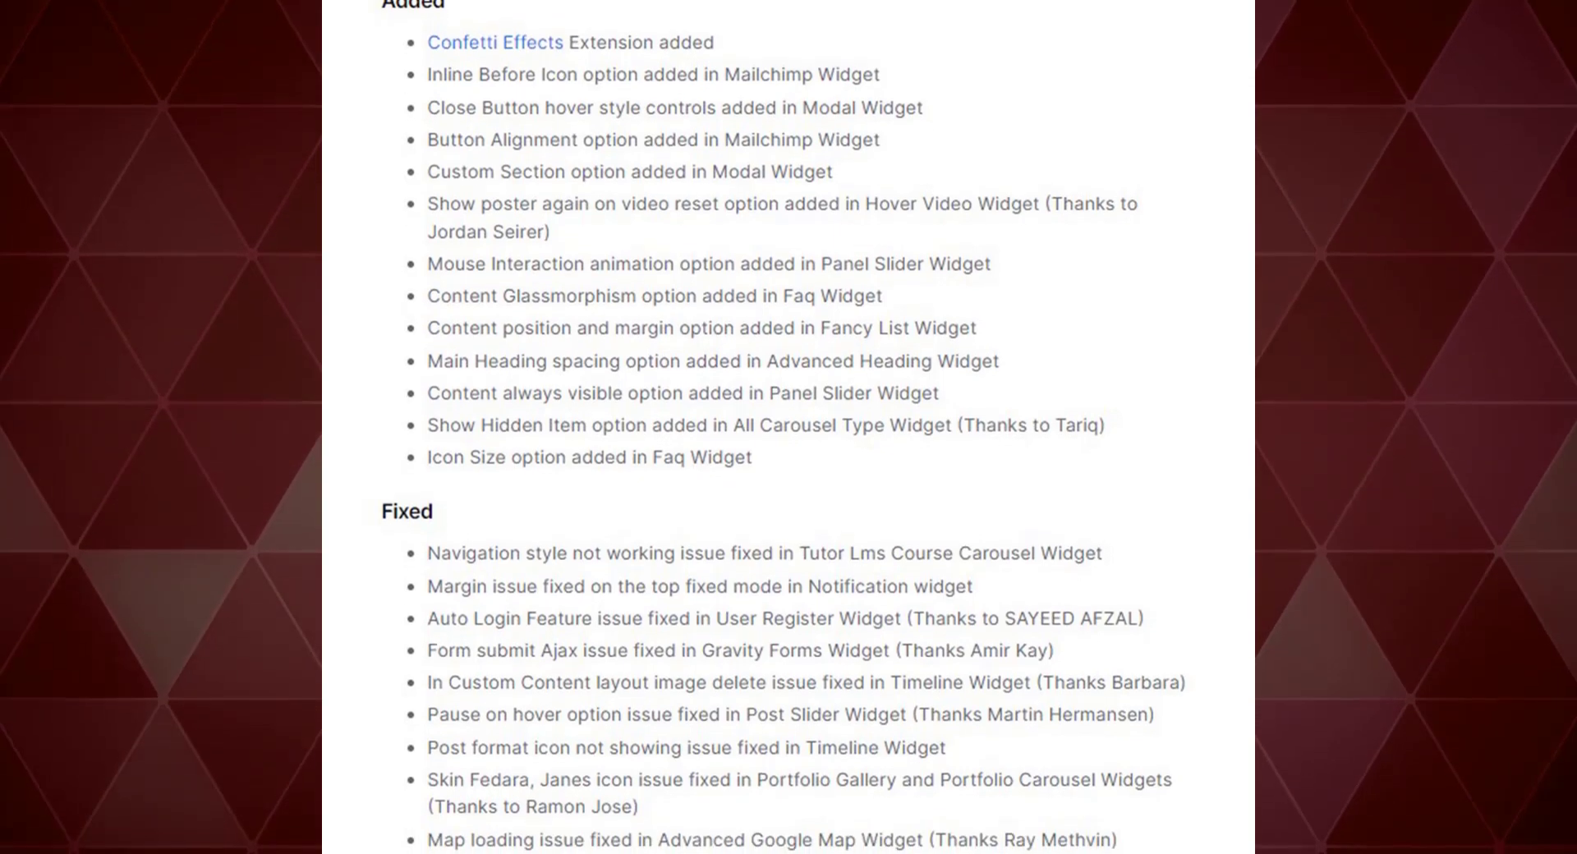
scroll("down", 3)
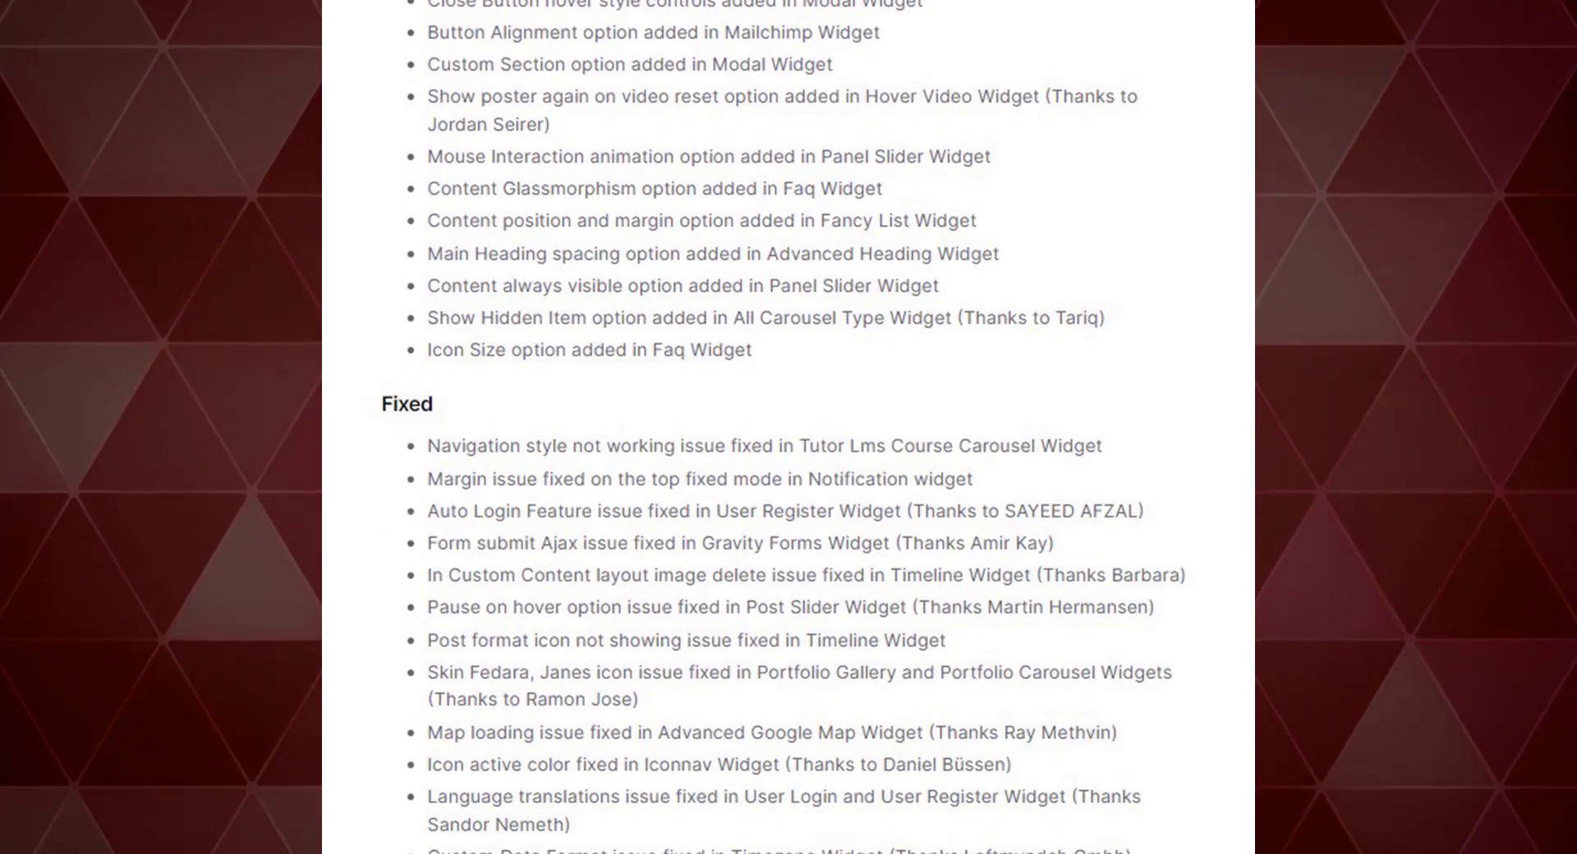
scroll("down", 3)
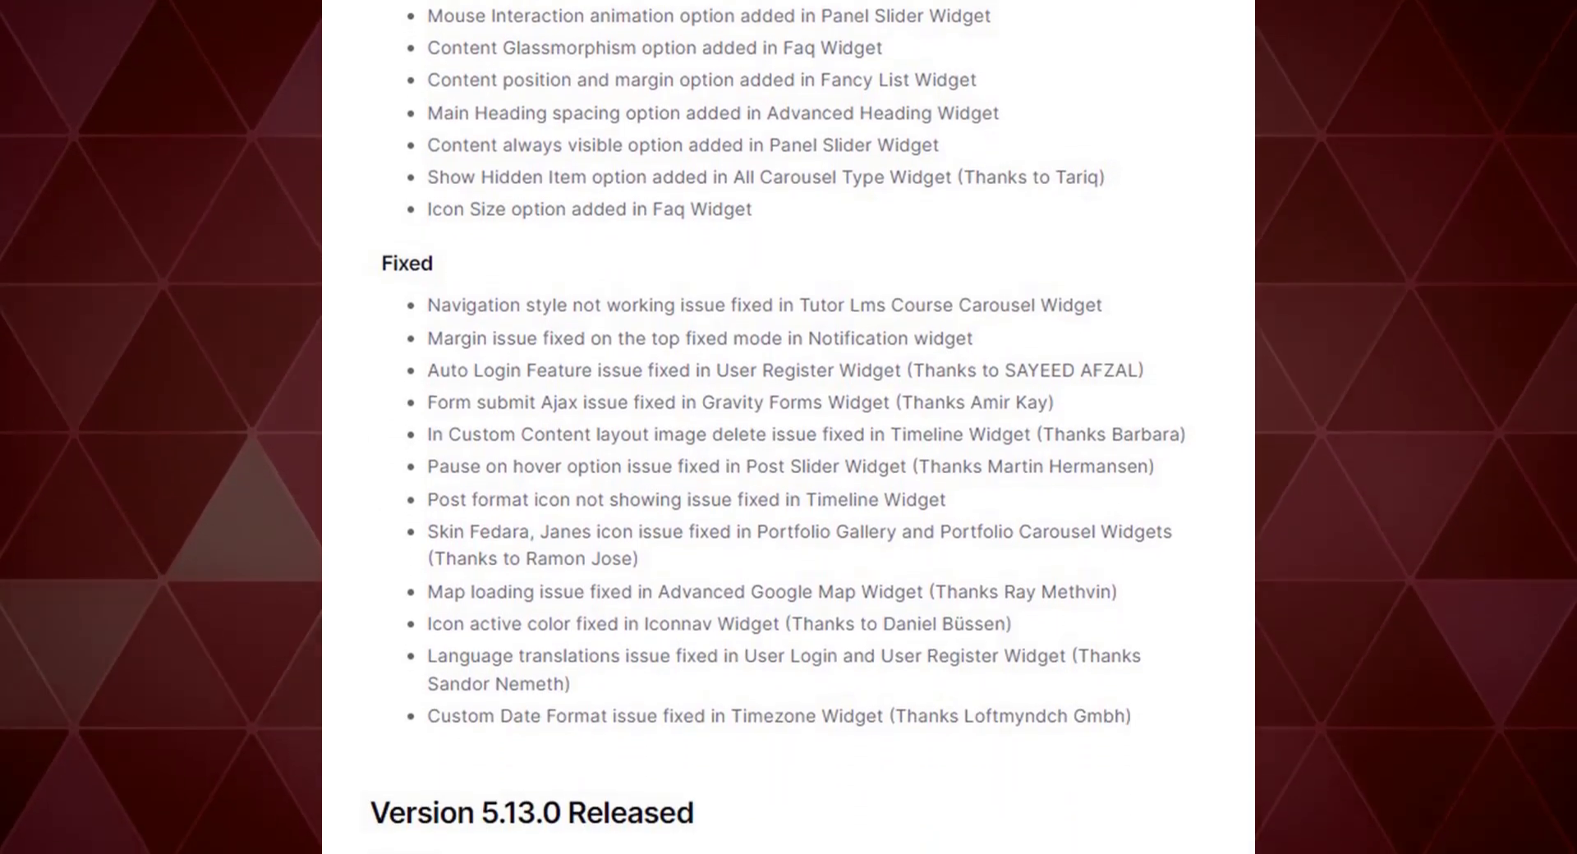
scroll("down", 3)
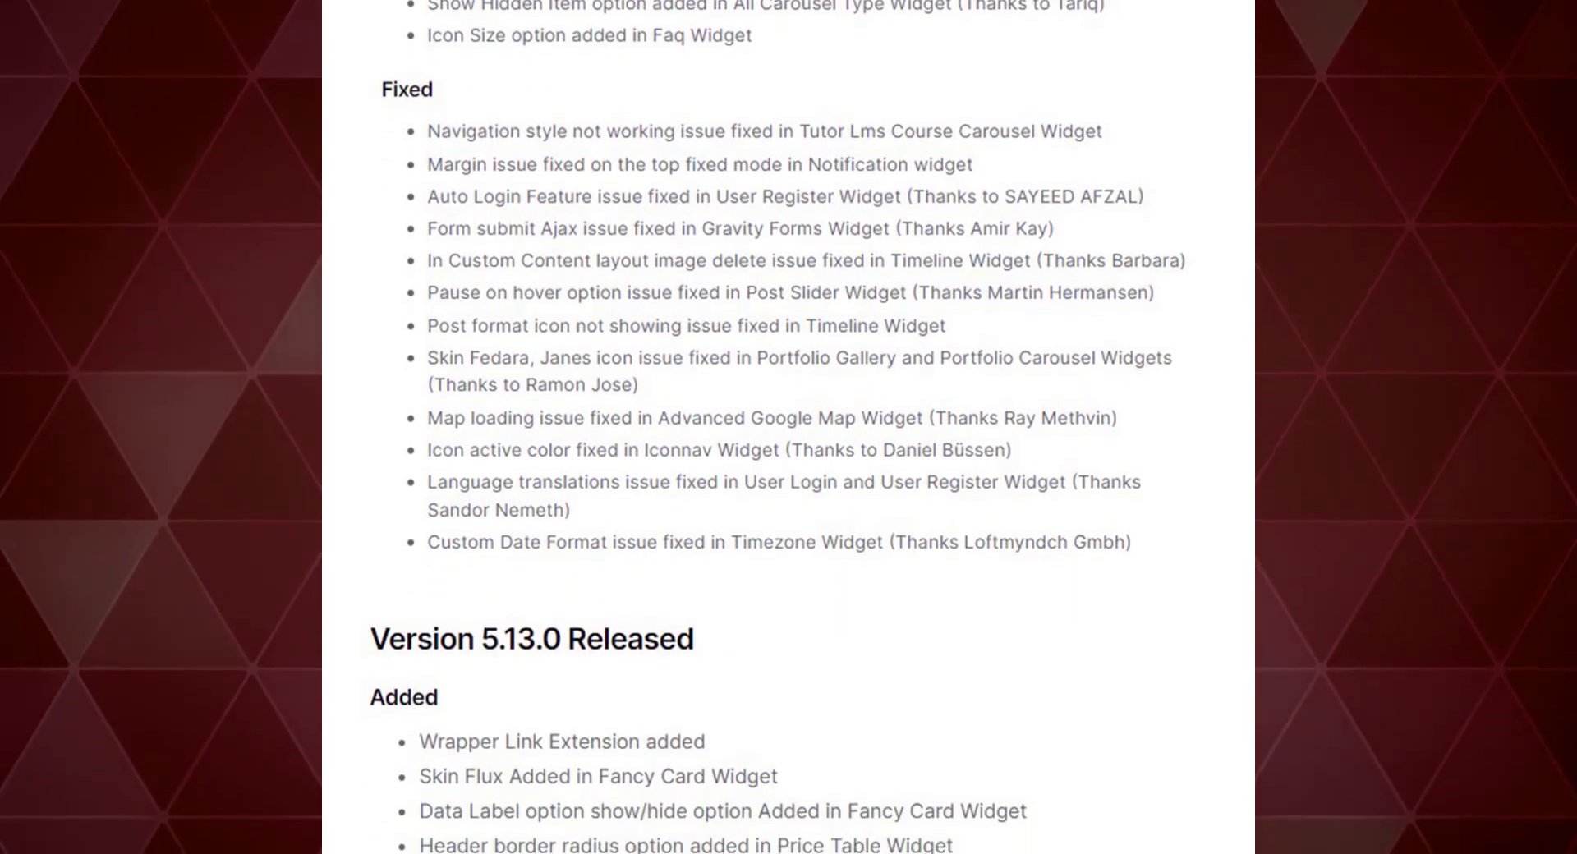
scroll("down", 3)
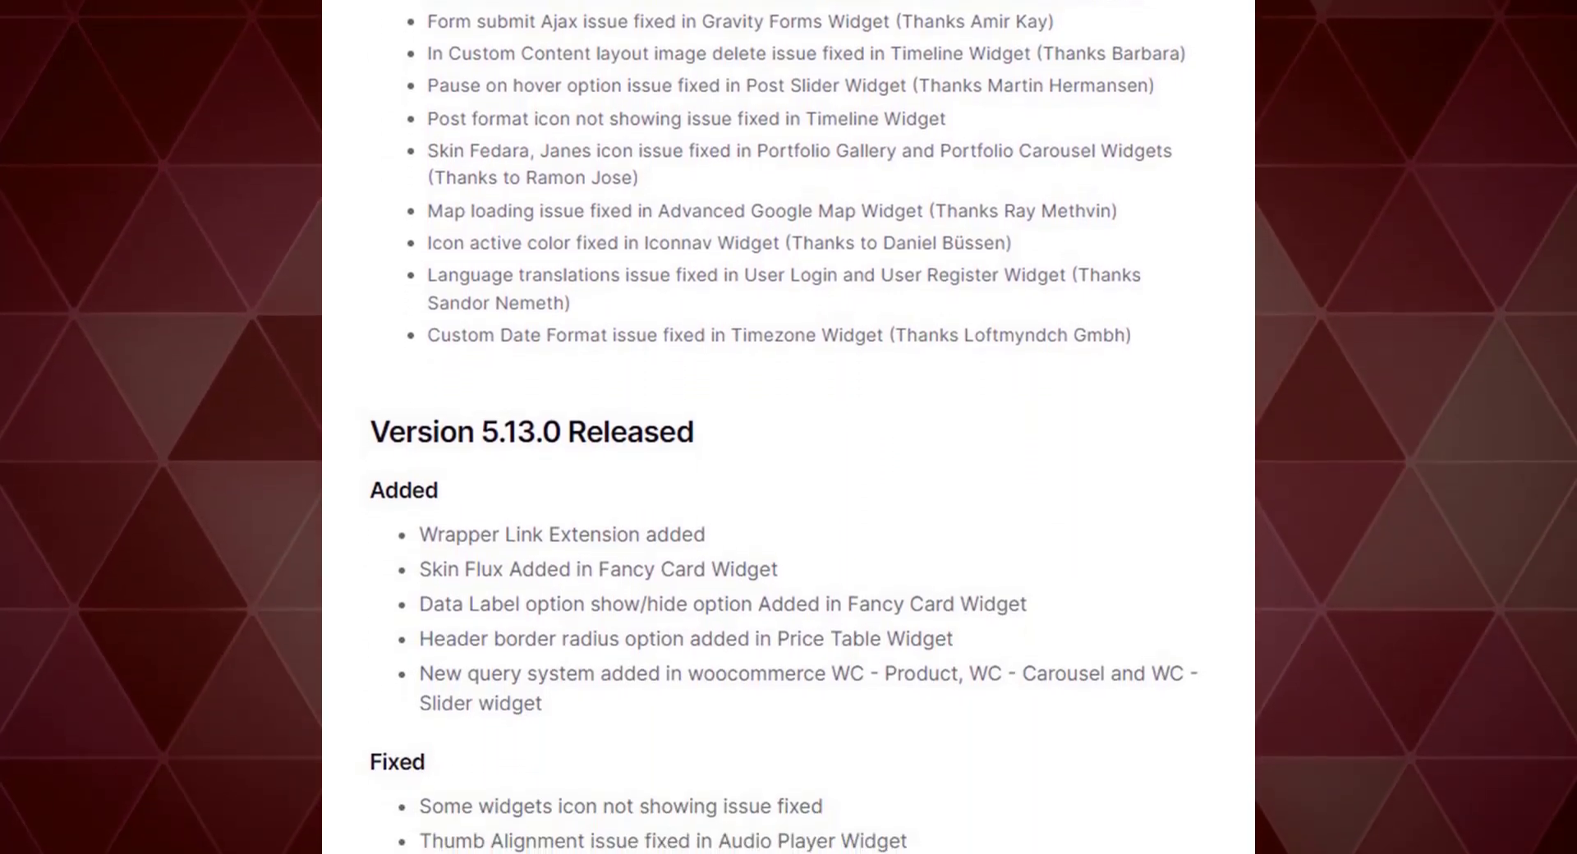
scroll("down", 3)
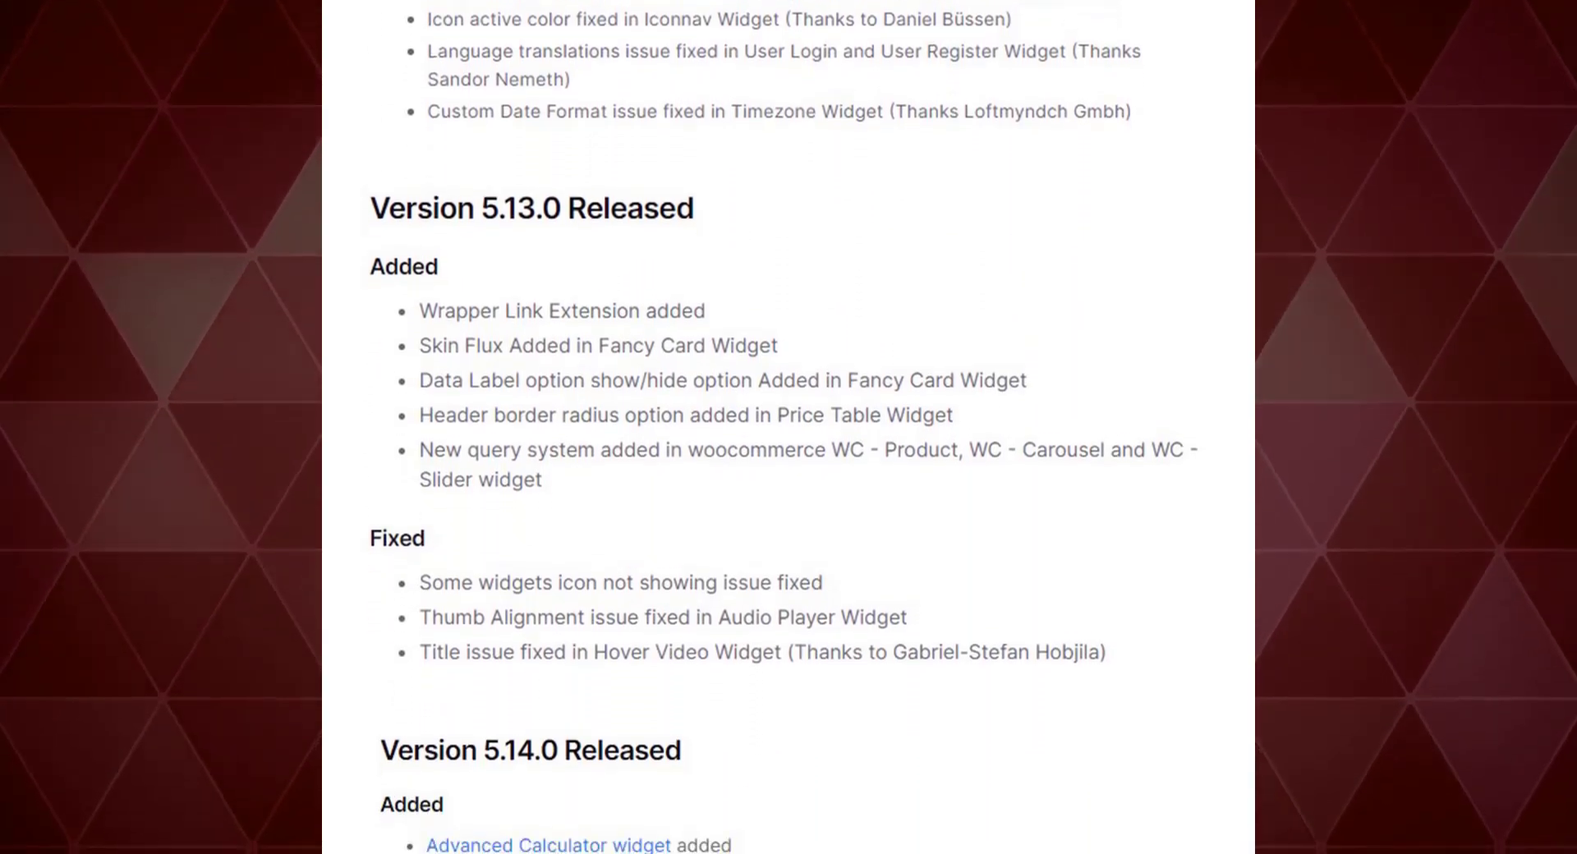
scroll("down", 3)
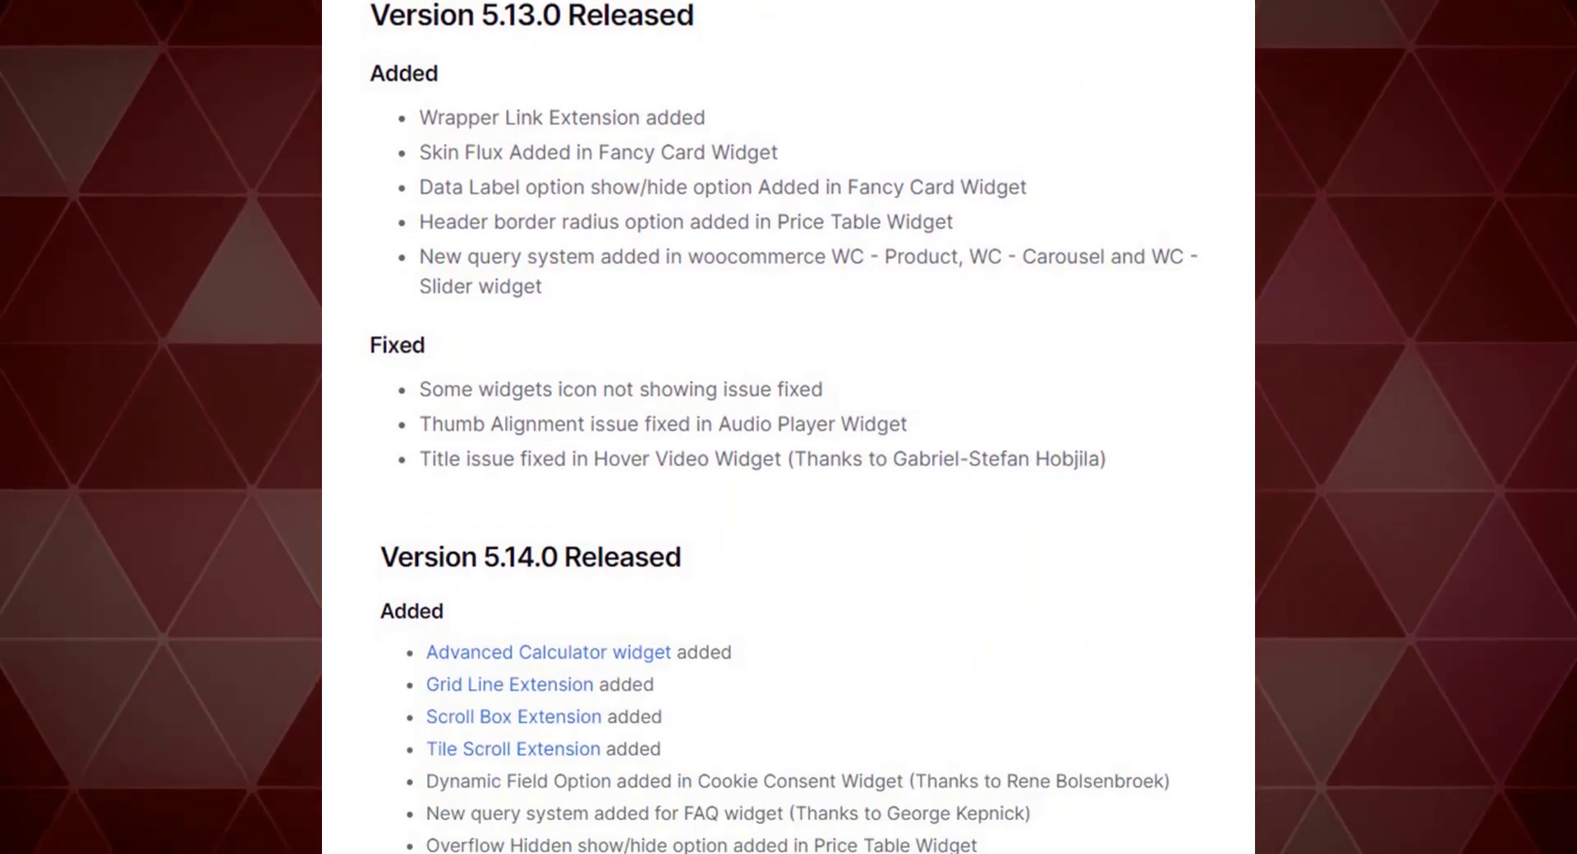
scroll("down", 3)
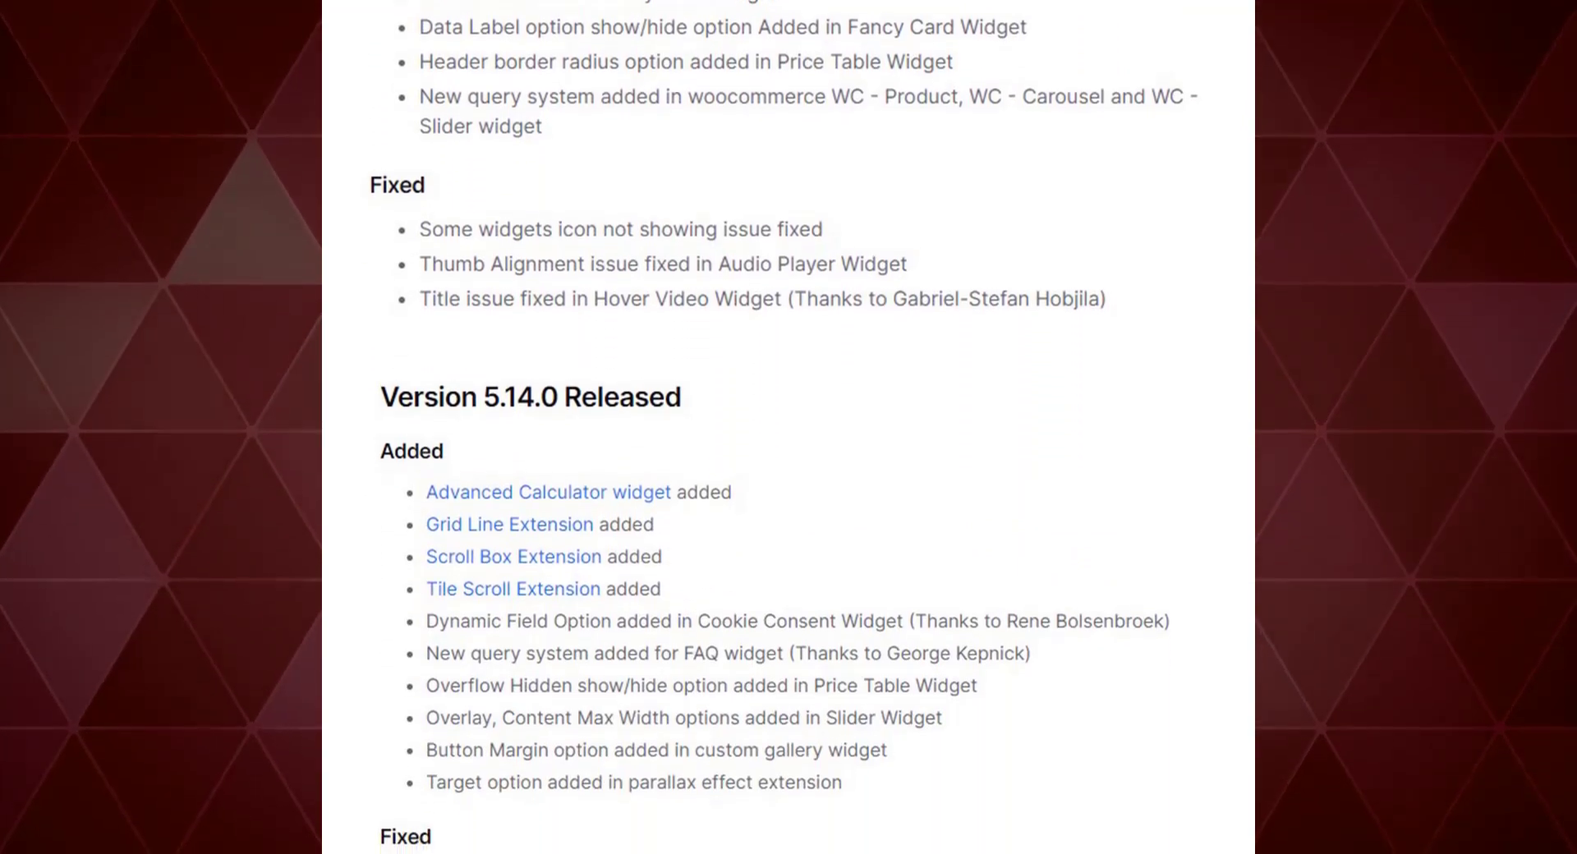
scroll("down", 3)
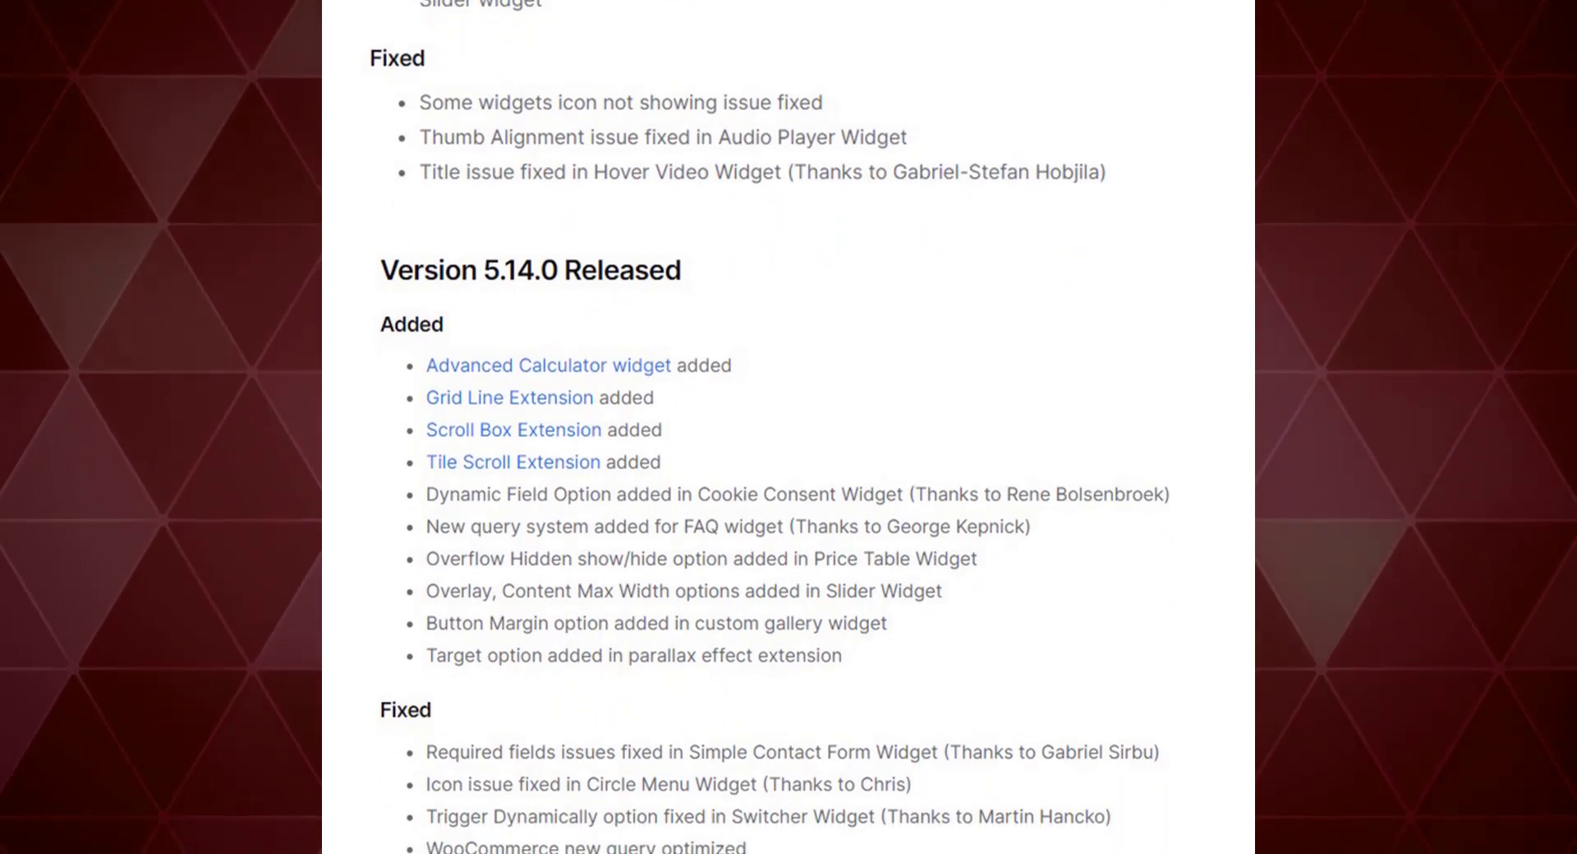
scroll("down", 3)
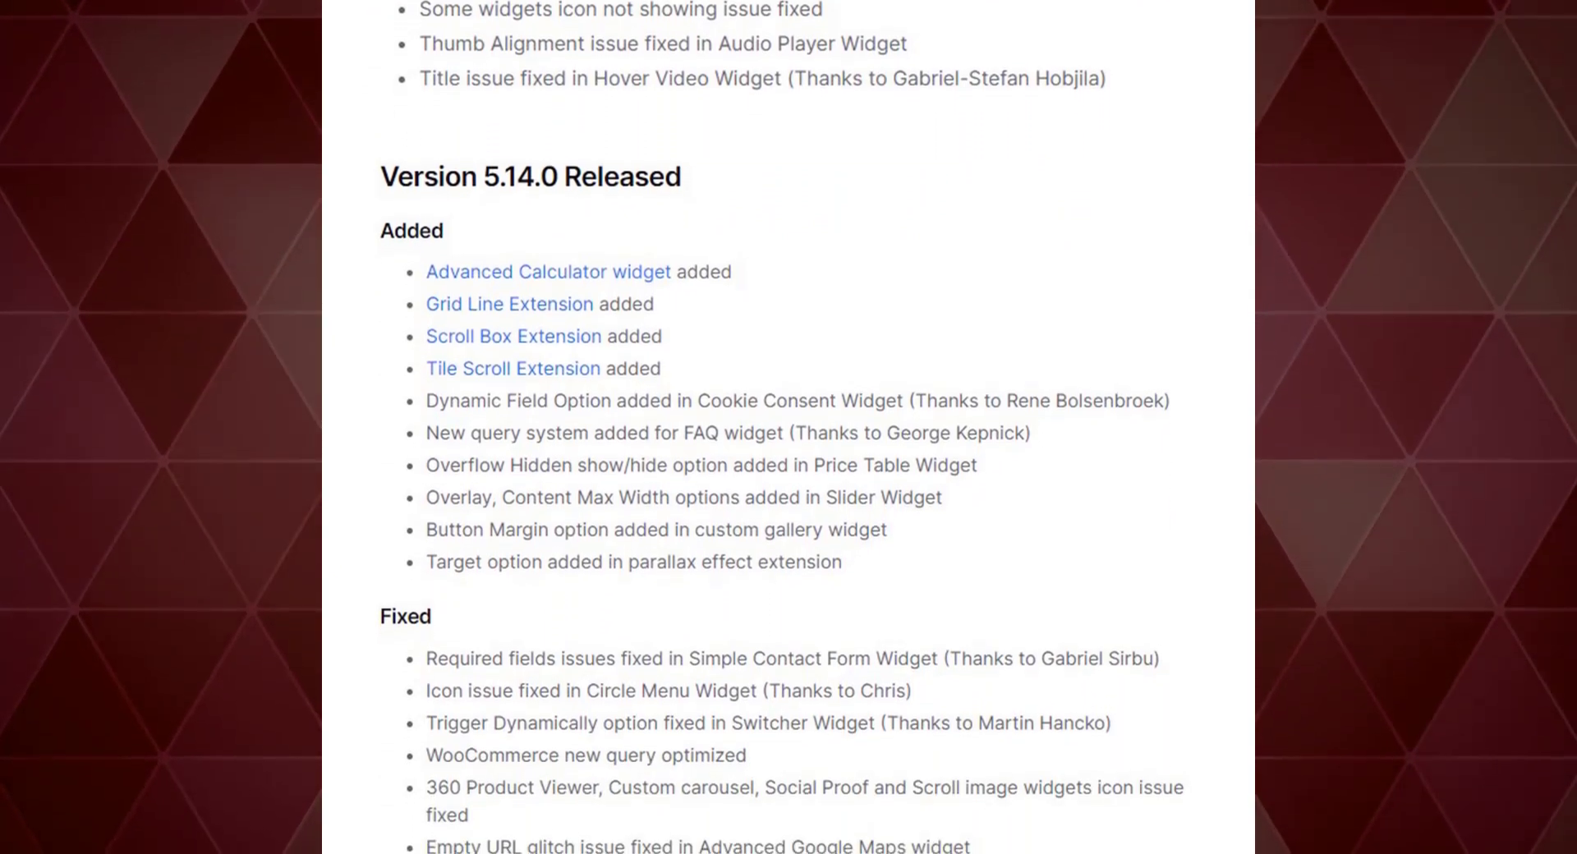
scroll("down", 3)
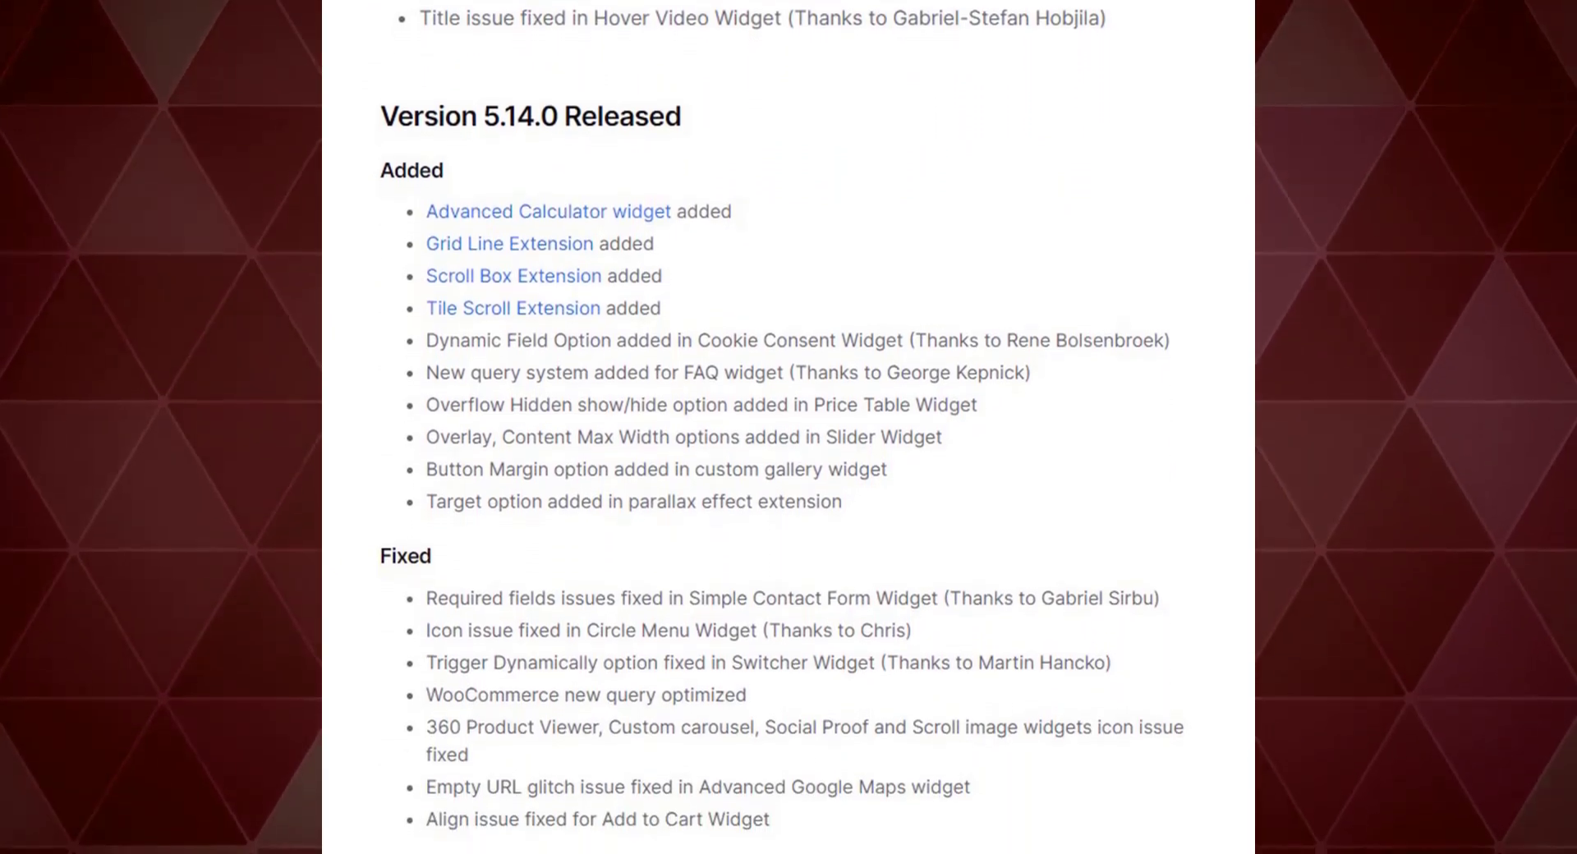
scroll("down", 3)
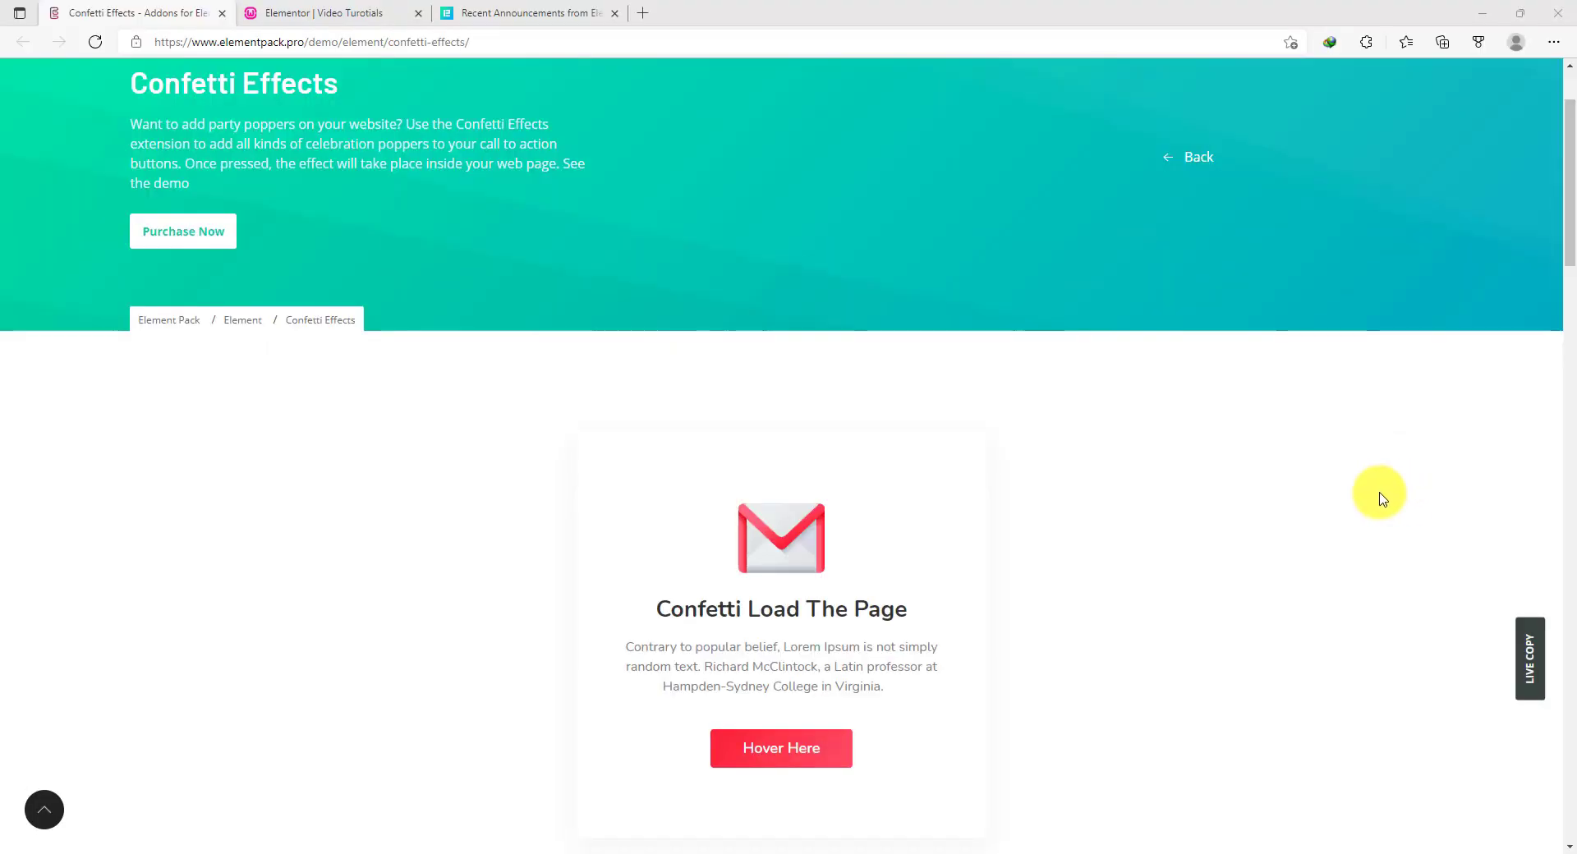
mouse_move(1098, 777)
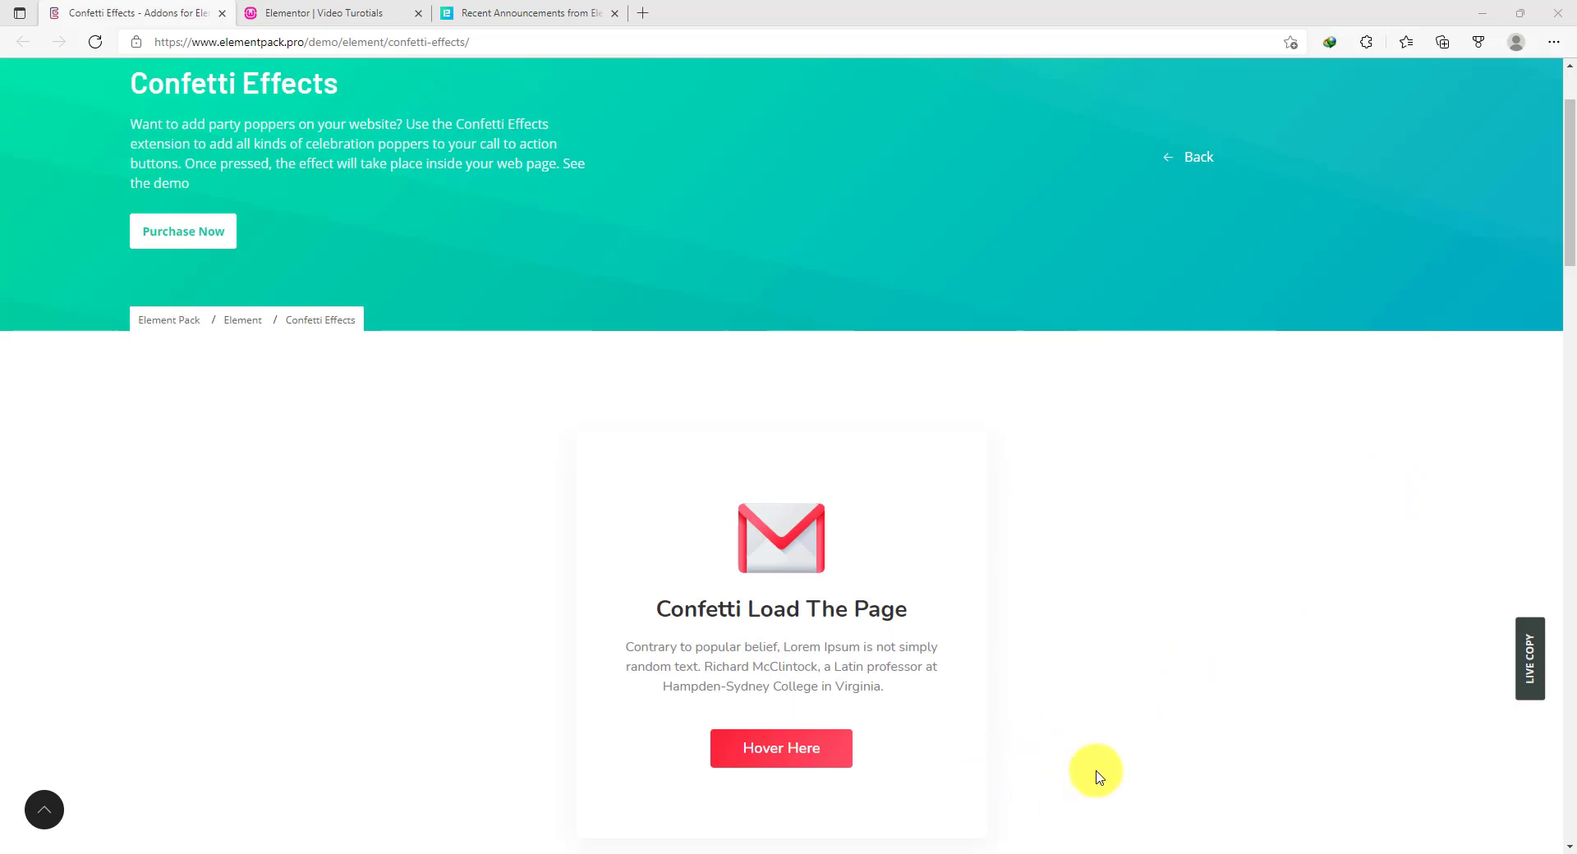
mouse_move(799, 762)
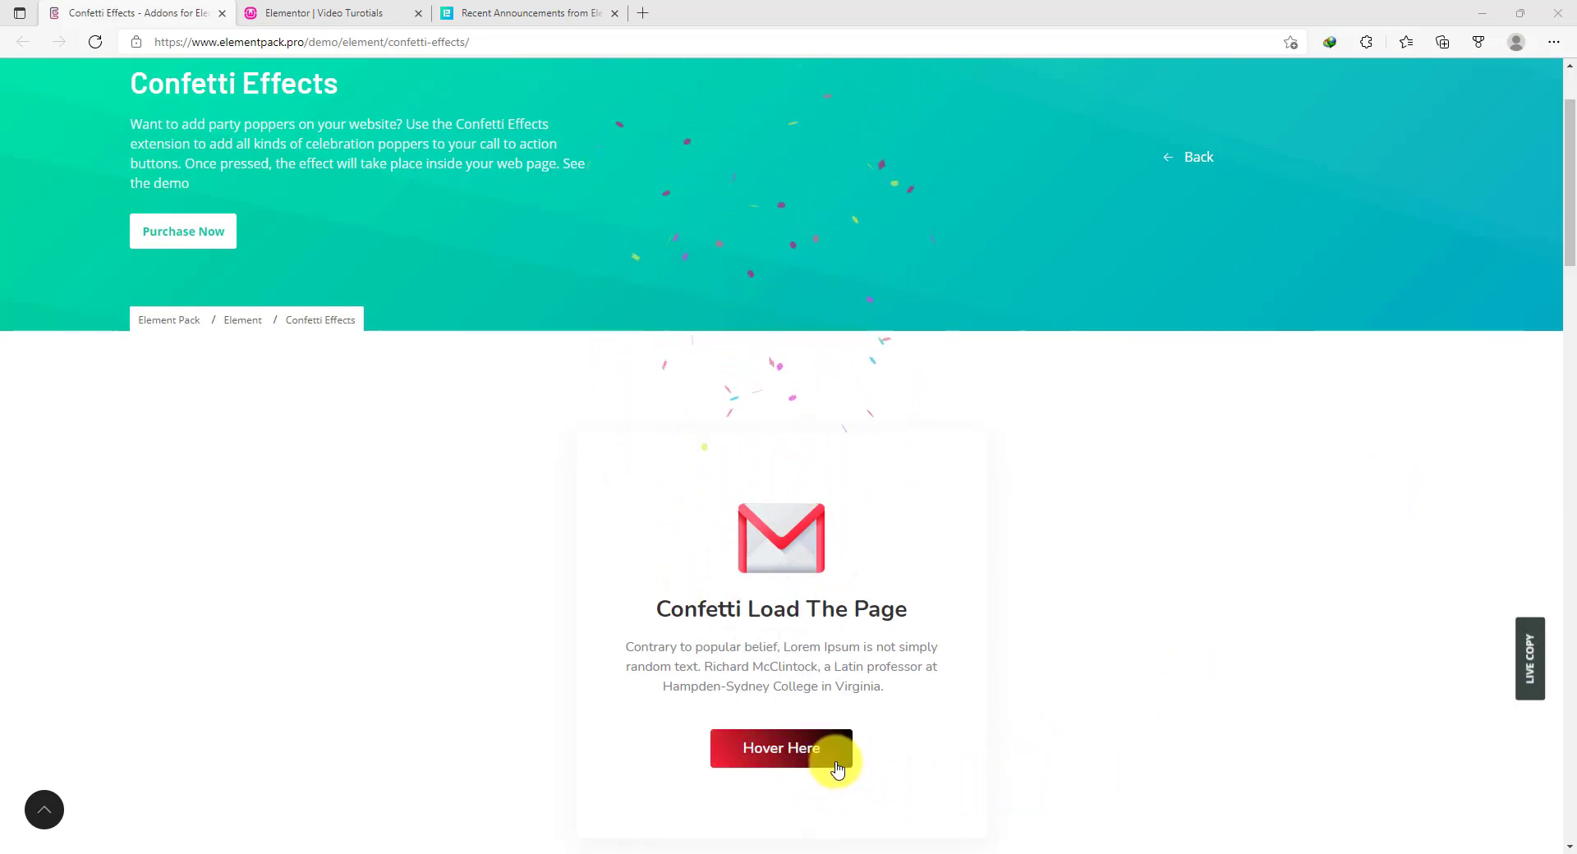
Set off the Random Direction confetti burst and move down to the Confetti Type buttons
scroll("down", 3)
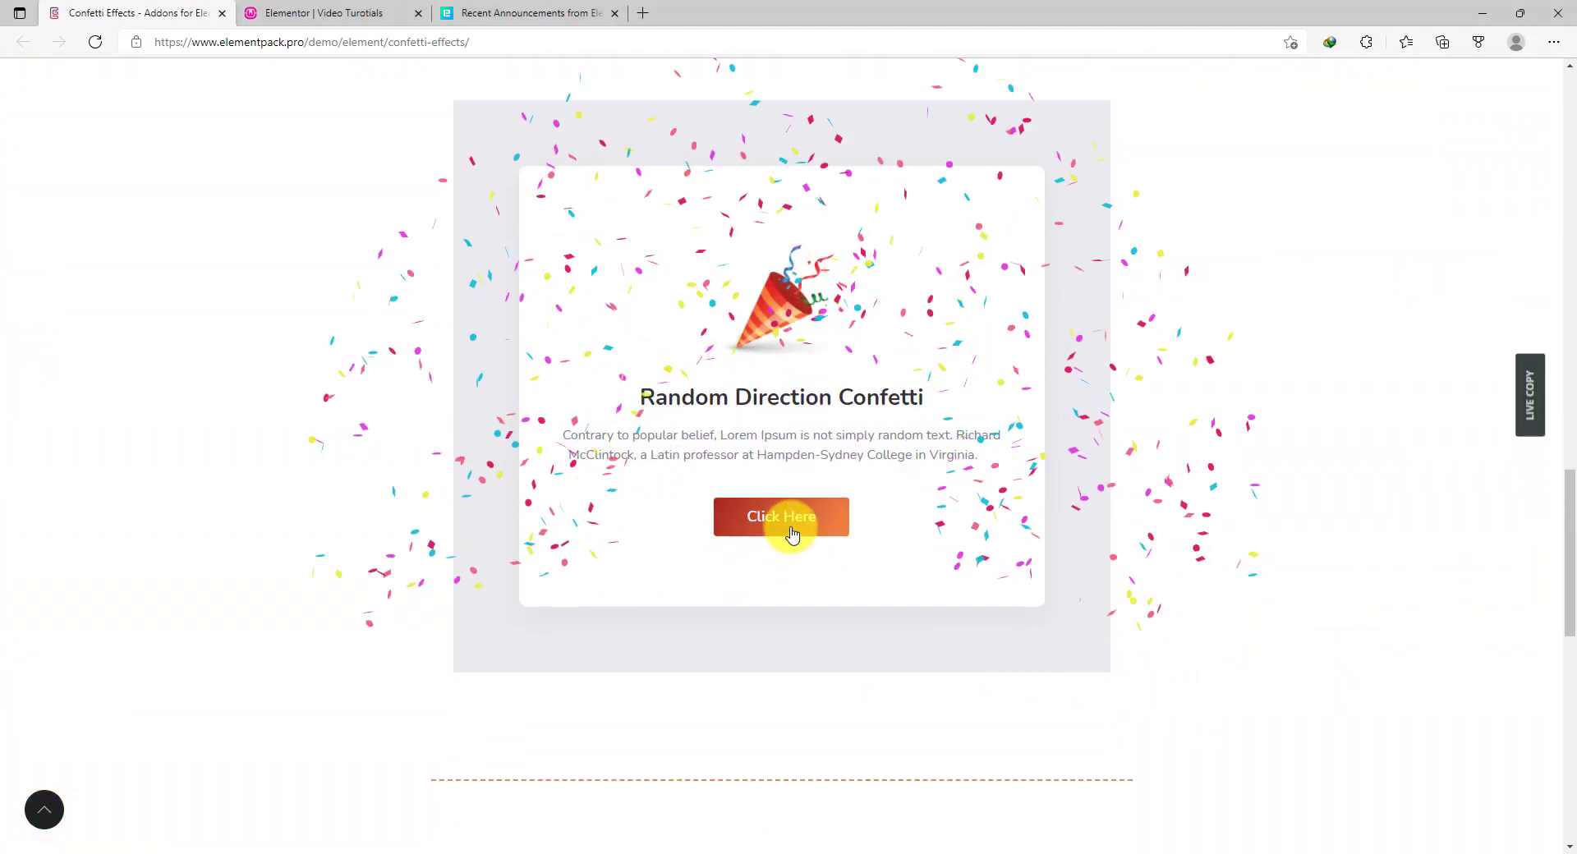
left_click(782, 518)
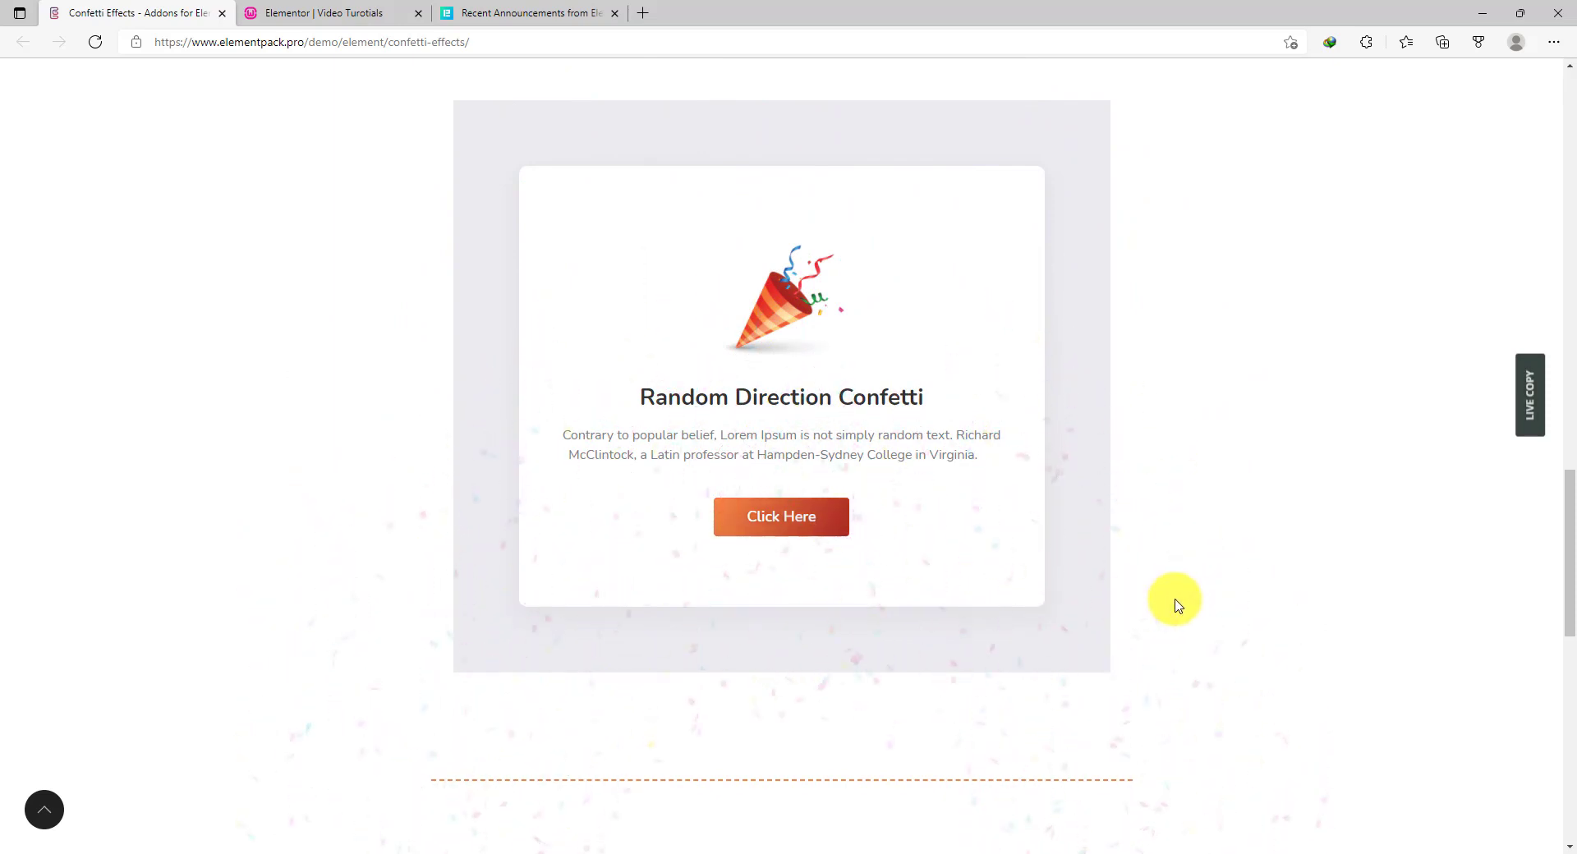
scroll("down", 3)
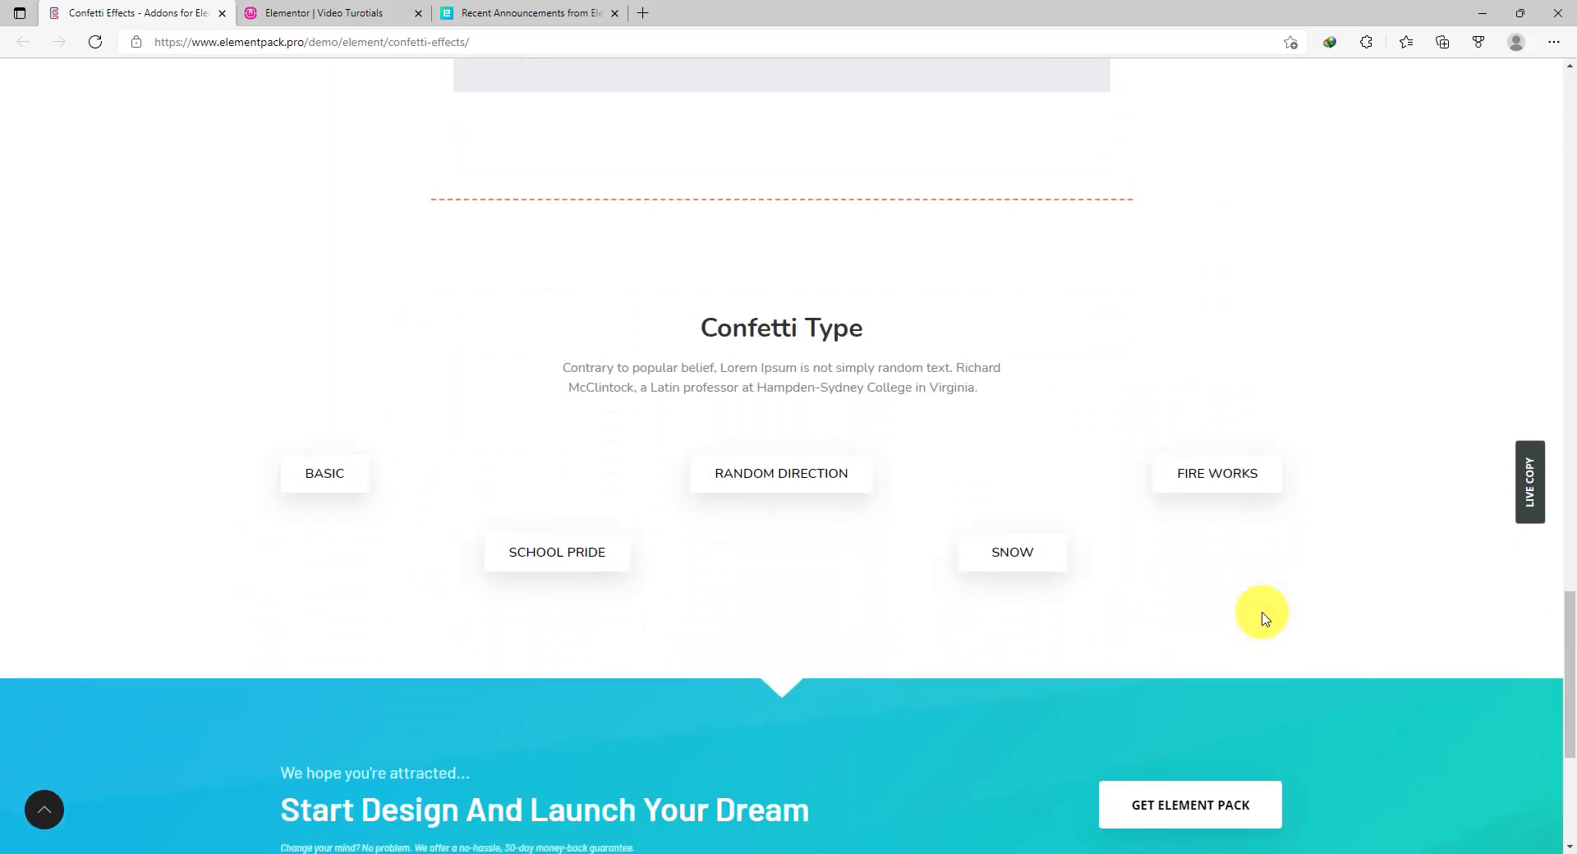
scroll("down", 3)
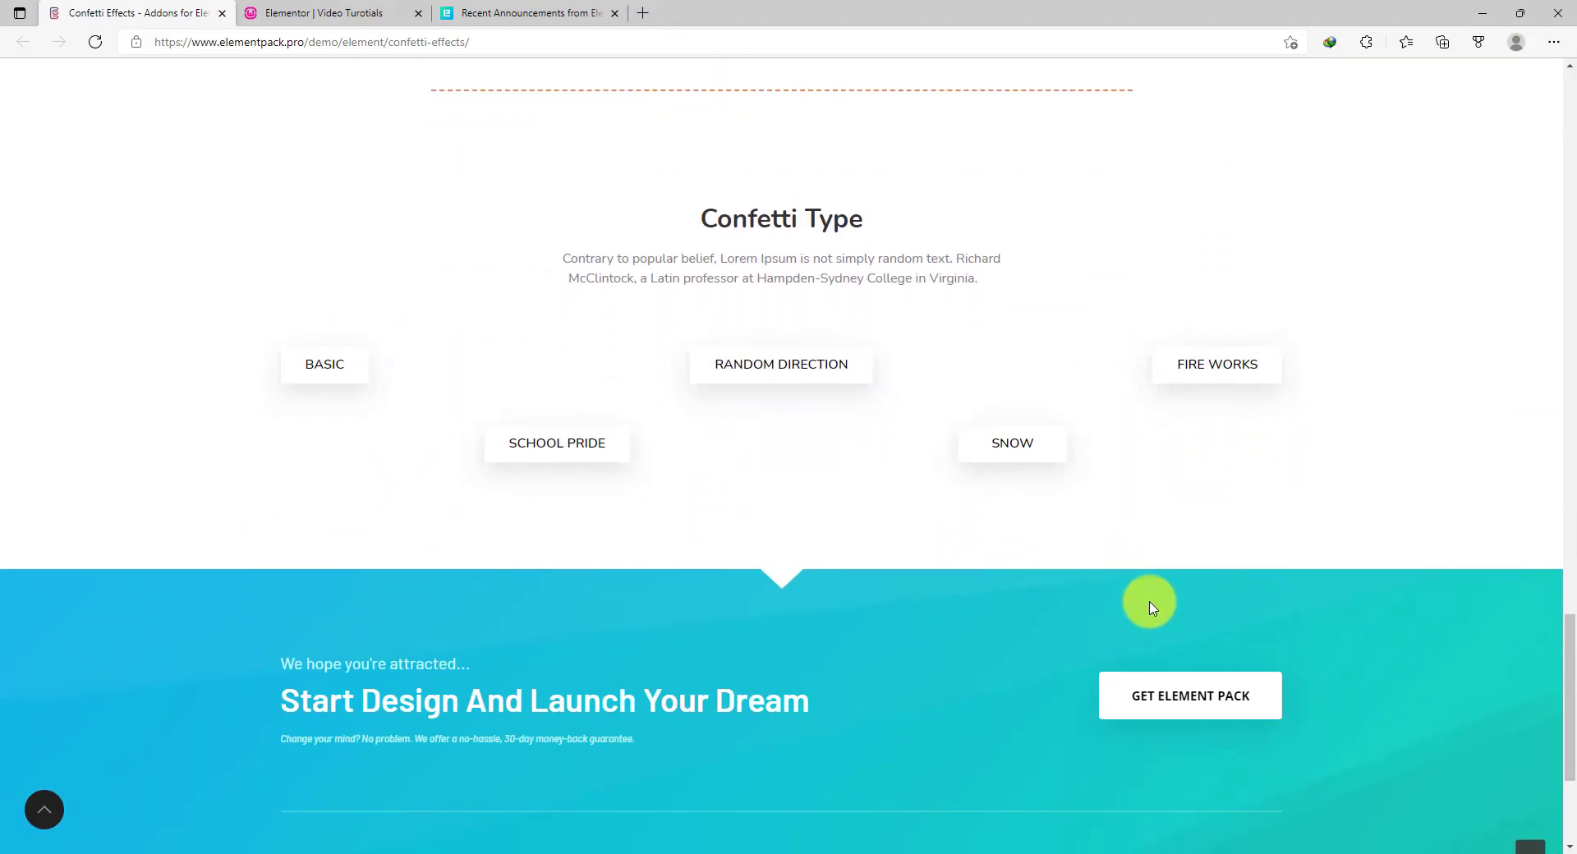
Preview the Basic, School Pride, Random Direction and Fire Works confetti types
left_click(326, 365)
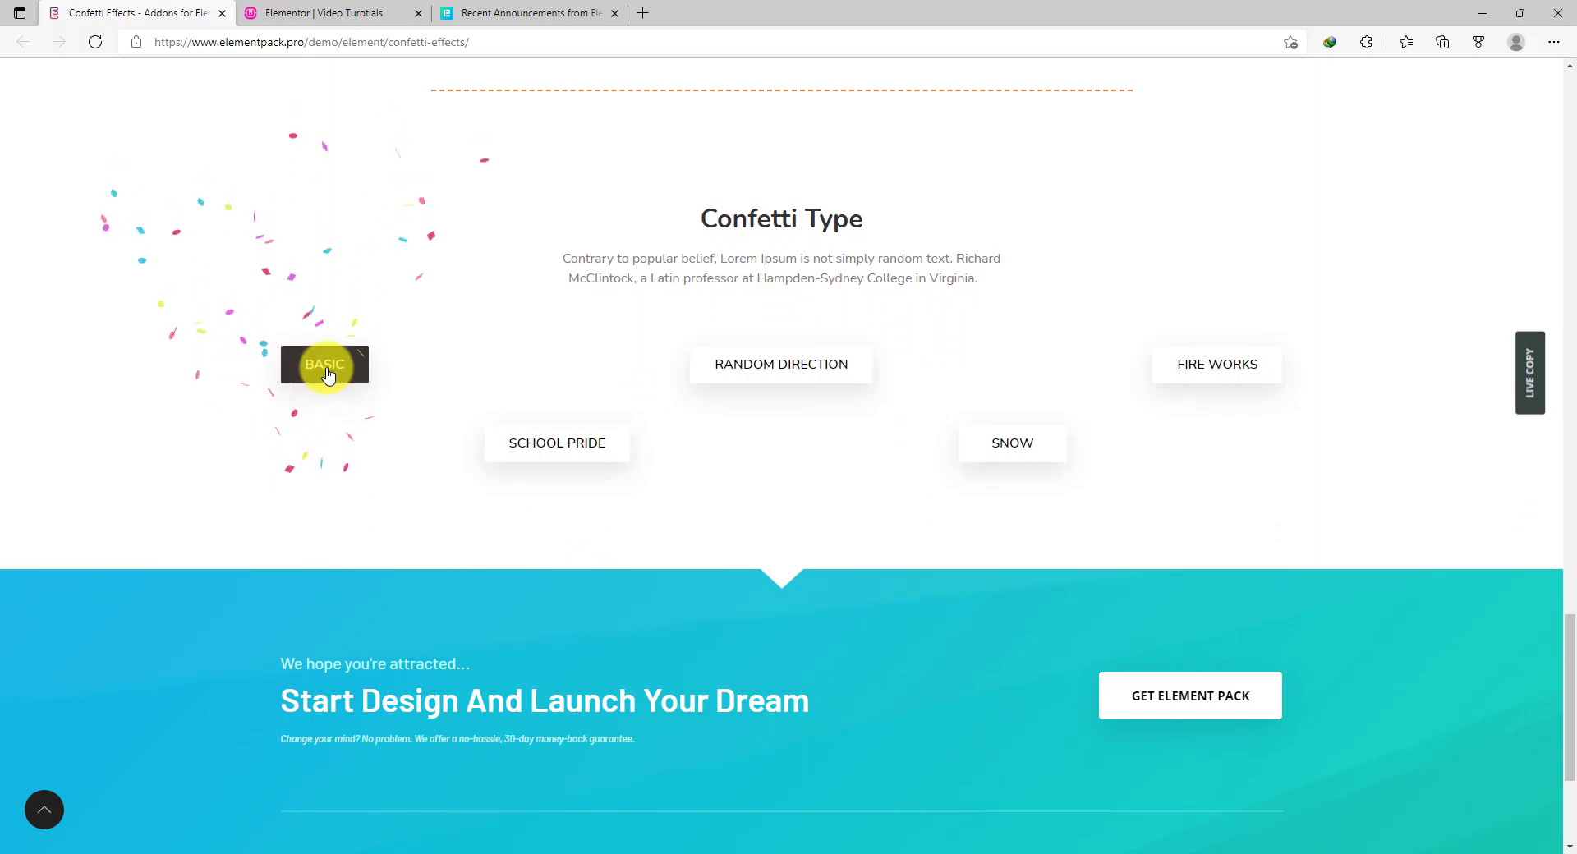
left_click(557, 444)
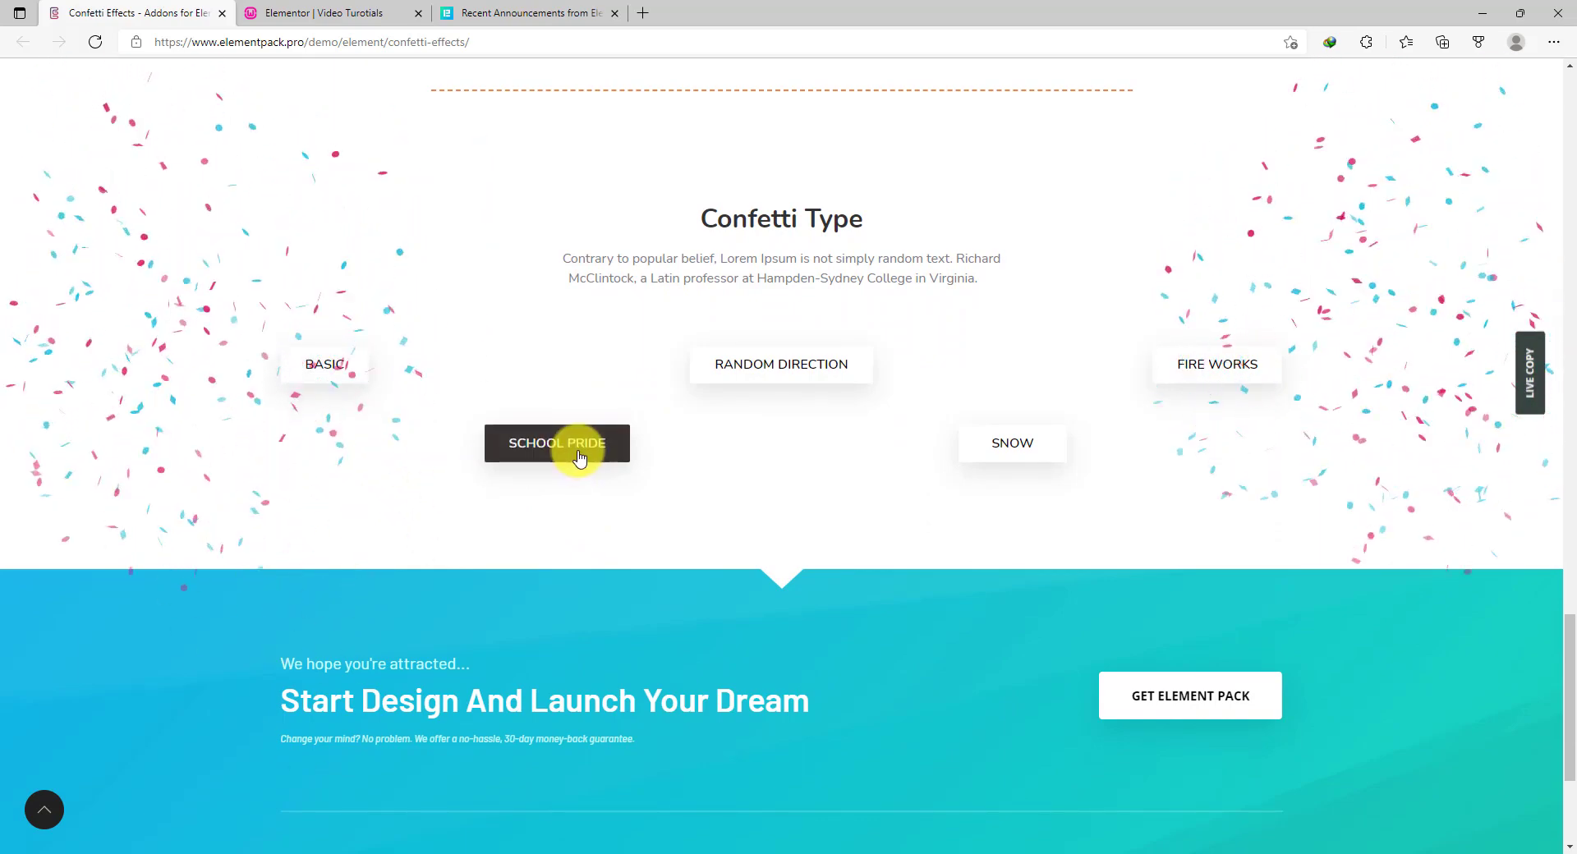
left_click(782, 365)
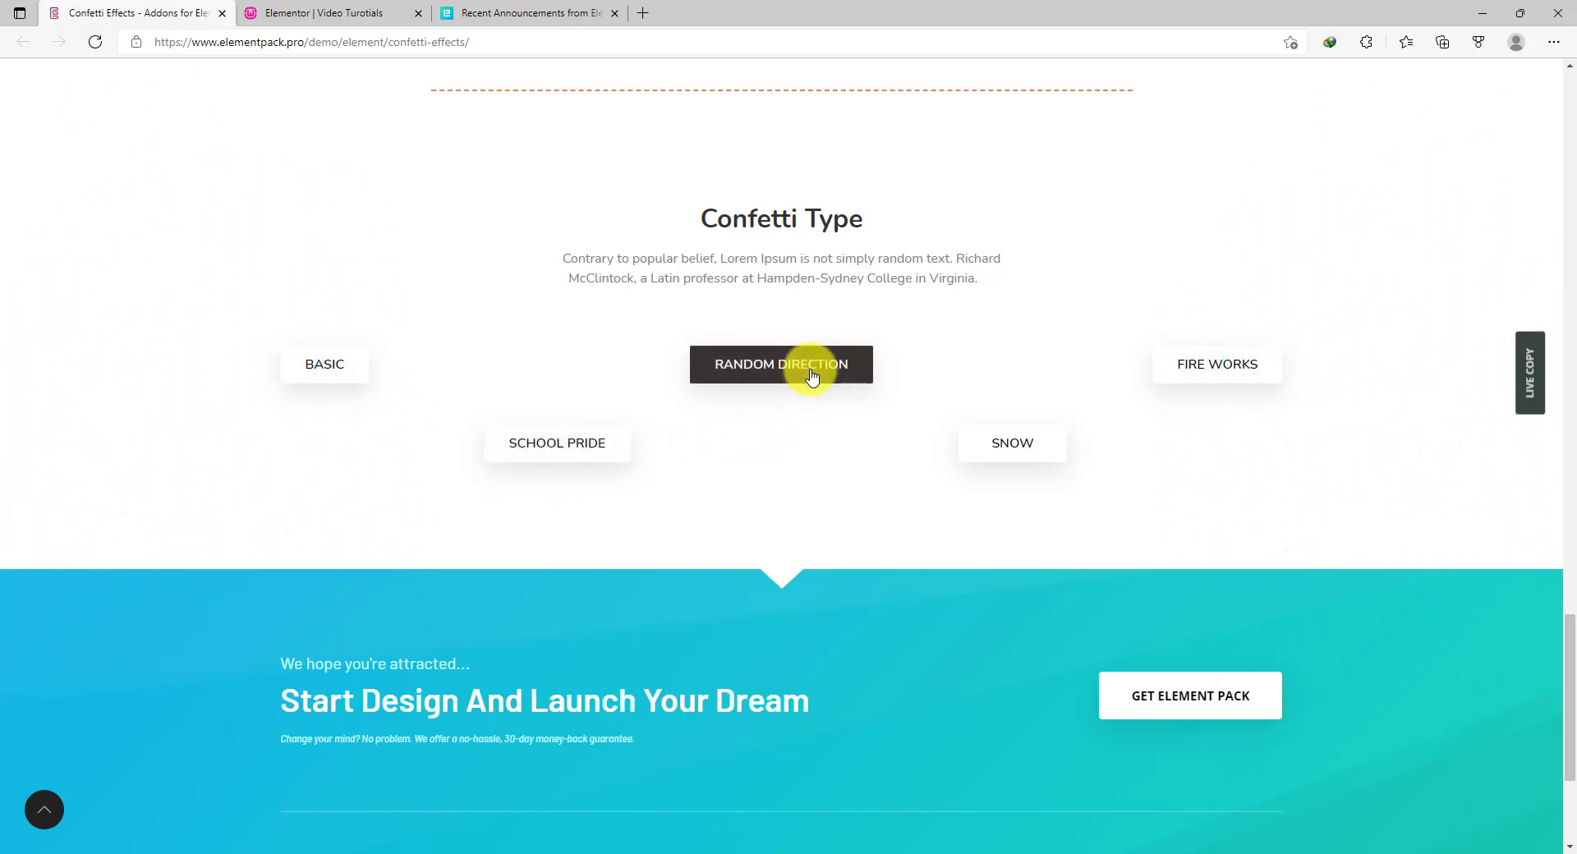
left_click(1012, 444)
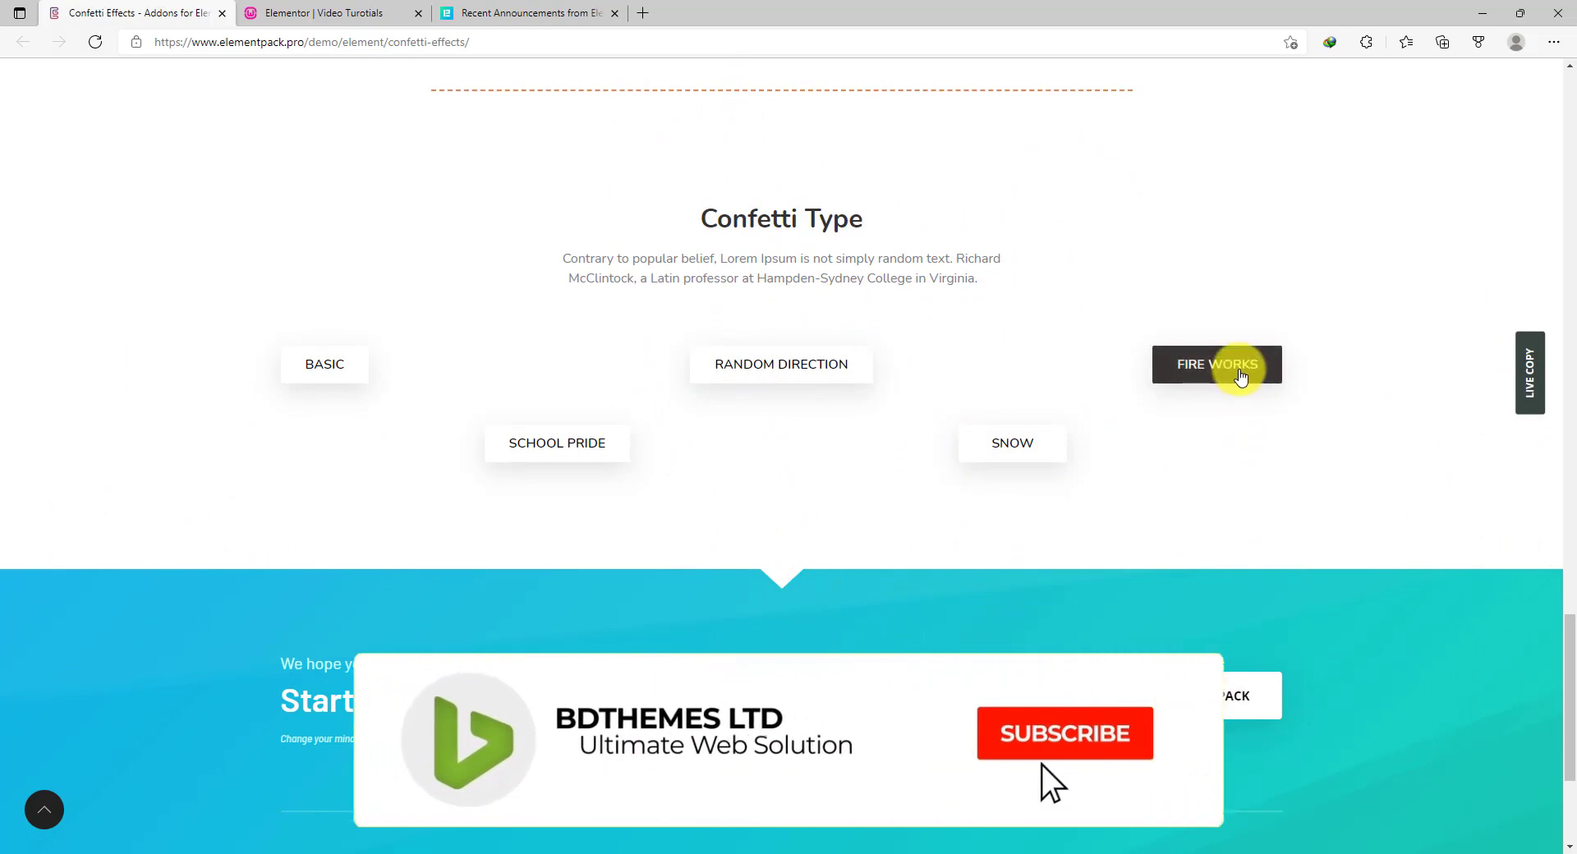
left_click(1064, 734)
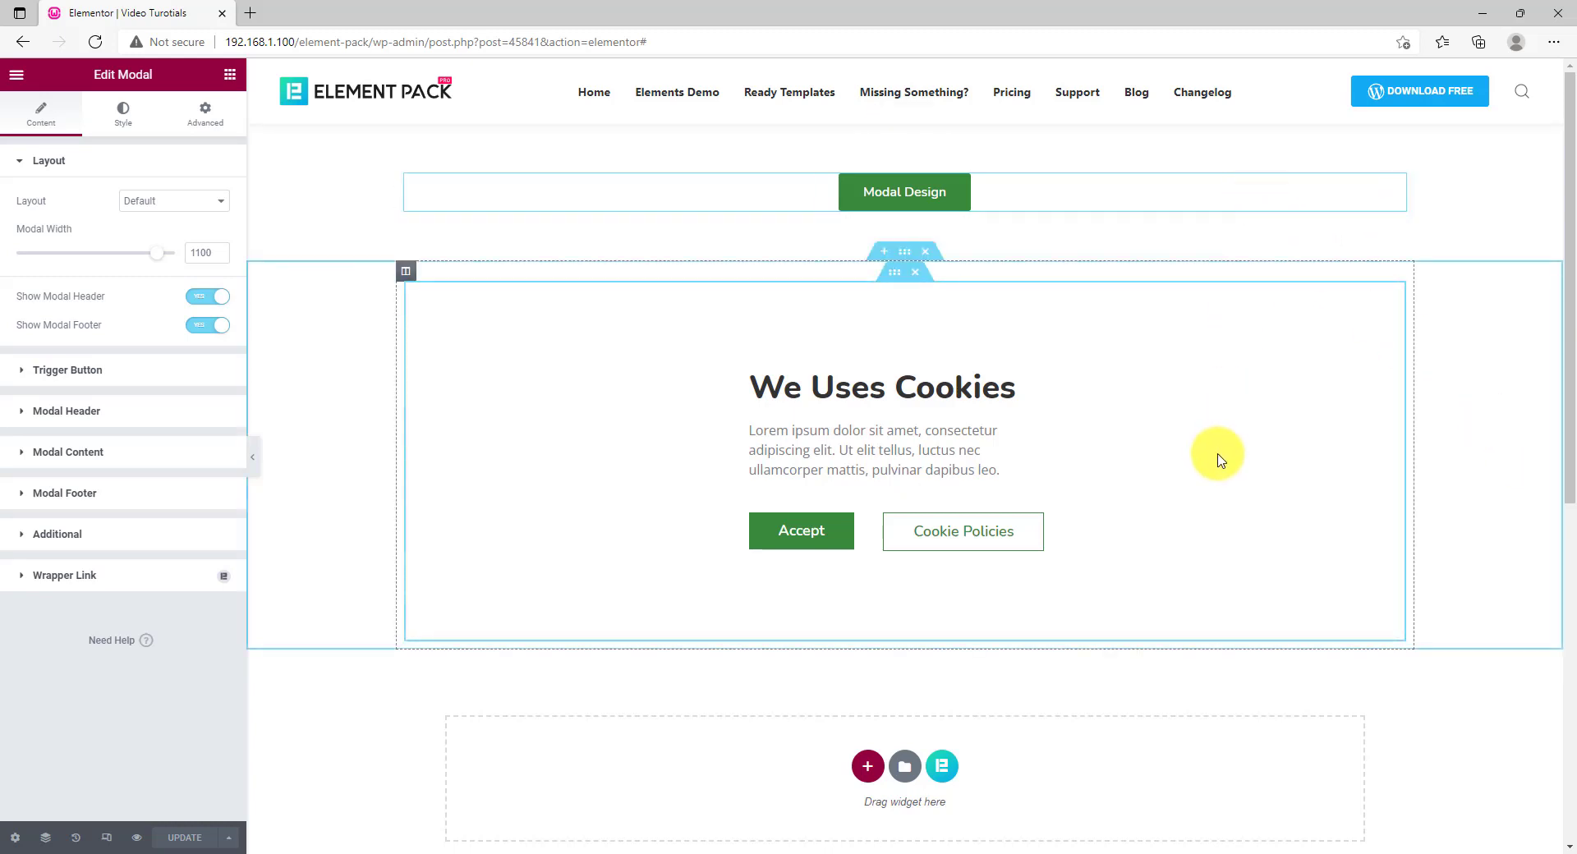
mouse_move(1166, 330)
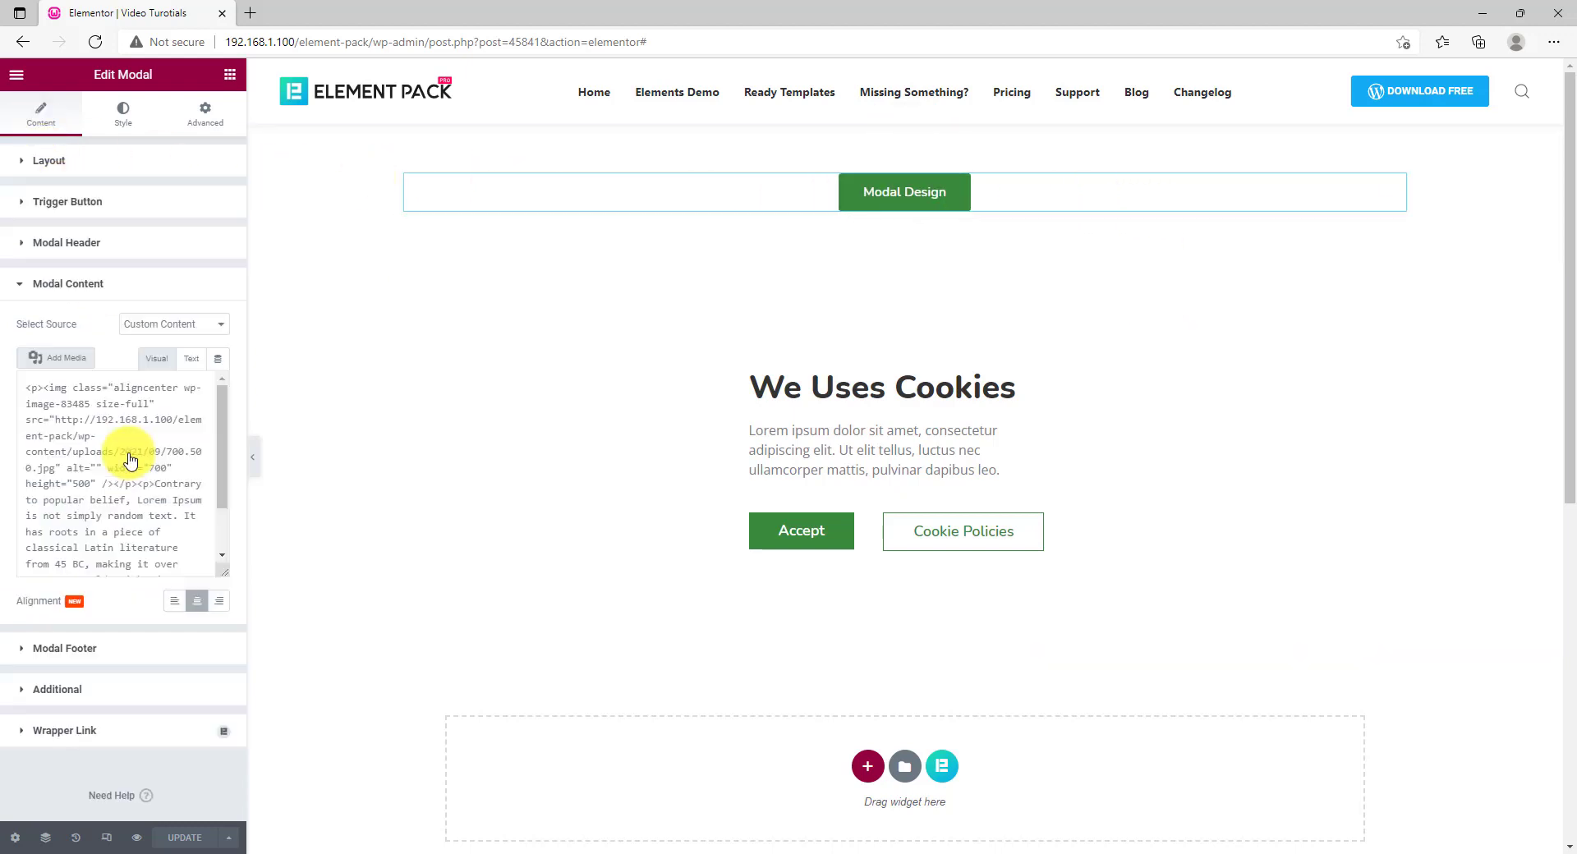
Set Select Source to Link Section and enter my-section as the Section ID
left_click(172, 323)
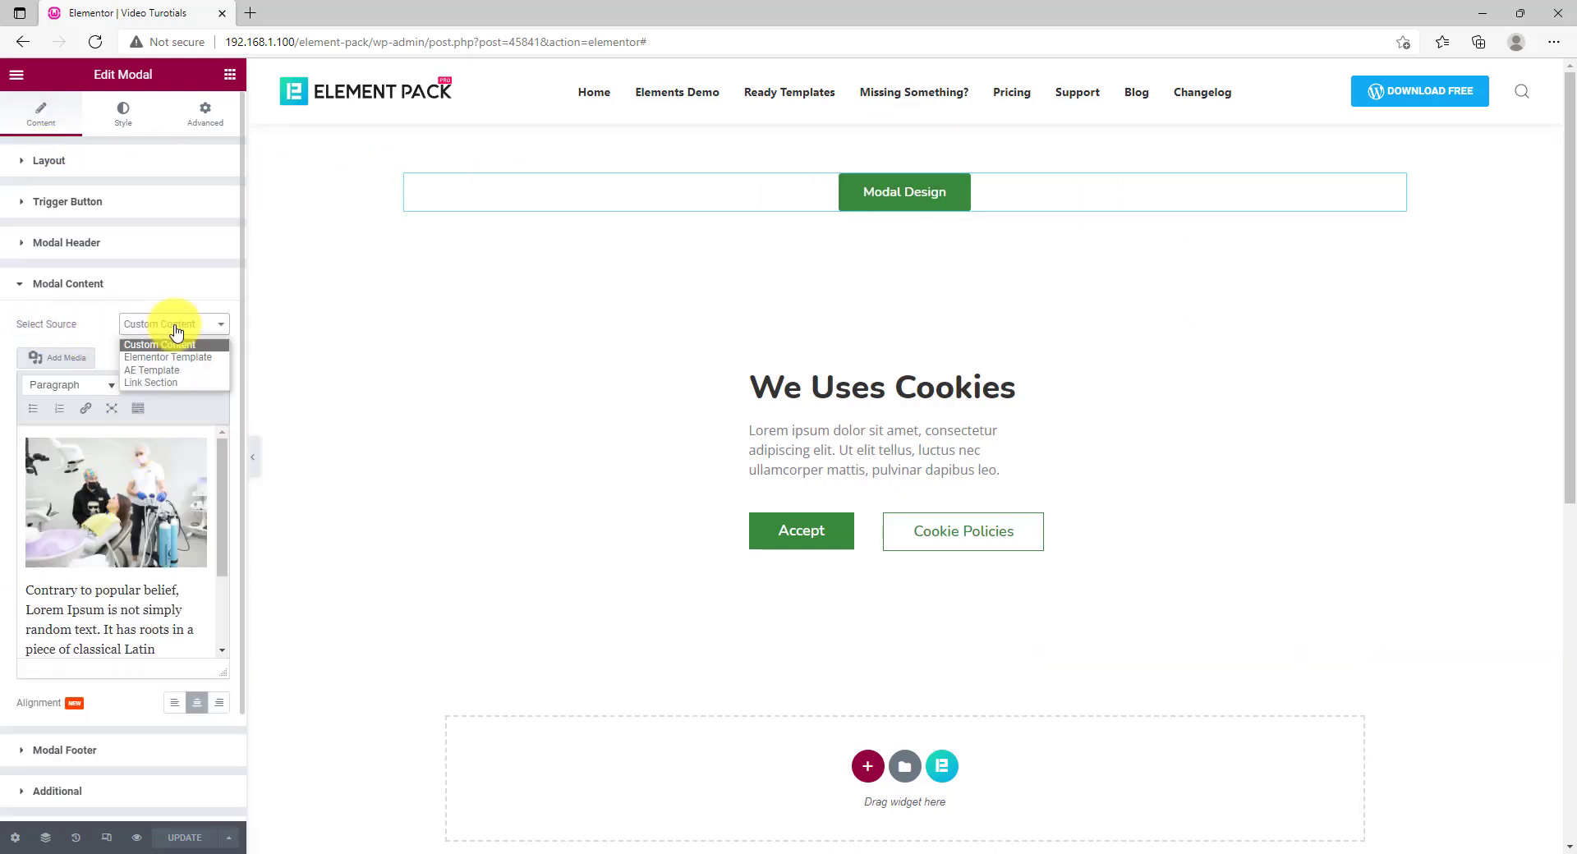
left_click(151, 383)
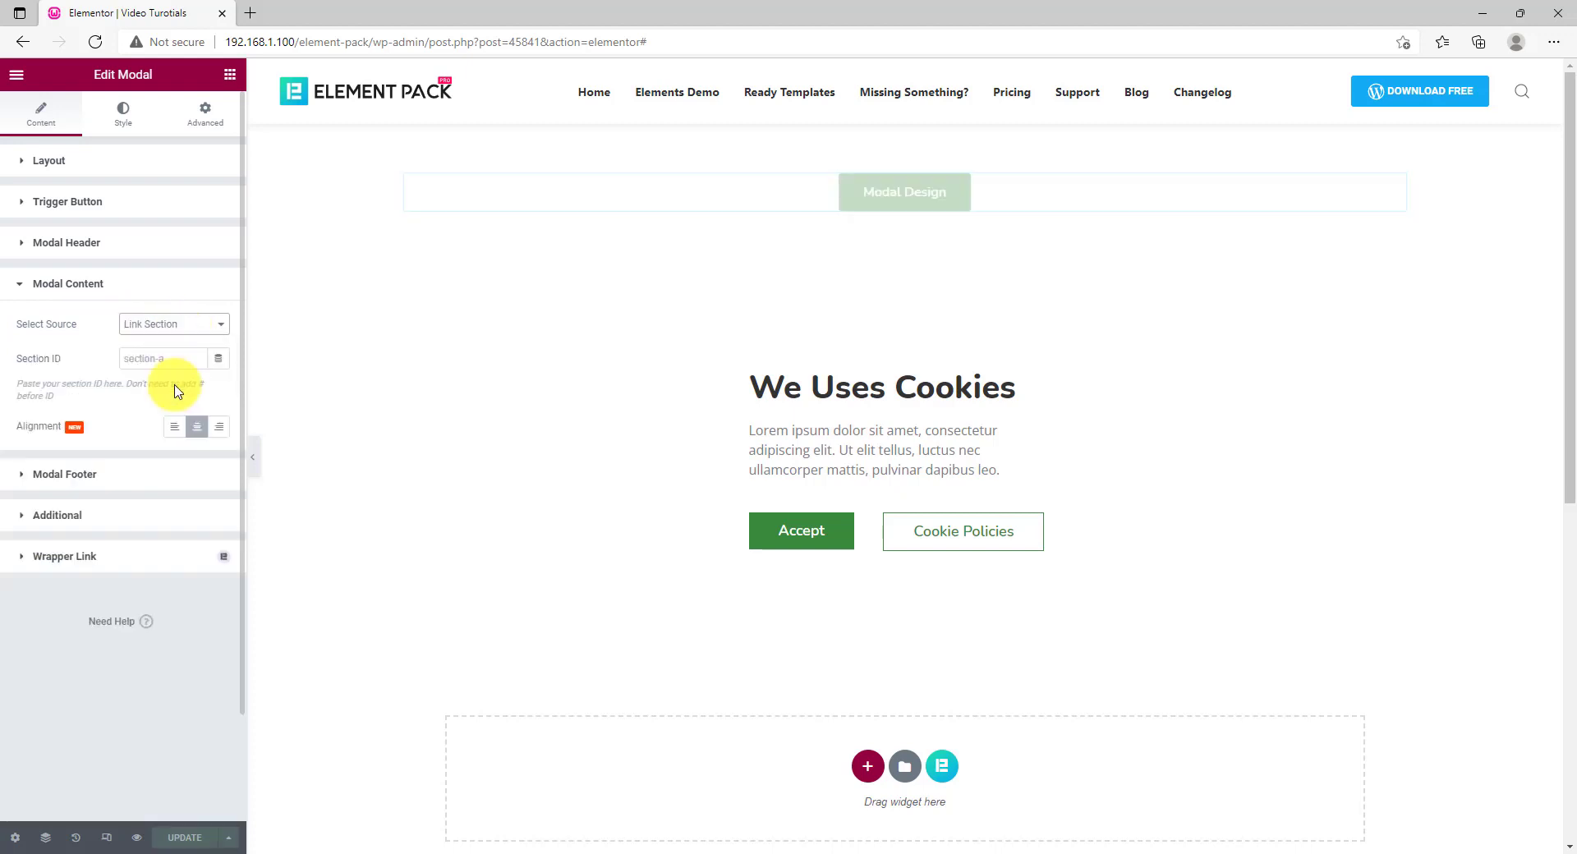
left_click(164, 358)
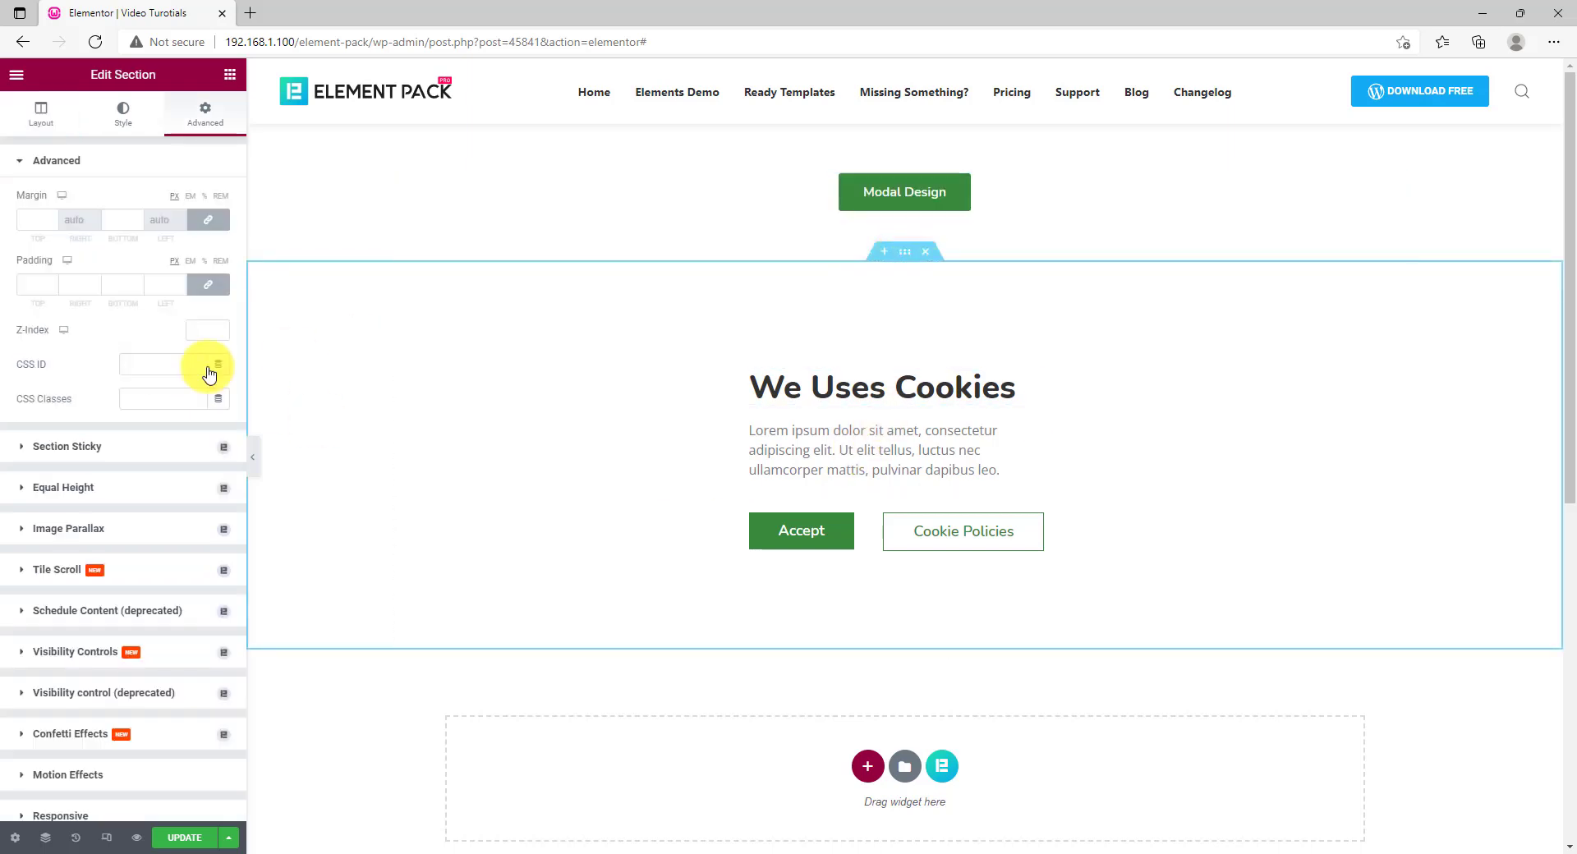
type("my")
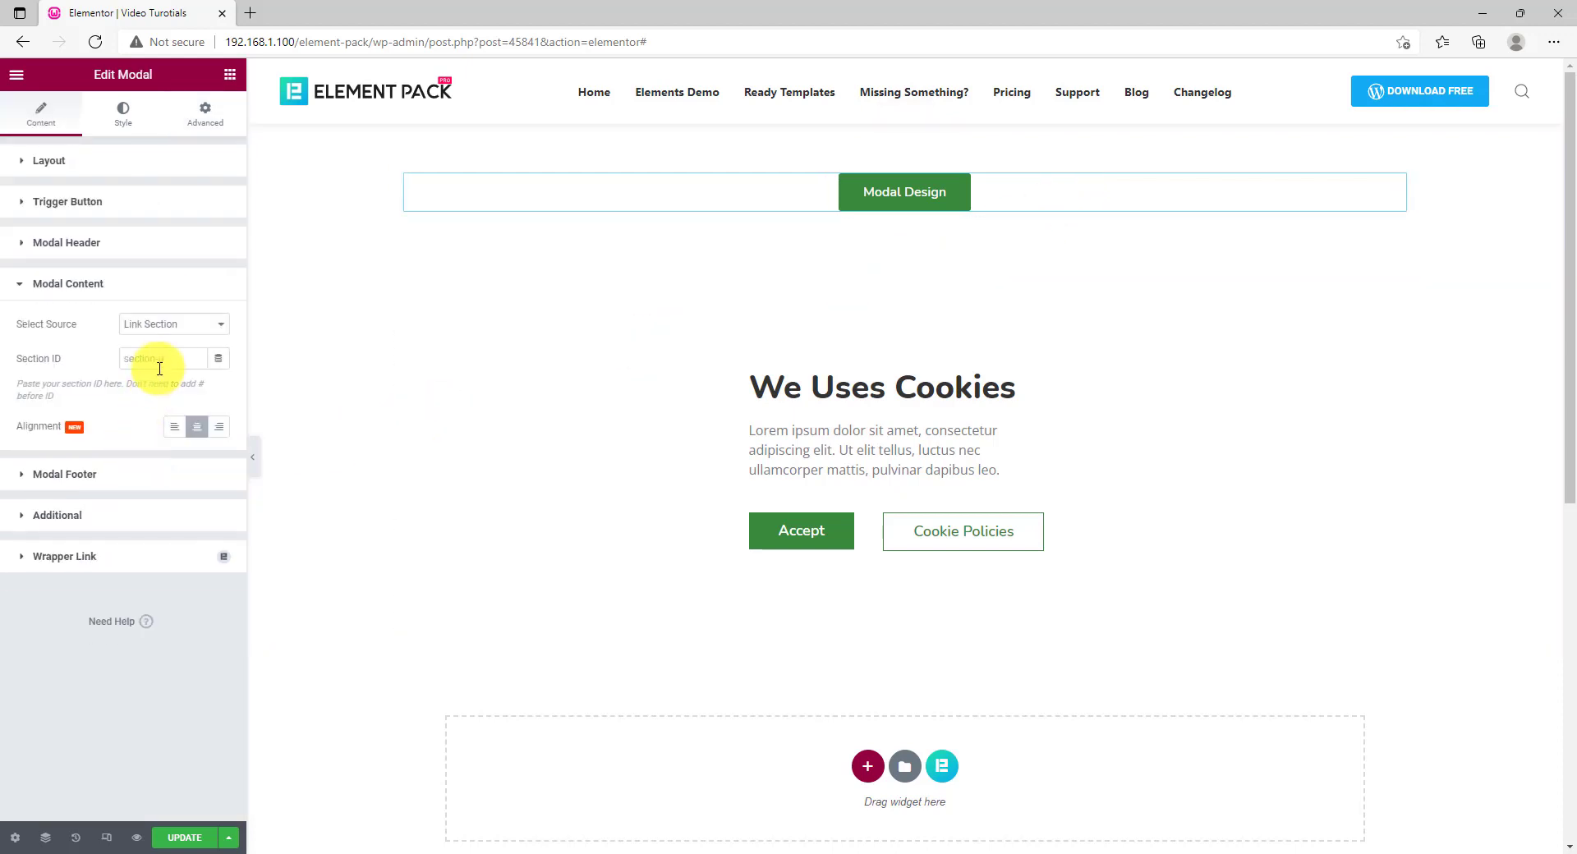
type("my-section")
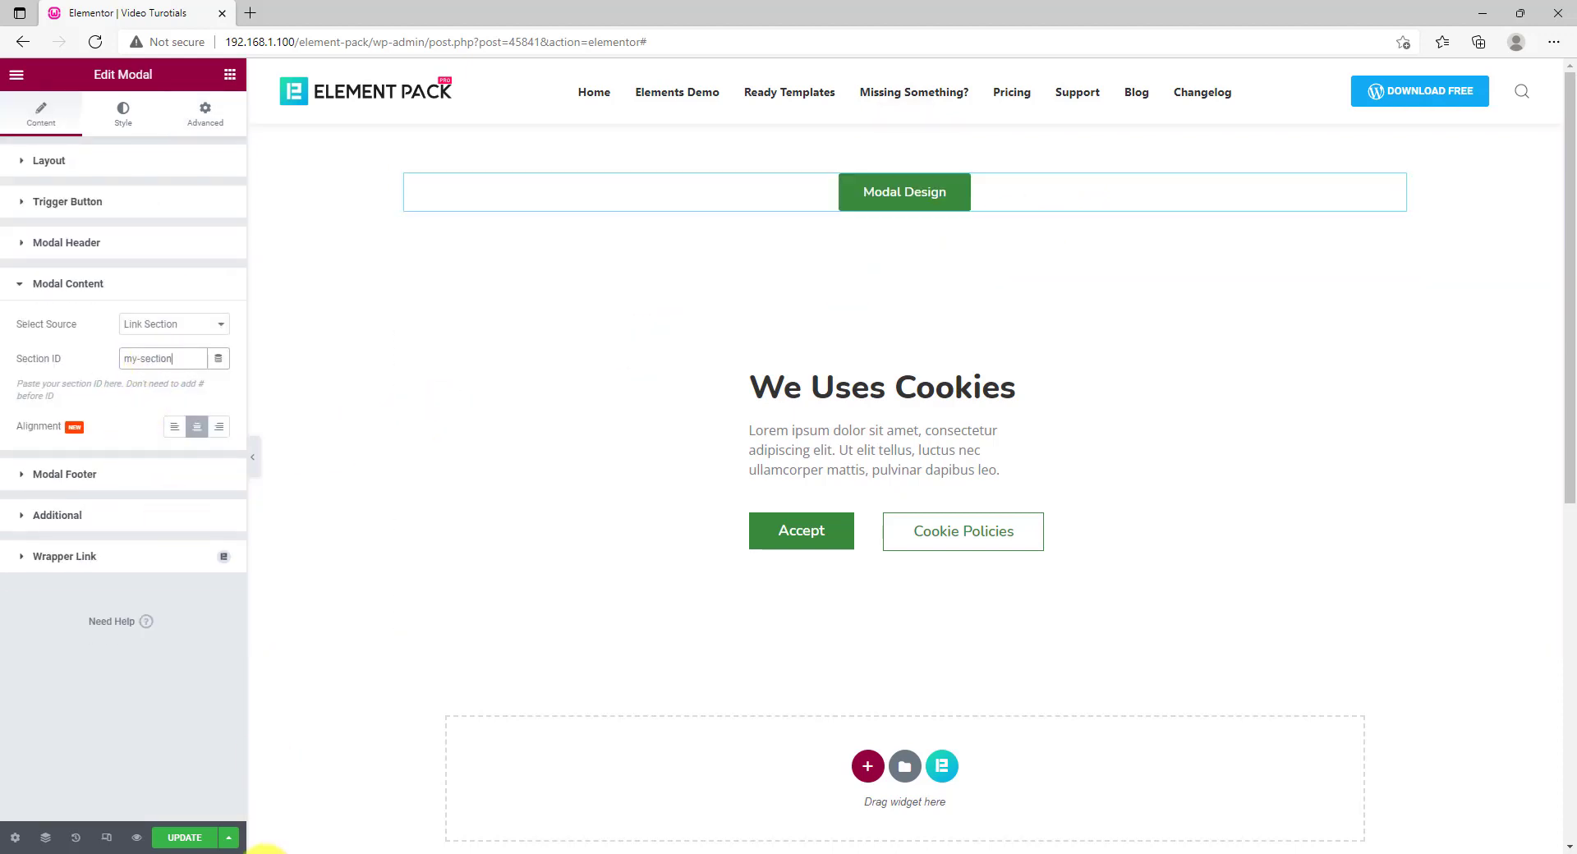
mouse_move(135, 838)
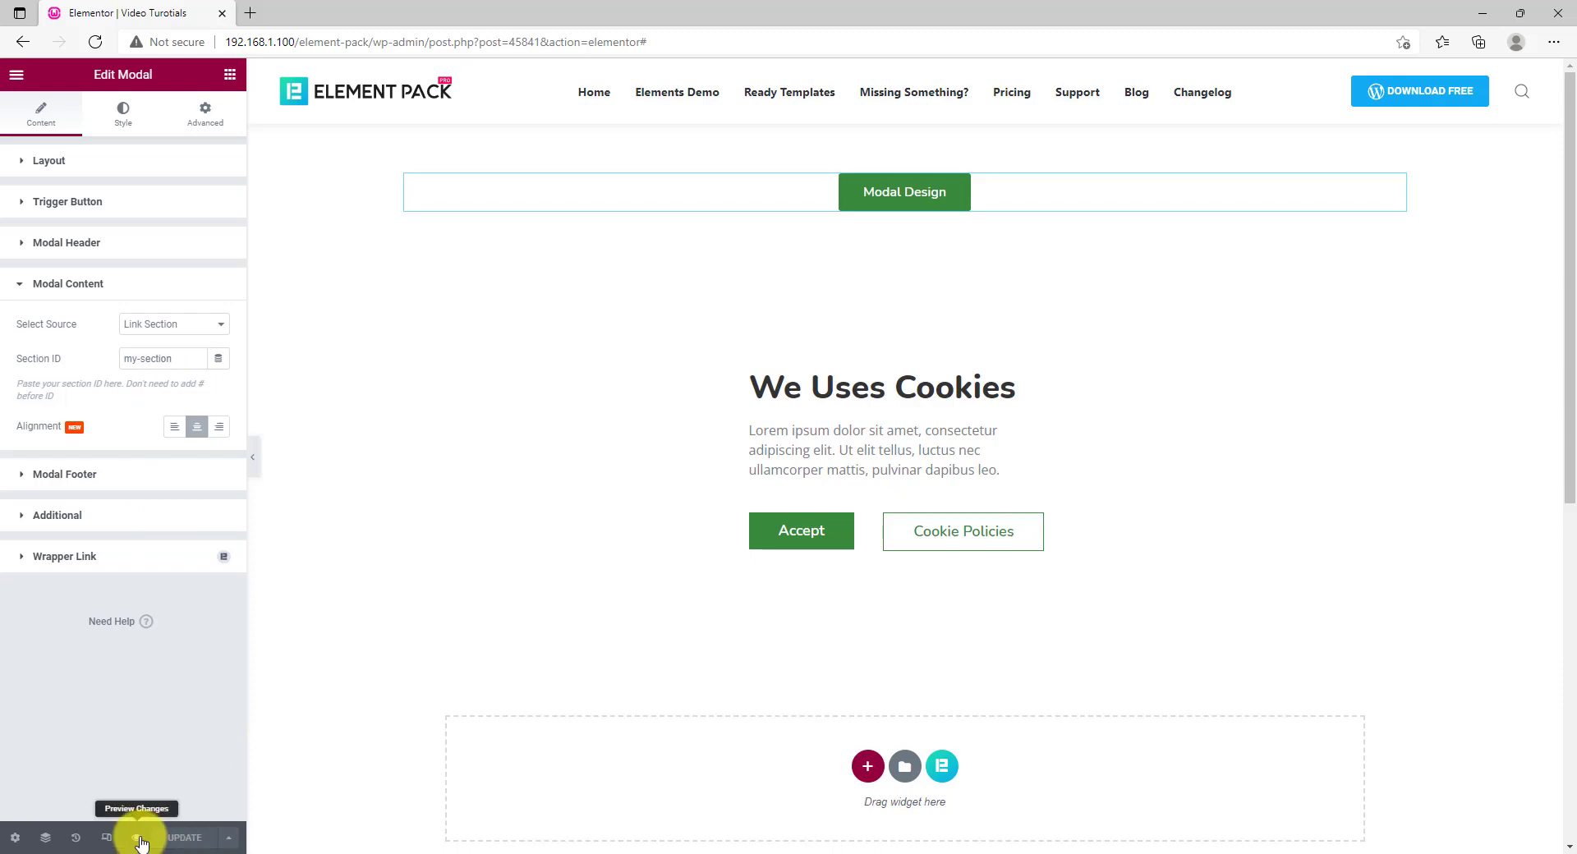
Preview the page and show the cookie notice via the Modal Design button
left_click(136, 838)
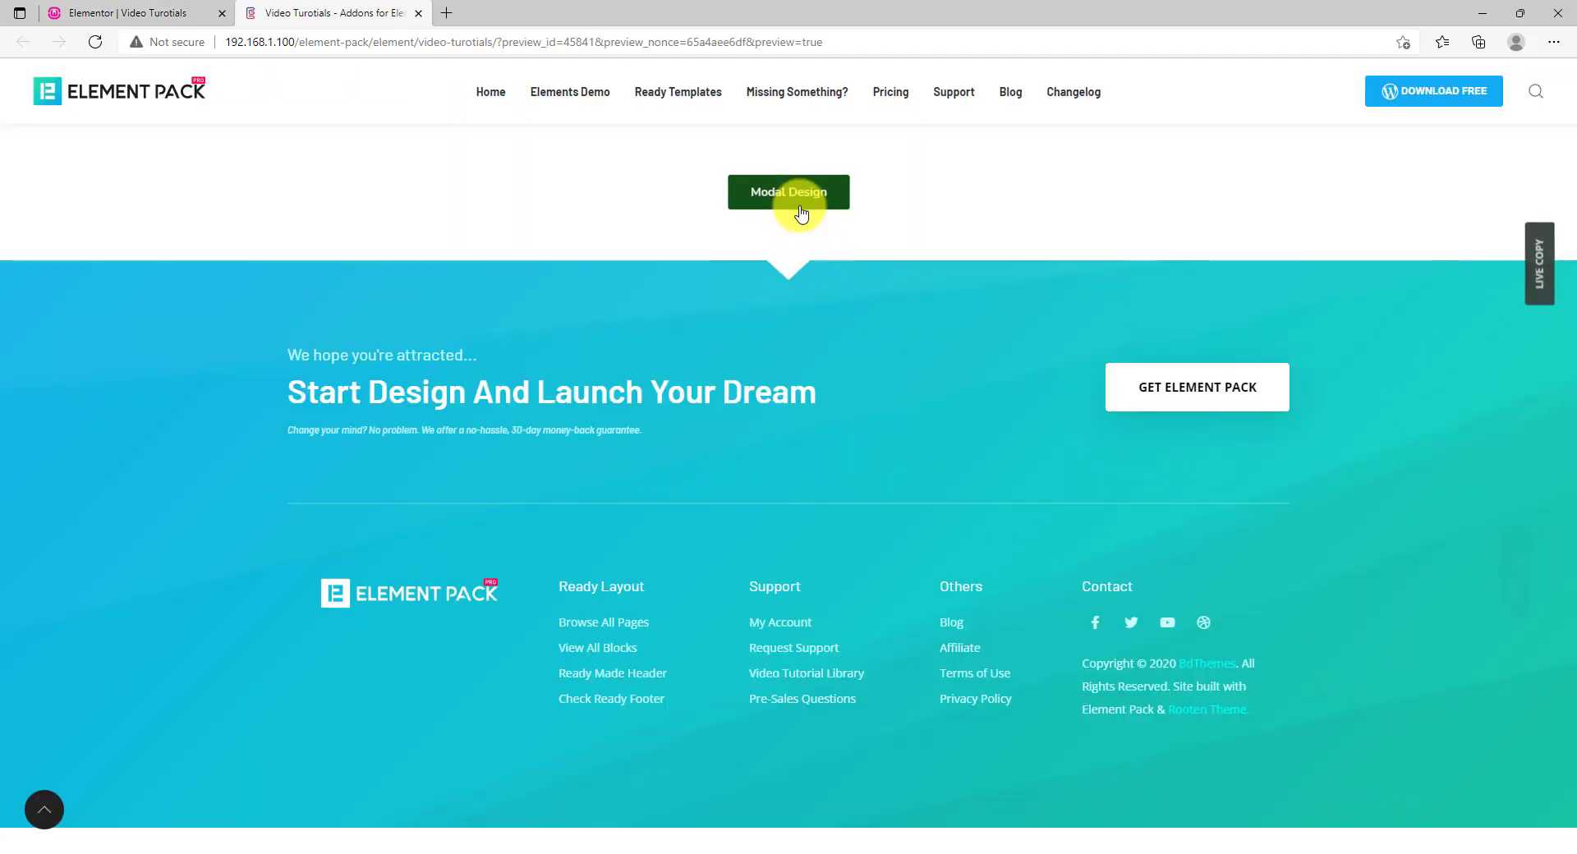
left_click(789, 192)
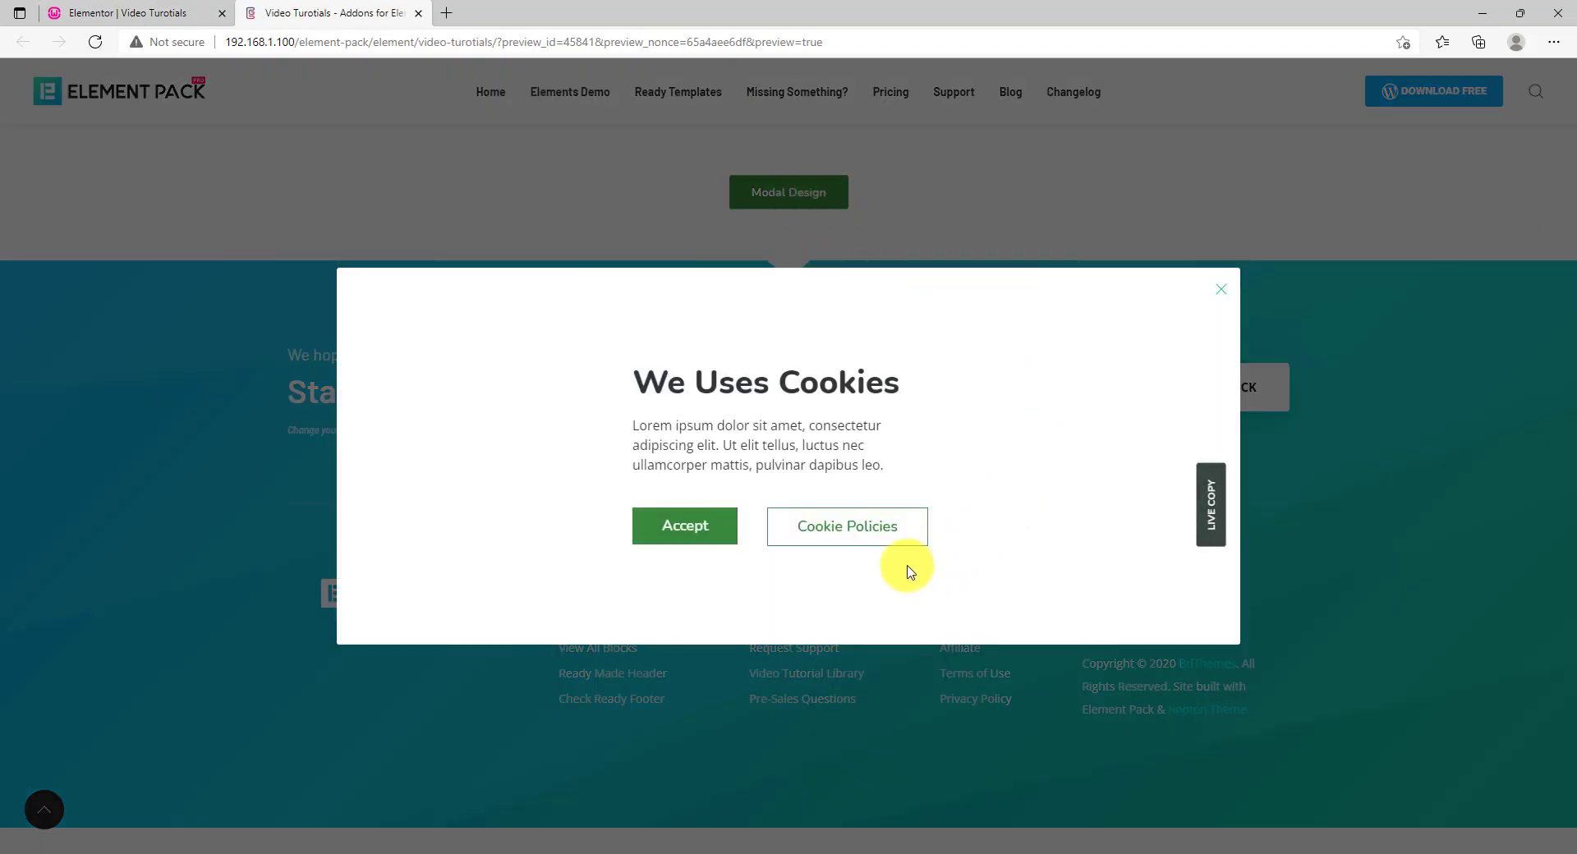
mouse_move(1331, 246)
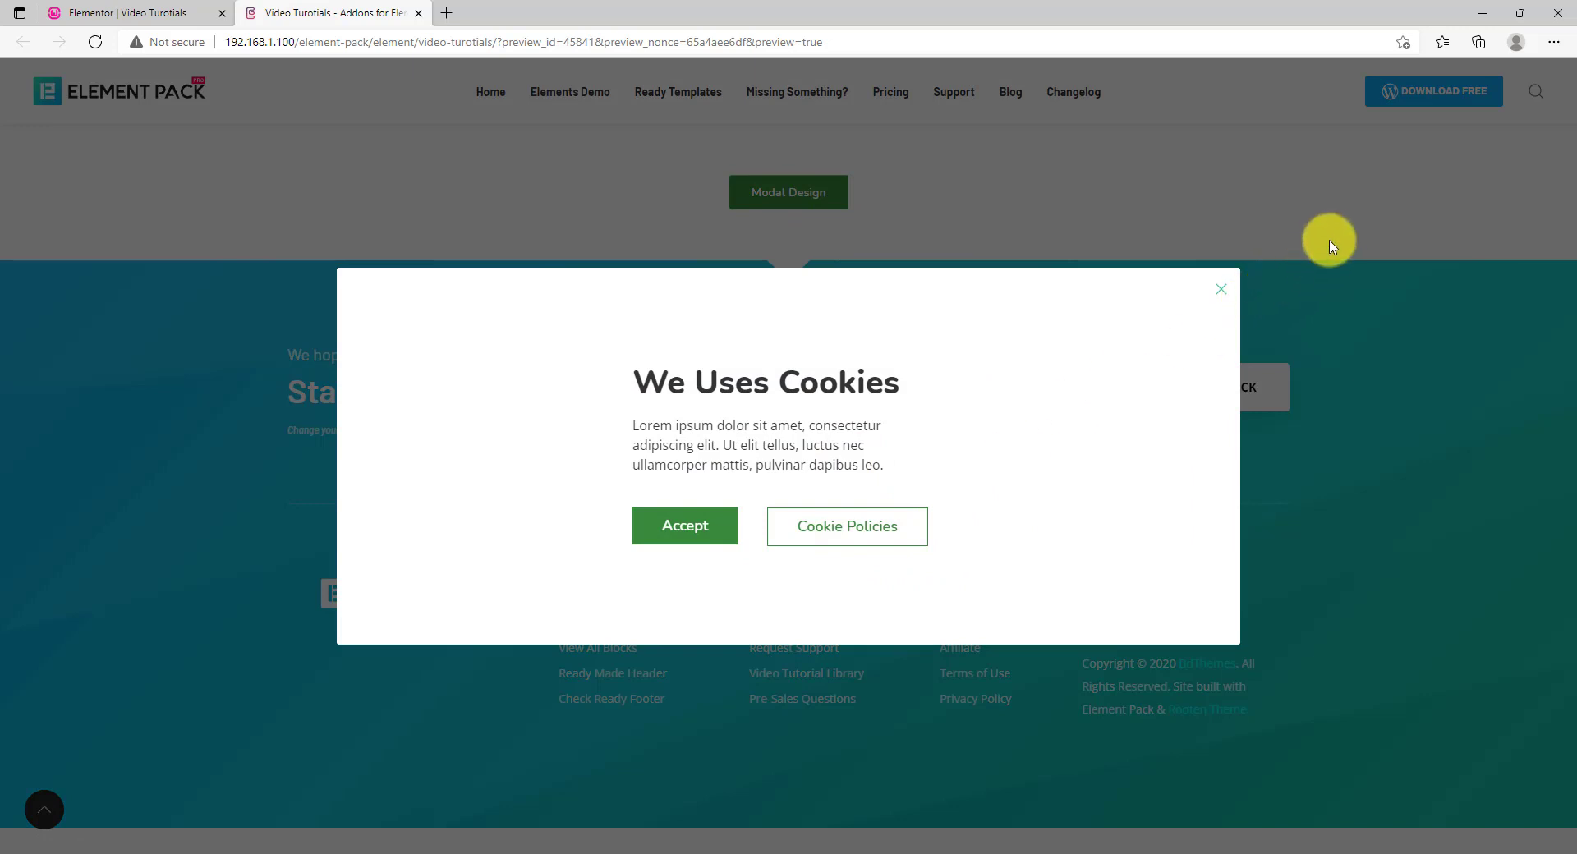
mouse_move(1356, 311)
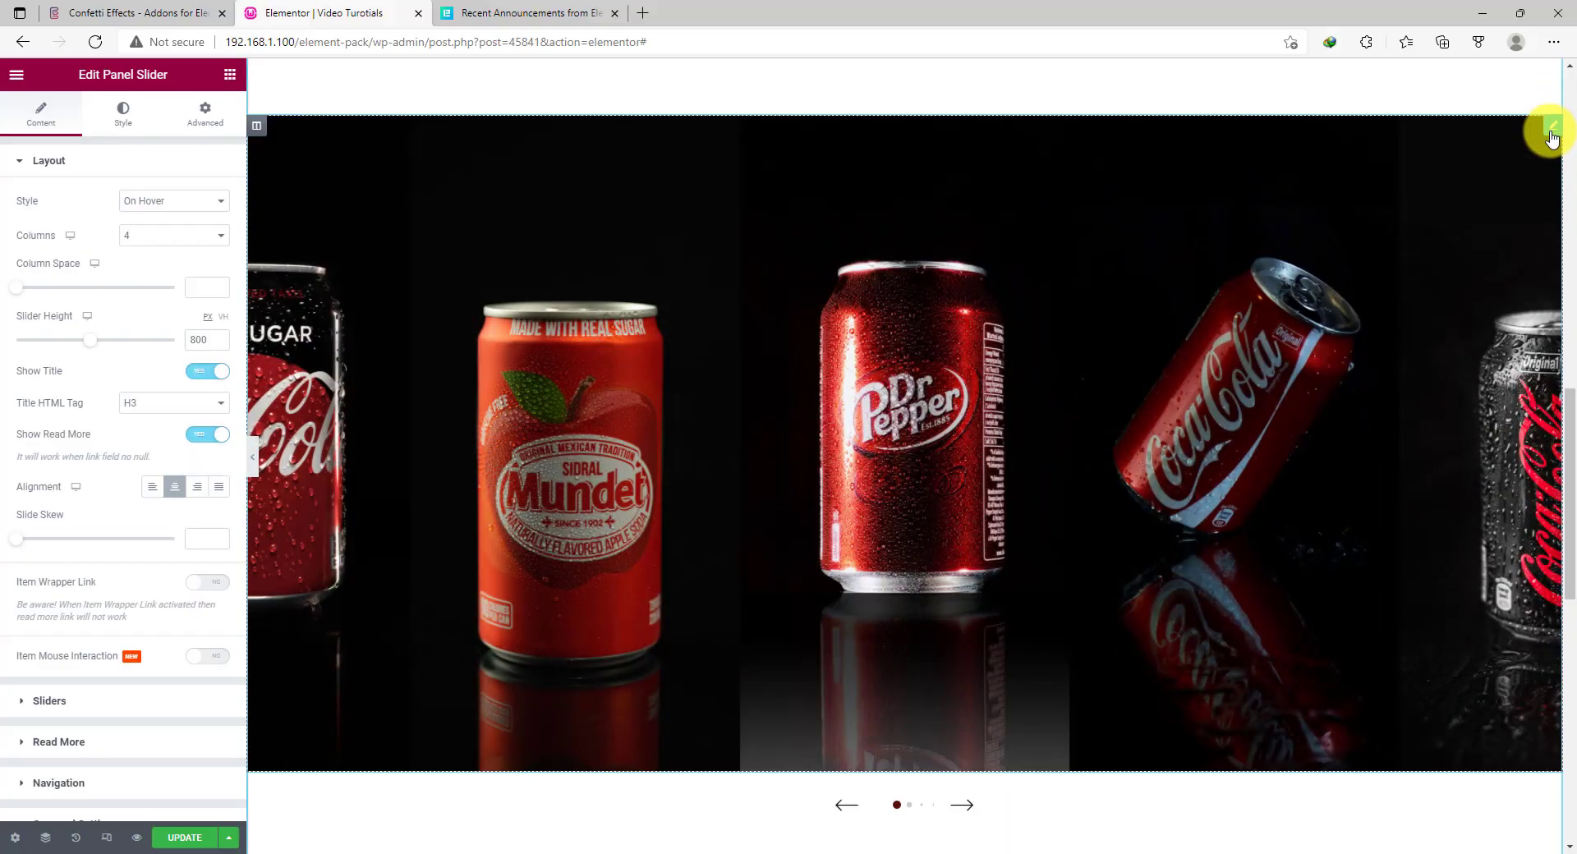
Switch on Item Mouse Interaction for the panel slider and test how the can slides react
left_click(962, 804)
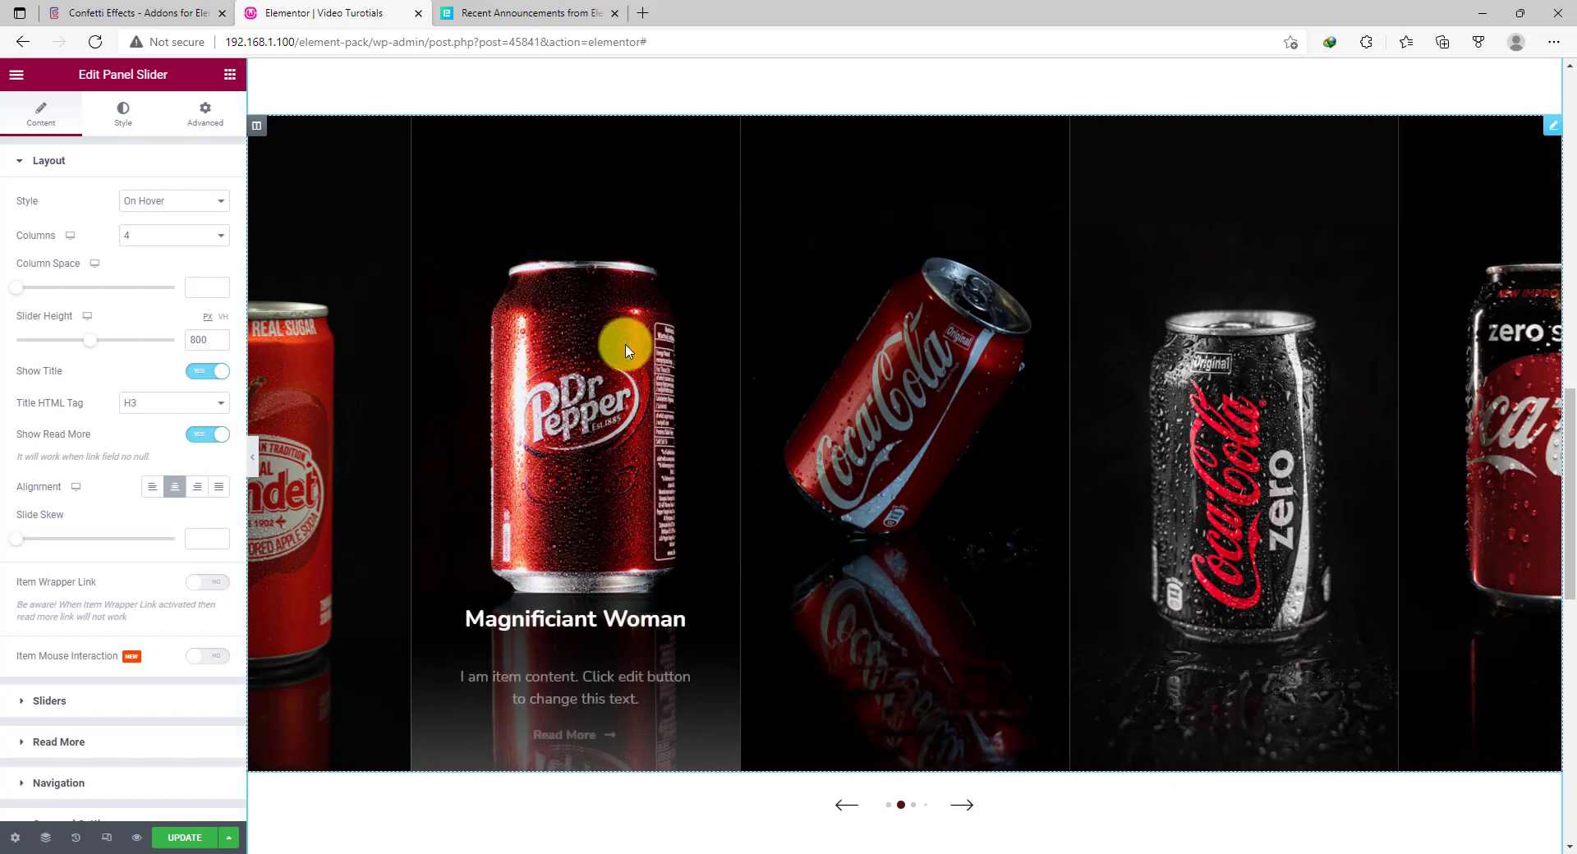
left_click(963, 805)
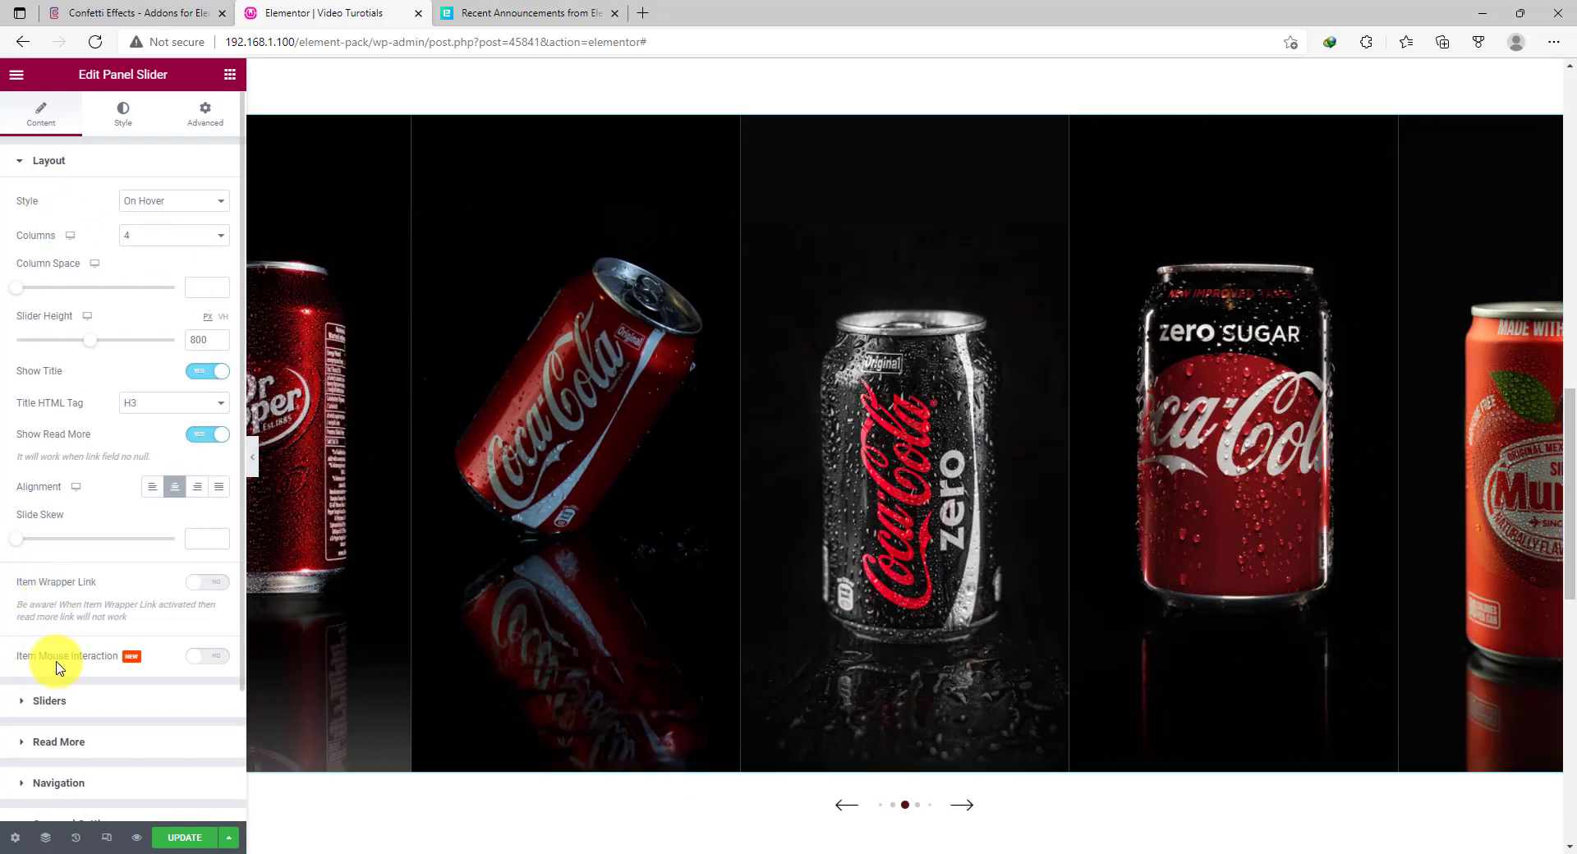
left_click(207, 657)
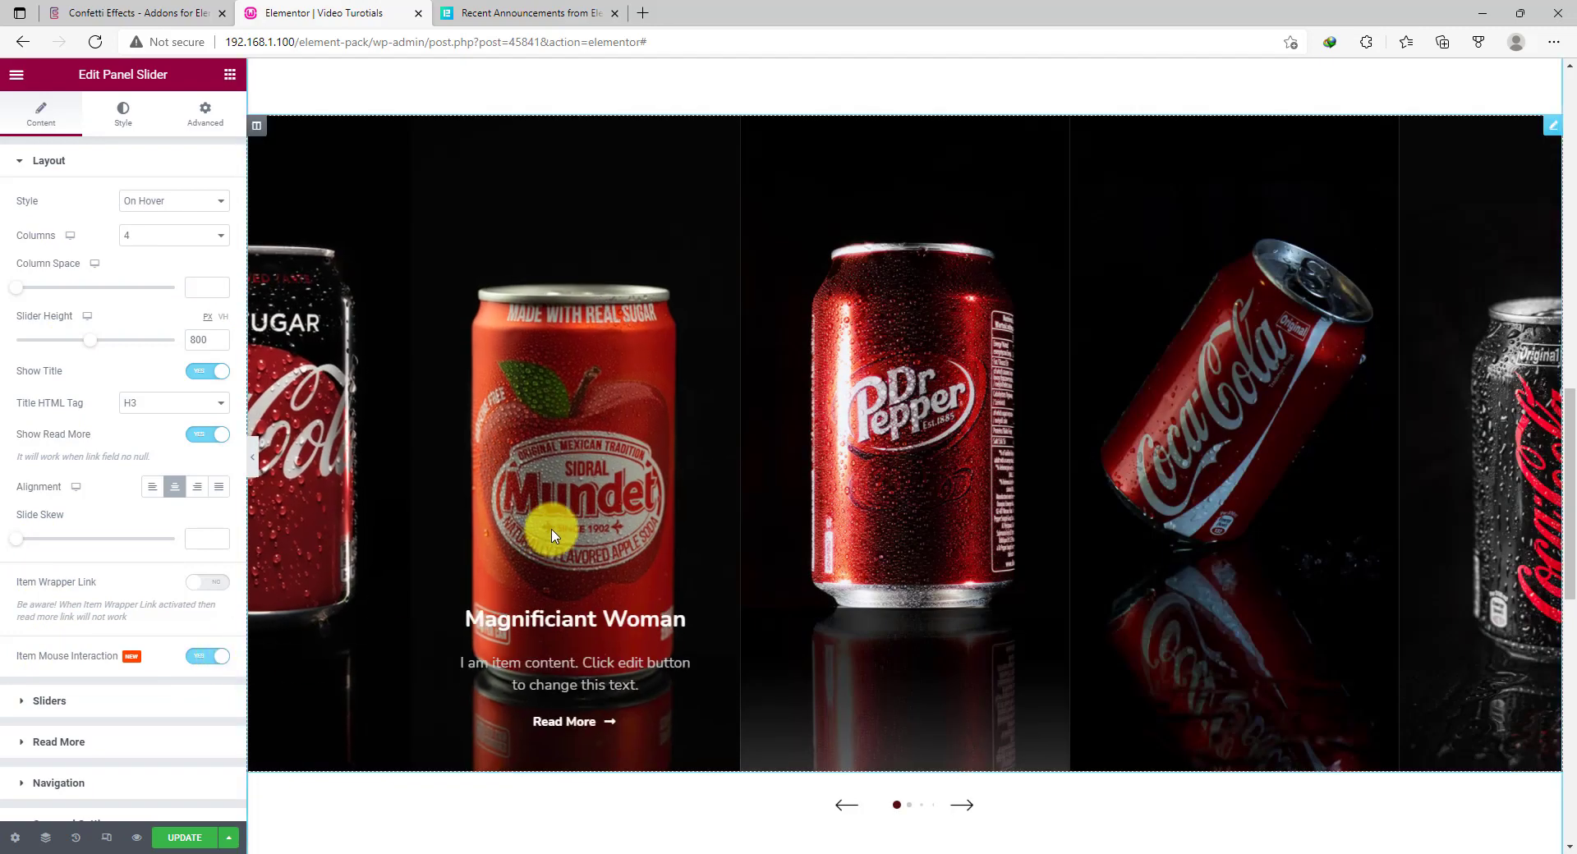
left_click(961, 805)
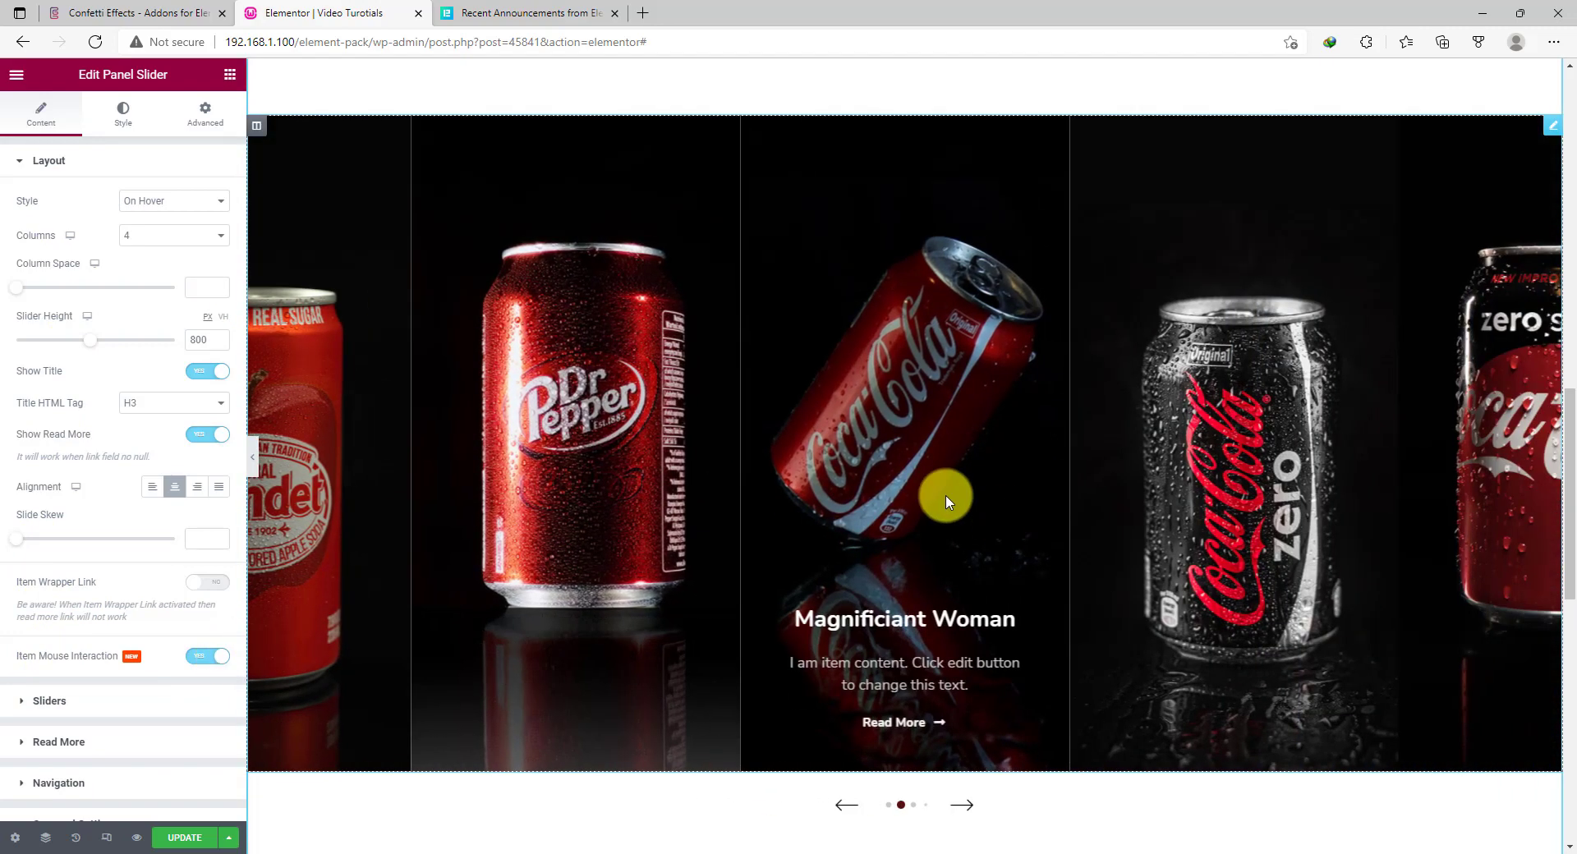
mouse_move(1133, 475)
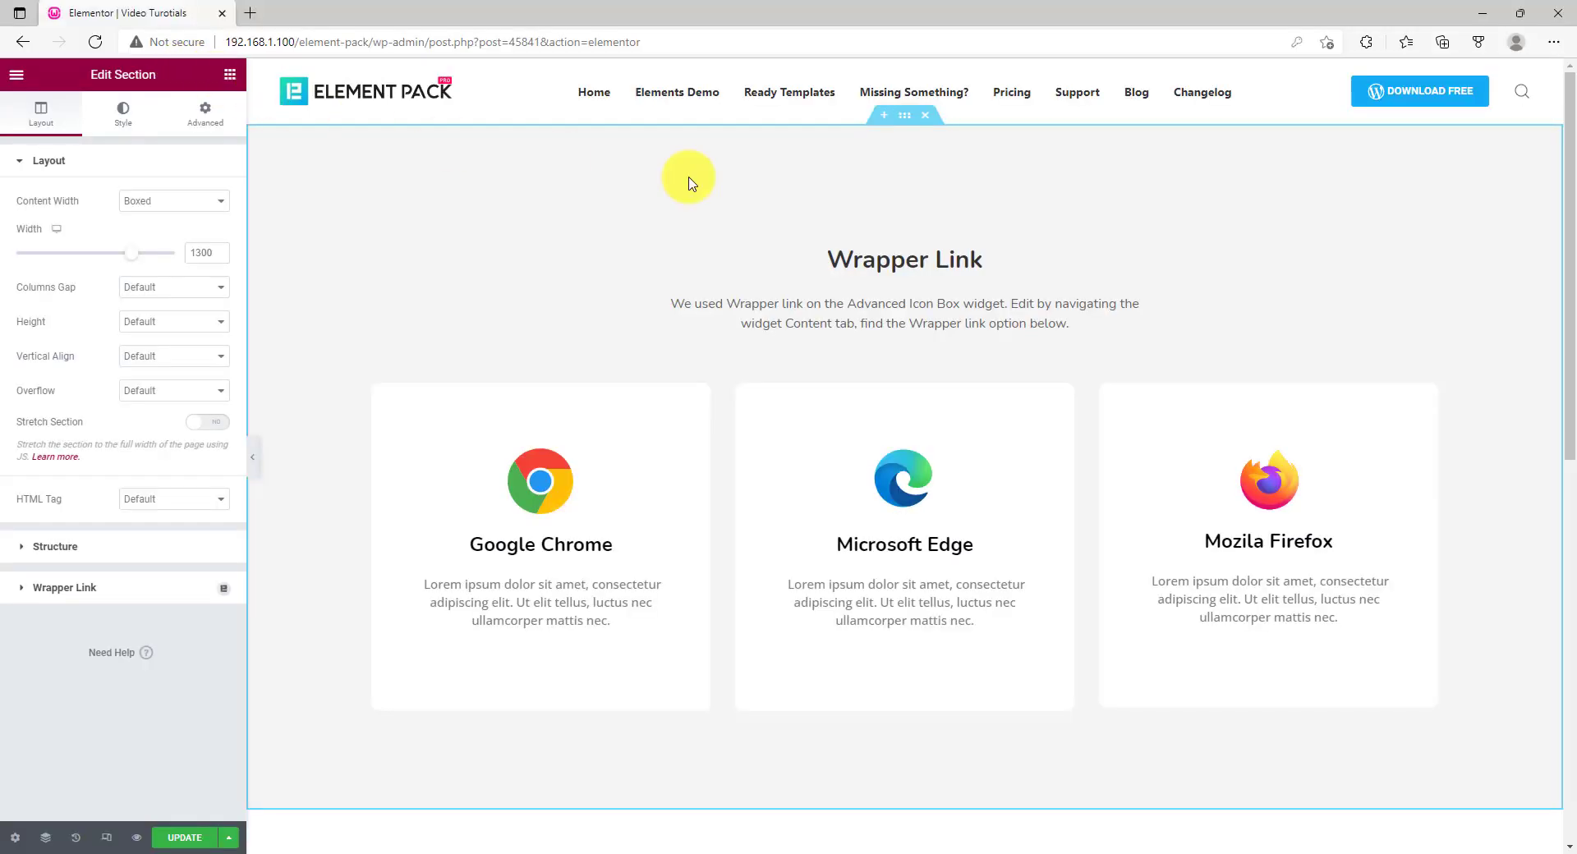
mouse_move(1413, 491)
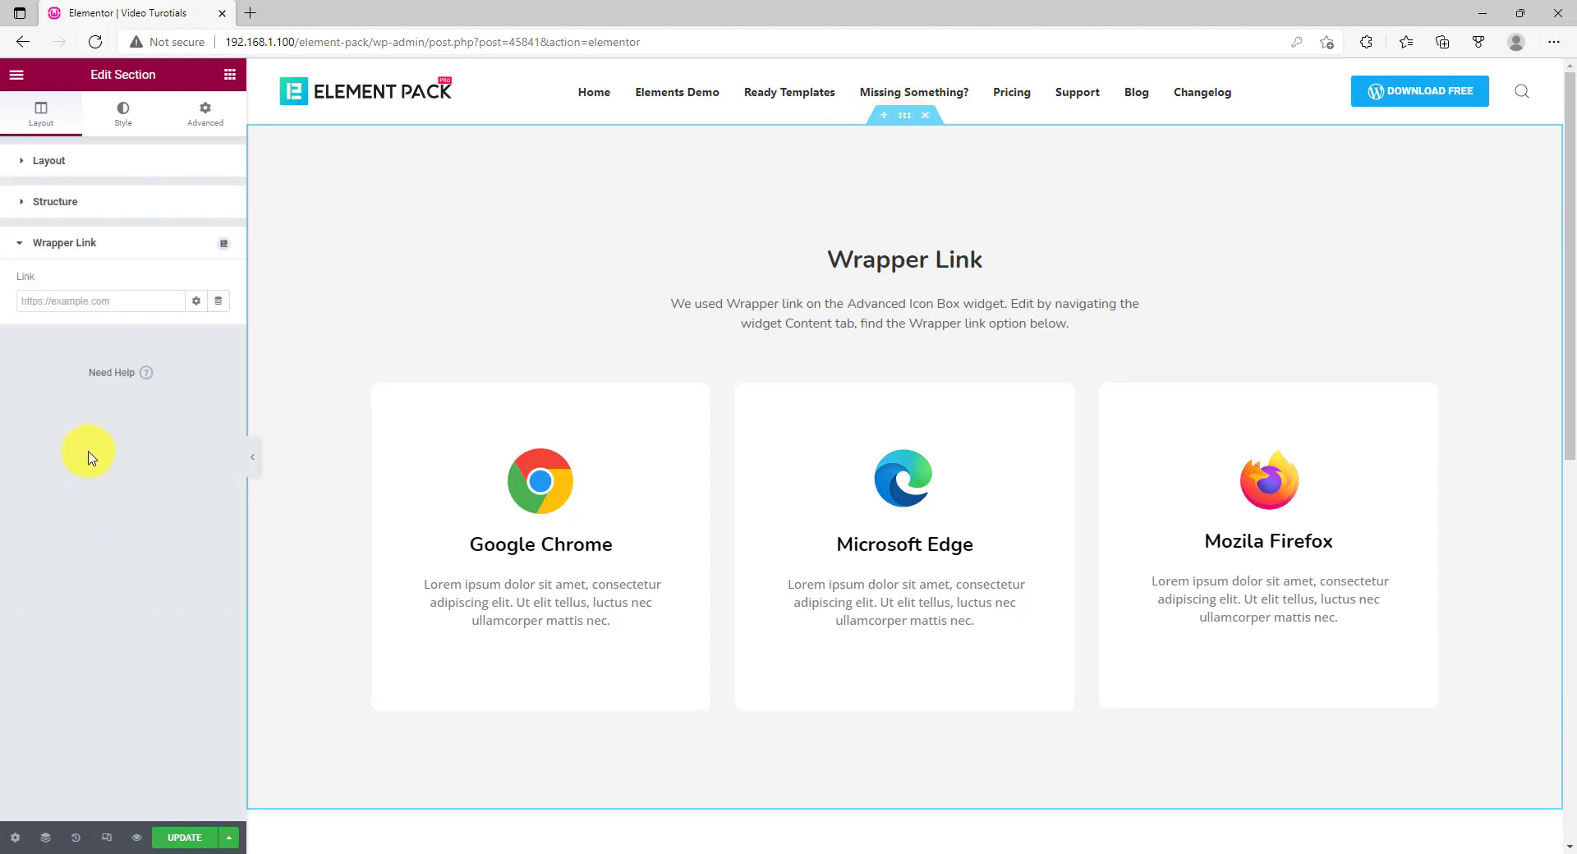
left_click(94, 301)
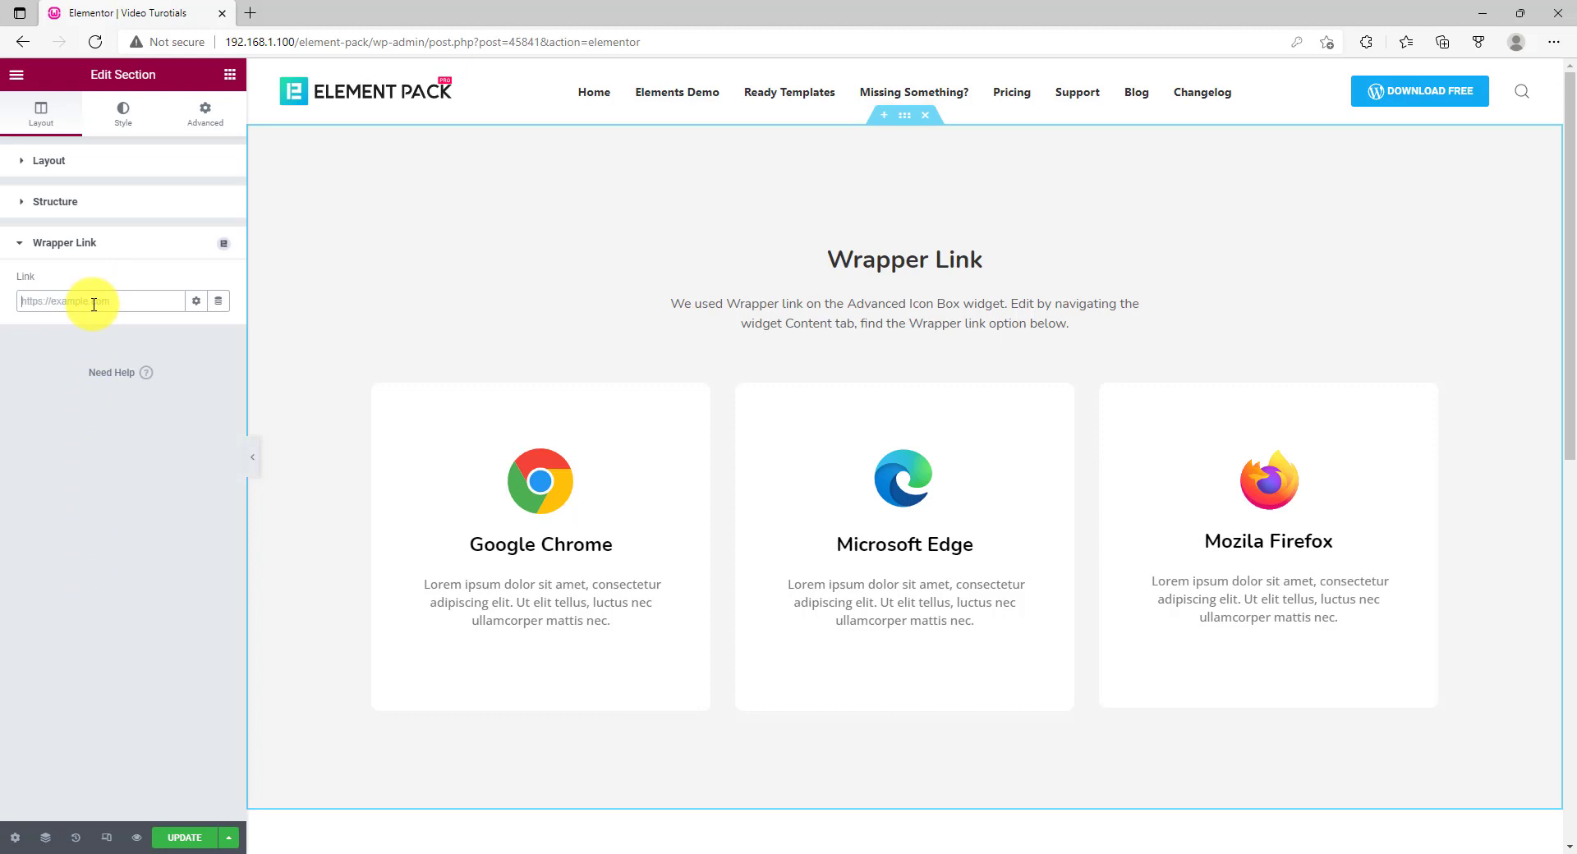
type("https://bdthemes.com")
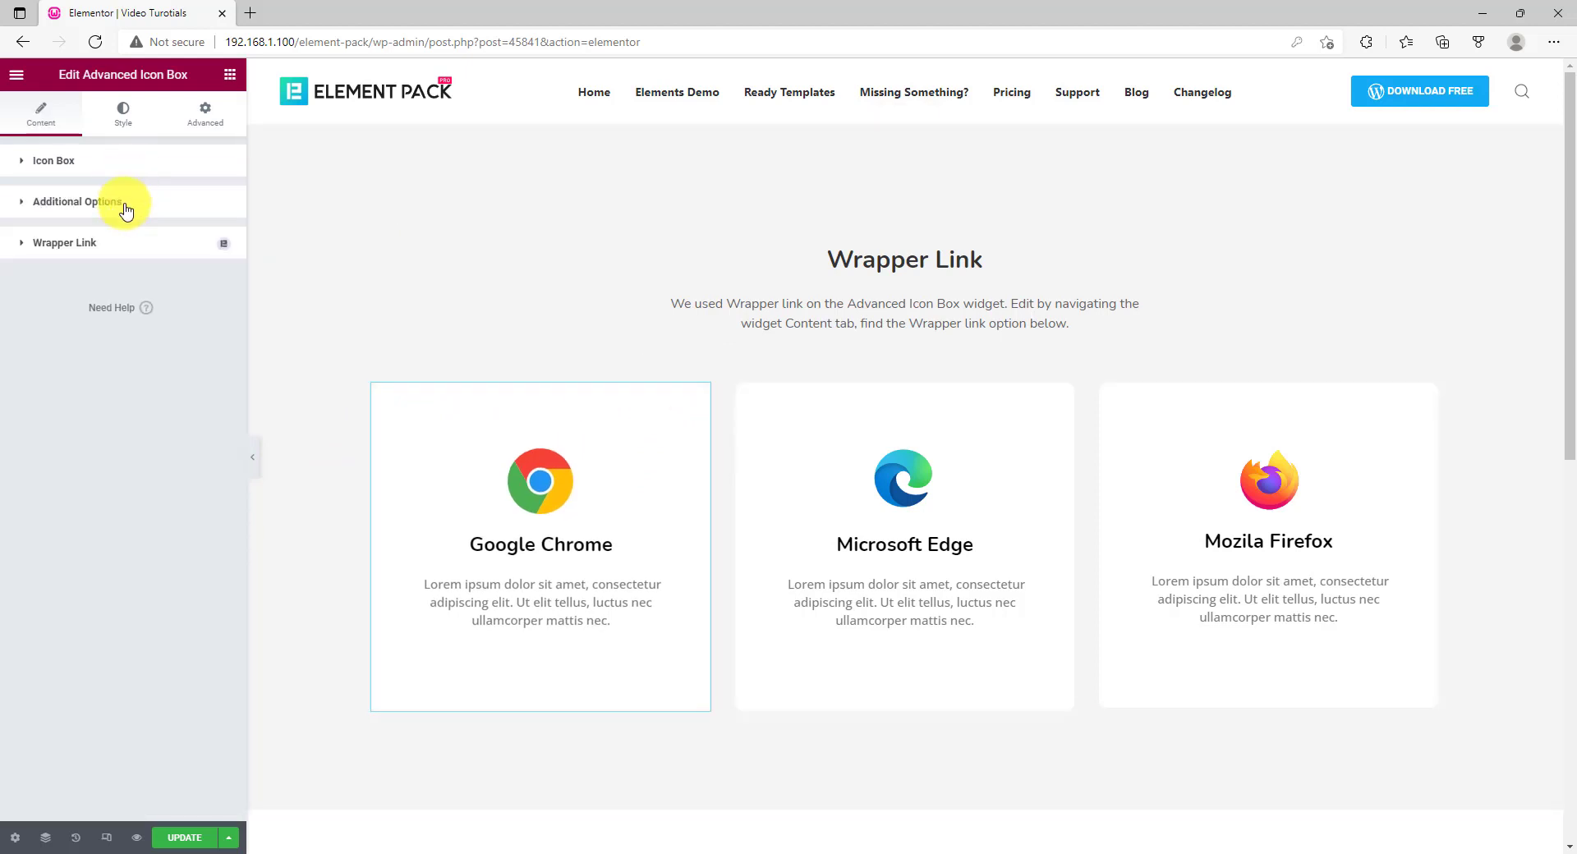
left_click(65, 243)
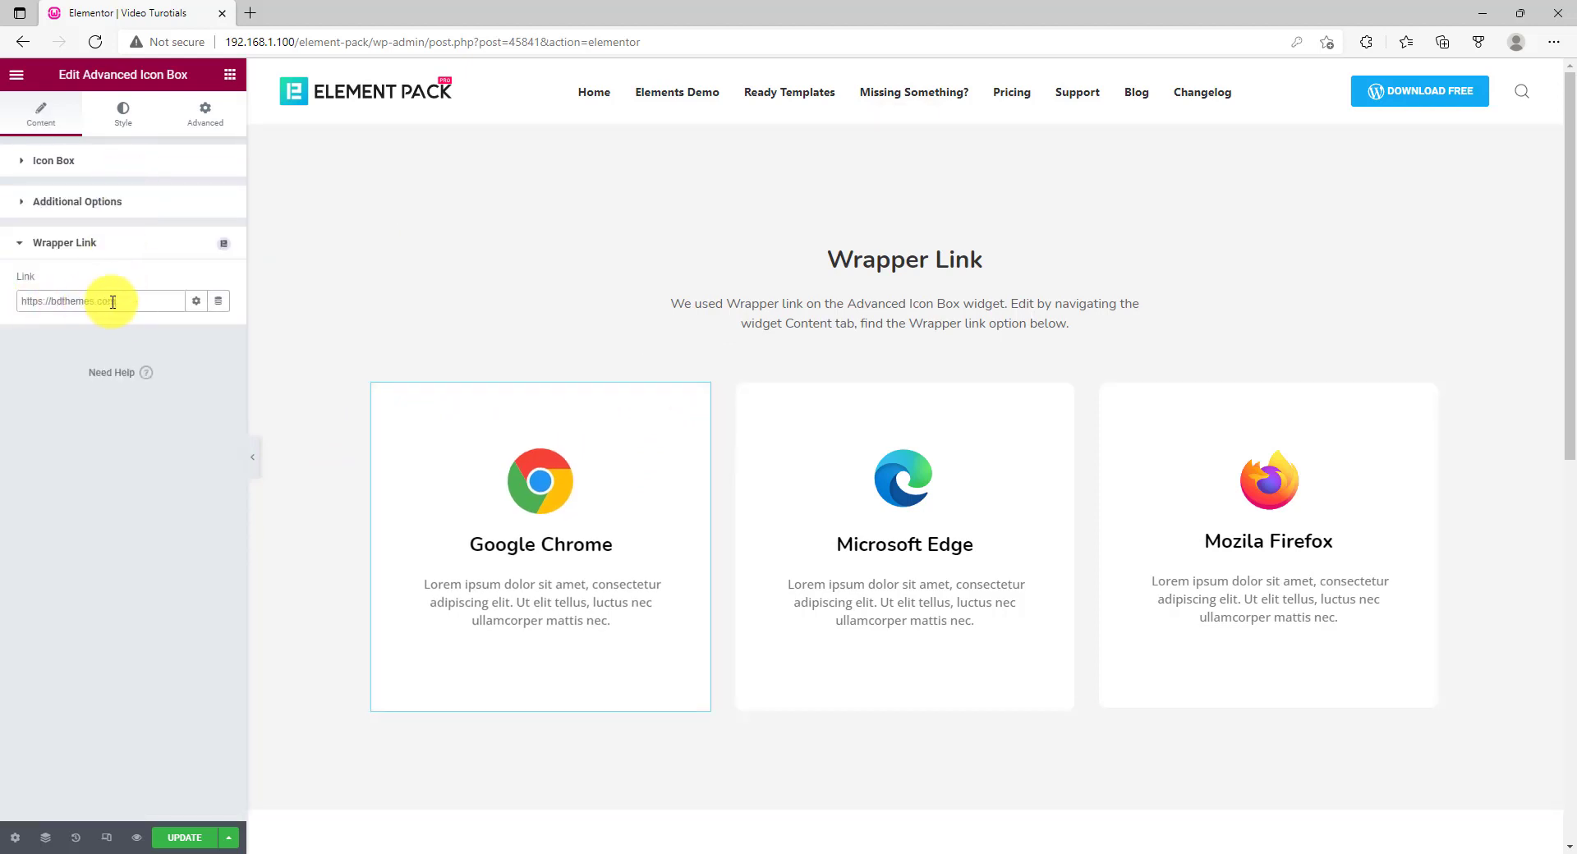
mouse_move(736, 394)
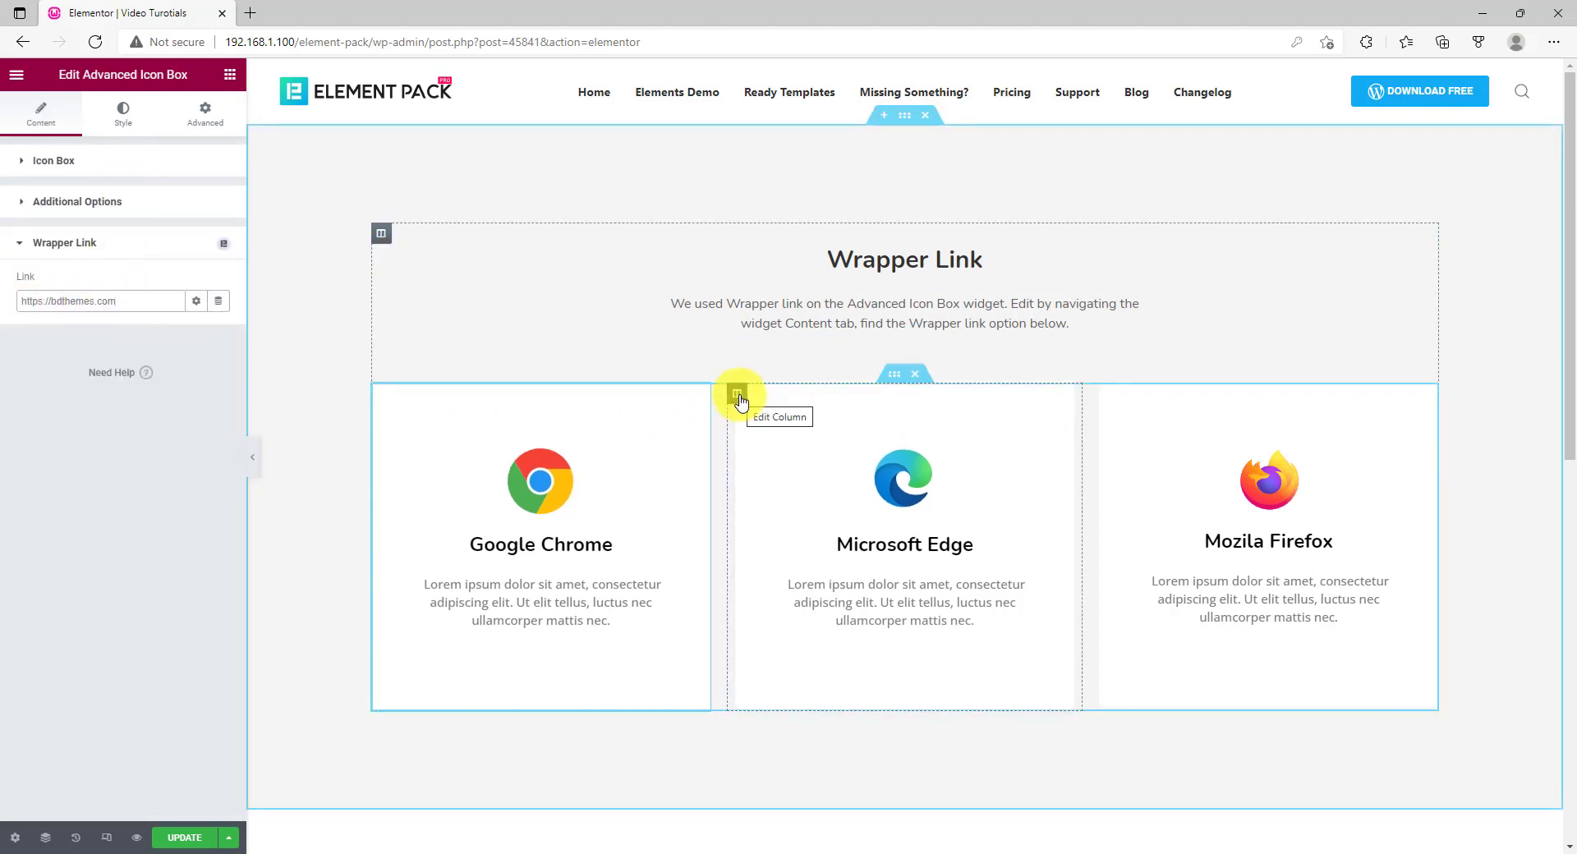
left_click(736, 394)
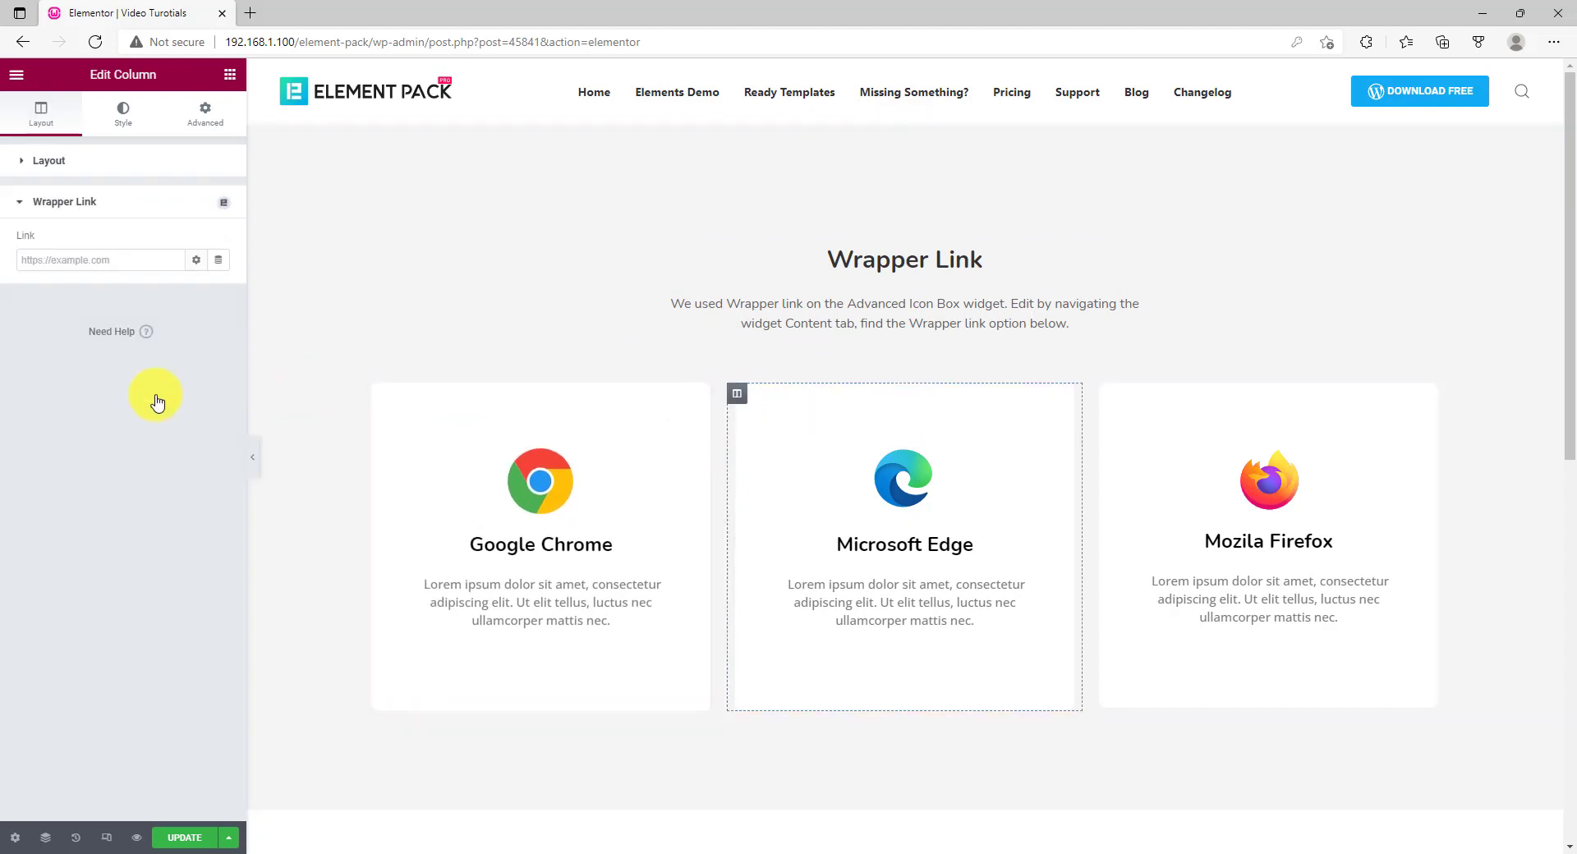
type("https://bdthemes.com")
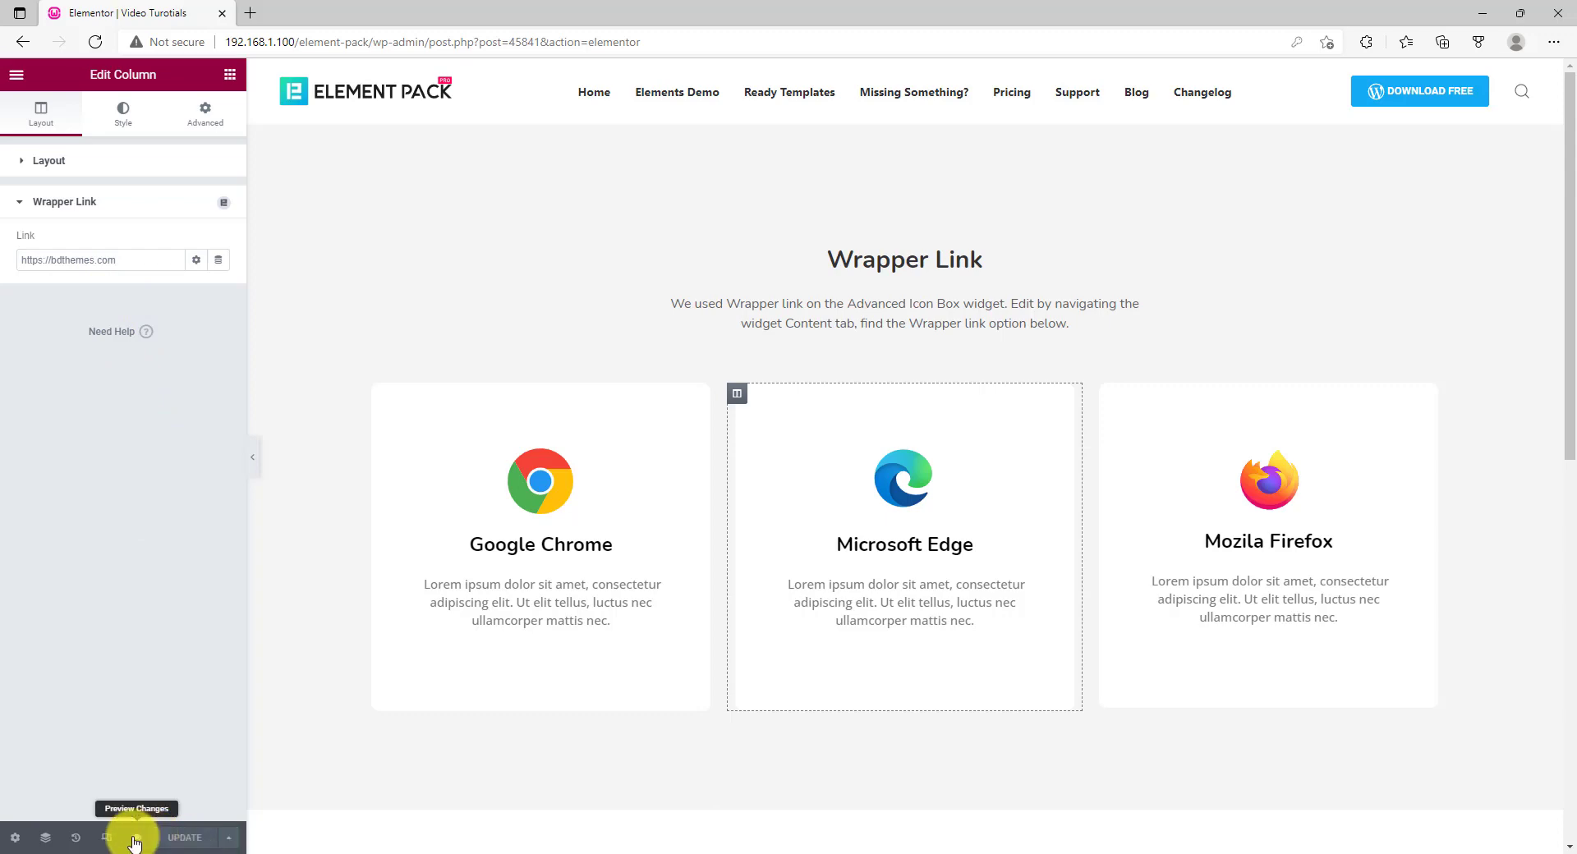
Preview the page showing the linked Chrome, Edge and Firefox cards
left_click(105, 837)
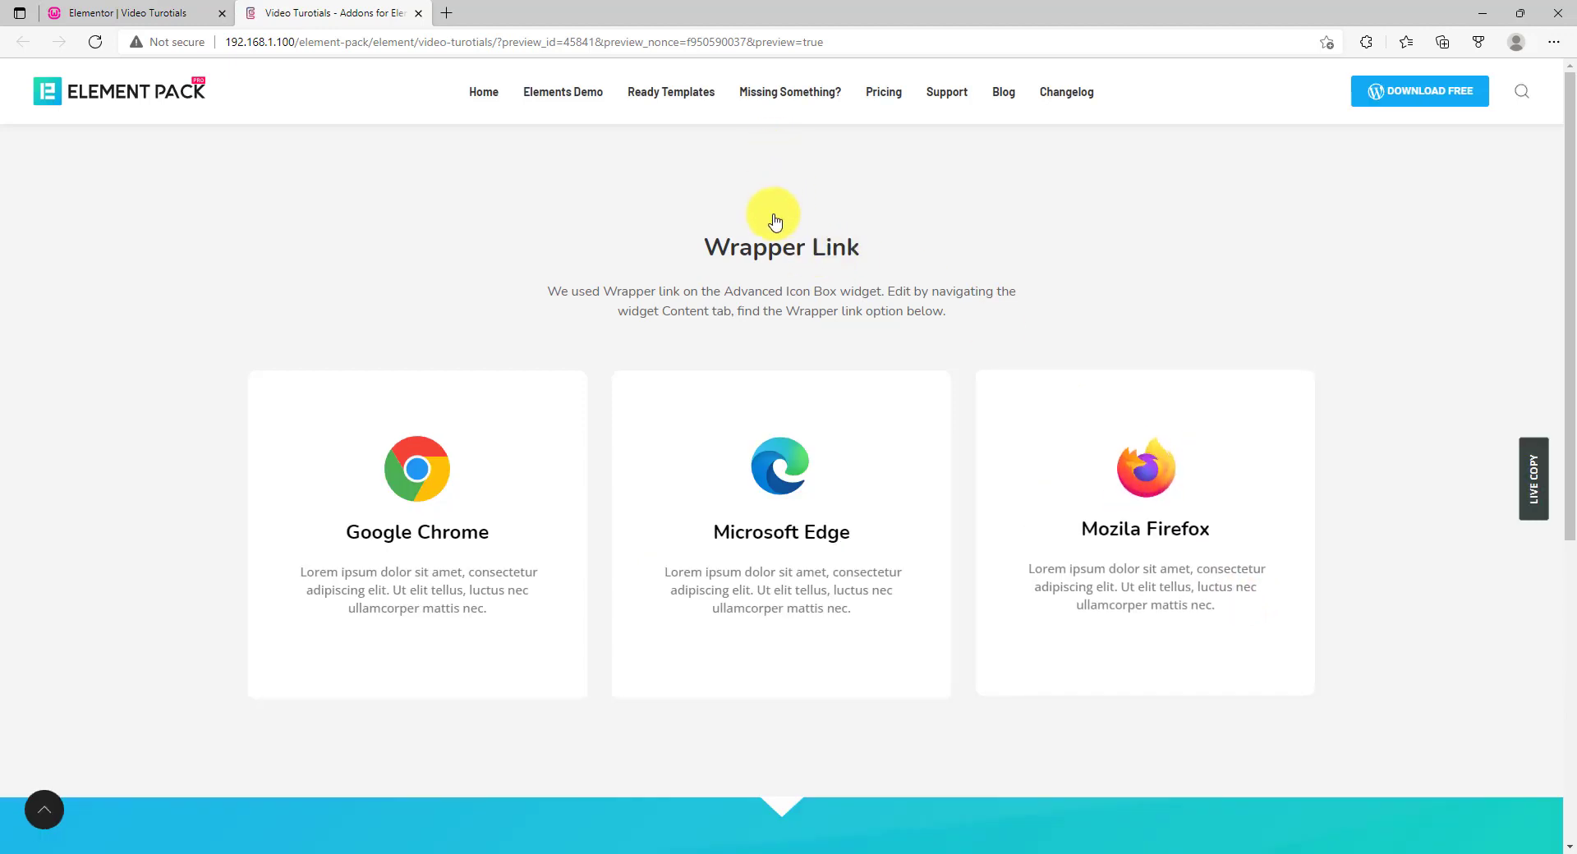
mouse_move(614, 371)
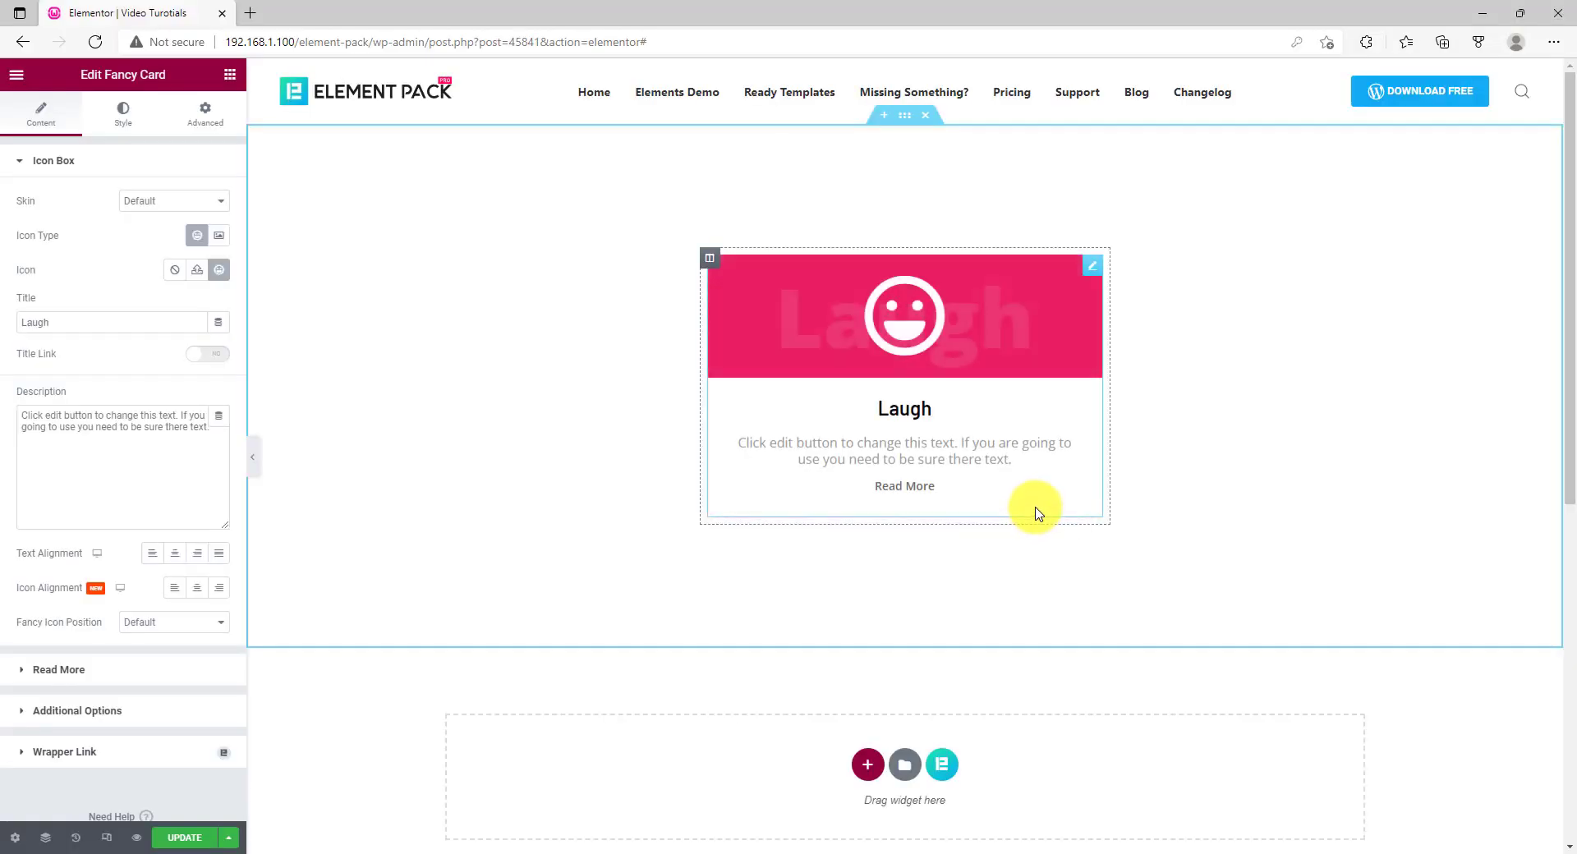
mouse_move(1071, 501)
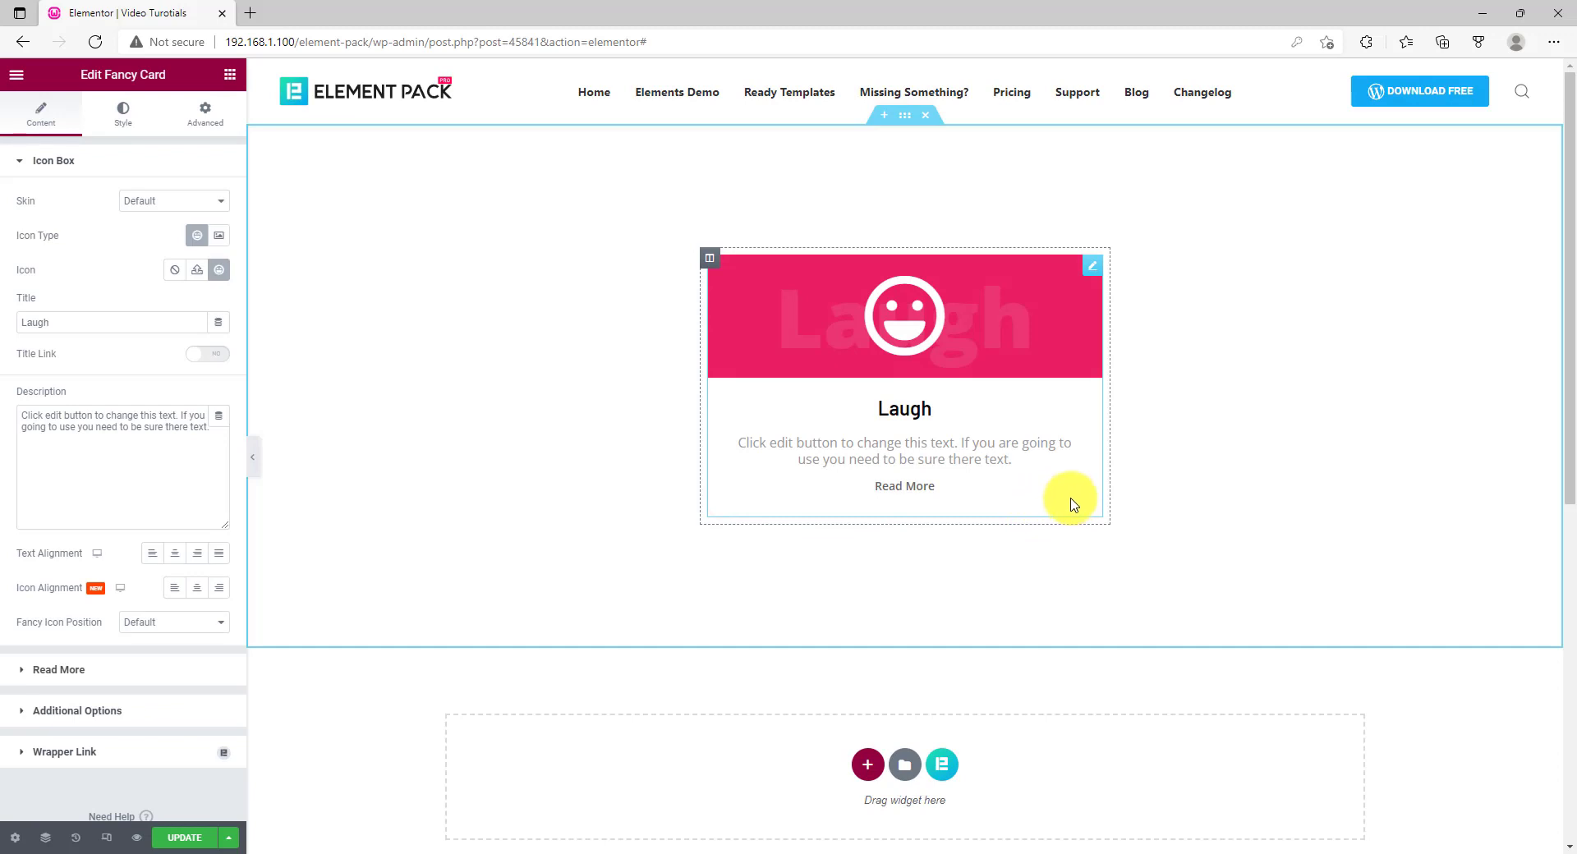
Choose the Flux skin for the Laugh fancy card
left_click(174, 201)
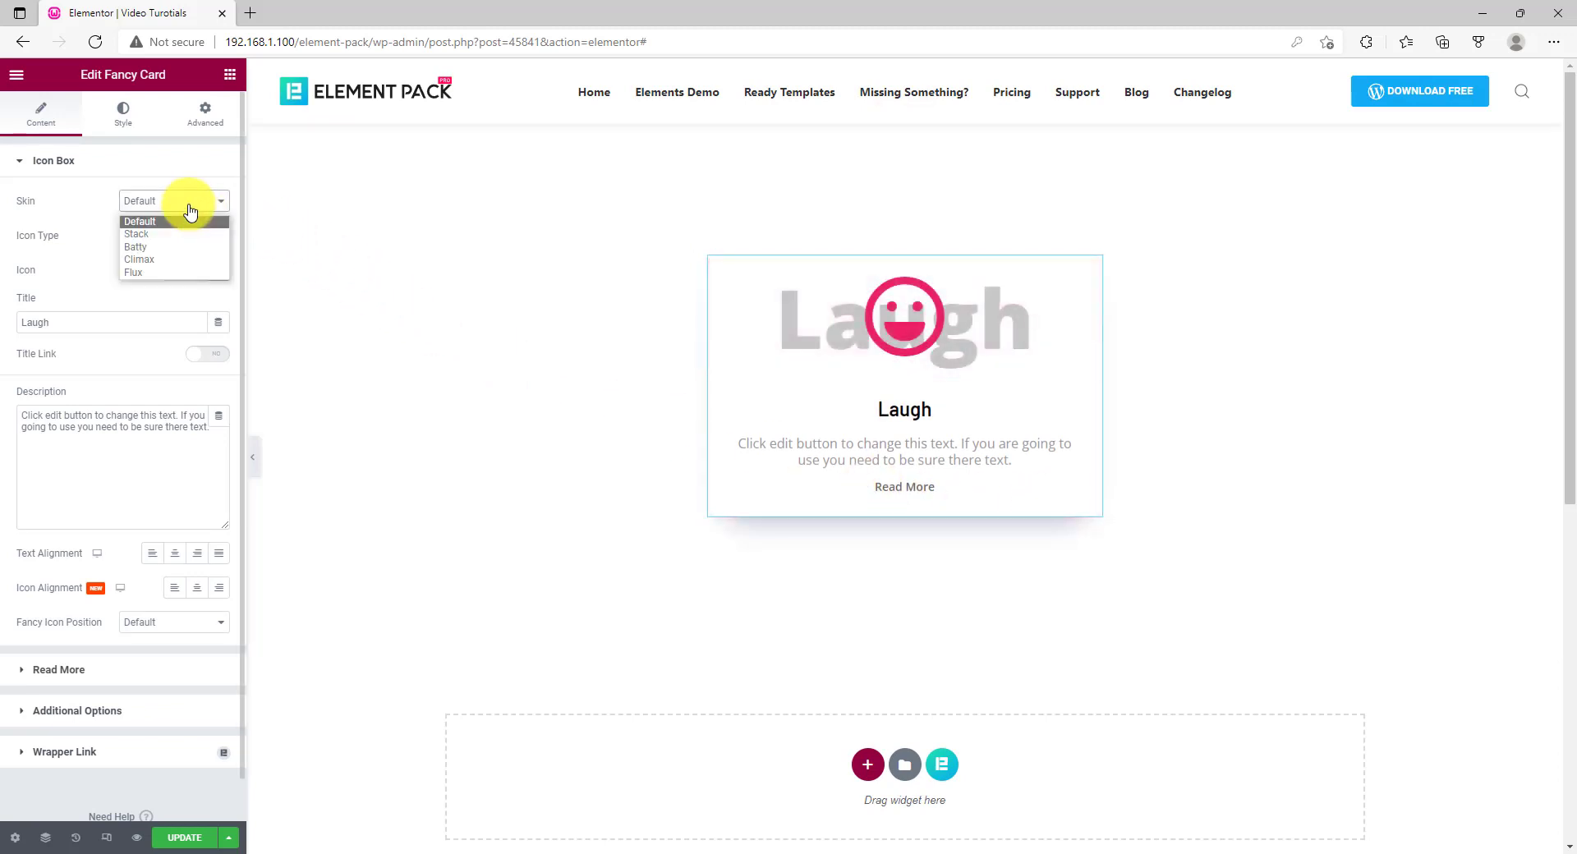
mouse_move(135, 274)
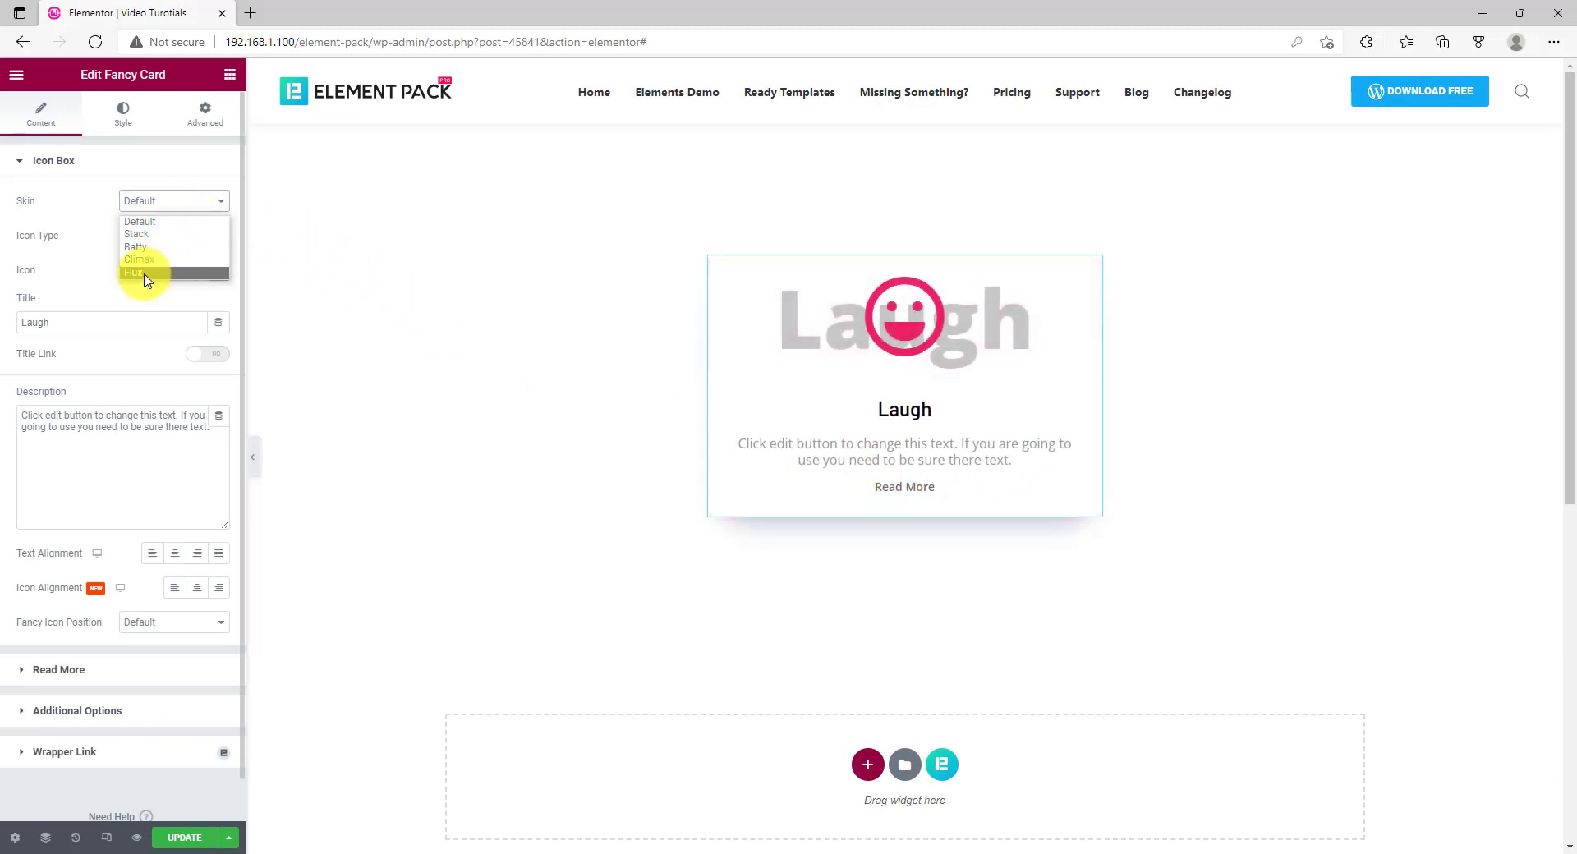
left_click(133, 272)
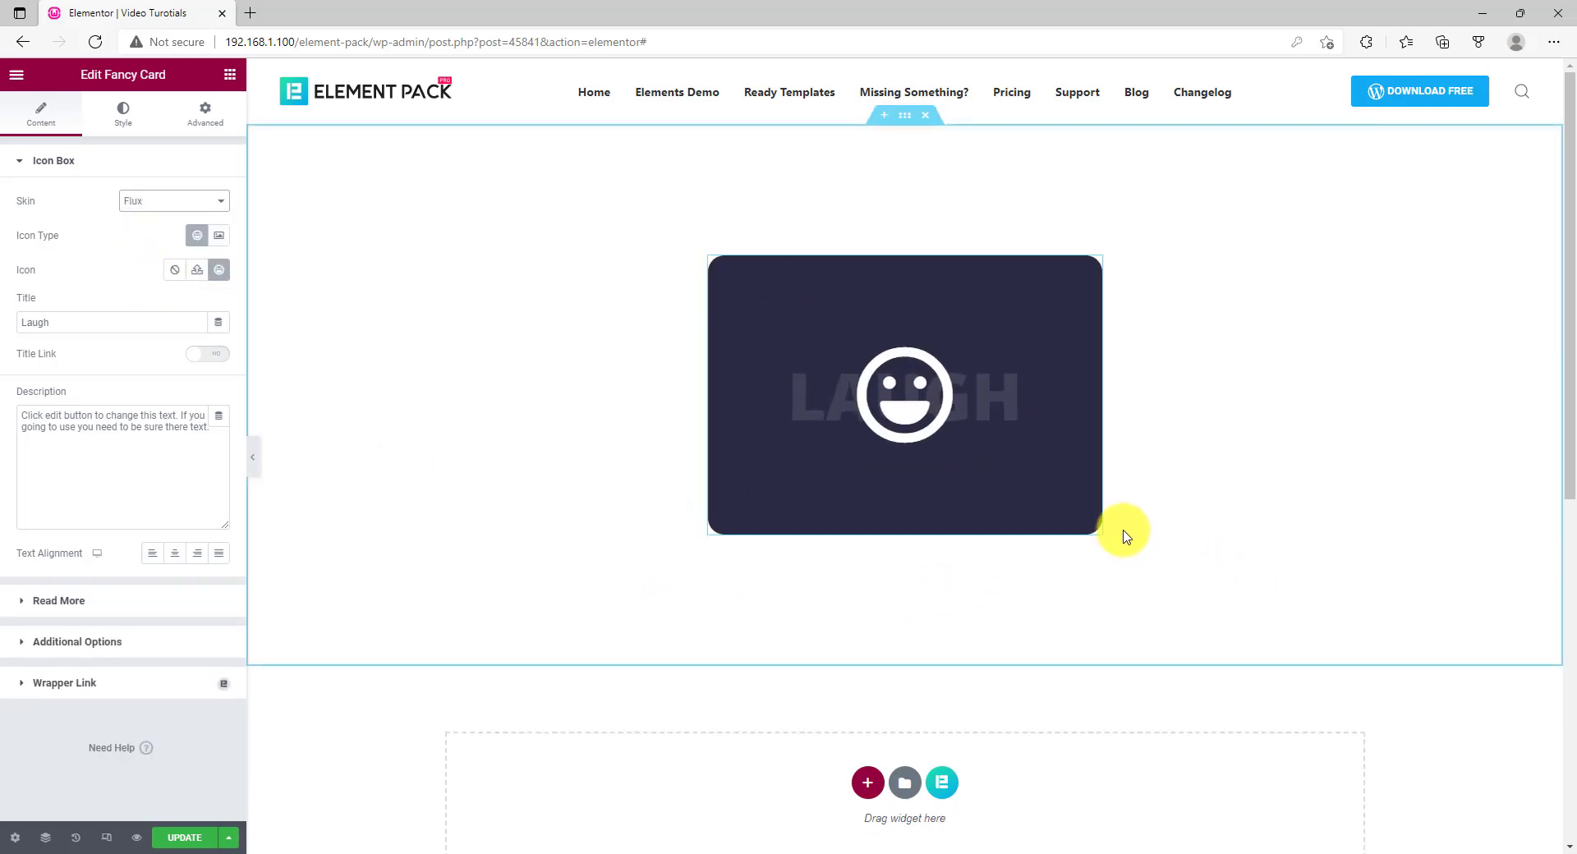
mouse_move(1117, 530)
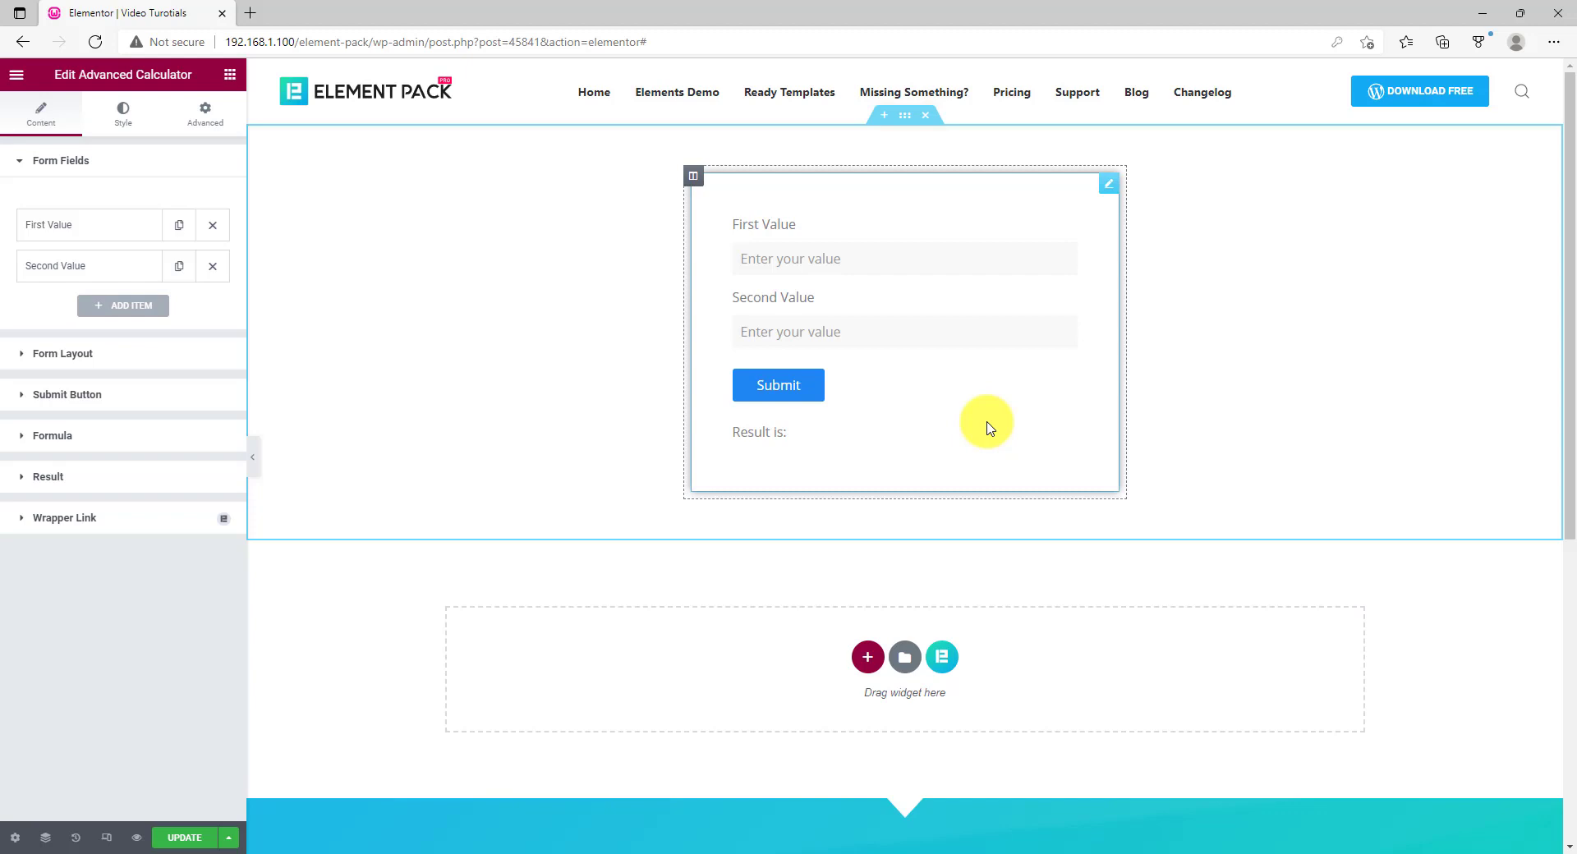
mouse_move(711, 398)
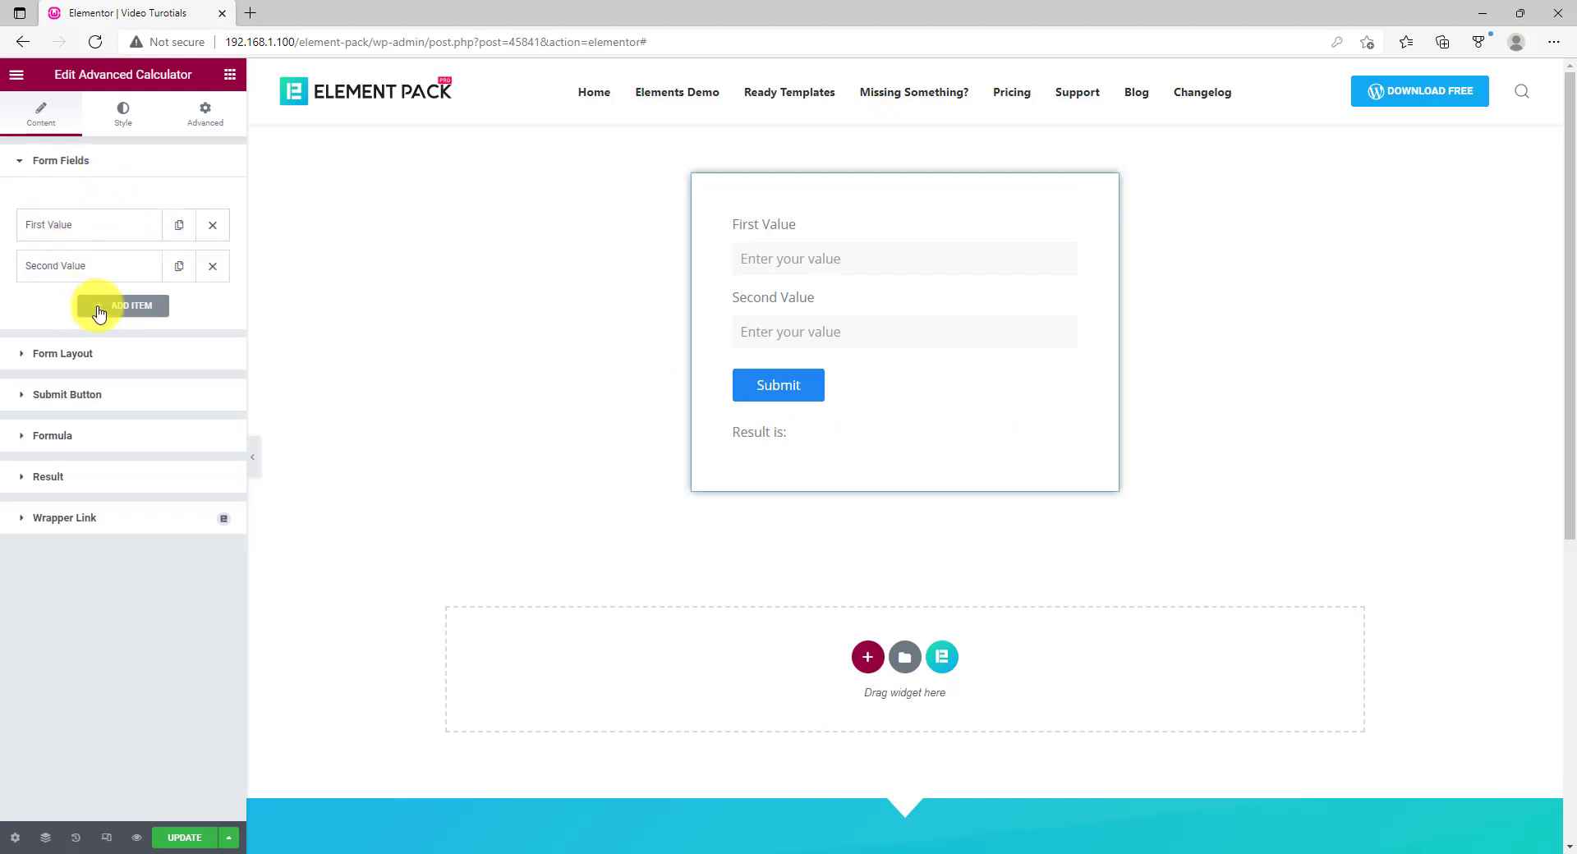
mouse_move(72, 222)
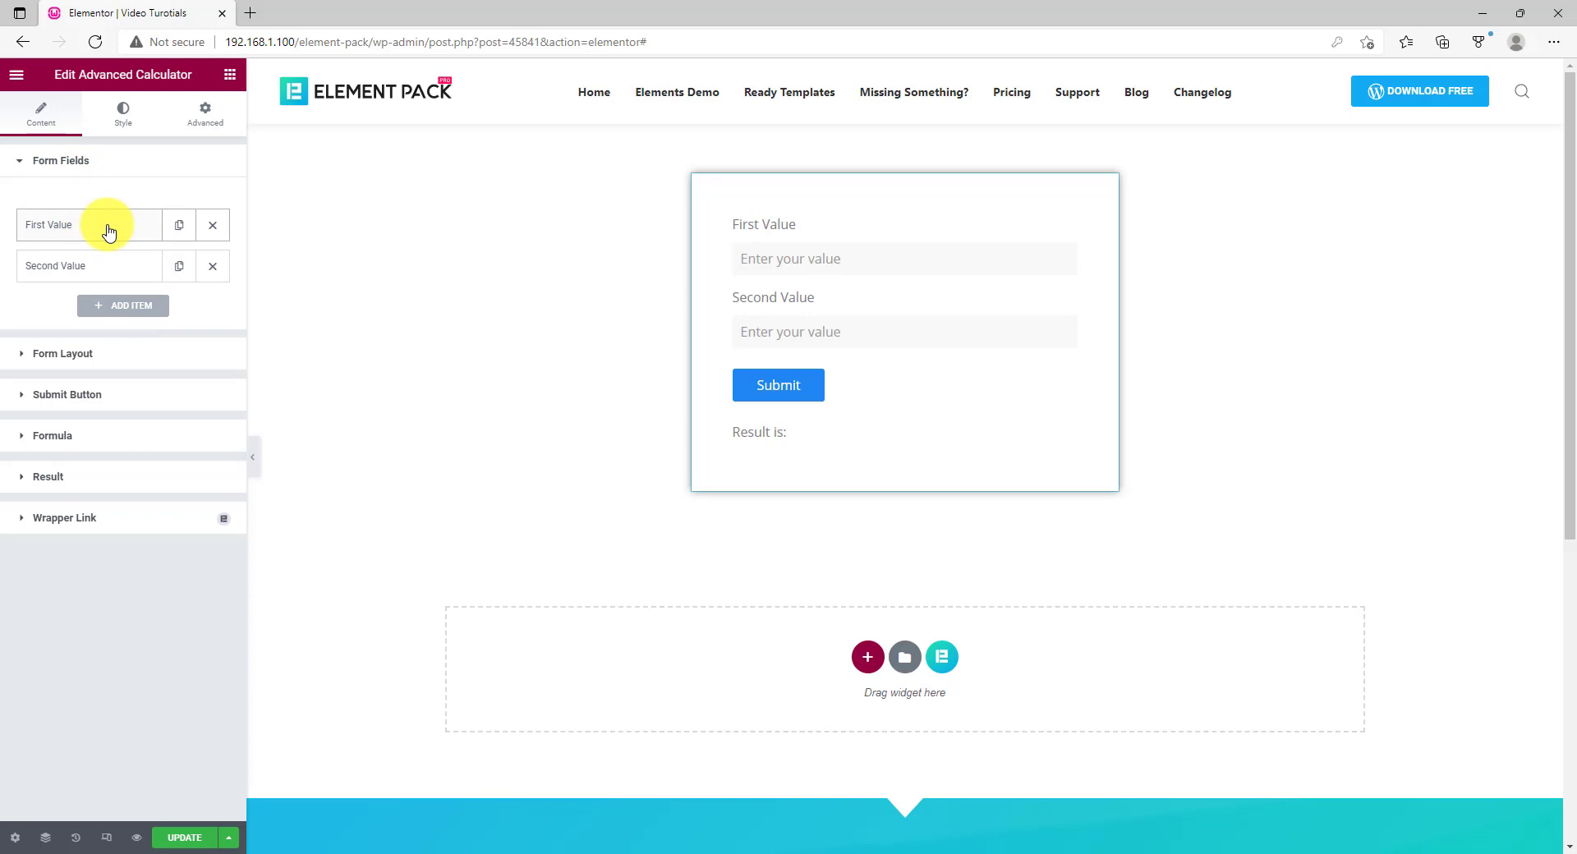
Make the First Value field a Select labelled Domain with a 'Choose a domain...' prompt
left_click(88, 225)
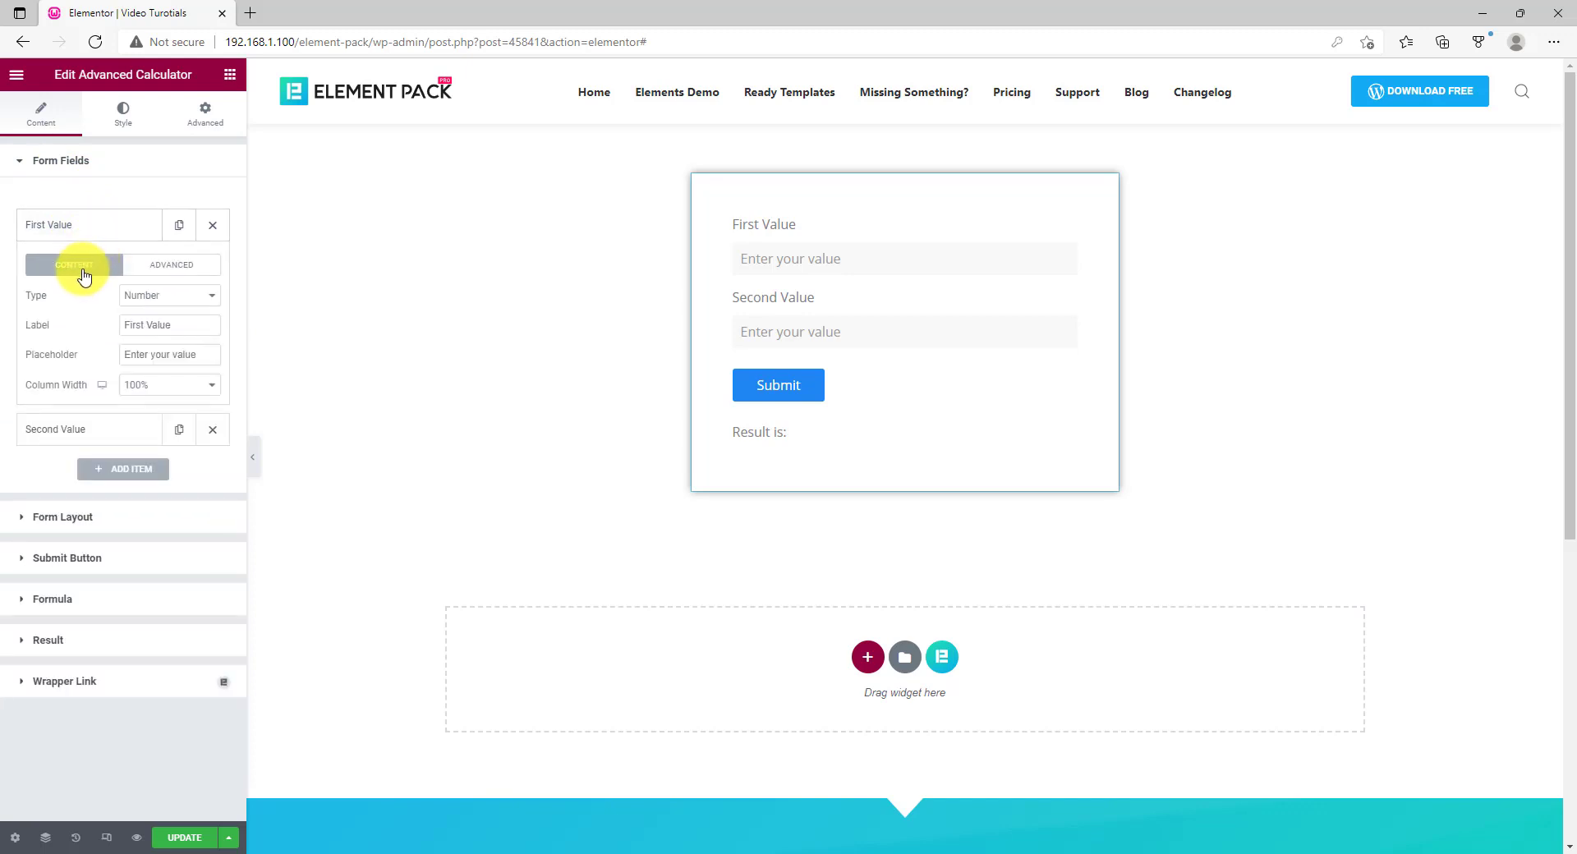
mouse_move(177, 302)
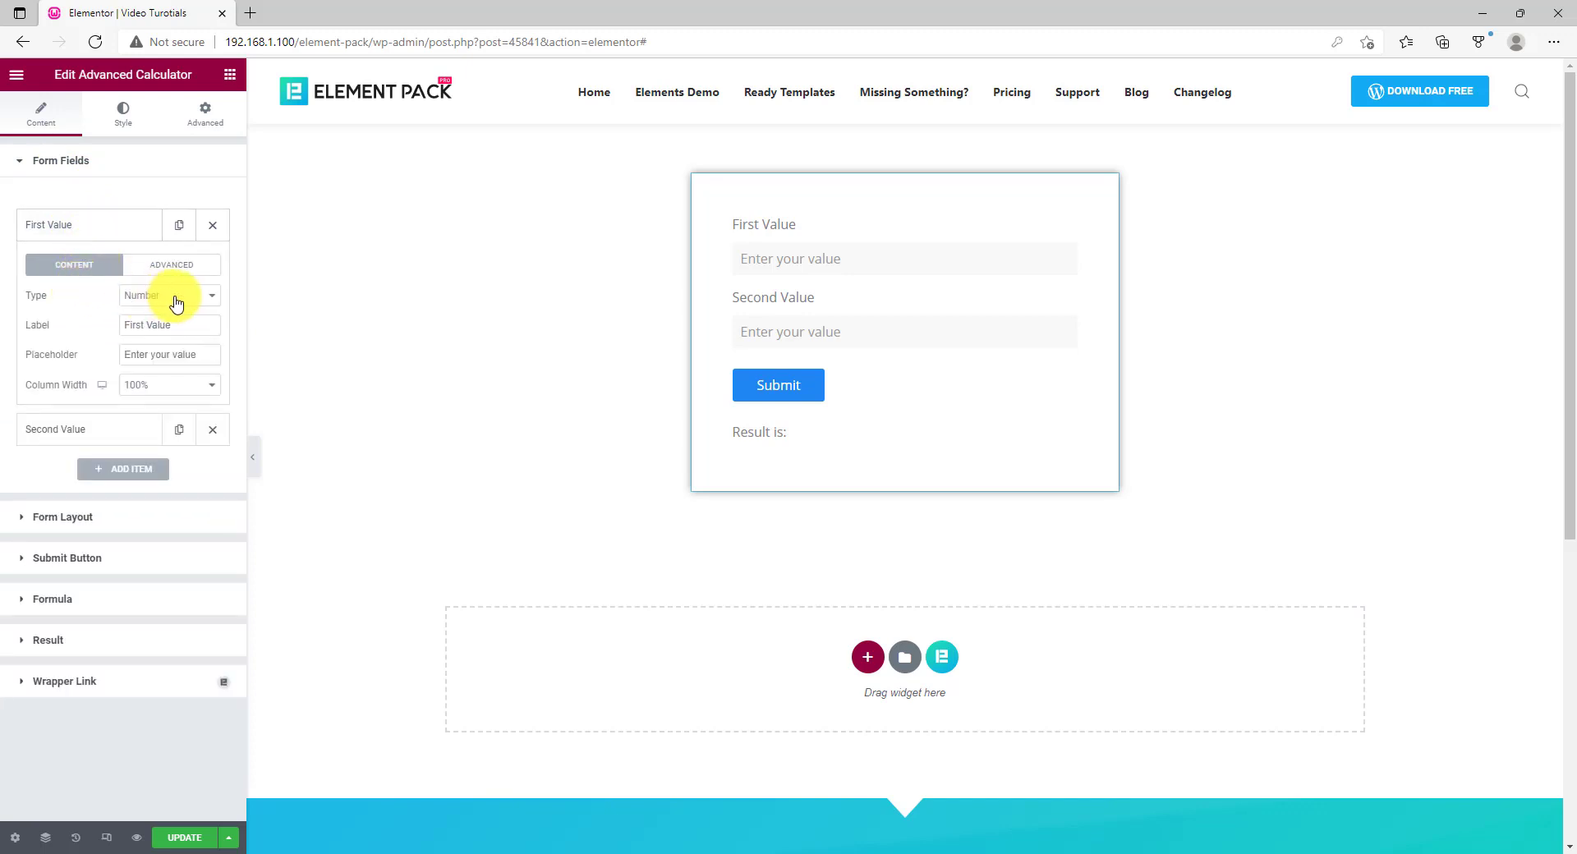
left_click(169, 296)
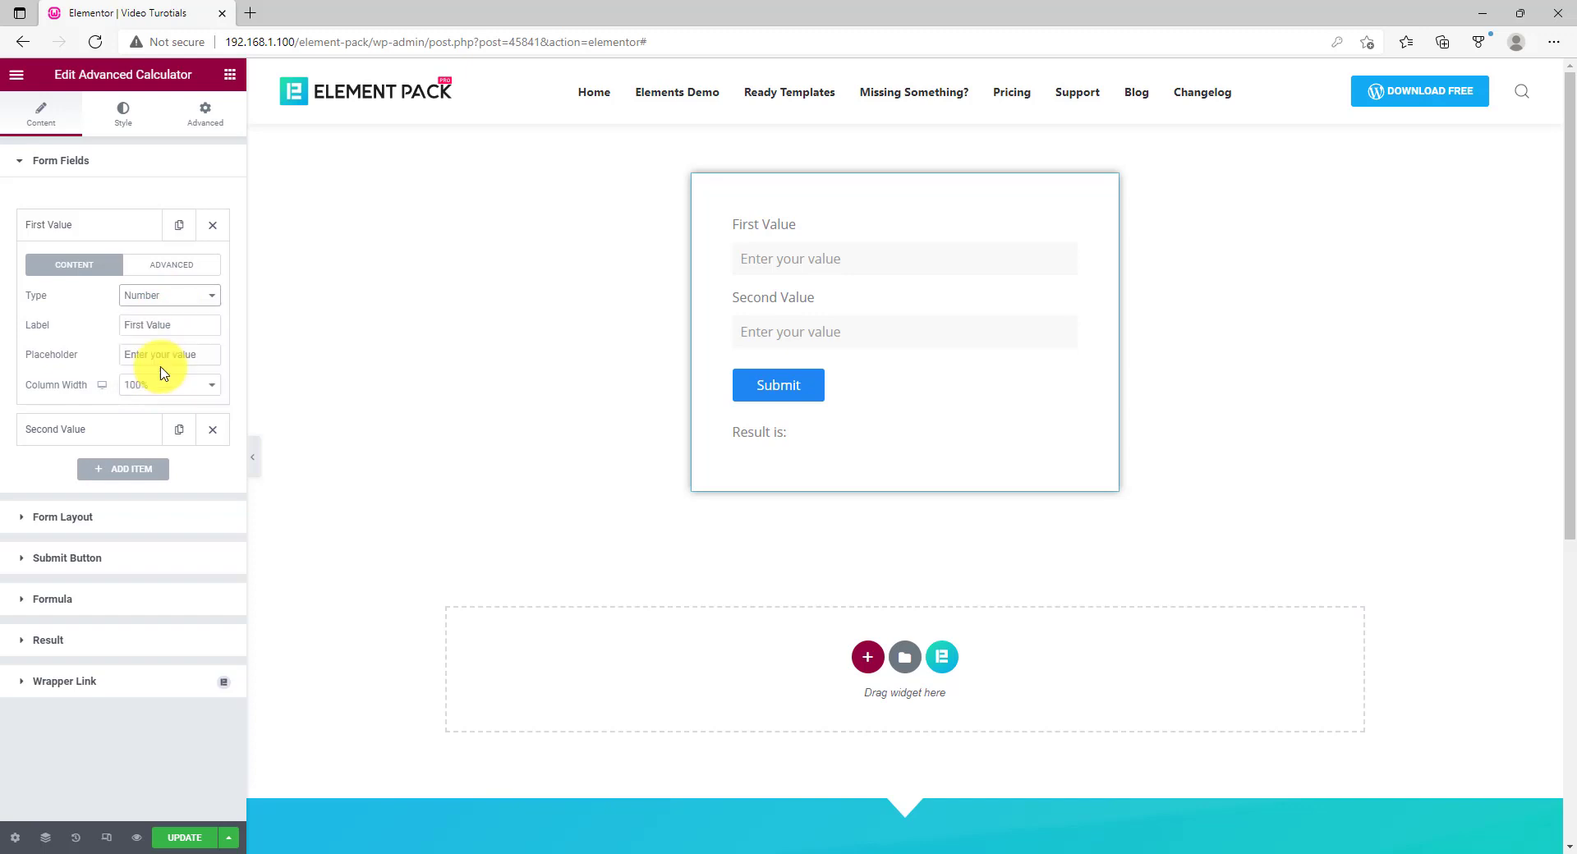
left_click(169, 296)
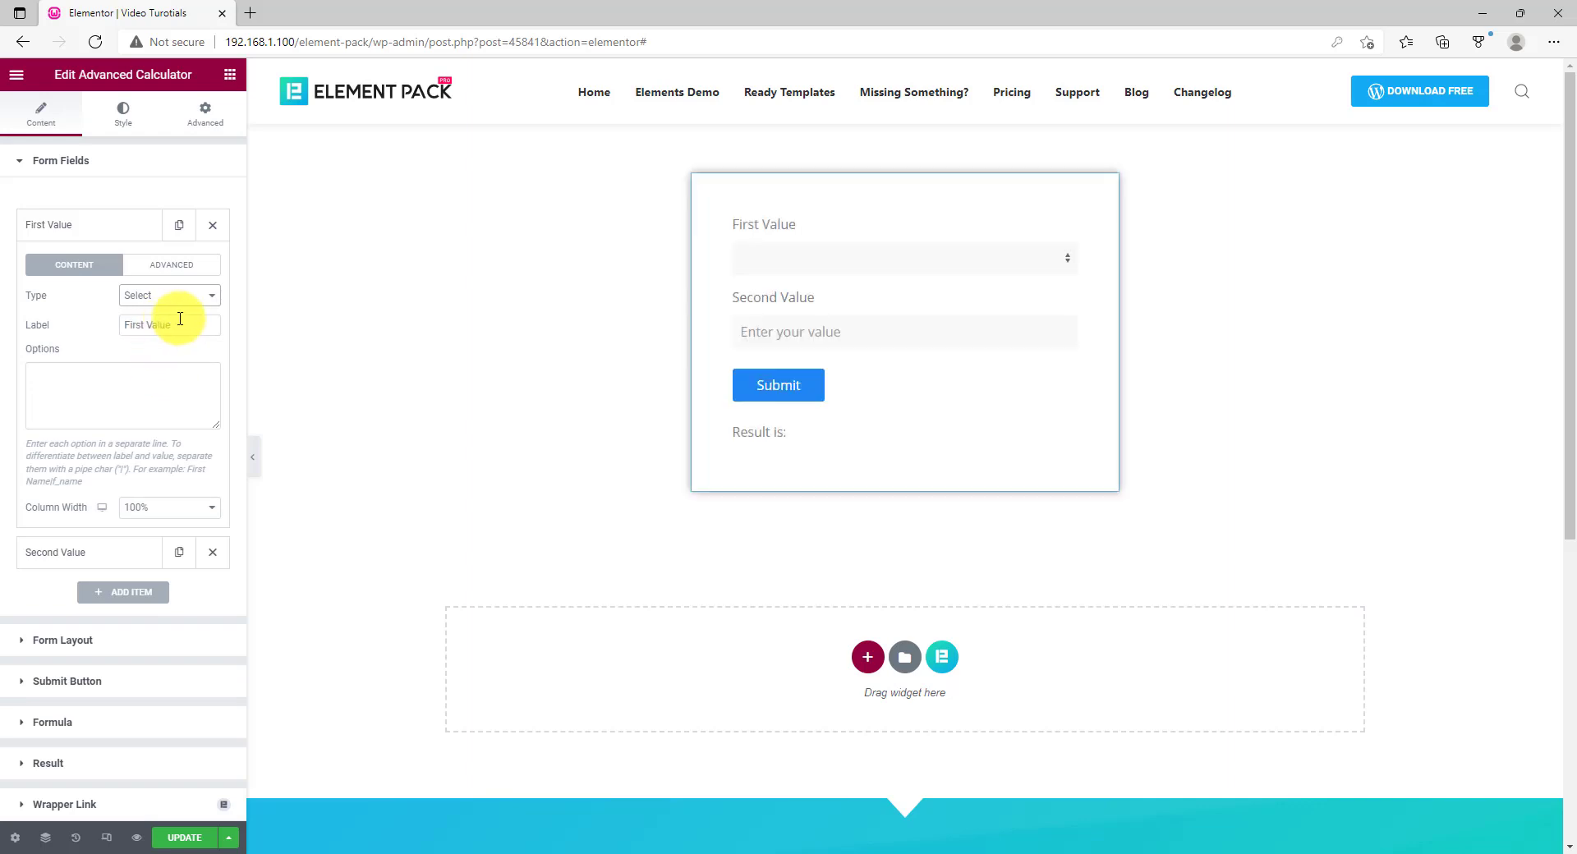
type("Domain")
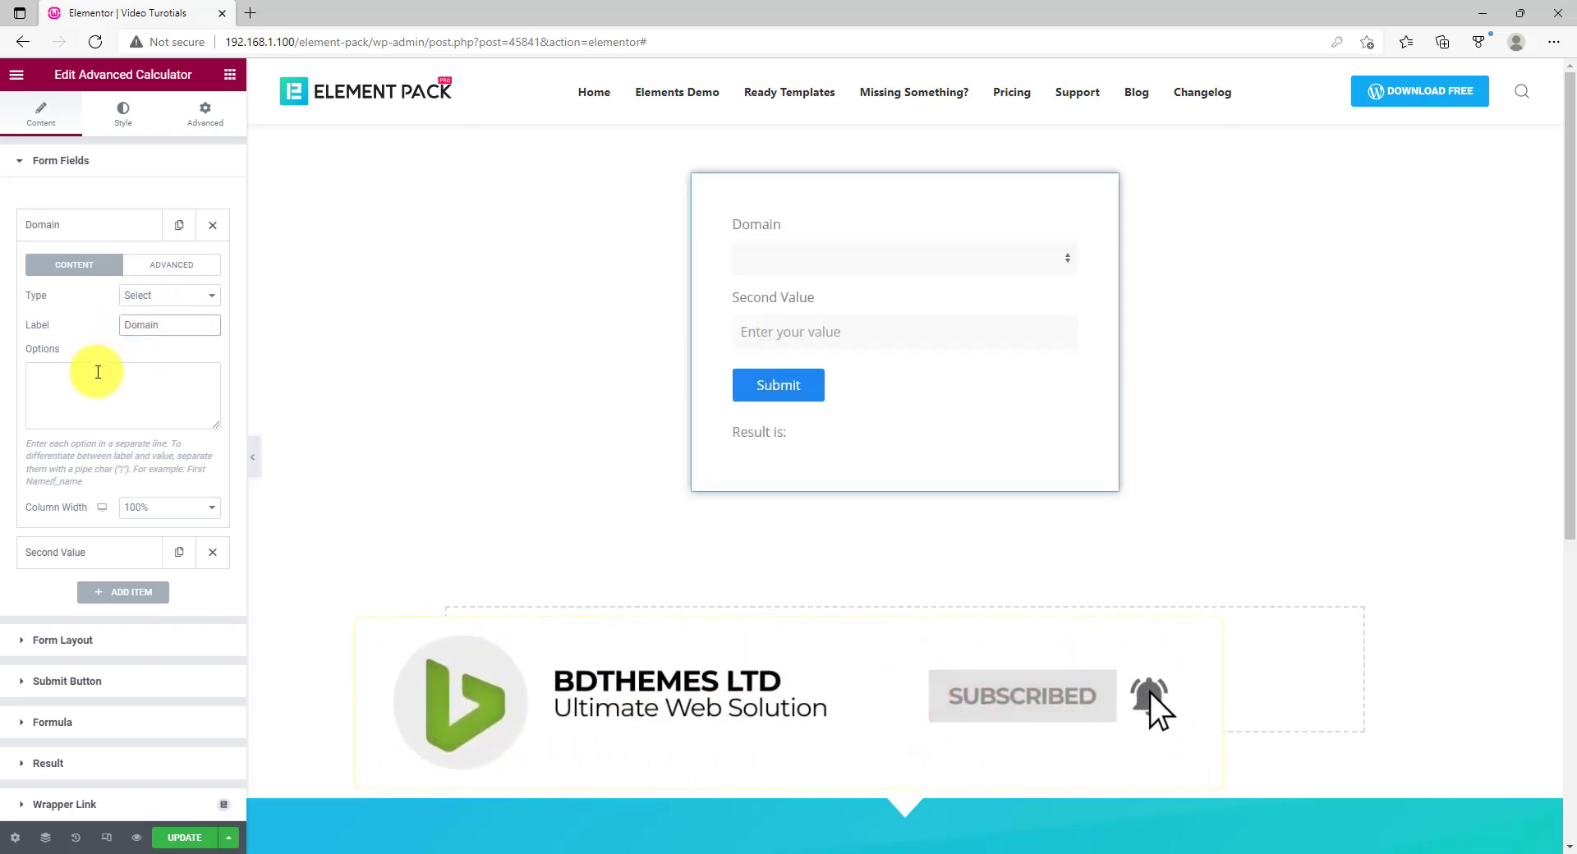
type("Choose")
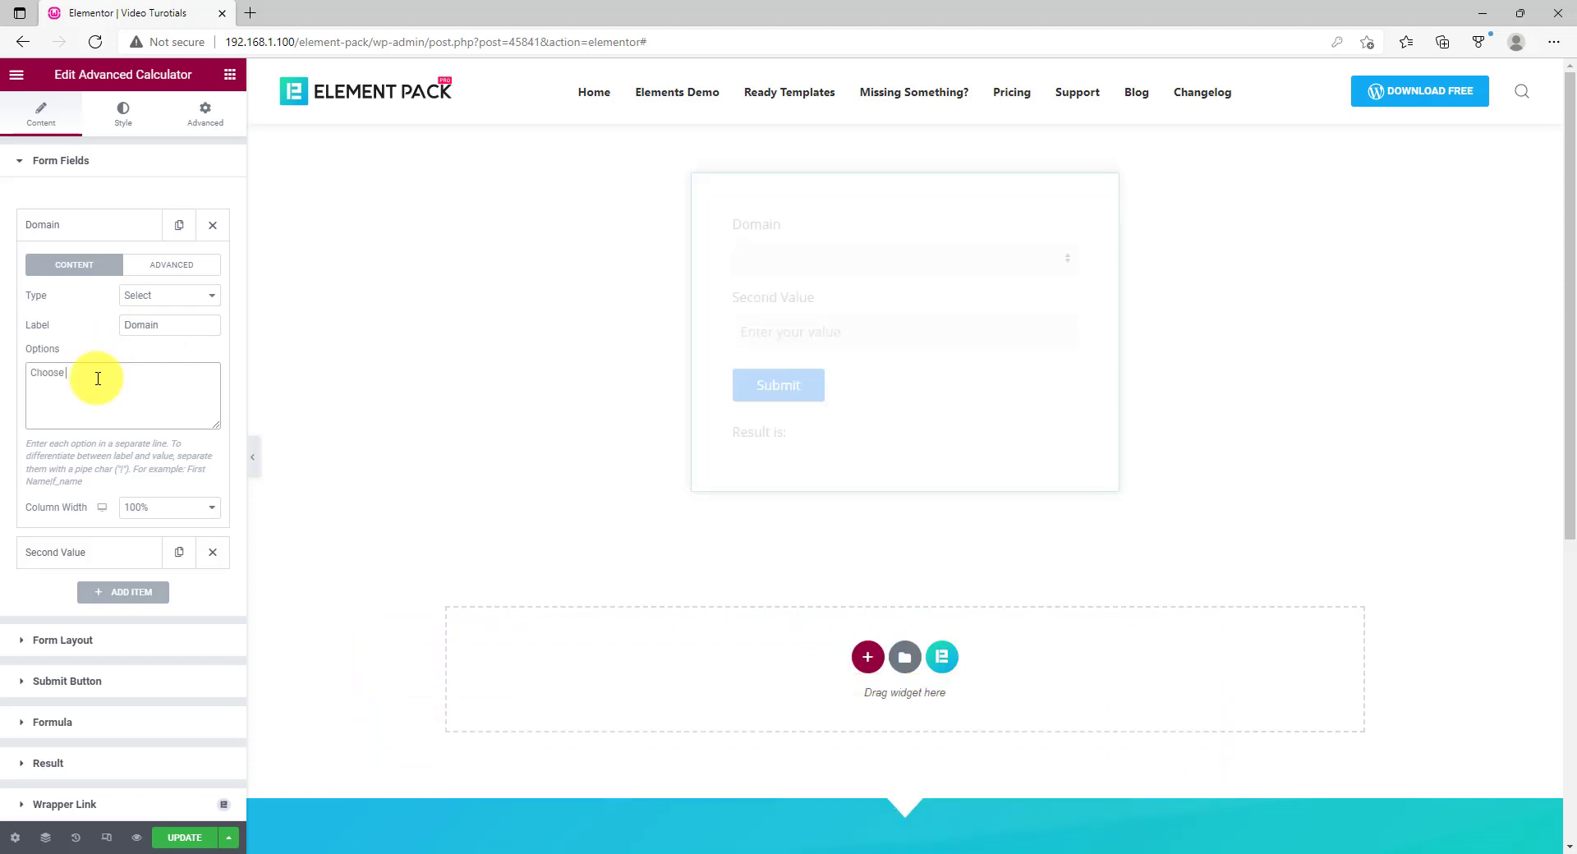
type("a domain")
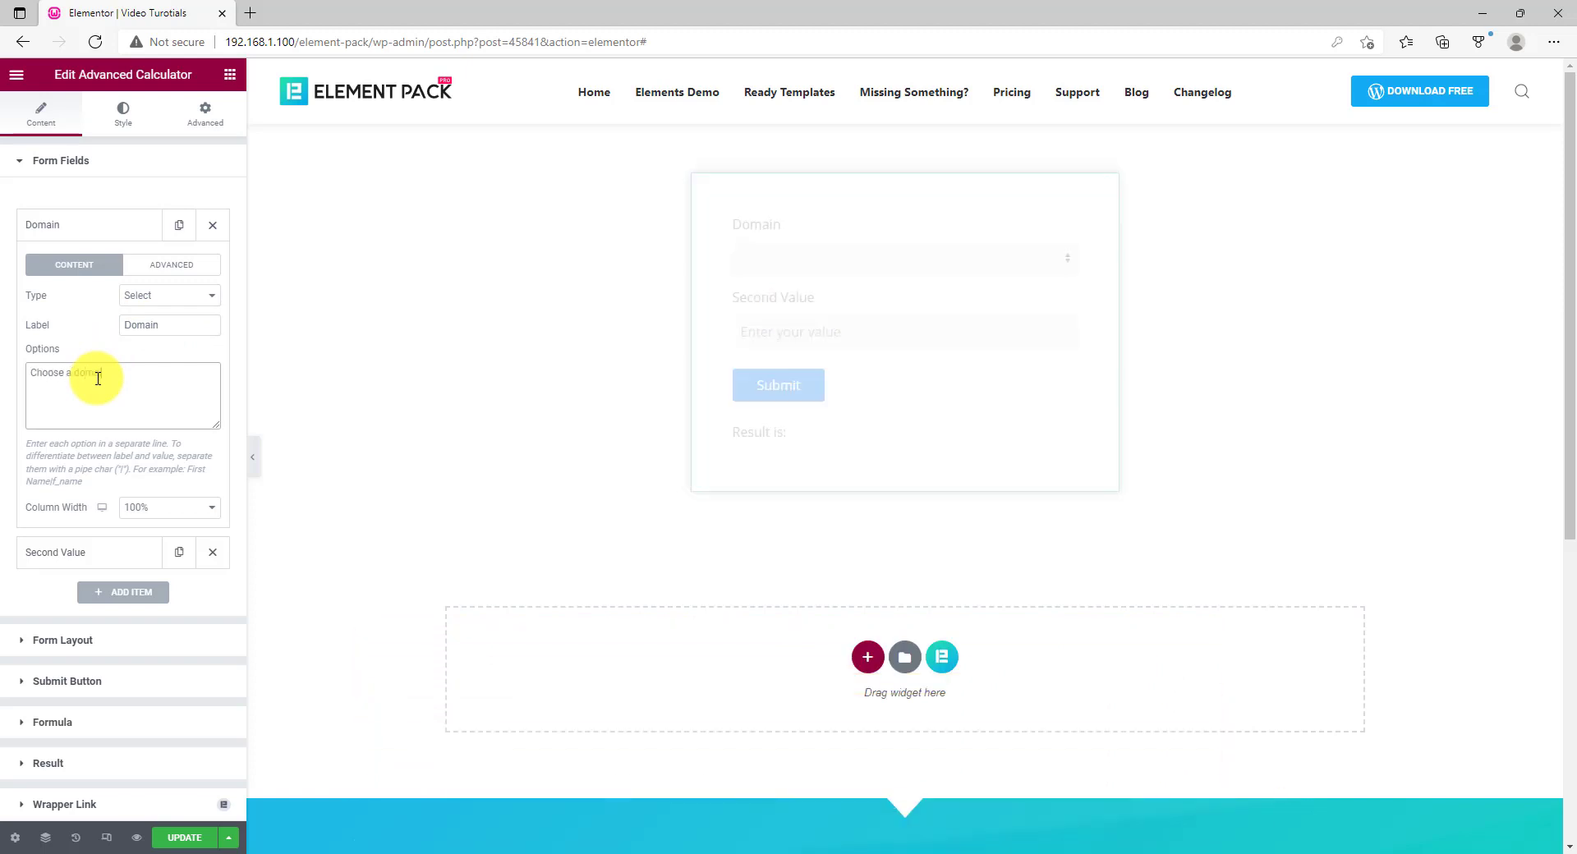
type("Choose a domai")
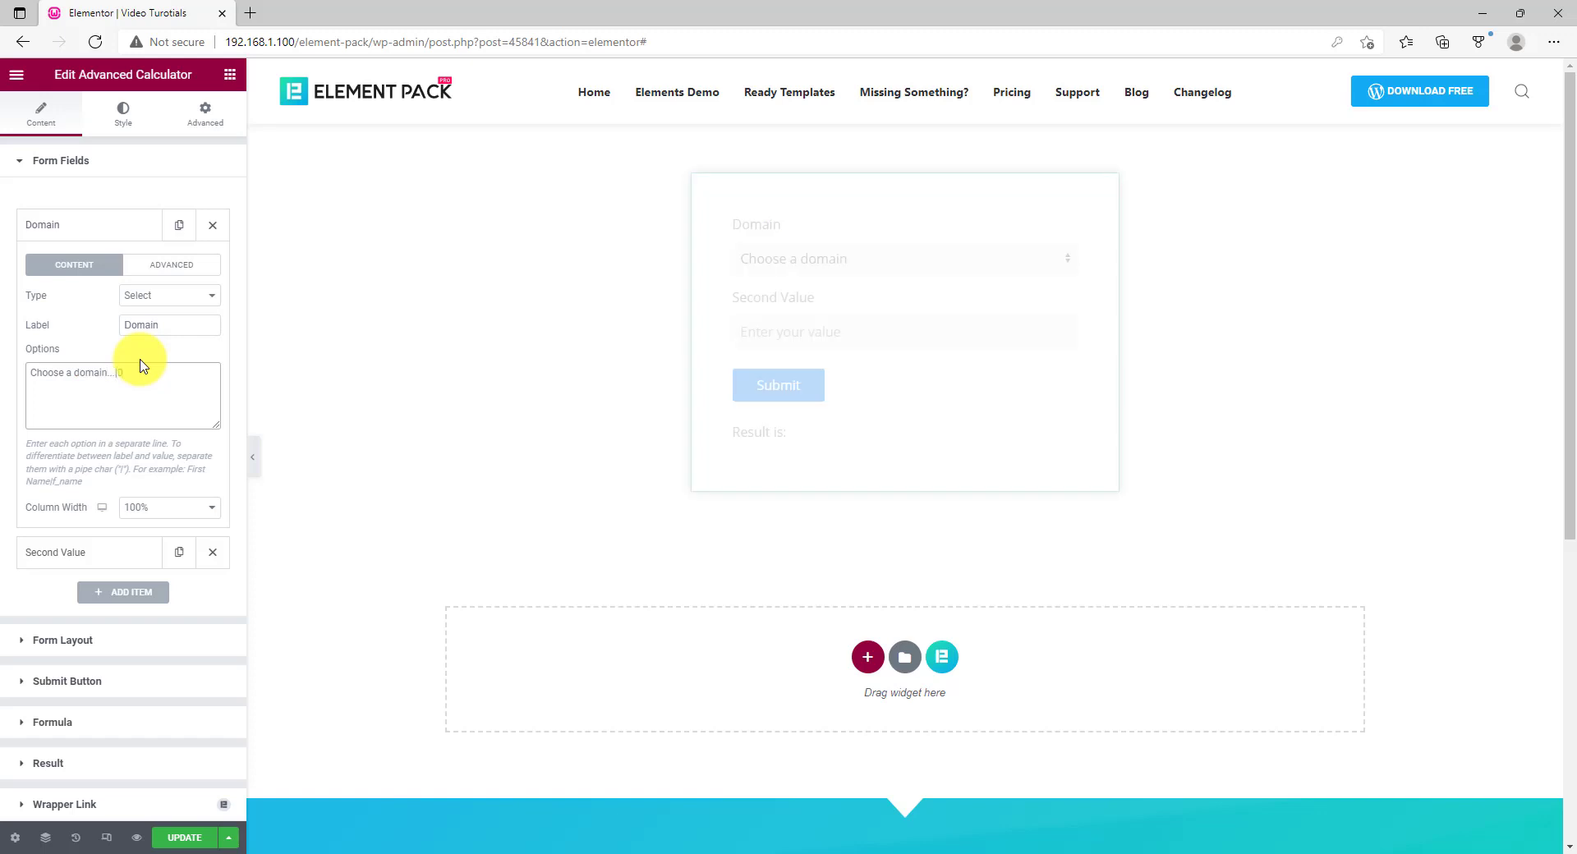
Add the .net domain option with price 10 to the Domain options list
left_click(122, 396)
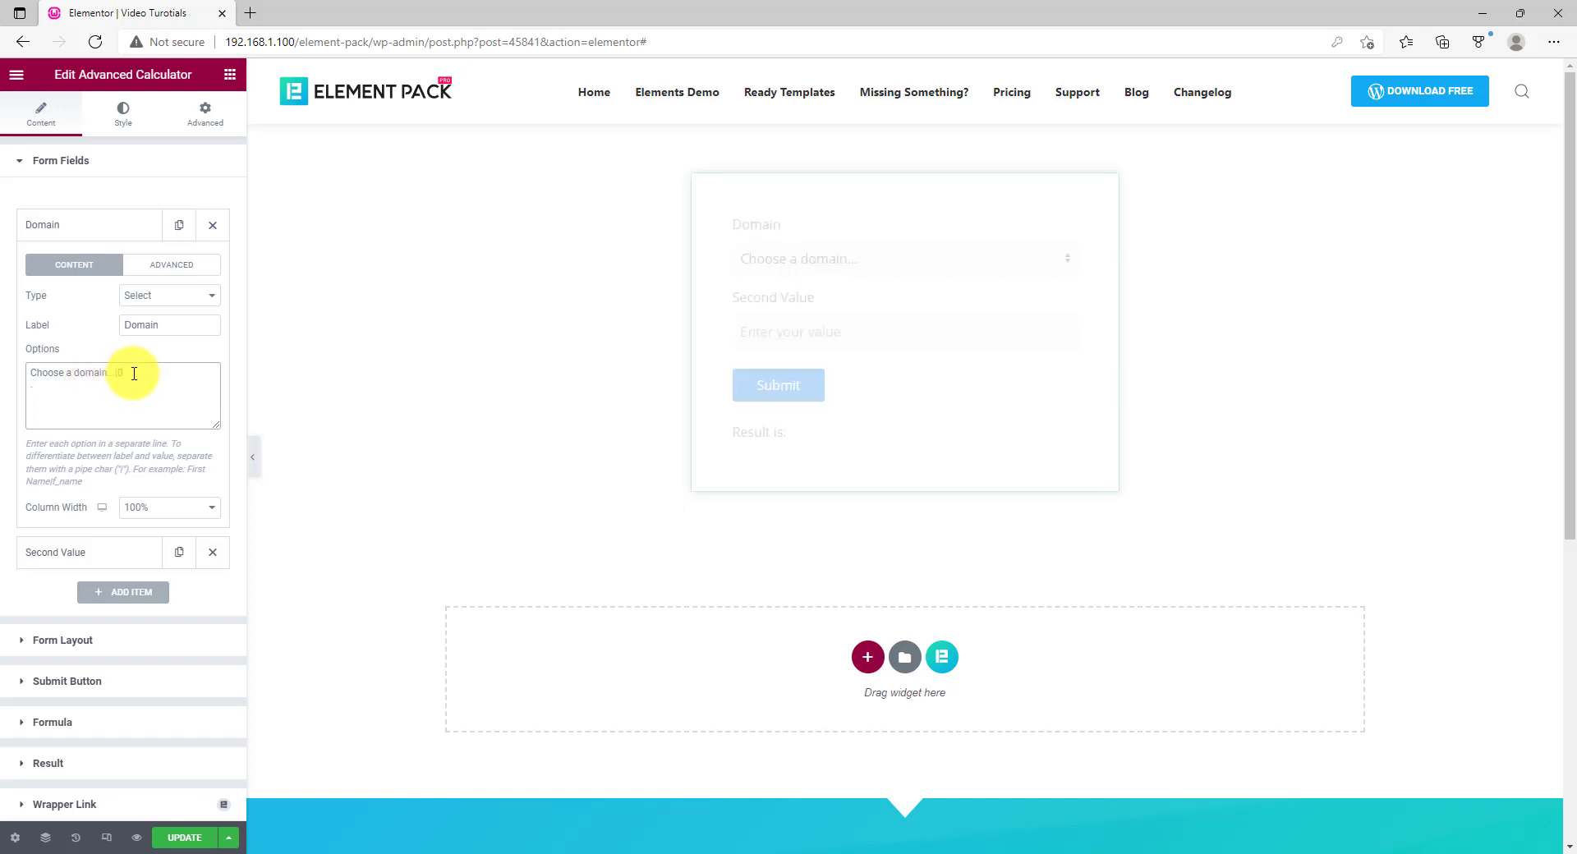
type(".net dom")
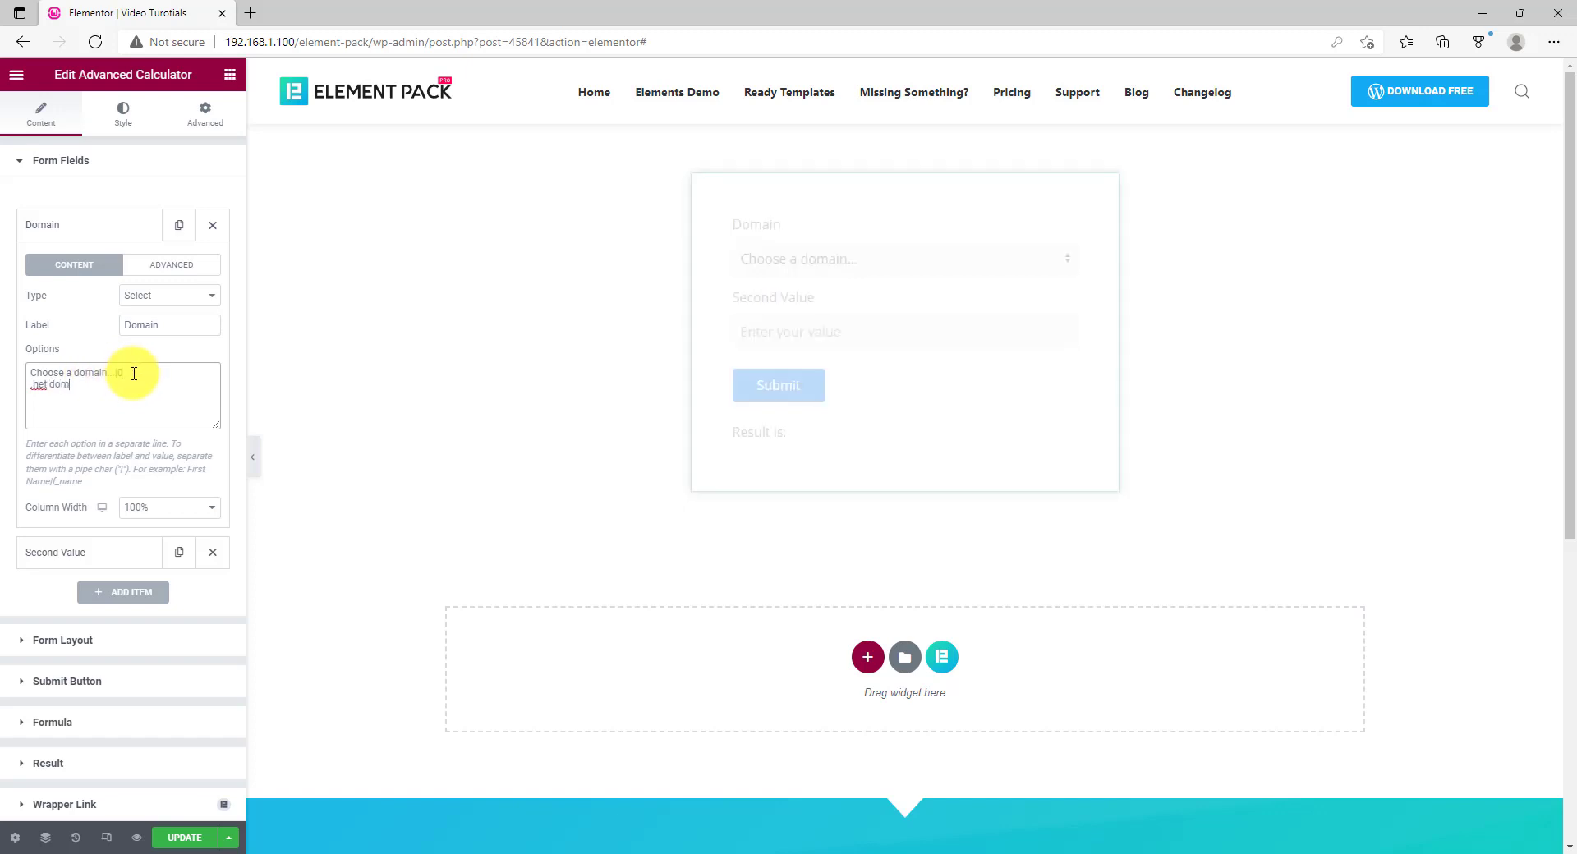
type("ain (")
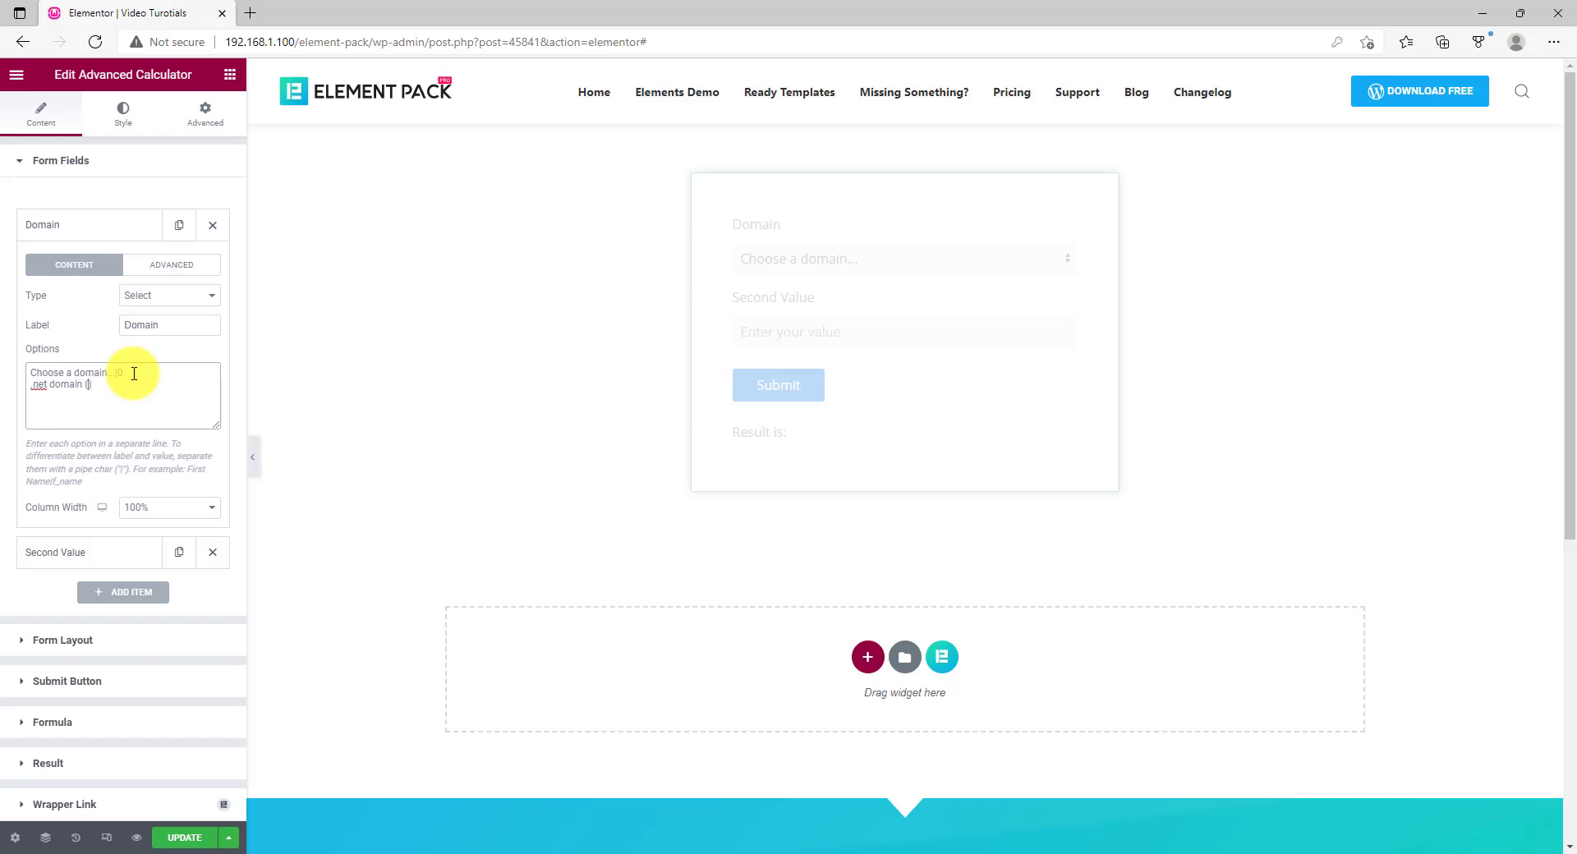
type("10")
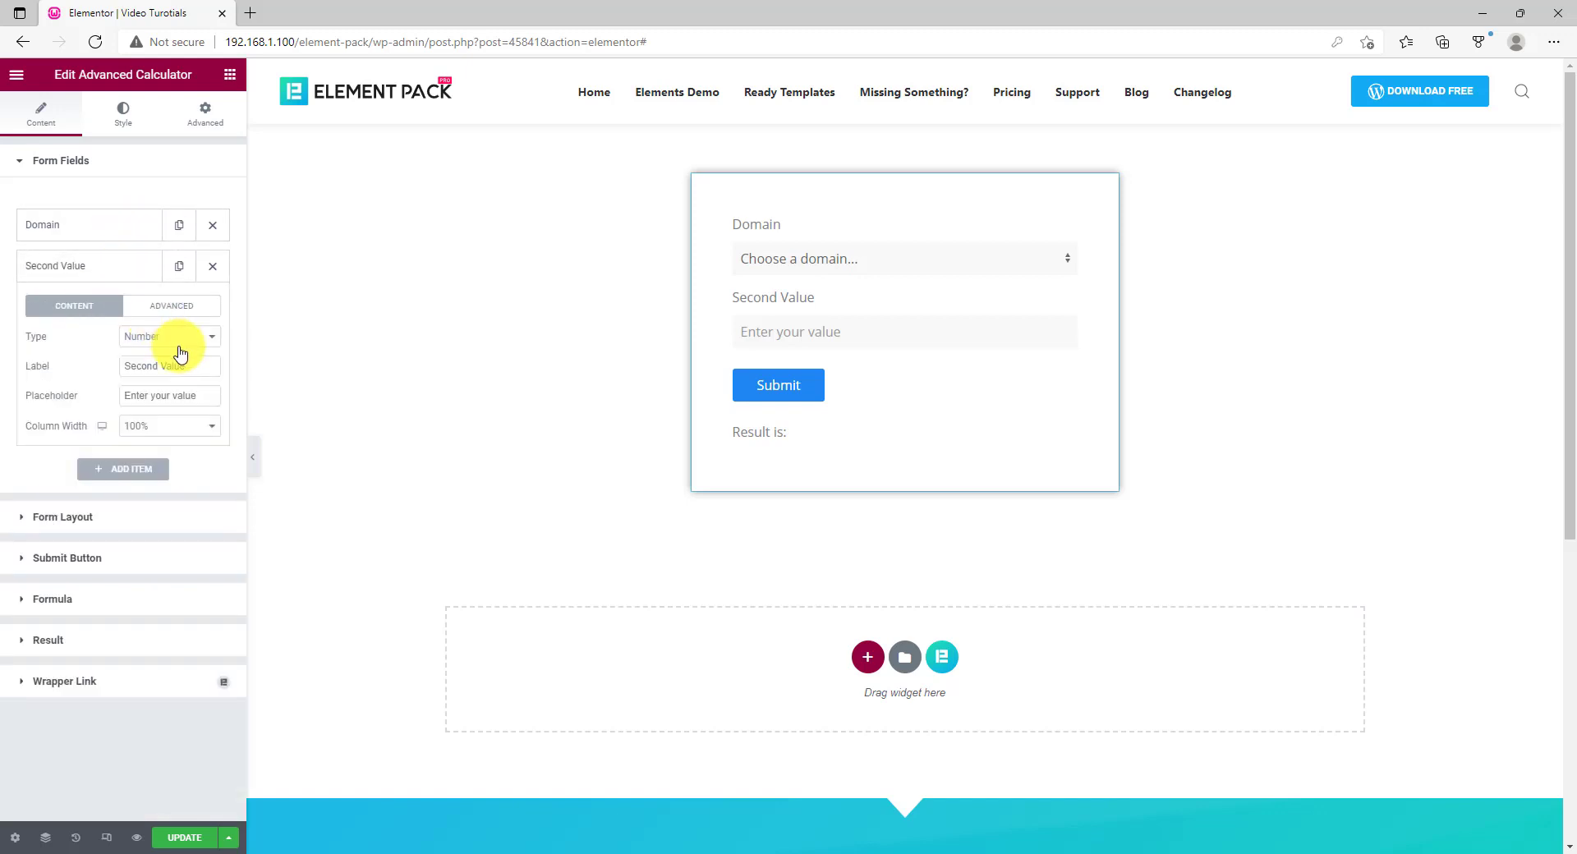
Make the Second Value a Hosting dropdown and add a Page Design (Per page - 10$) field
left_click(168, 337)
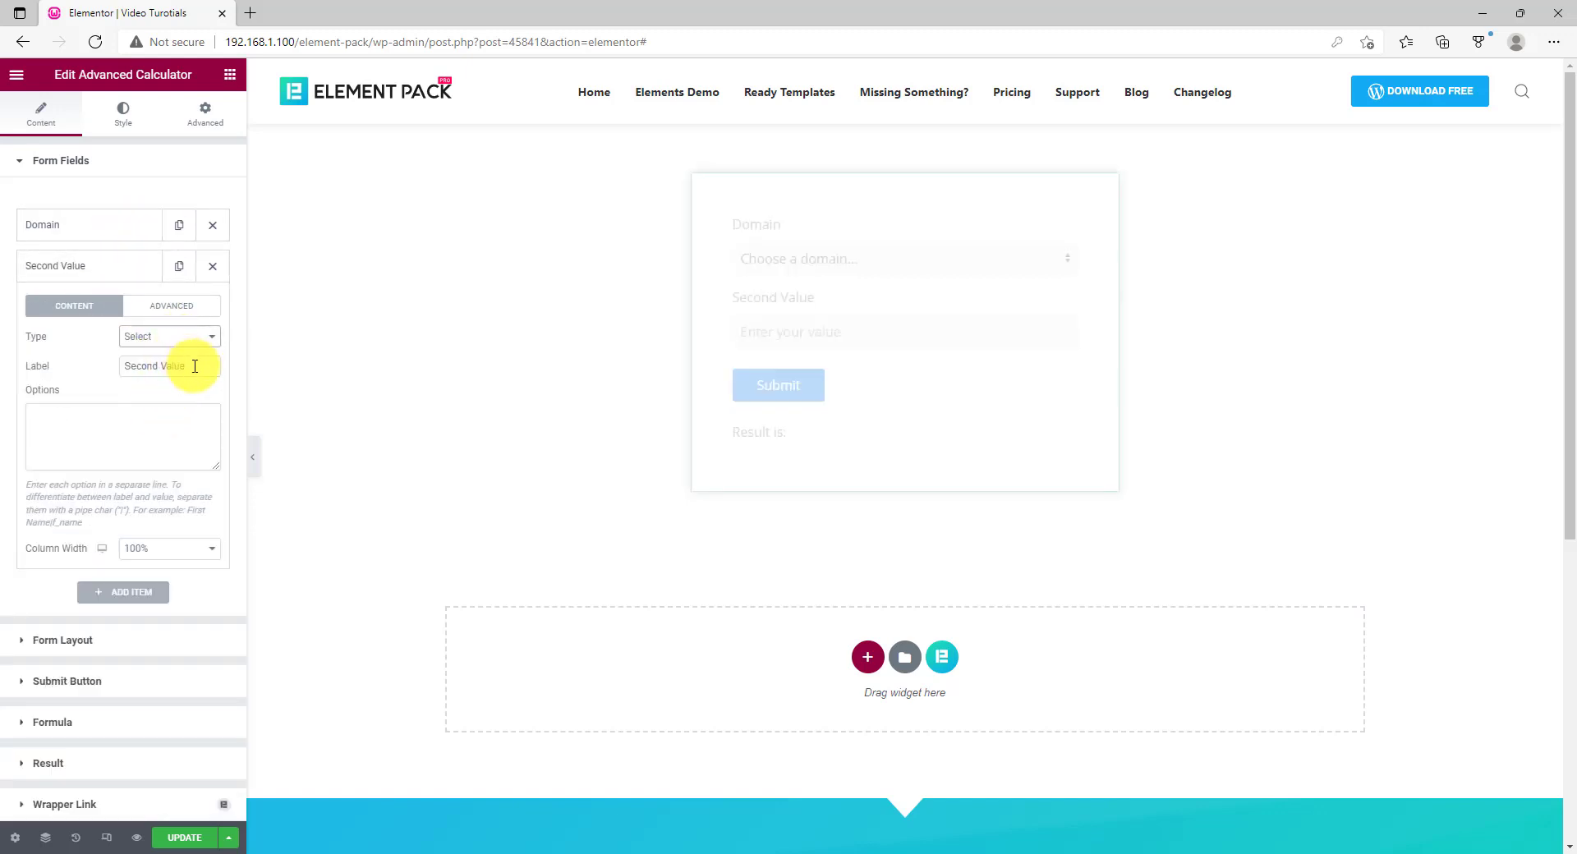
type("Hosting")
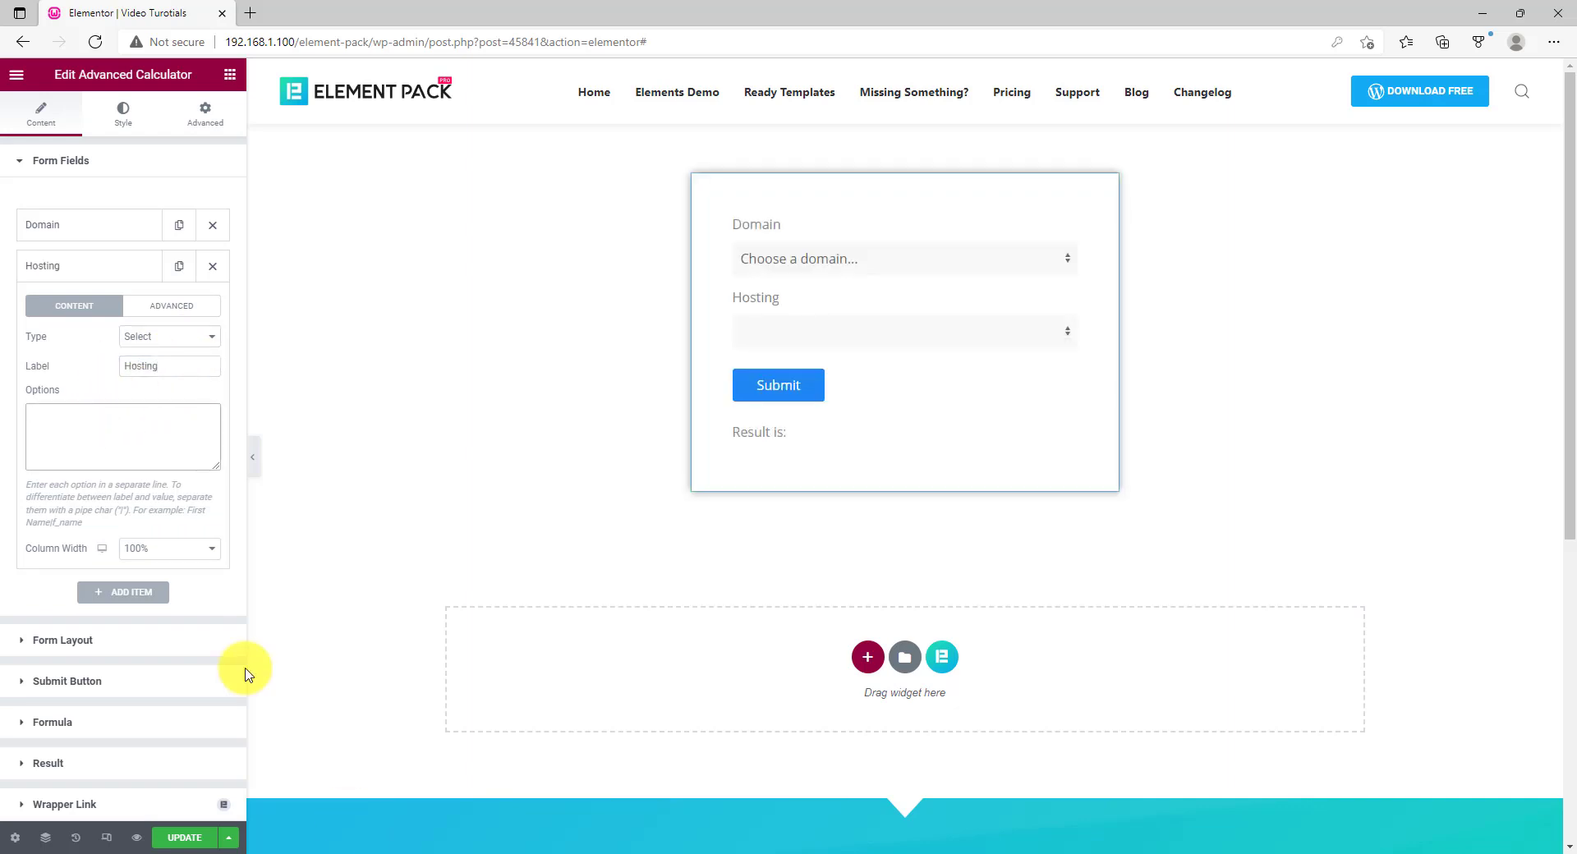
left_click(122, 593)
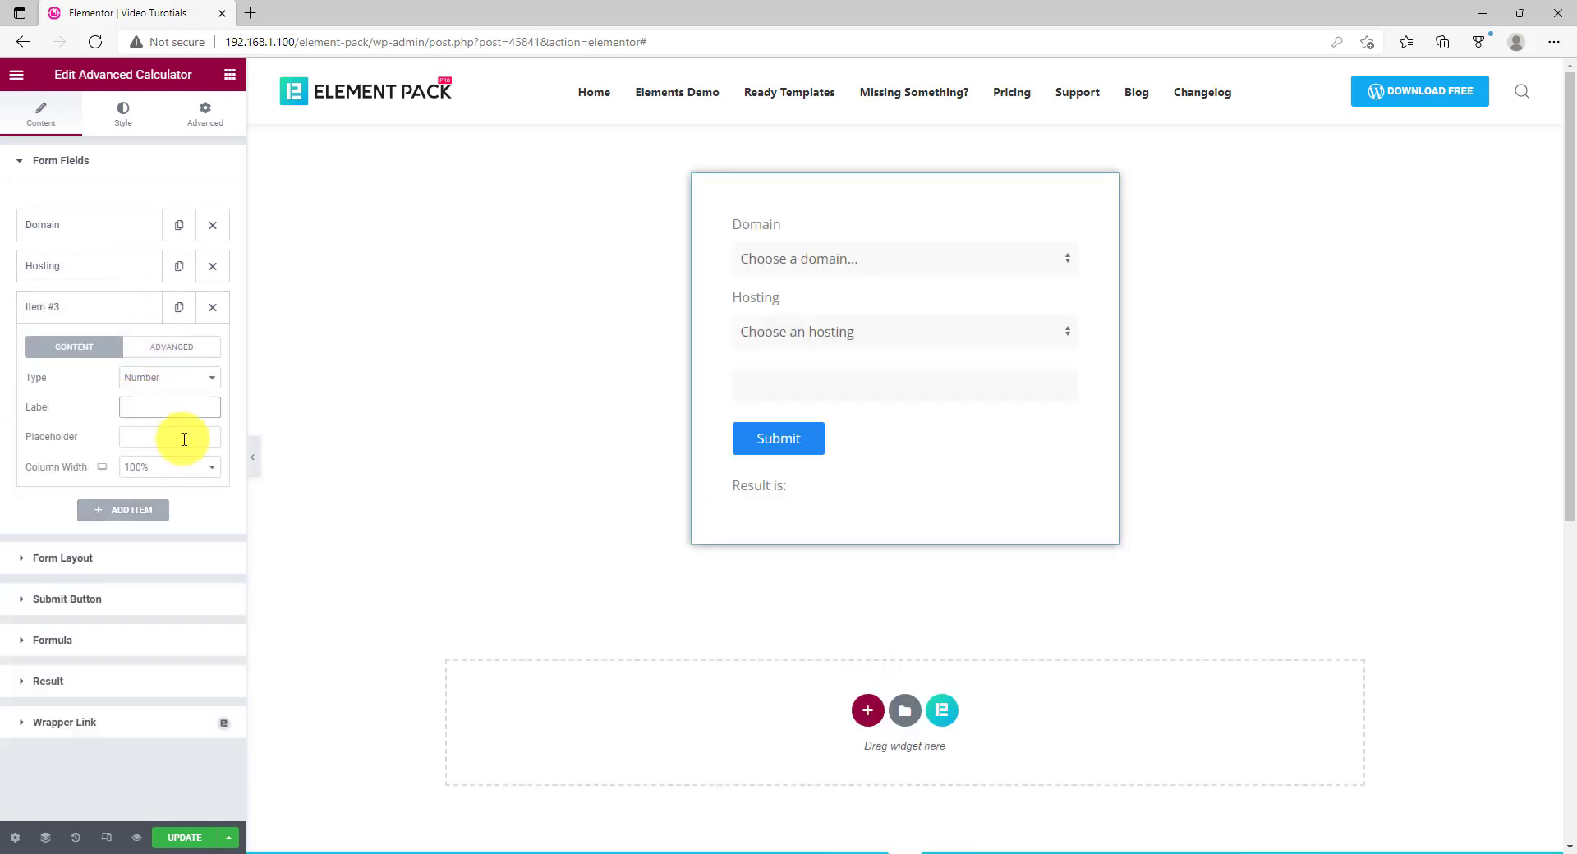
type("Page Design (Per page - 10$)")
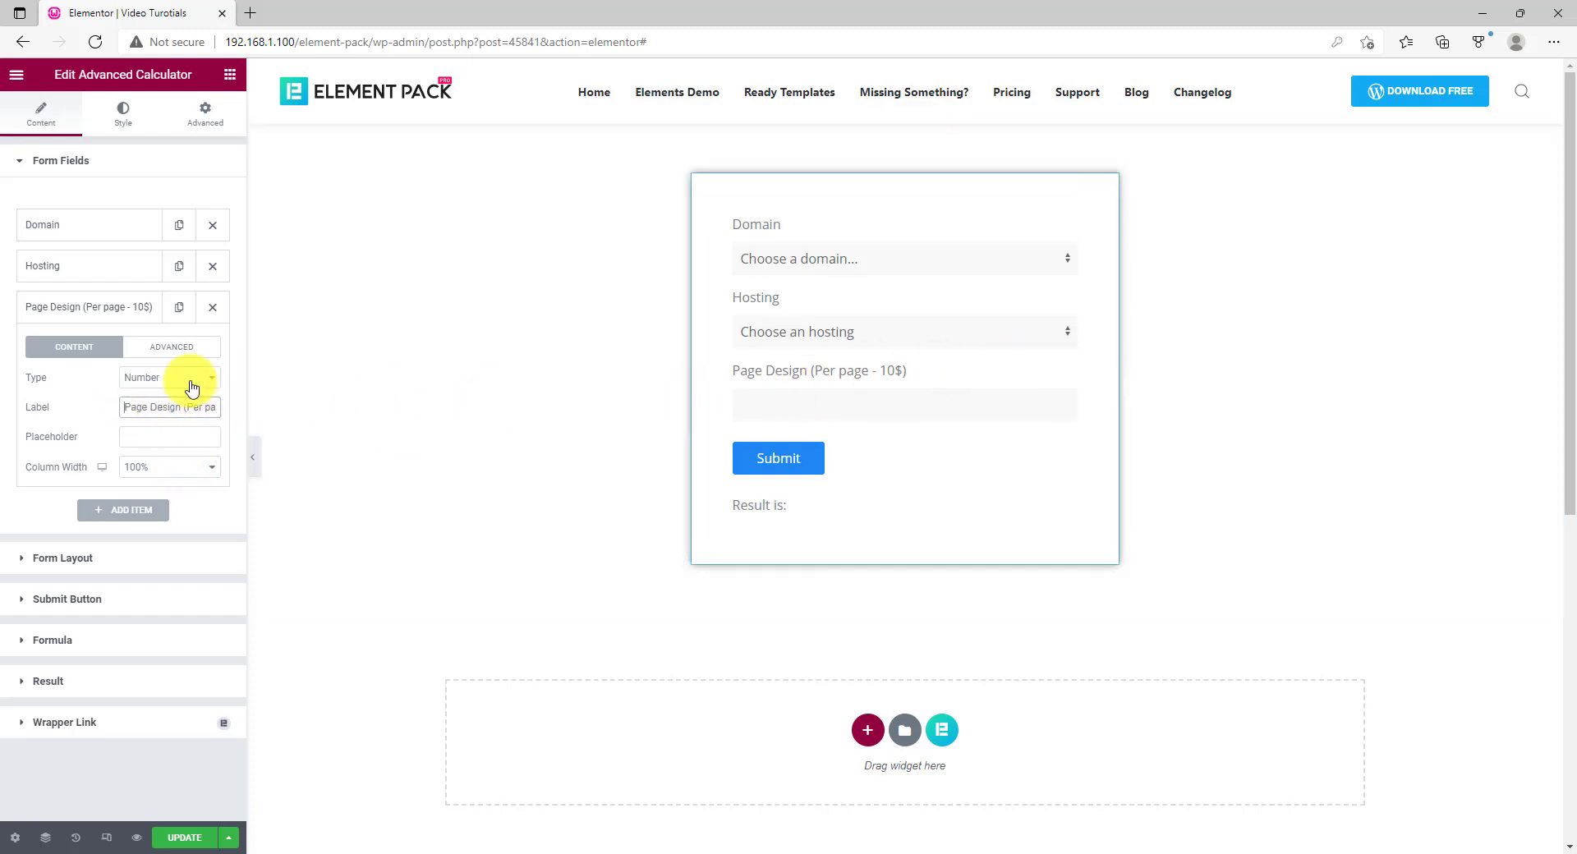
Add a Revision Request dropdown whose options start with 'Choose an option..|0'
left_click(121, 511)
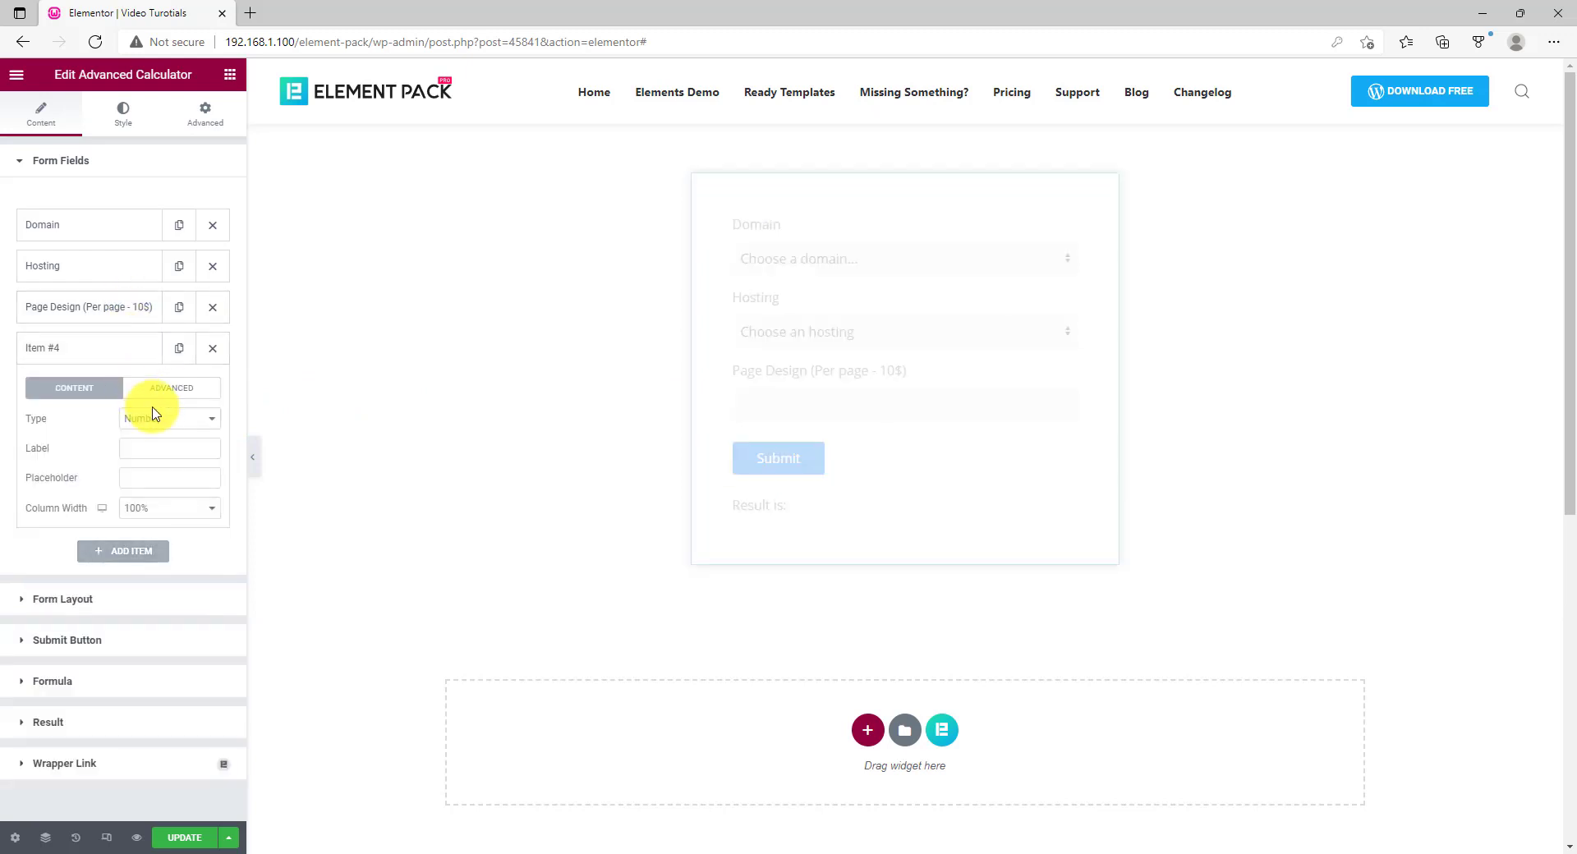
left_click(168, 419)
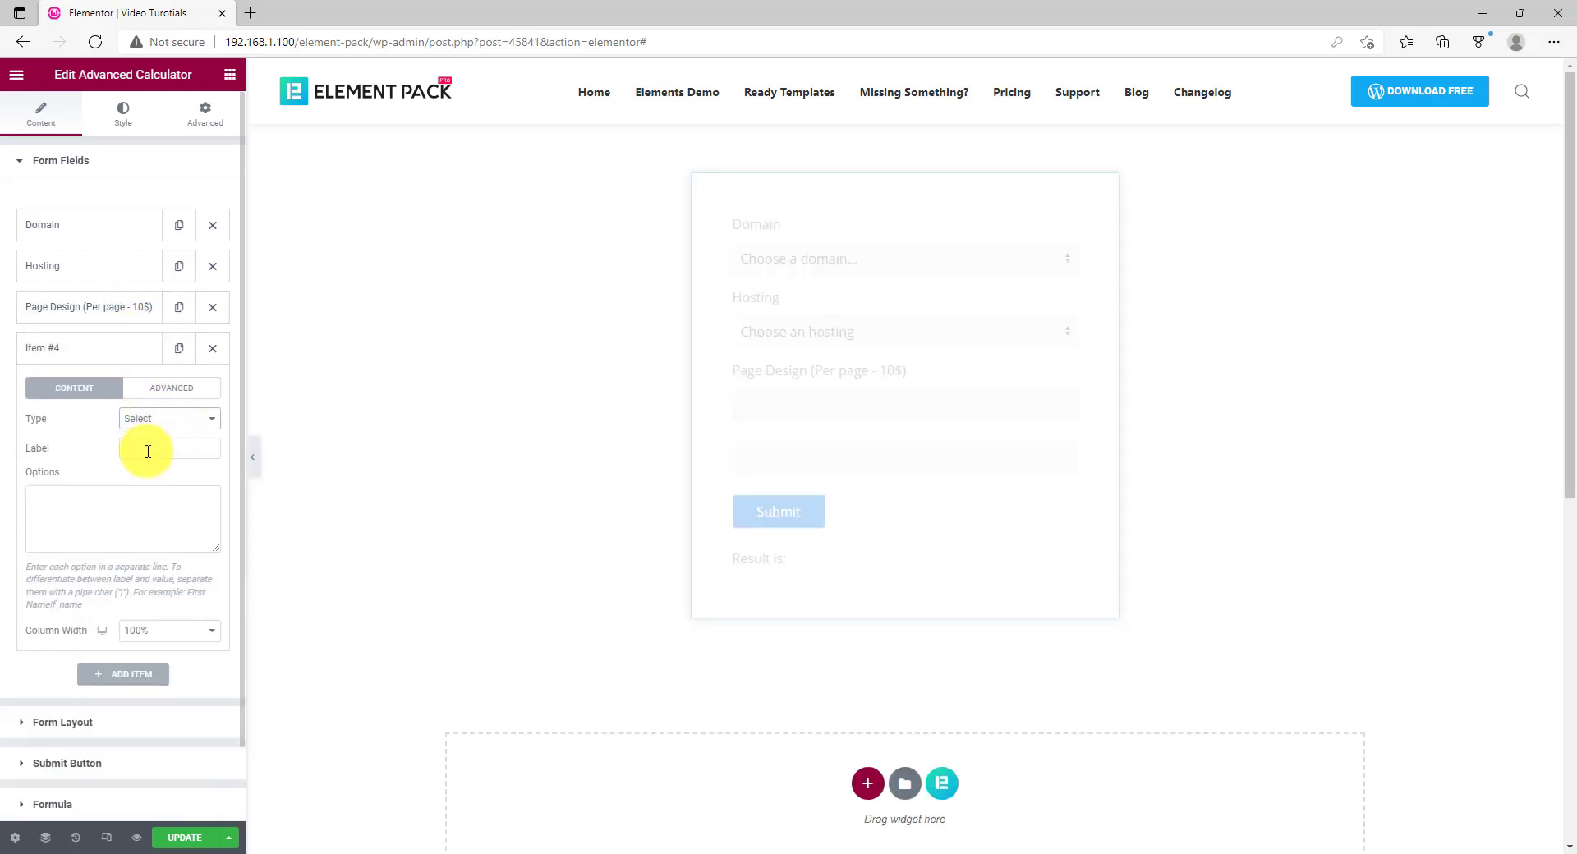
type("Revision Request")
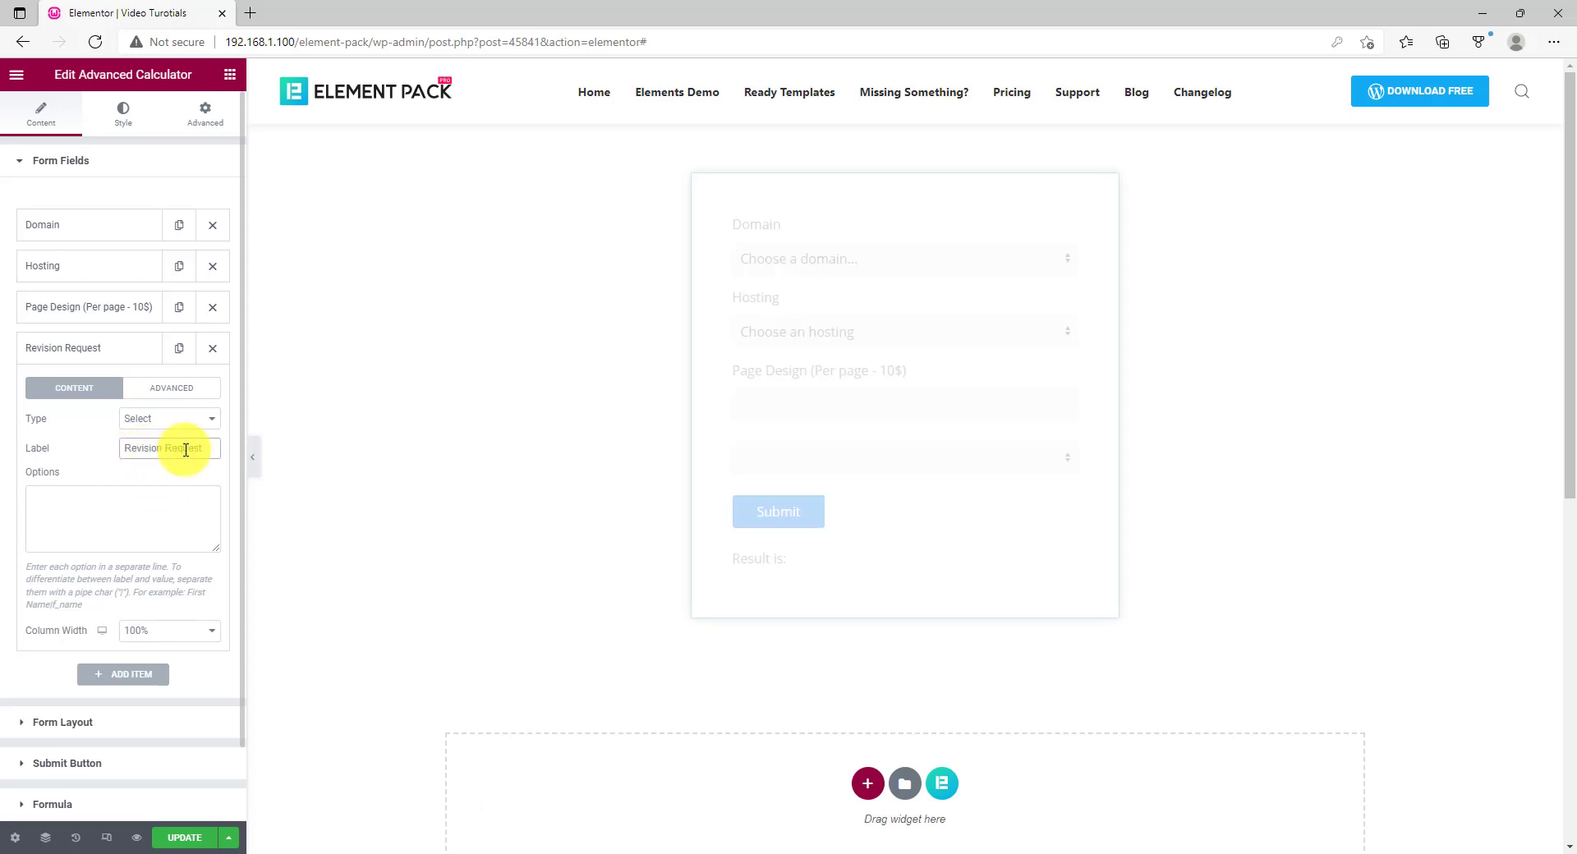
type("Choose an option..|0")
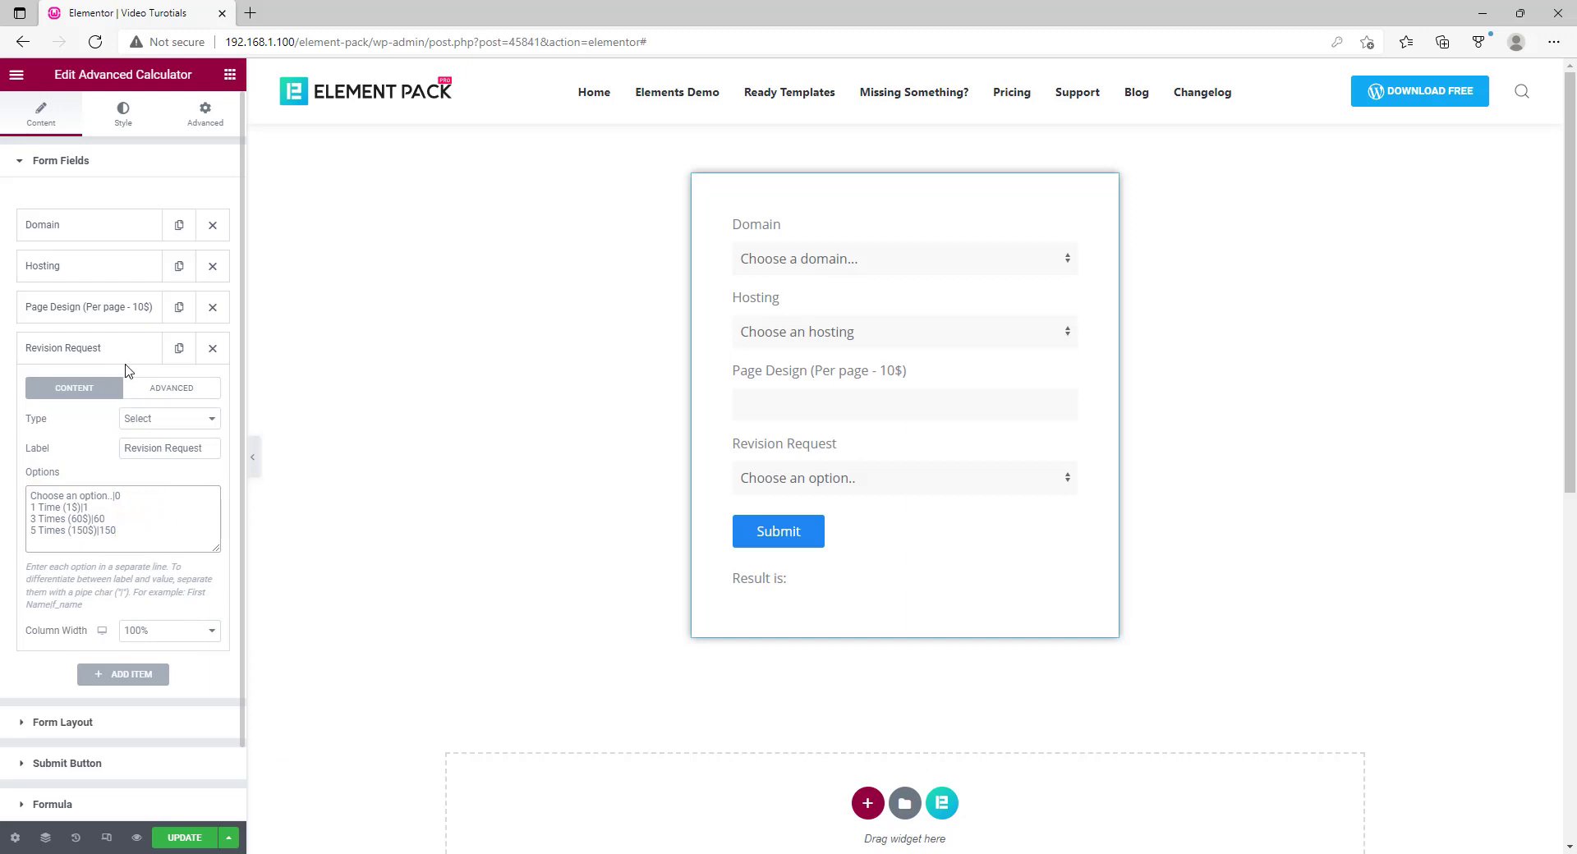
Add a fifth calculator field of Disabled type labelled Processing Fee ($)
left_click(122, 675)
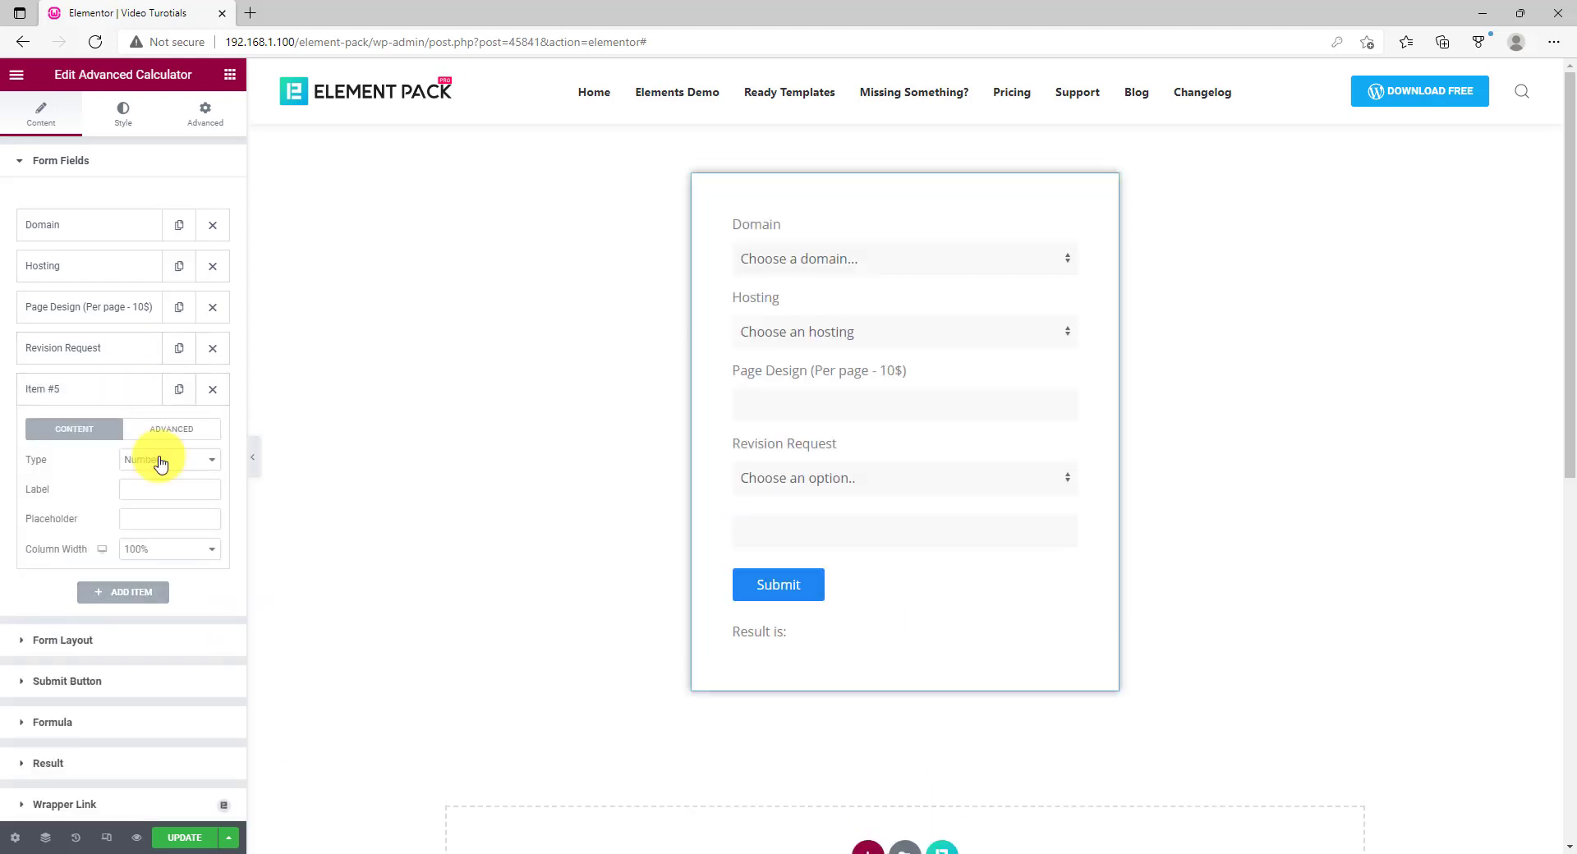
left_click(168, 460)
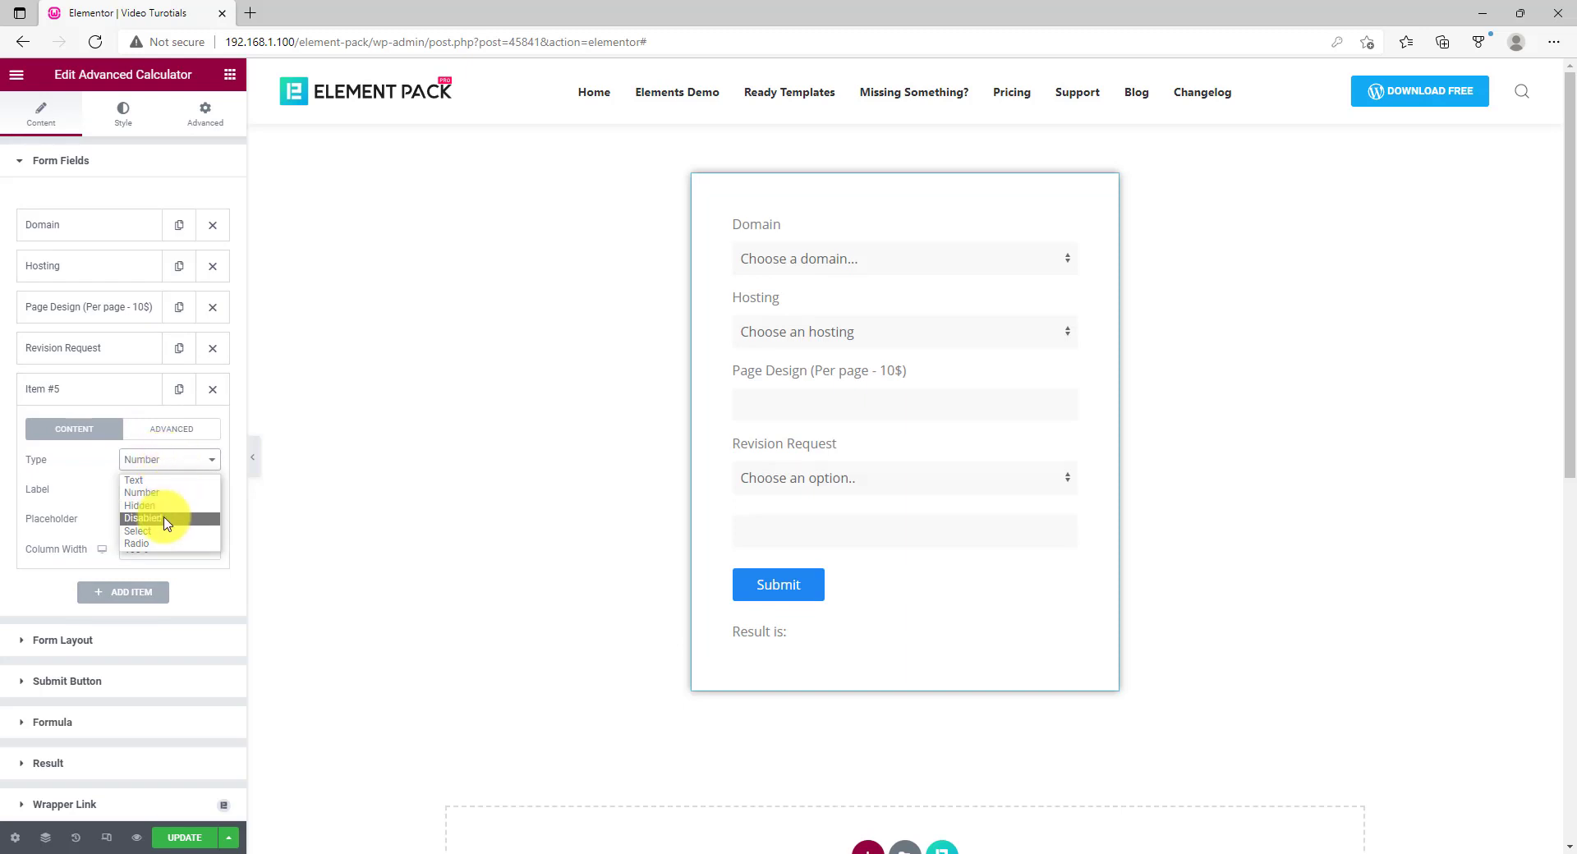
left_click(141, 519)
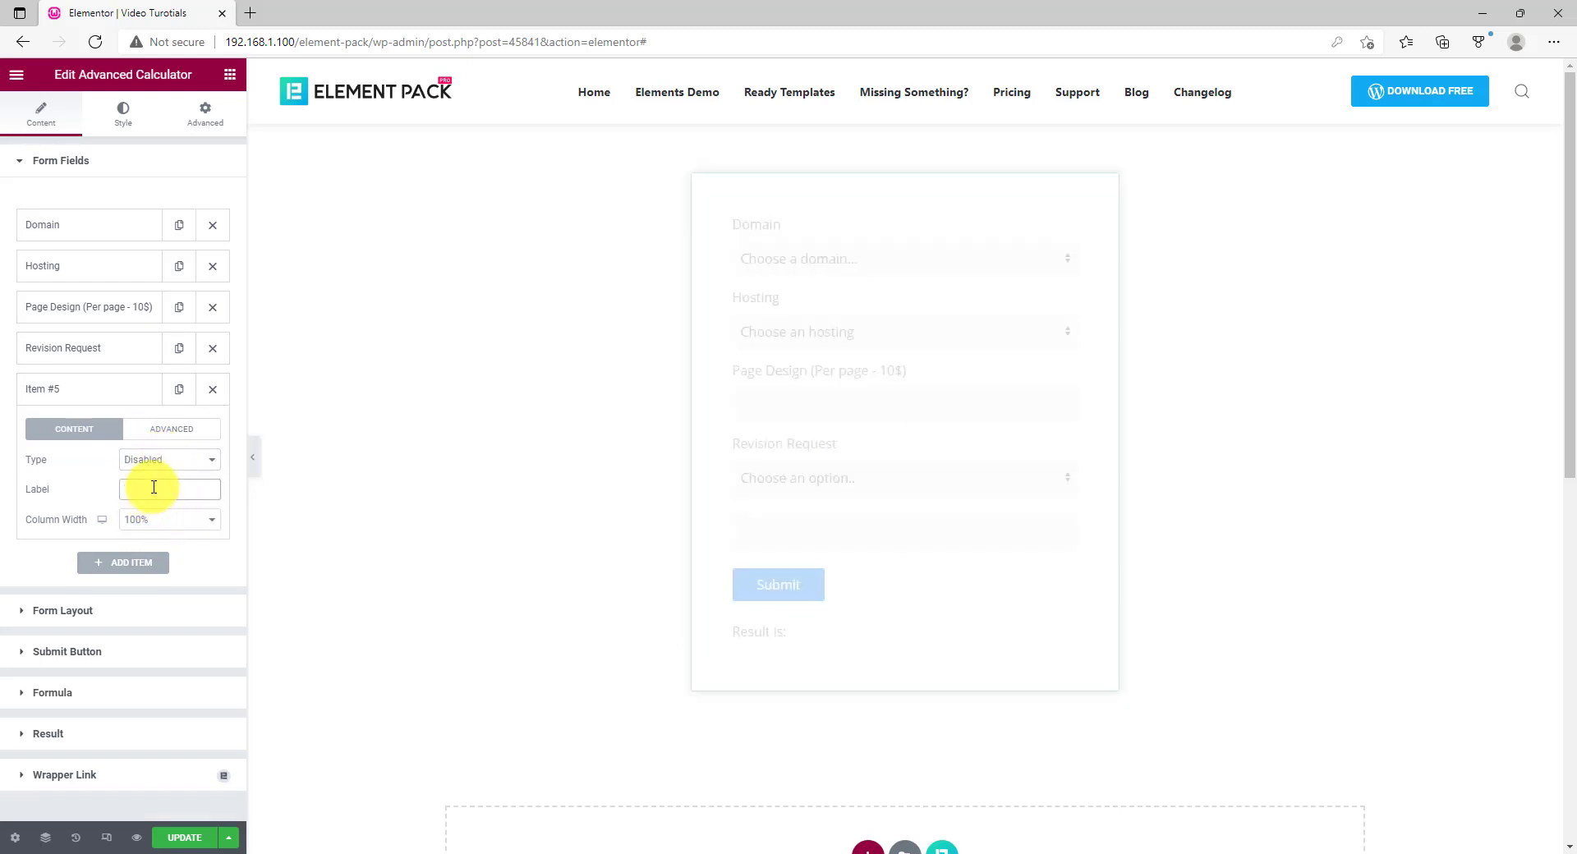
type("Processing Fee ($)")
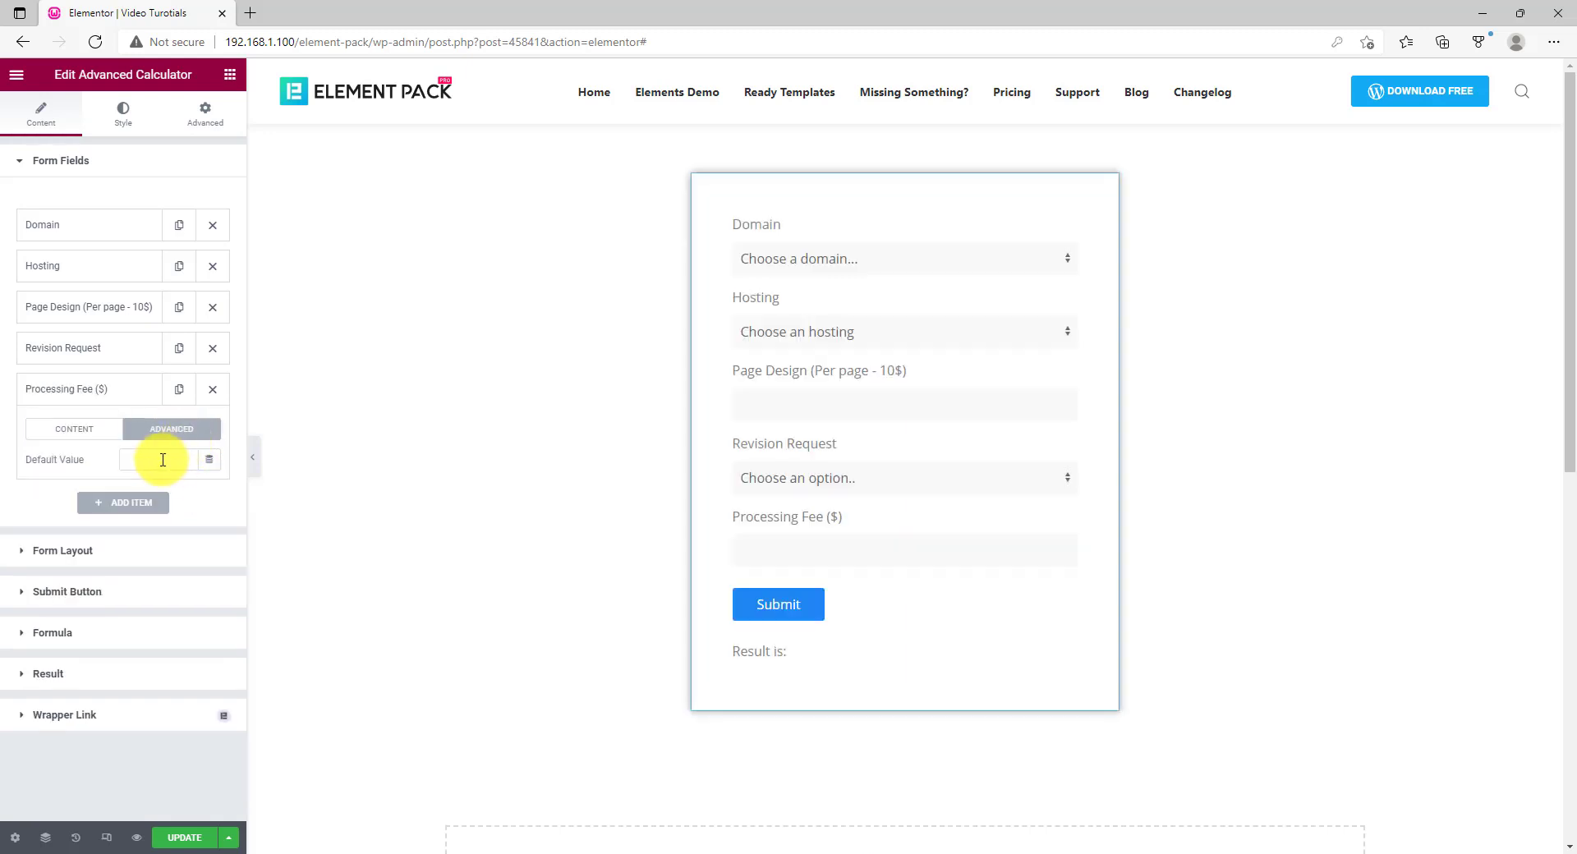
Give the Processing Fee field a default value of 10 and move on to the form layout settings
type("10")
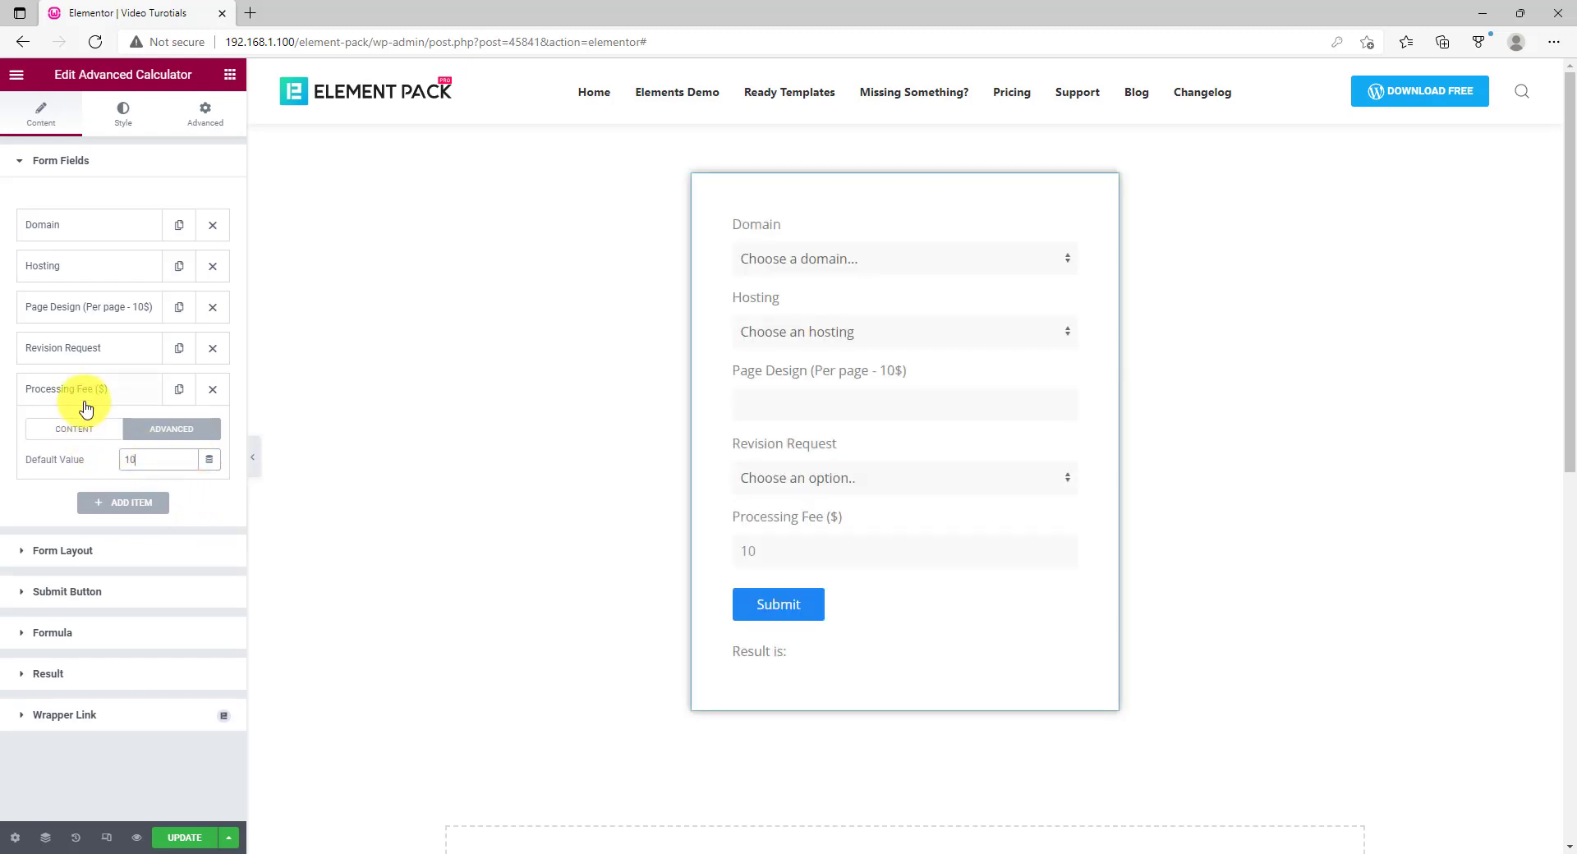
left_click(82, 389)
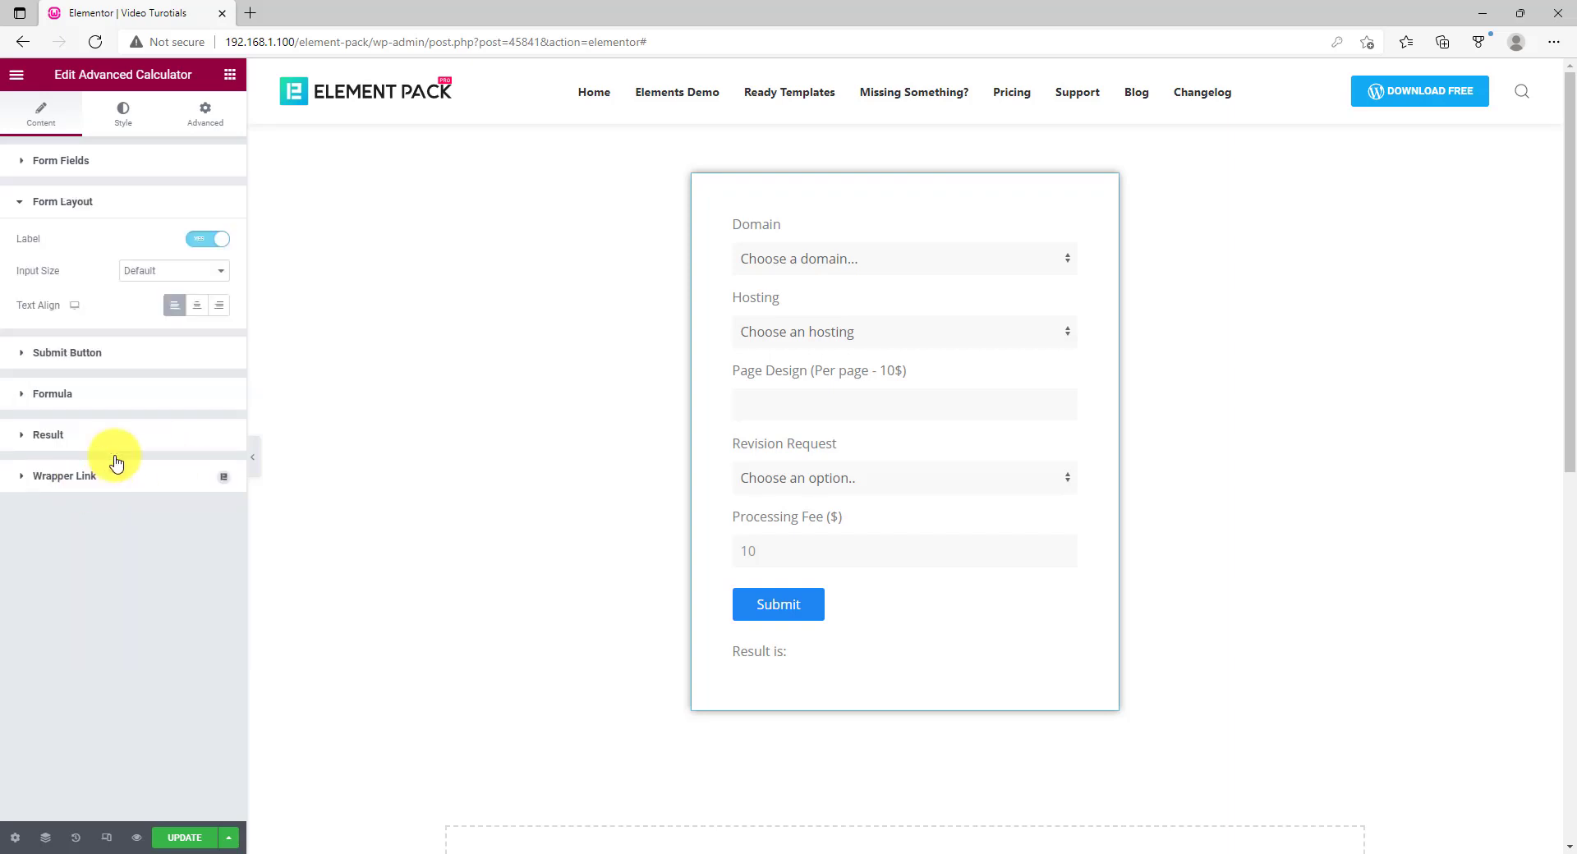
Toggle the form's field labels off and back on so labels remain shown
left_click(207, 239)
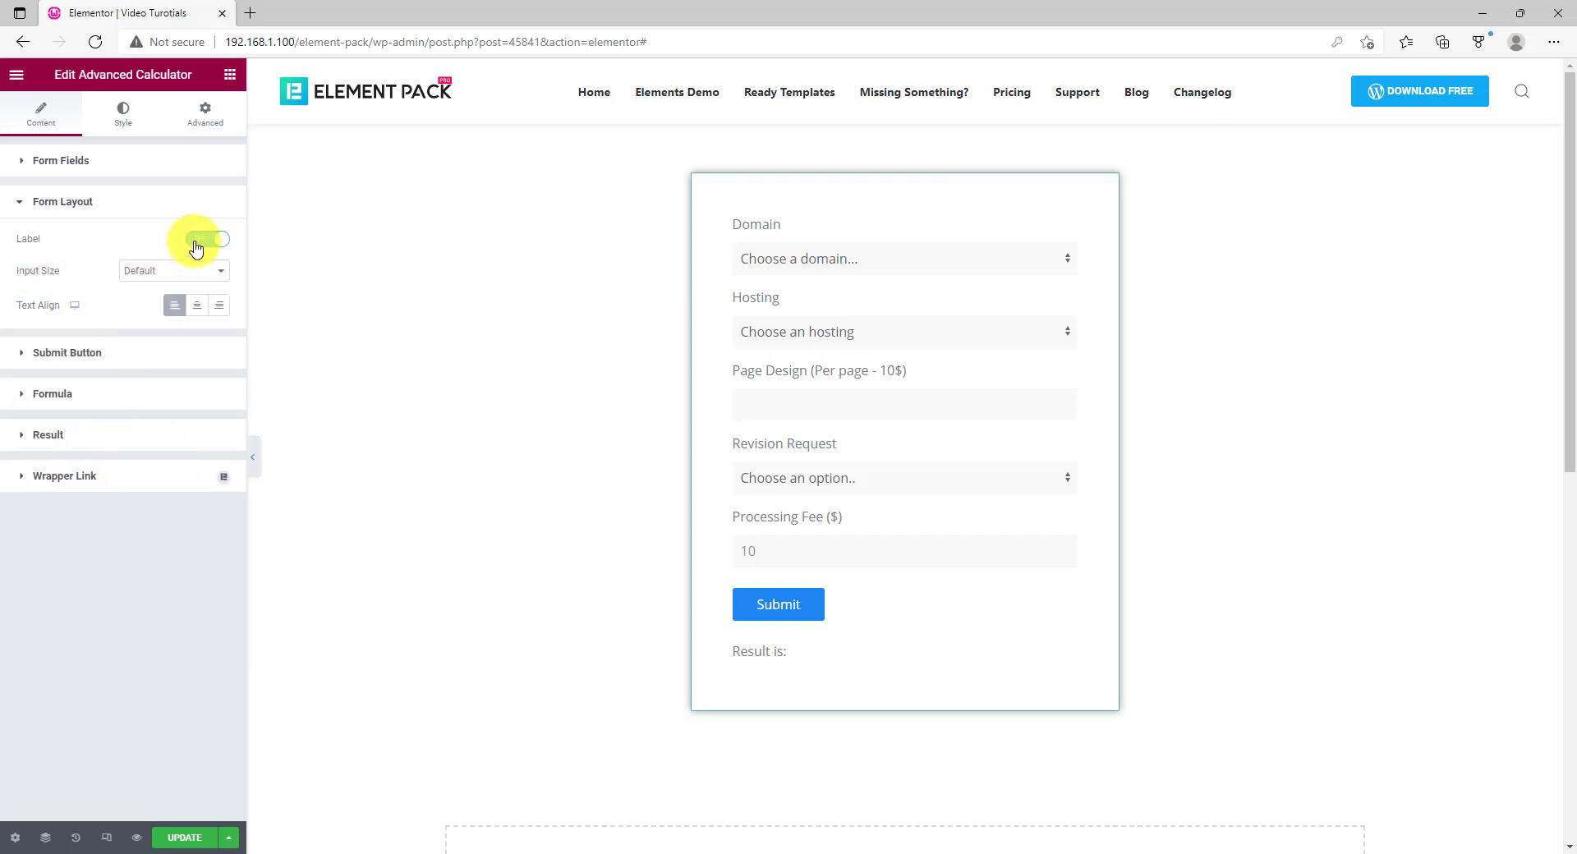
left_click(207, 240)
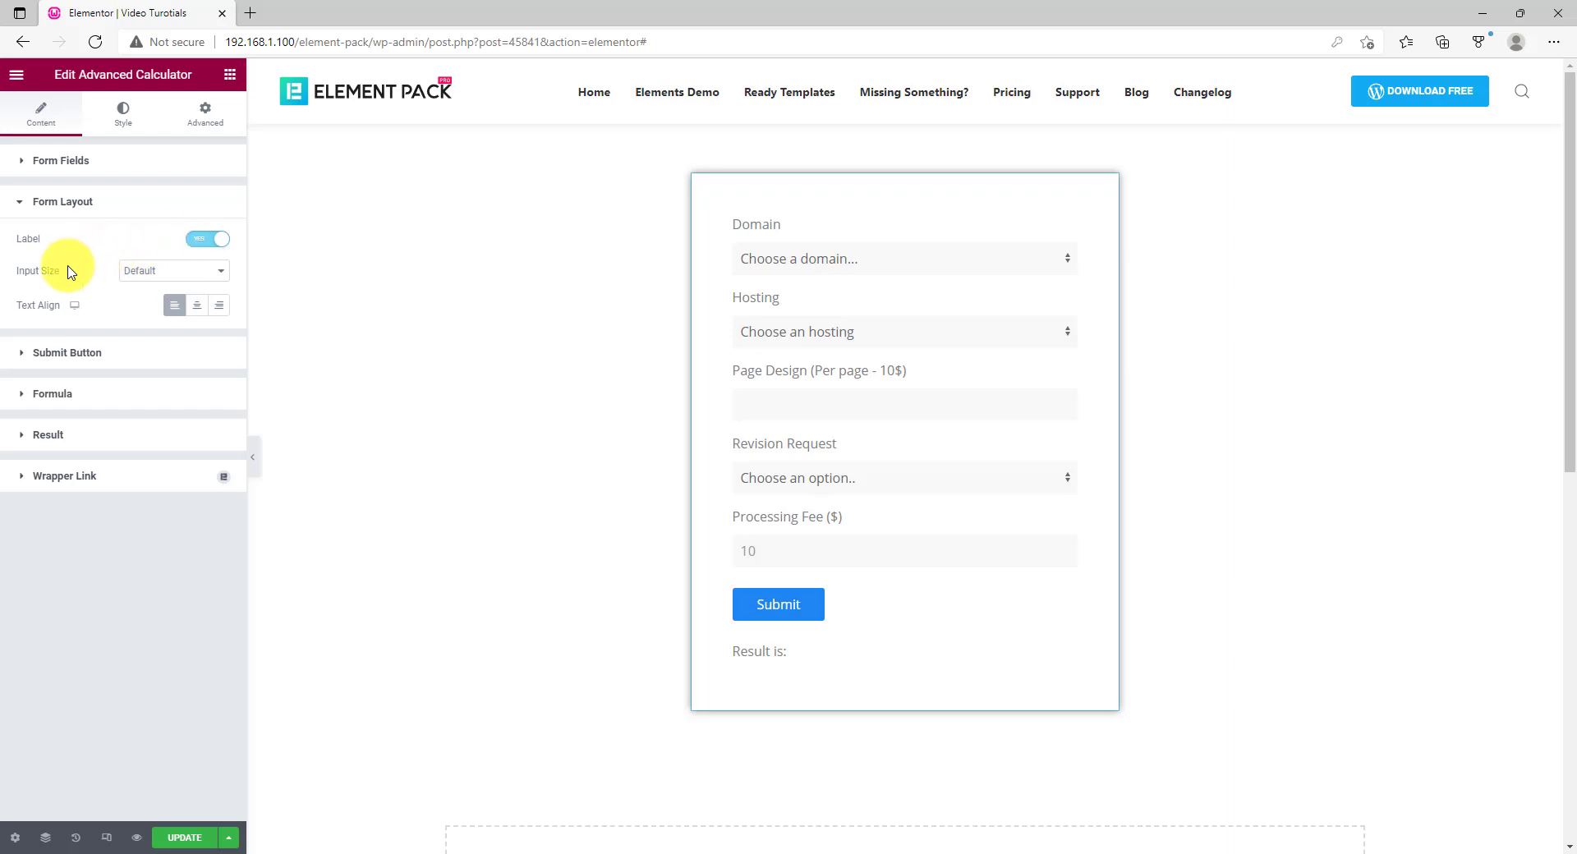
mouse_move(127, 371)
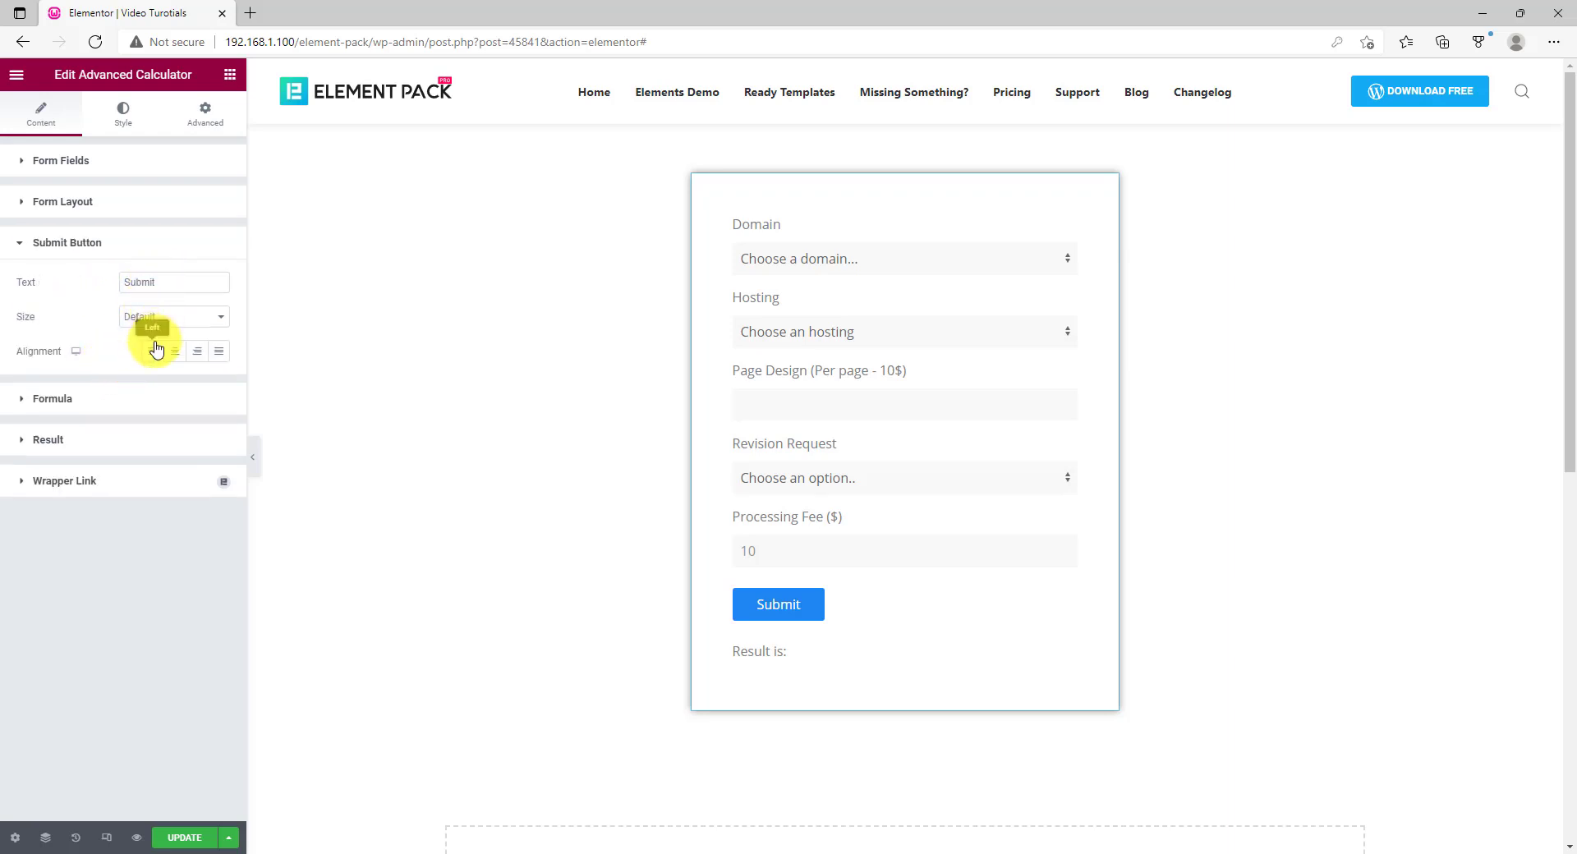
mouse_move(111, 414)
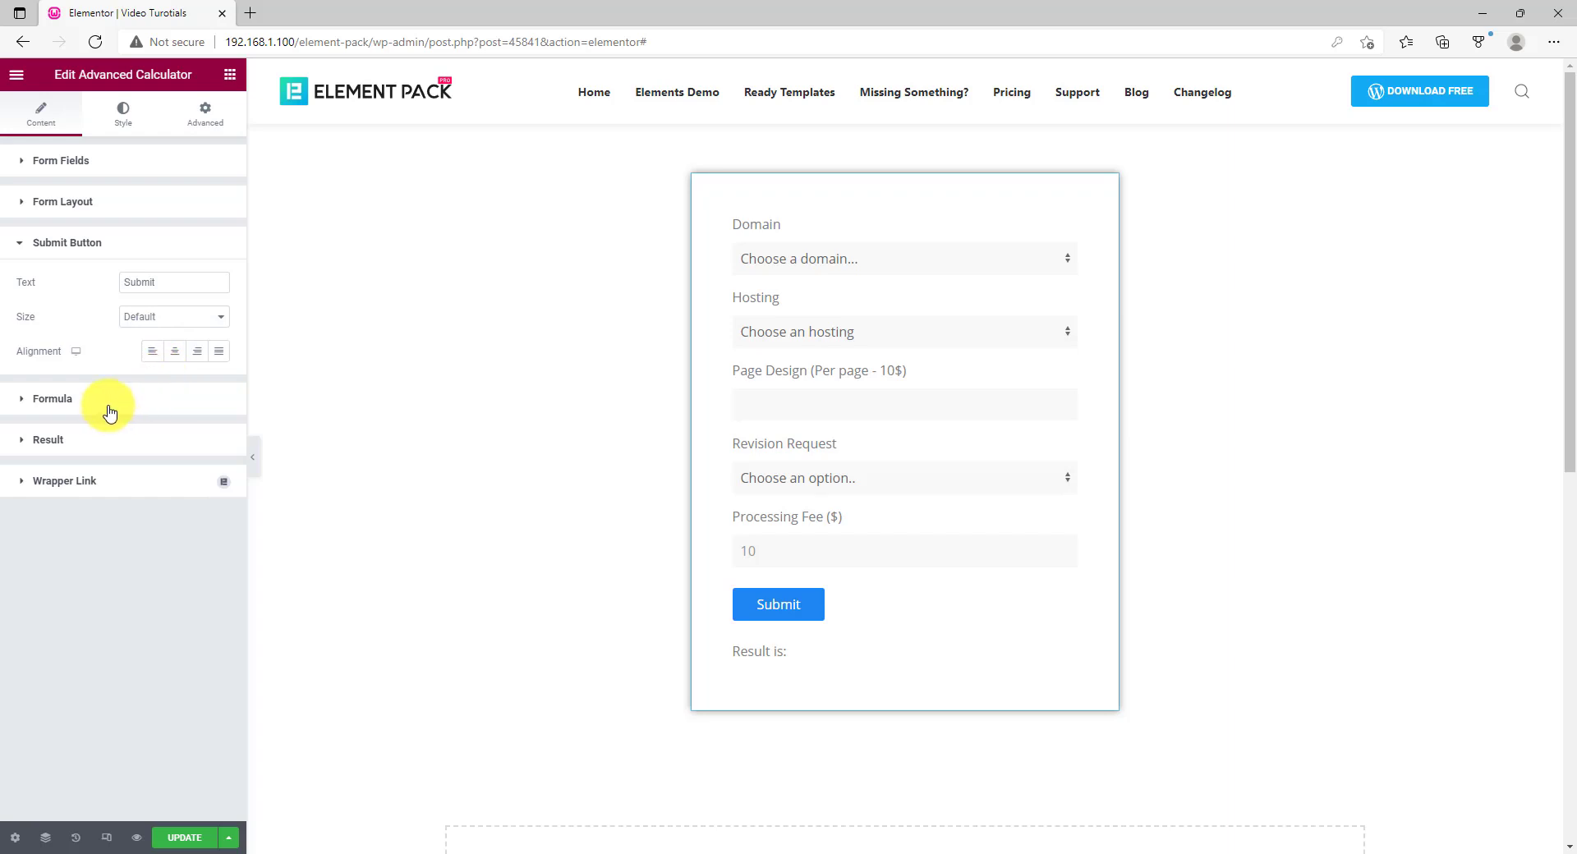
Edit the calculator formula to SUM(f1 + f2 +(10*f3))
left_click(51, 399)
type("SUM(f1 + f2 +")
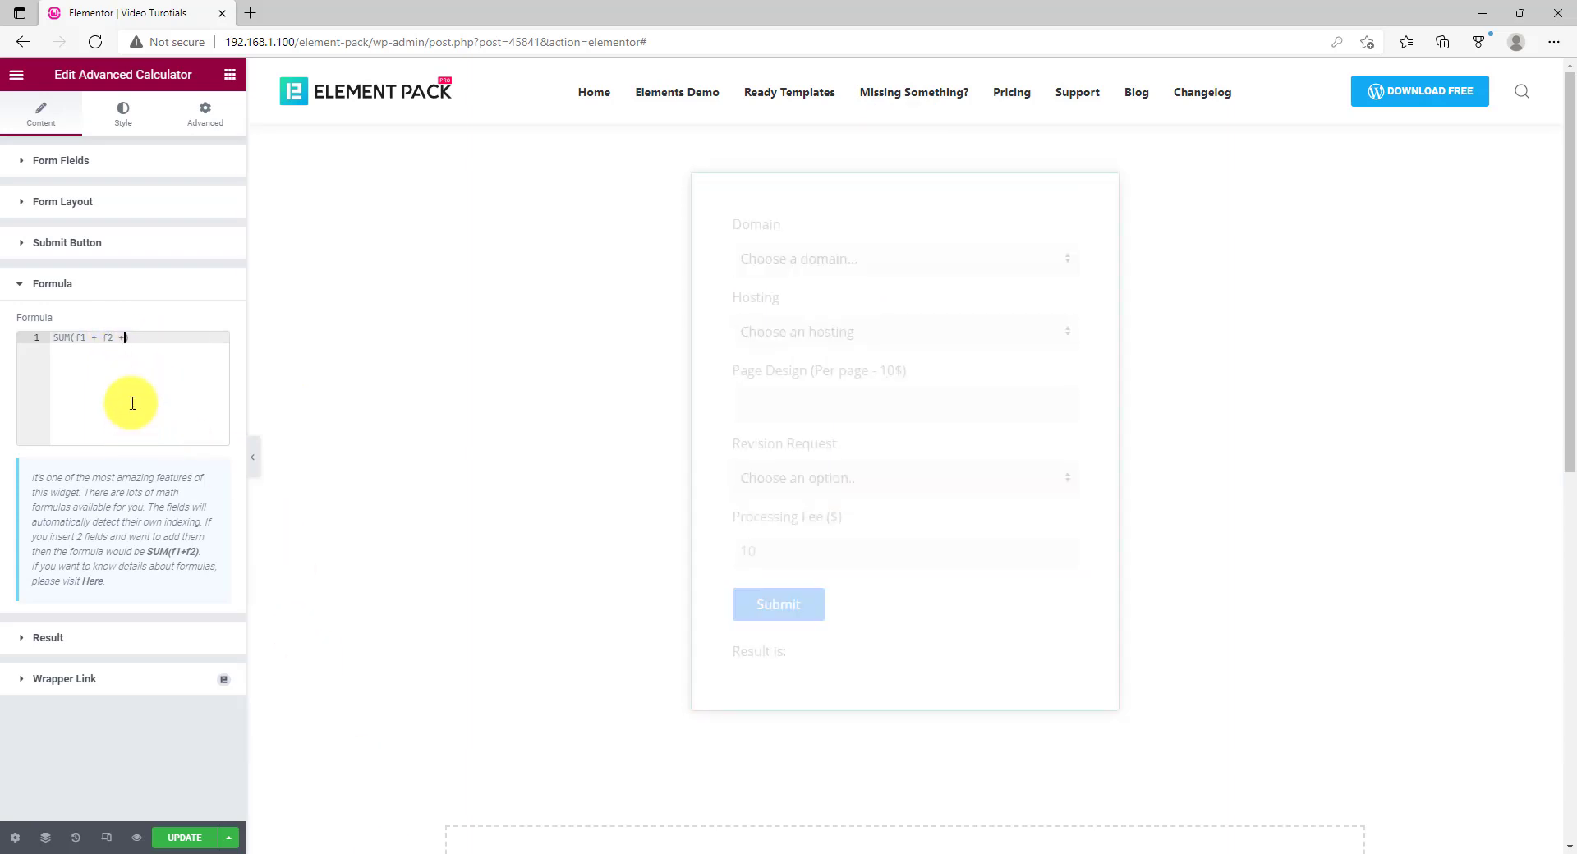
type(")")
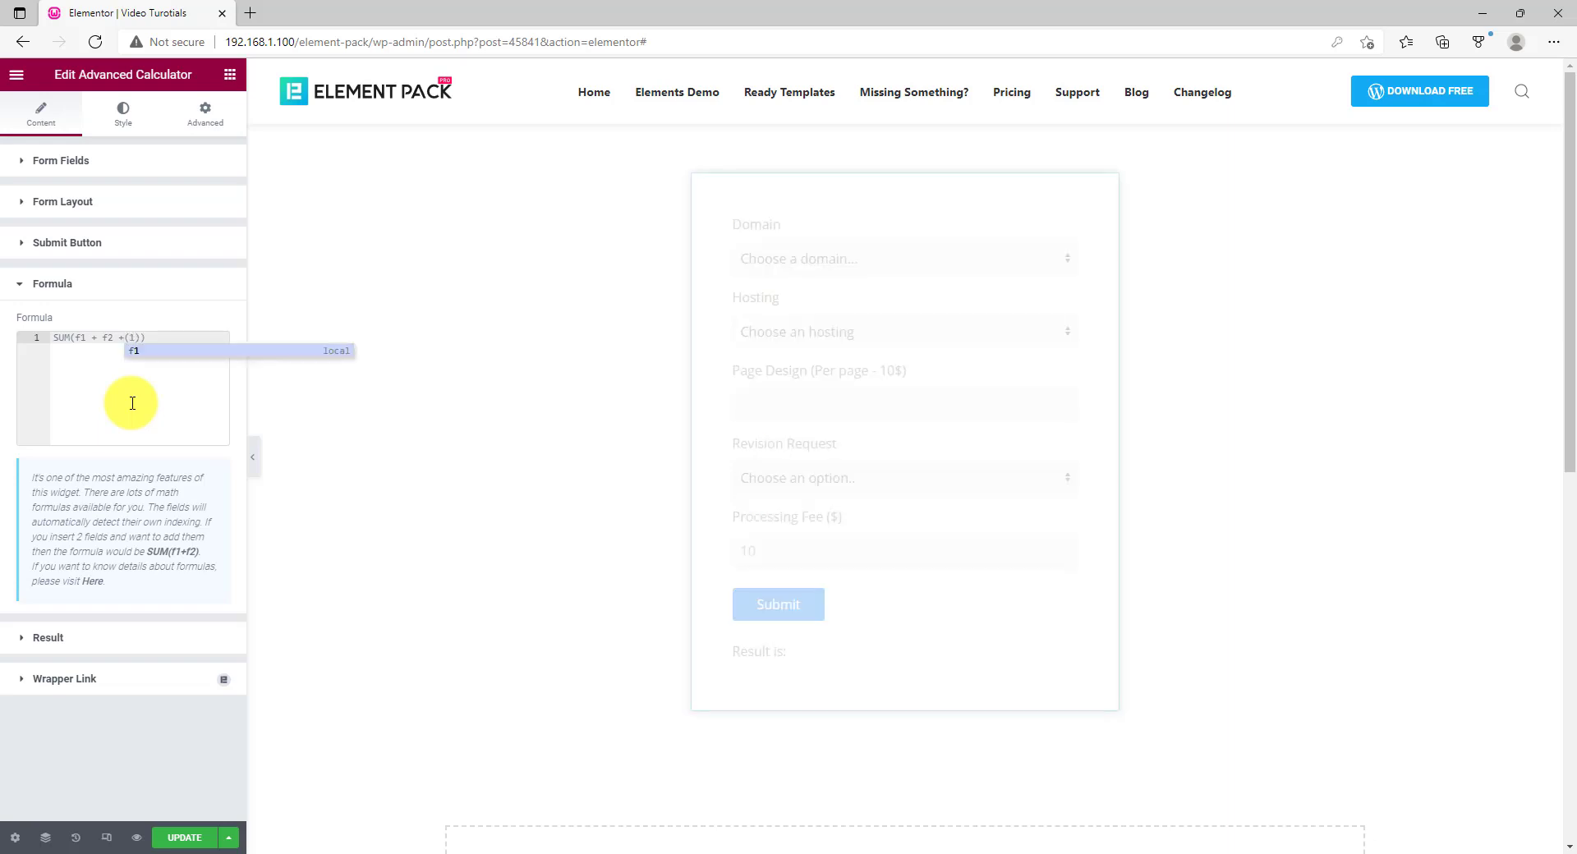
type("0*f3")
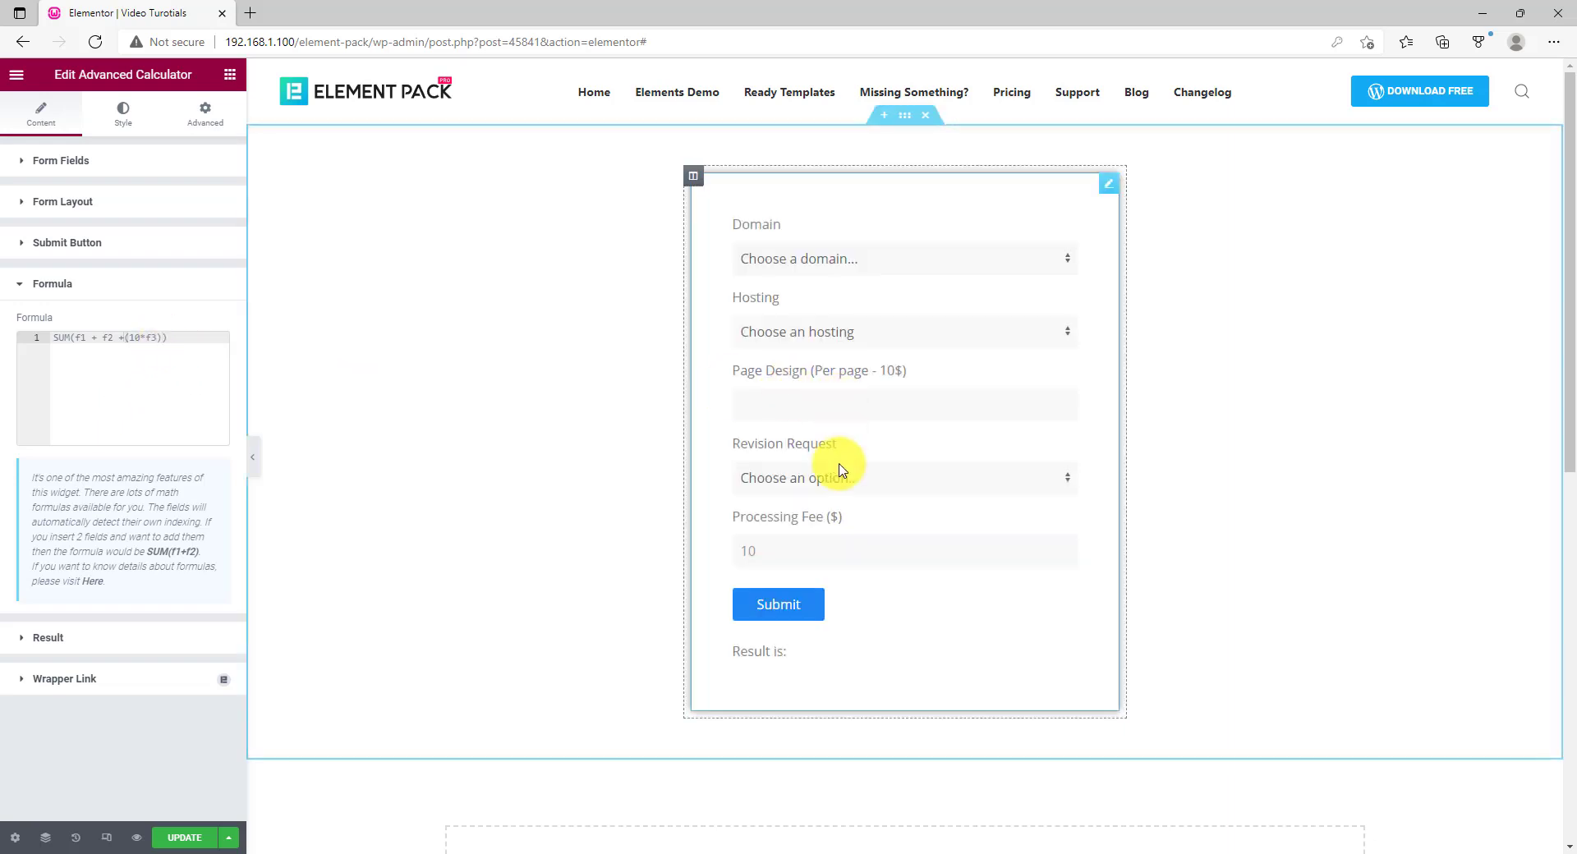
Start appending another field term '+f' to the formula
left_click(179, 414)
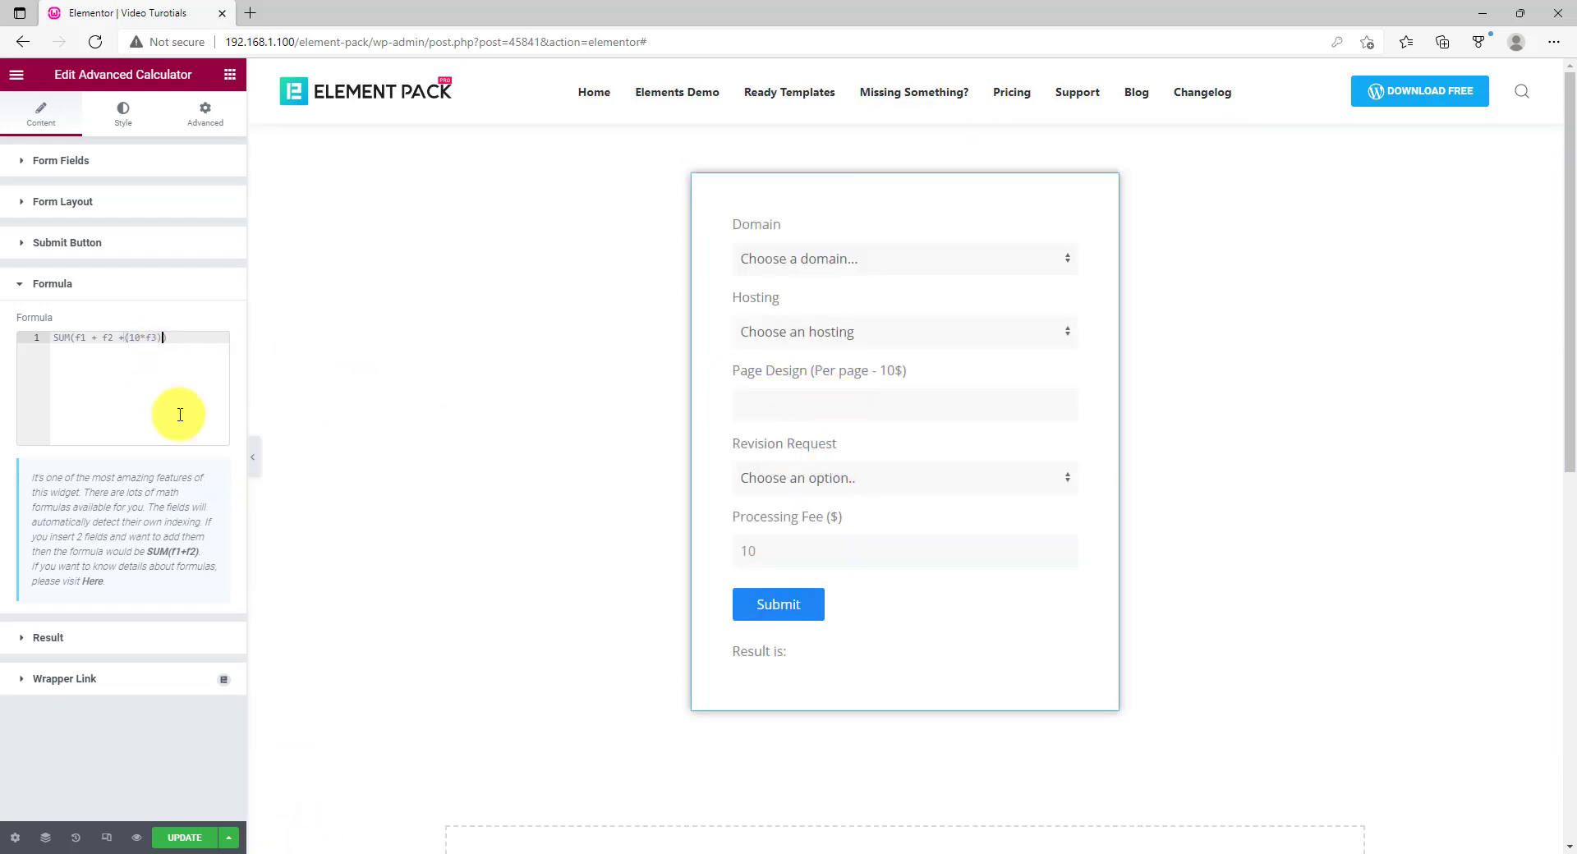
type("+")
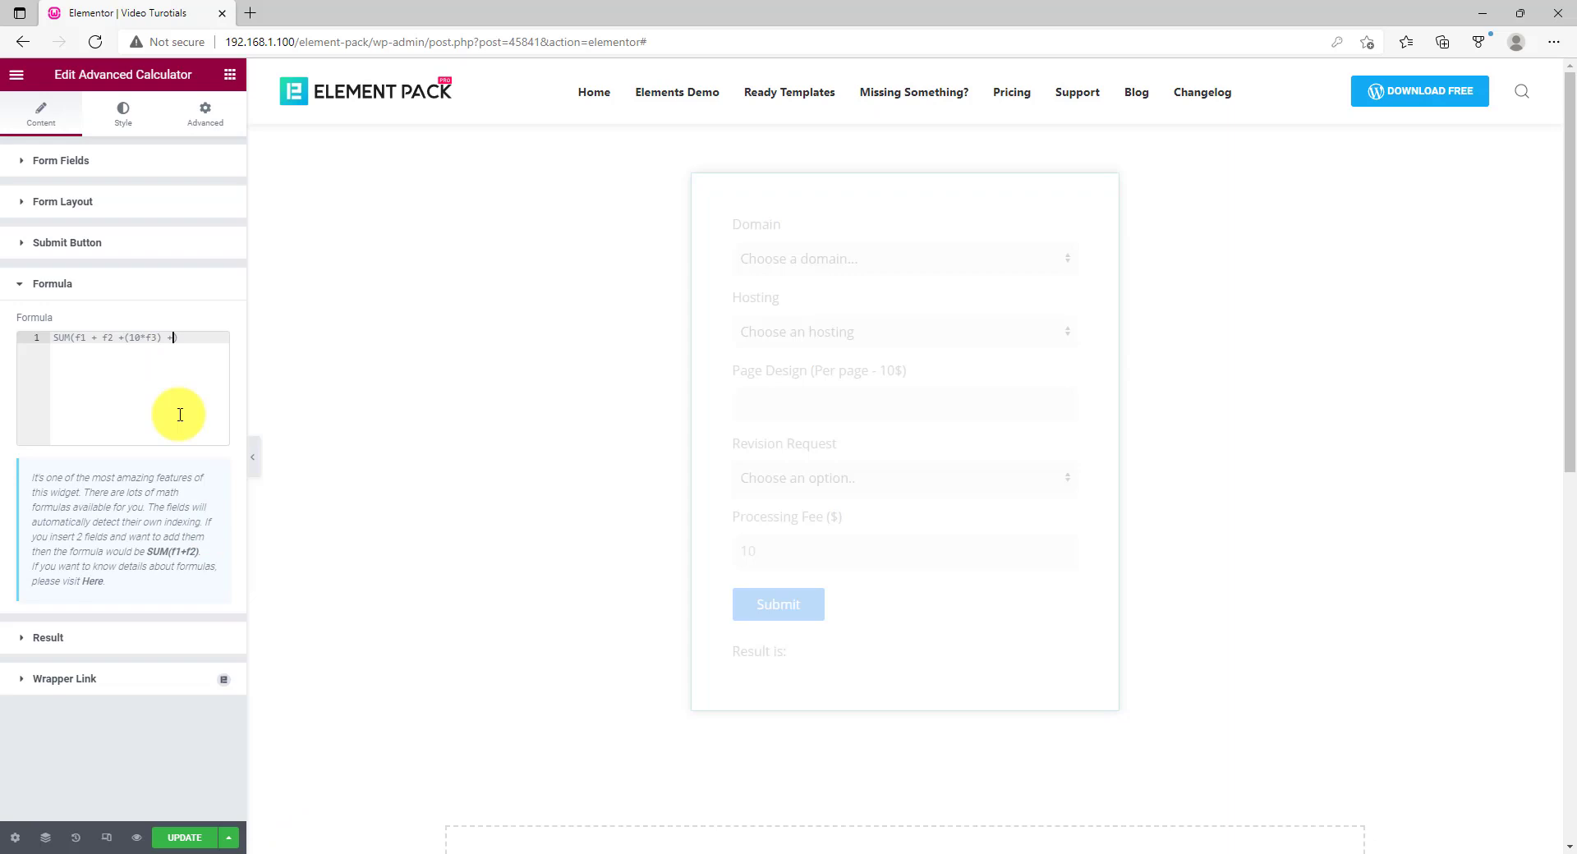
type("f")
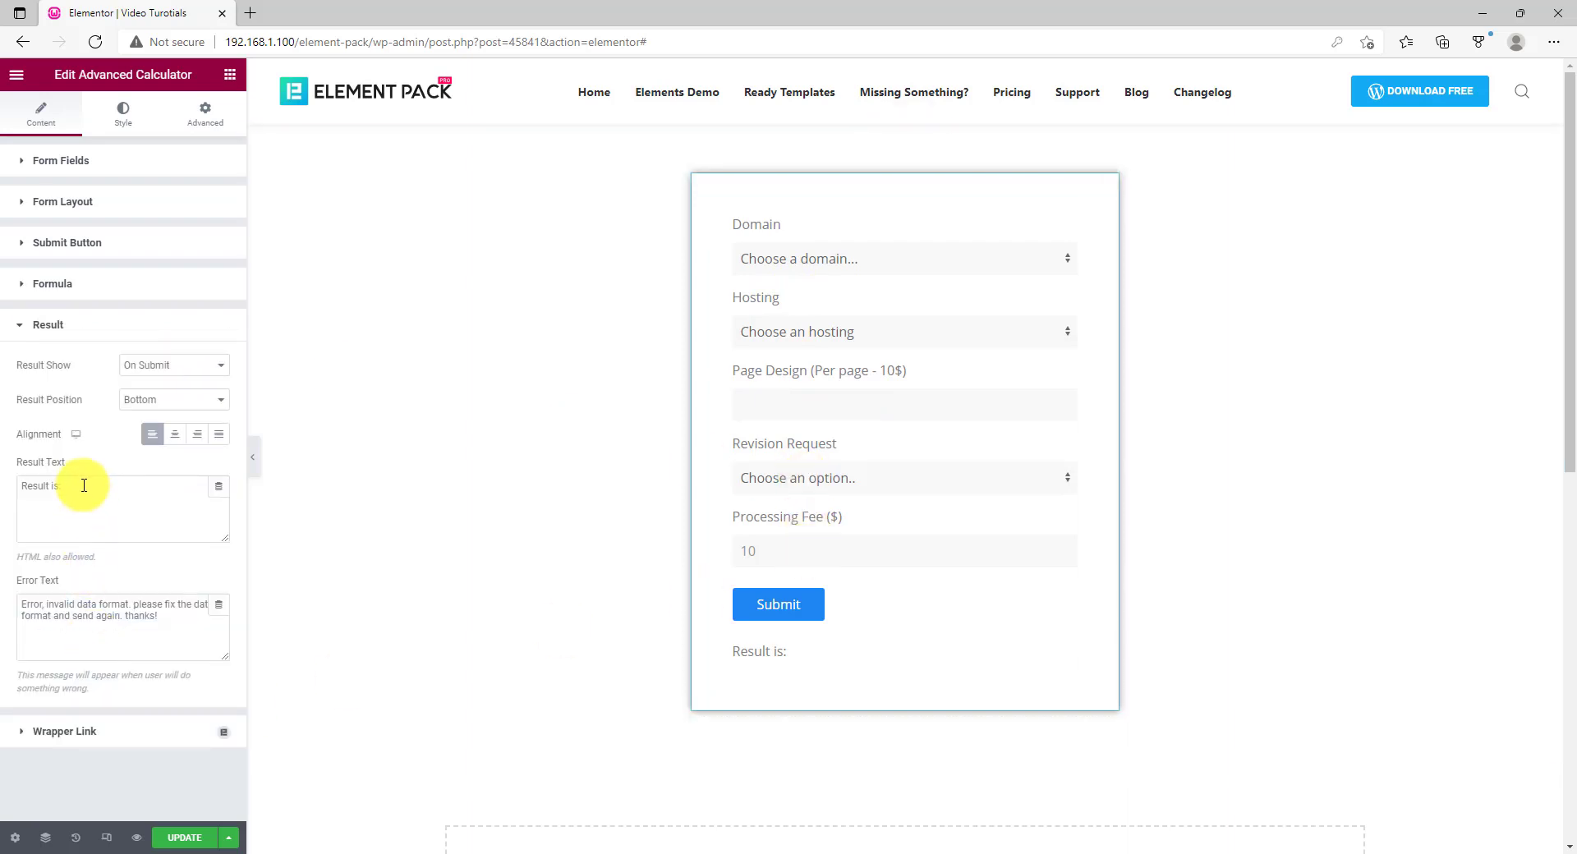
Replace the calculator's result text with Total Cost
double_click(40, 486)
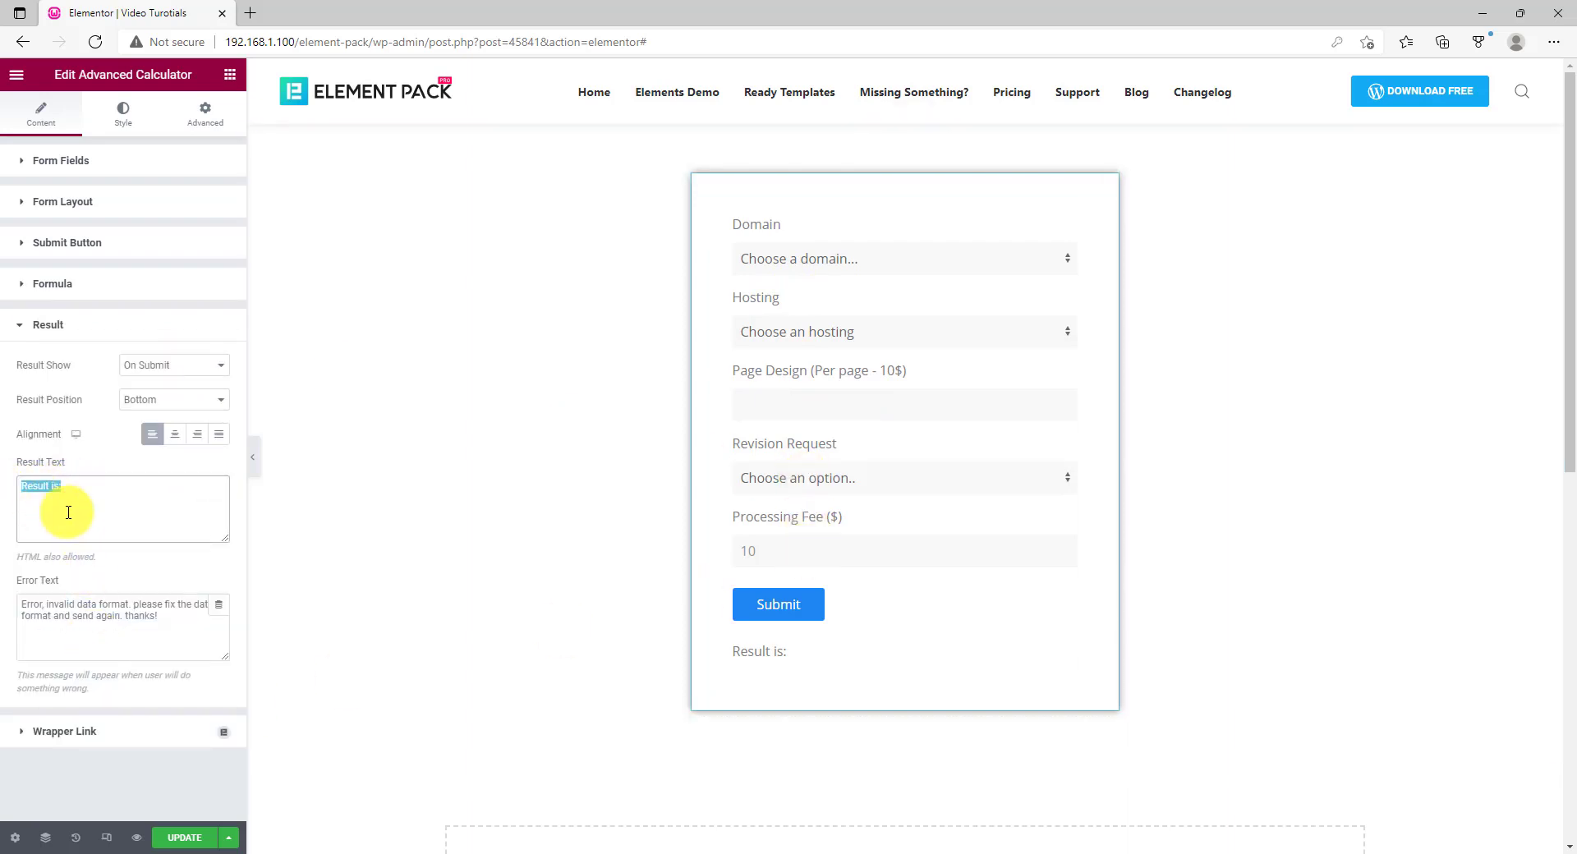
type("Total Cost:")
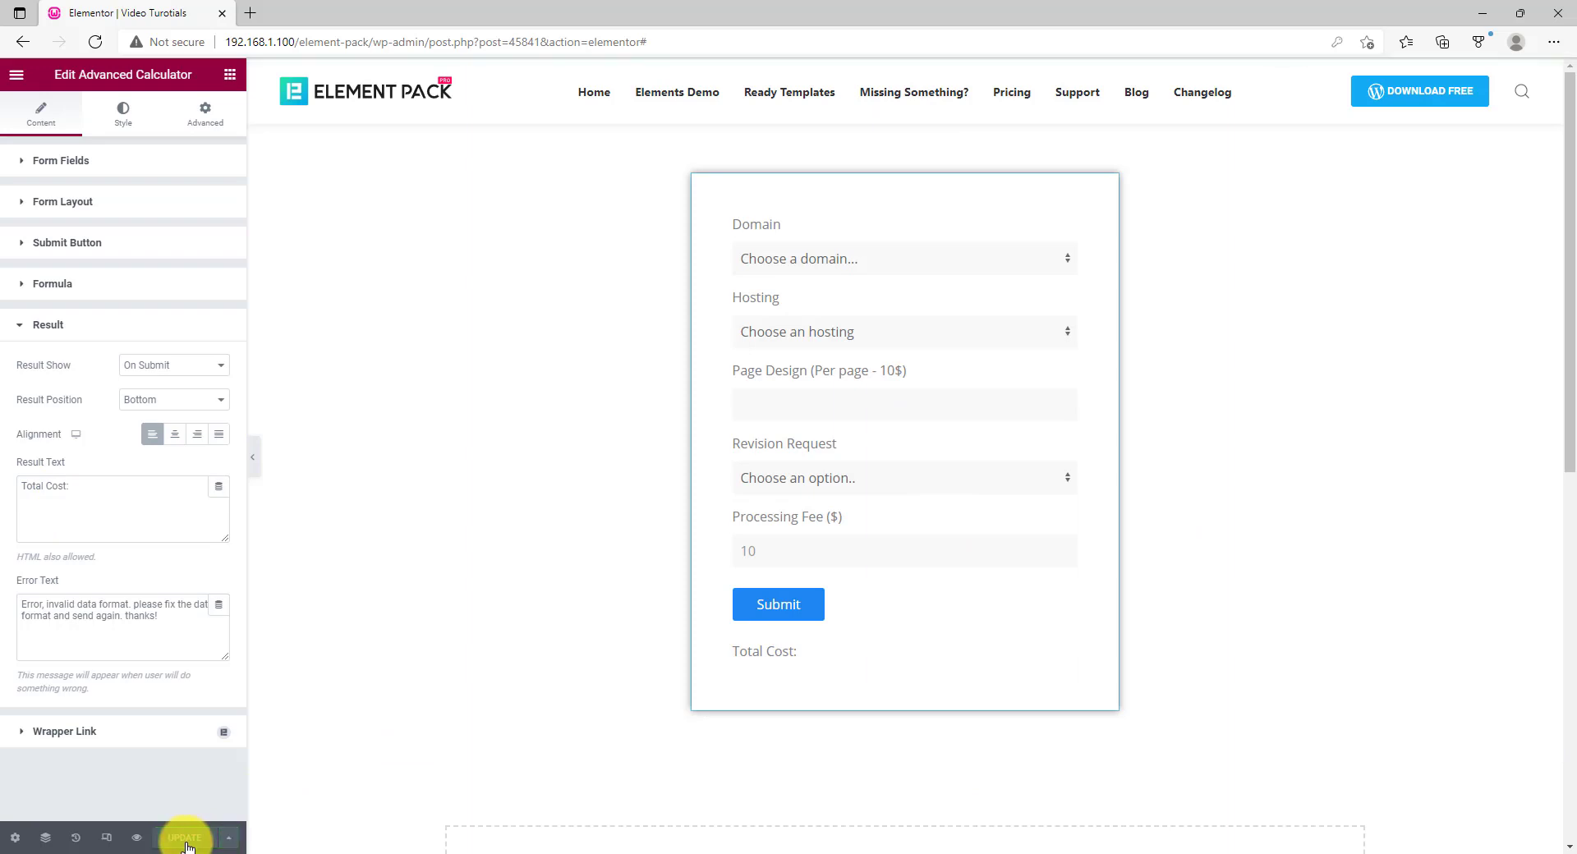
Save and preview the page, then choose the .net domain and 1 GB hosting options
left_click(184, 838)
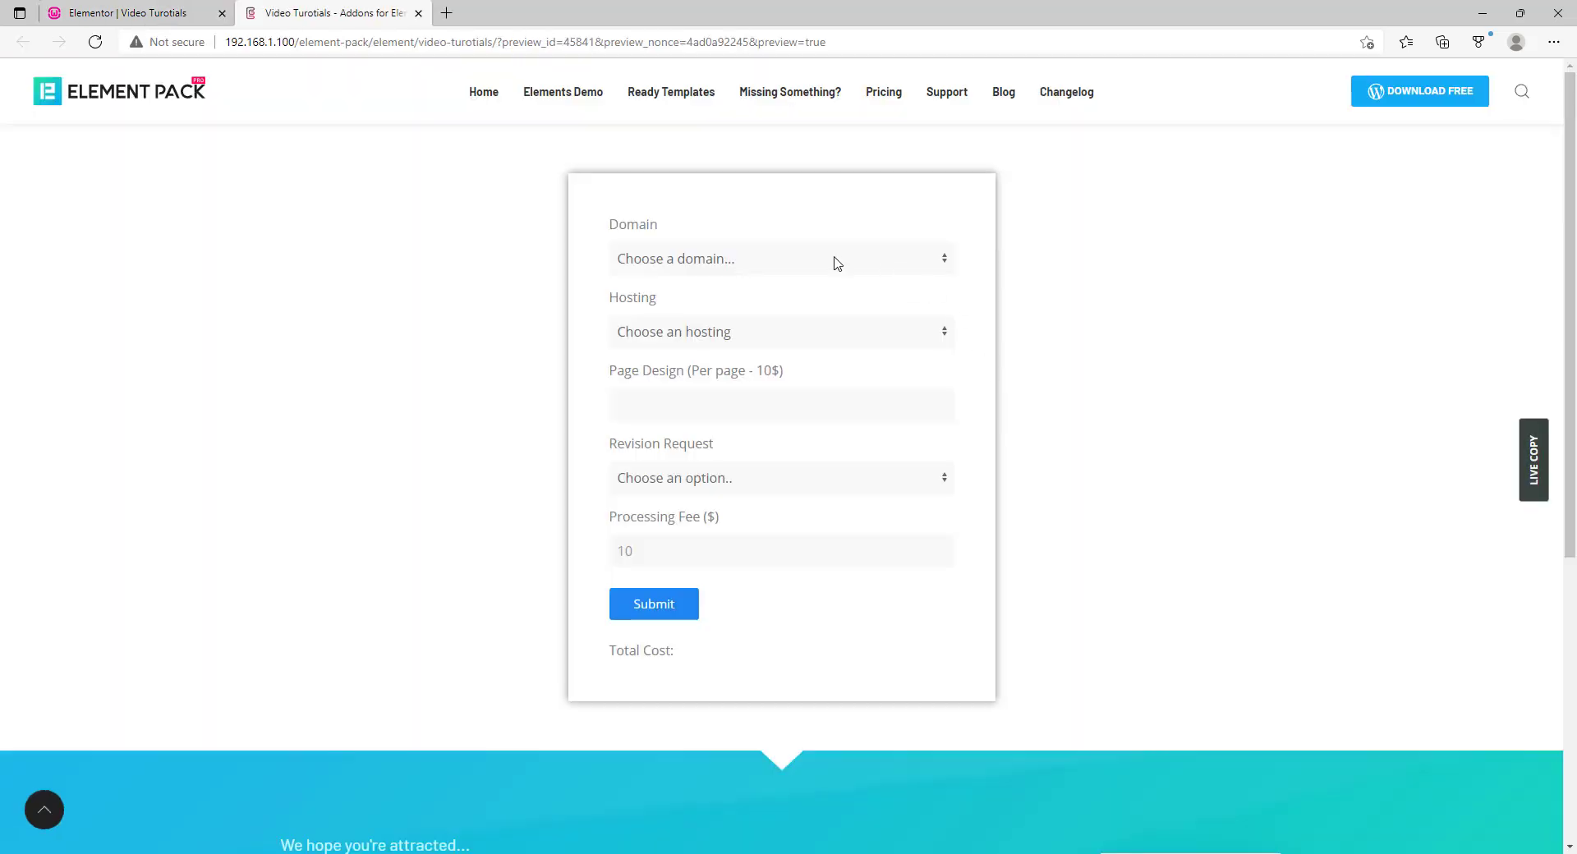
left_click(782, 260)
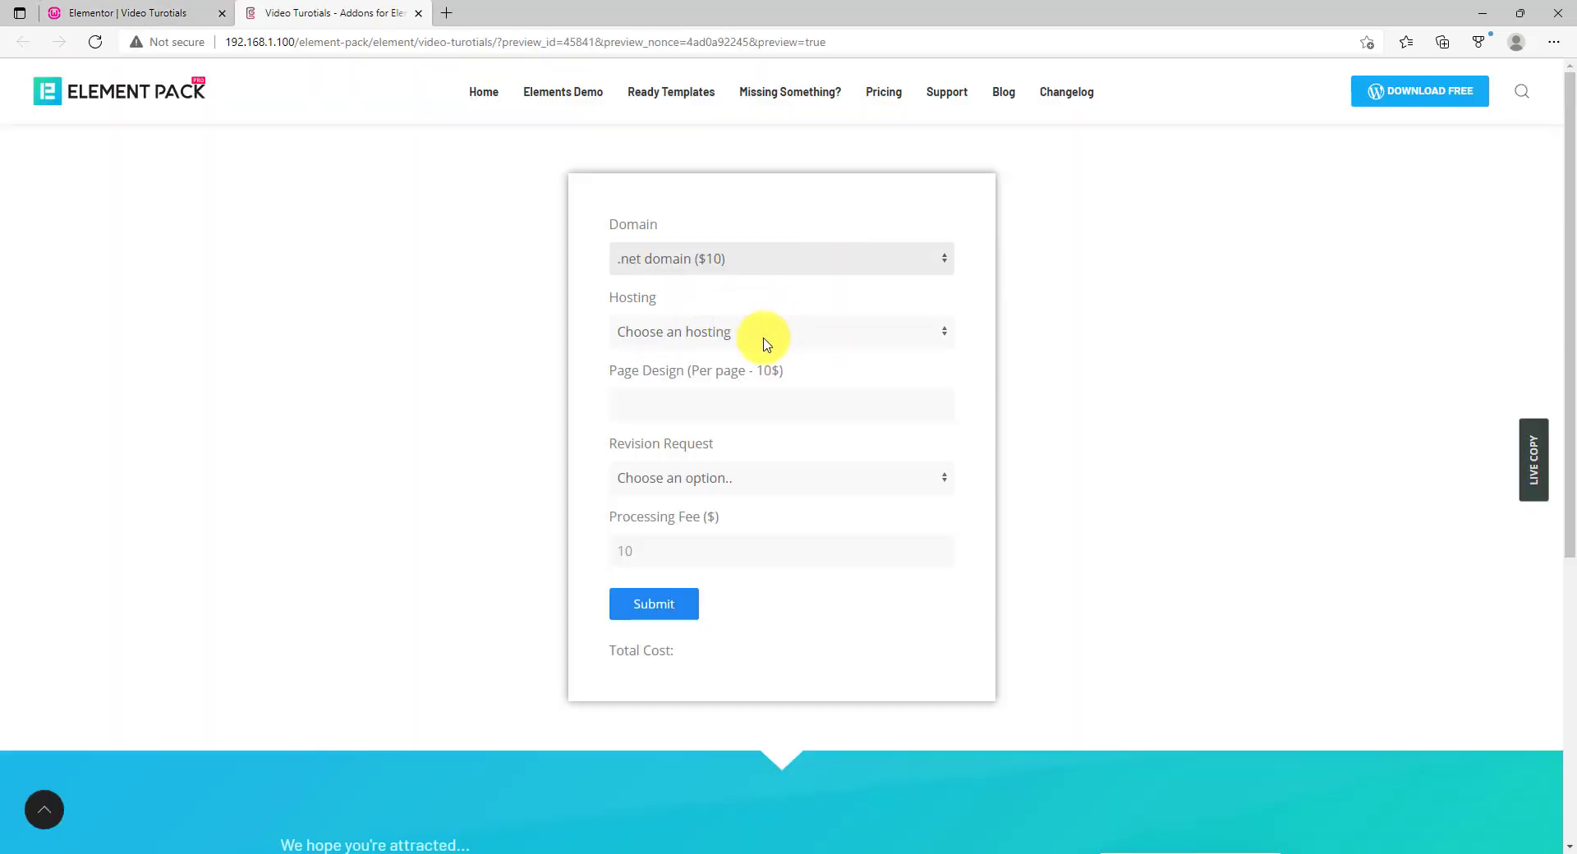
left_click(780, 332)
type("1")
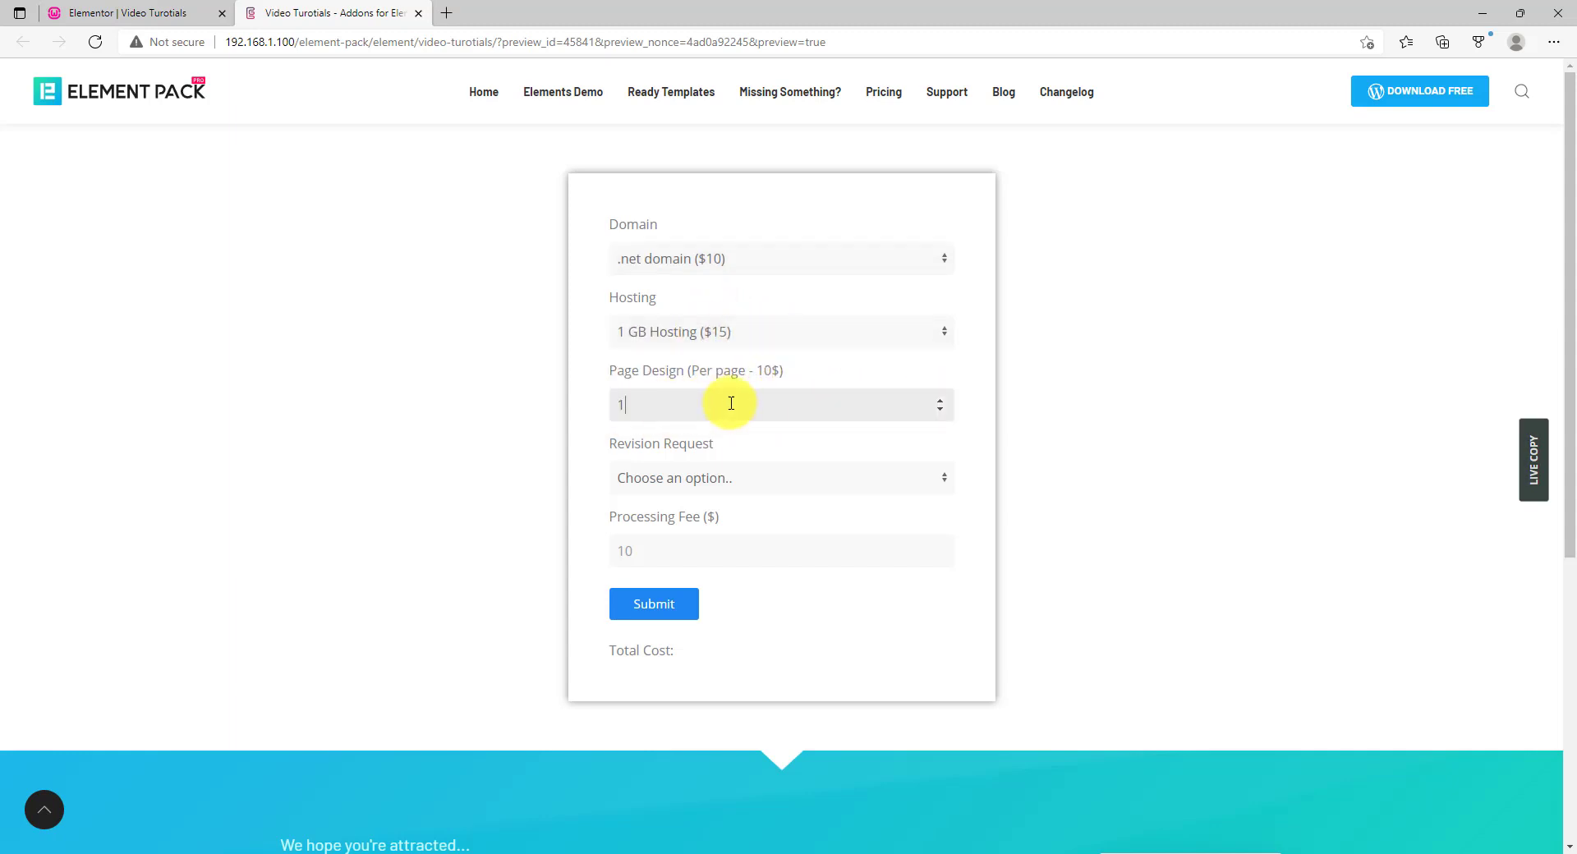
Choose 1 Time revision and submit the calculator to get Total Cost: 46
left_click(782, 478)
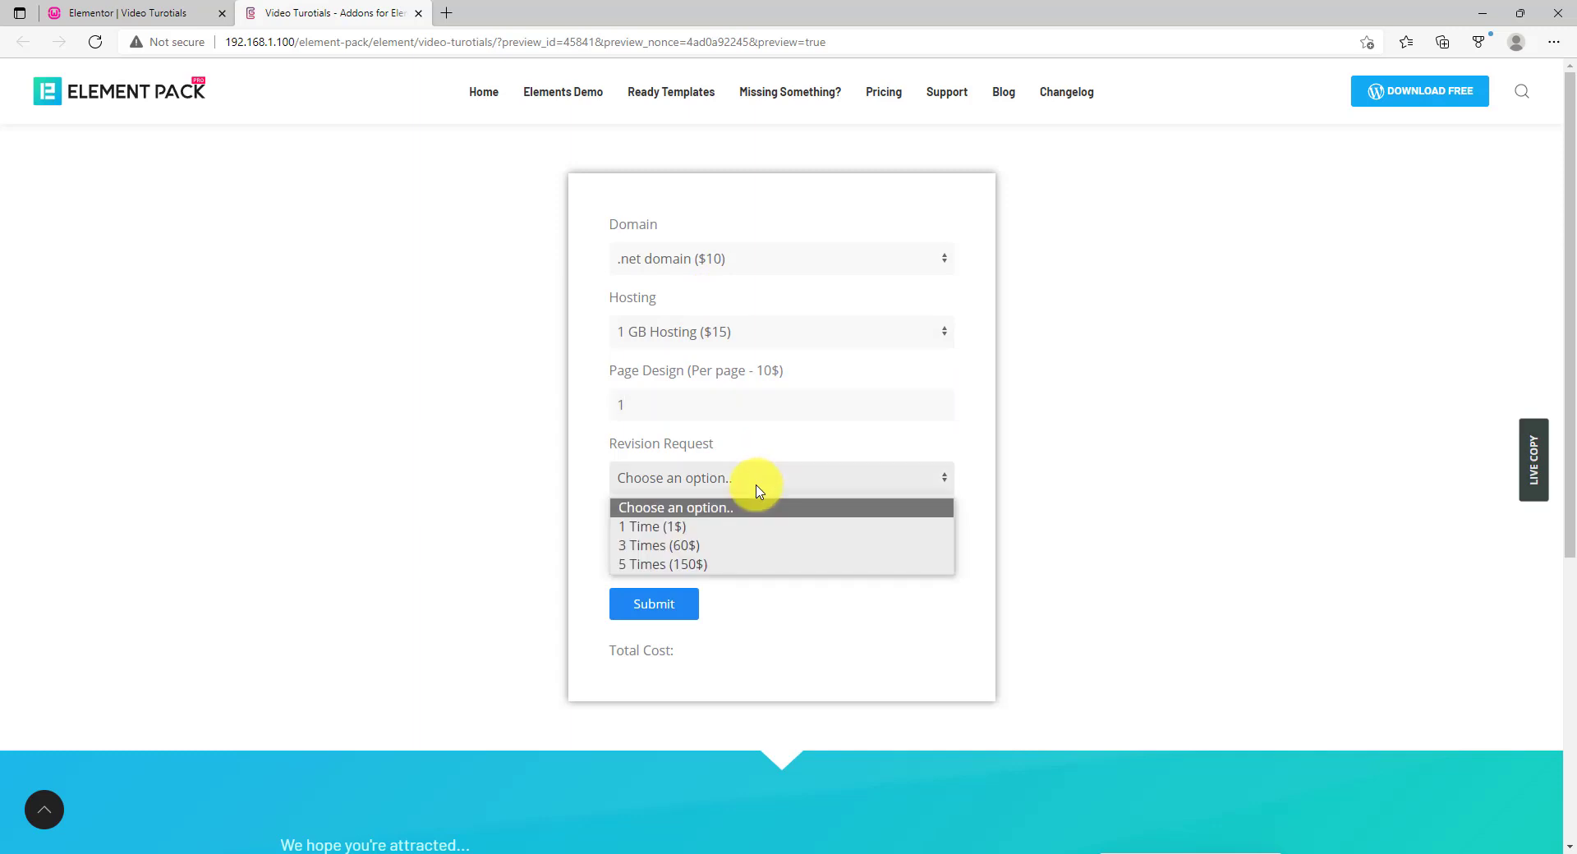
left_click(650, 527)
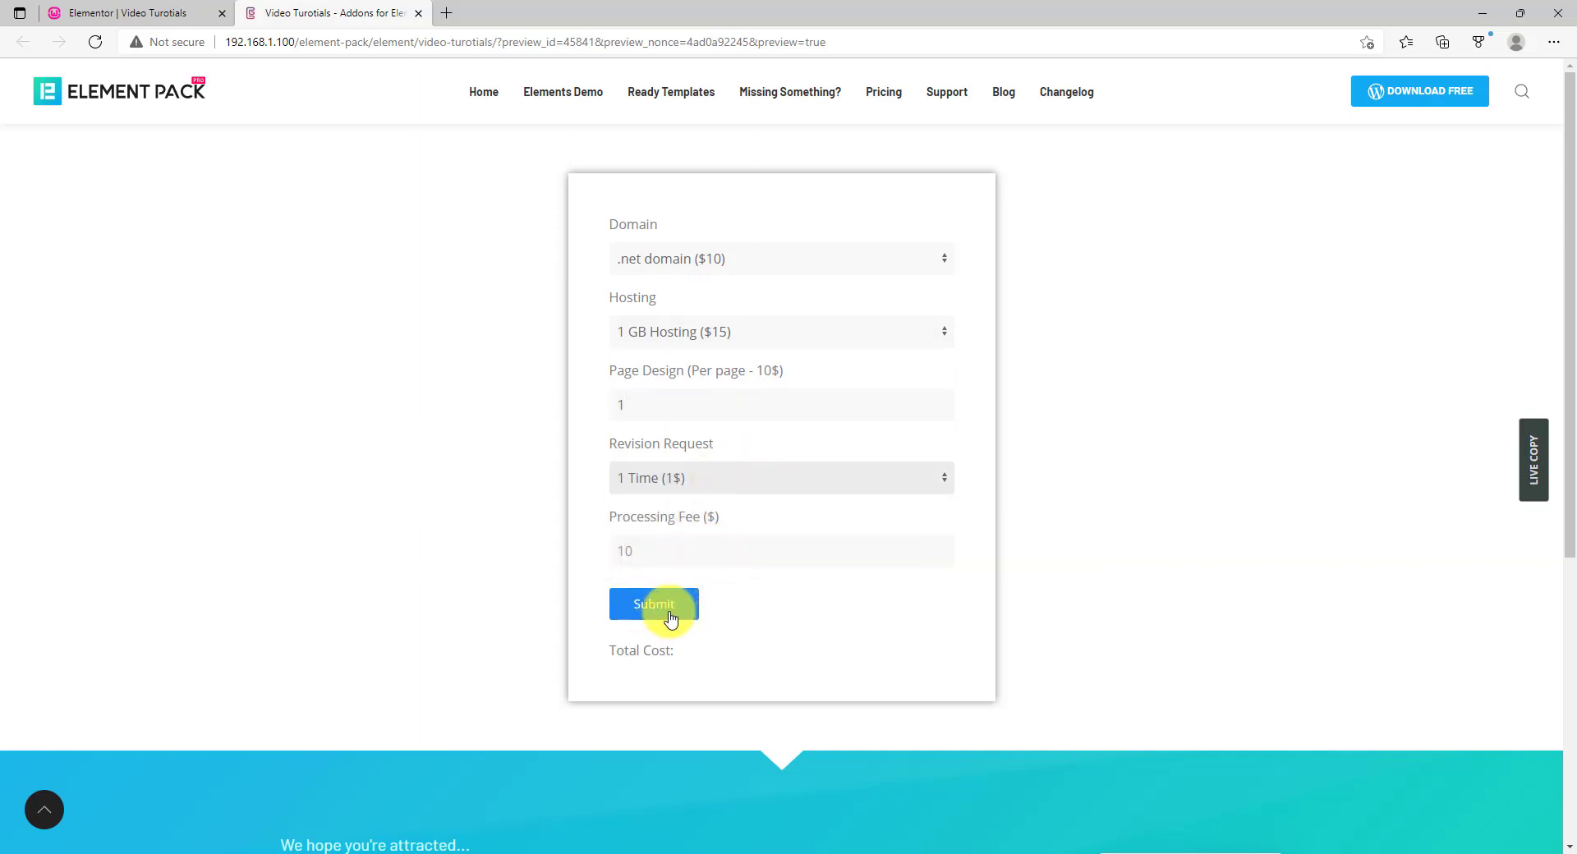
left_click(653, 604)
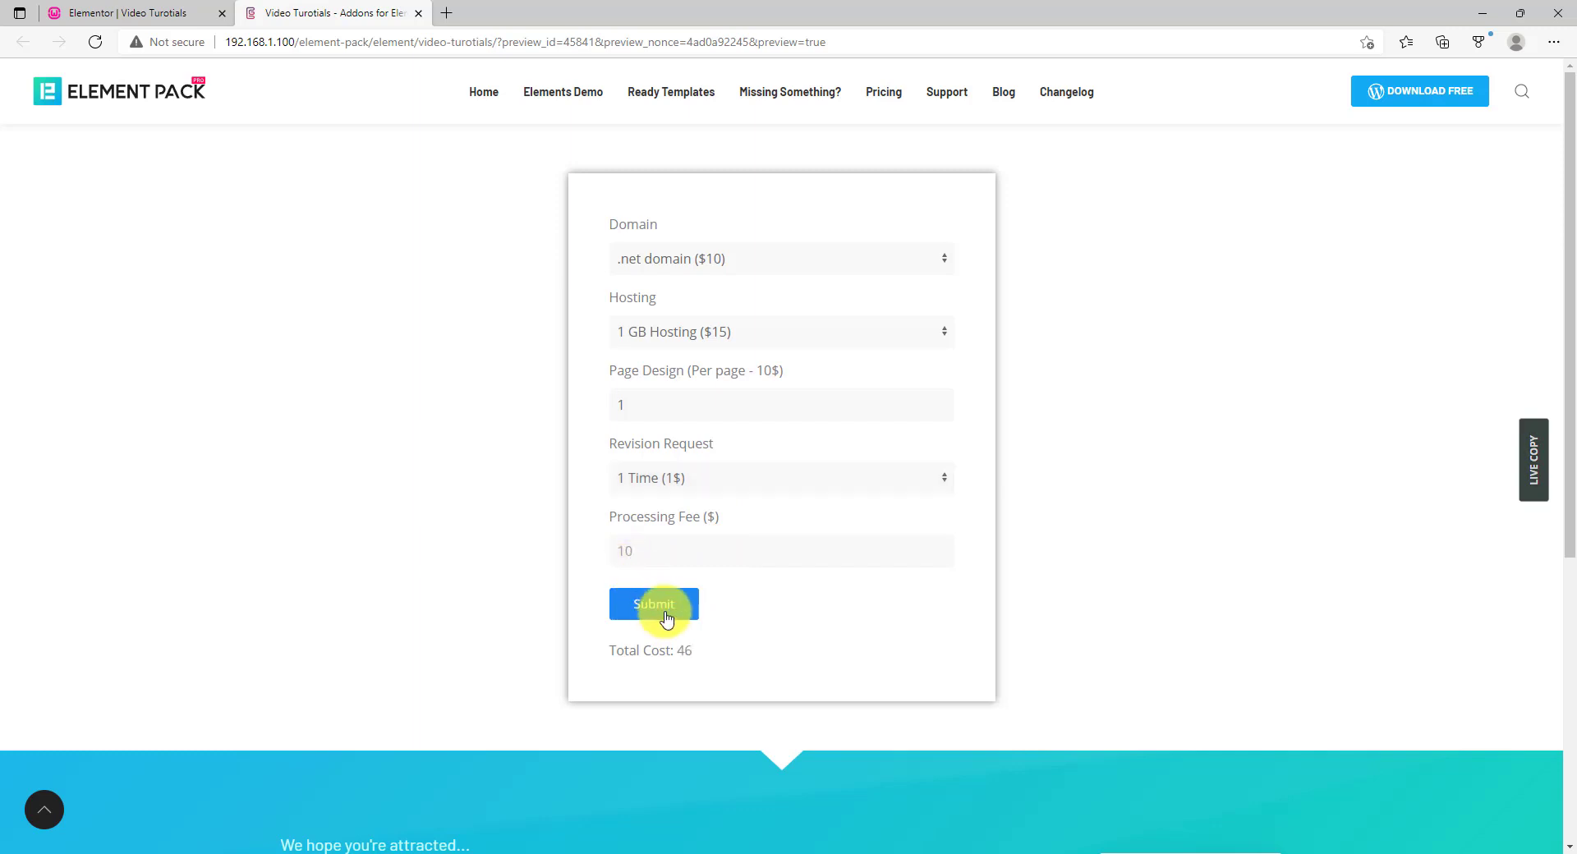
mouse_move(1080, 570)
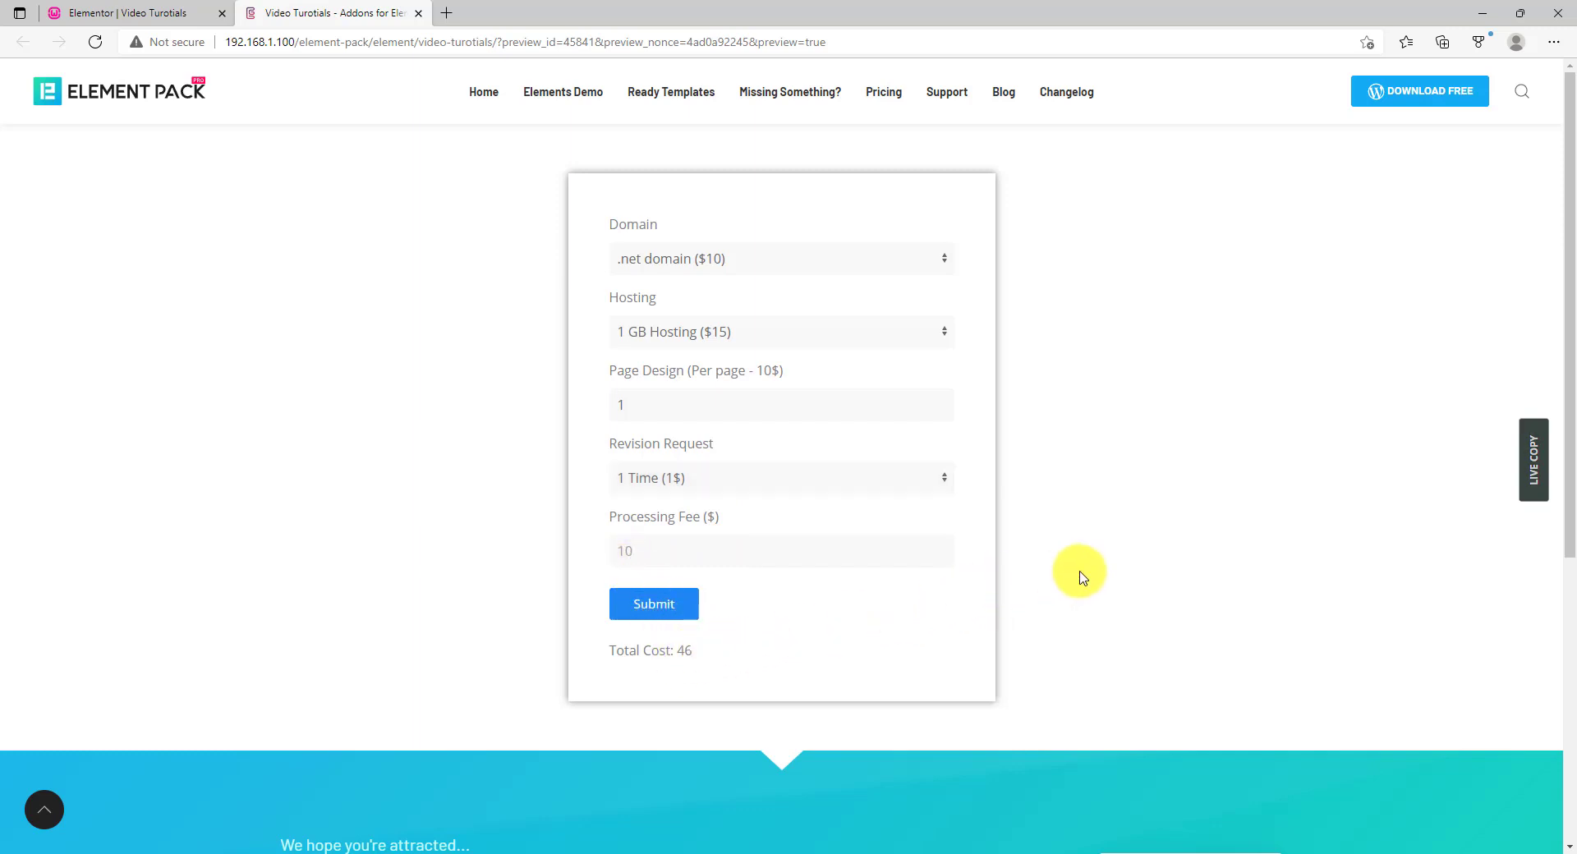
mouse_move(1104, 536)
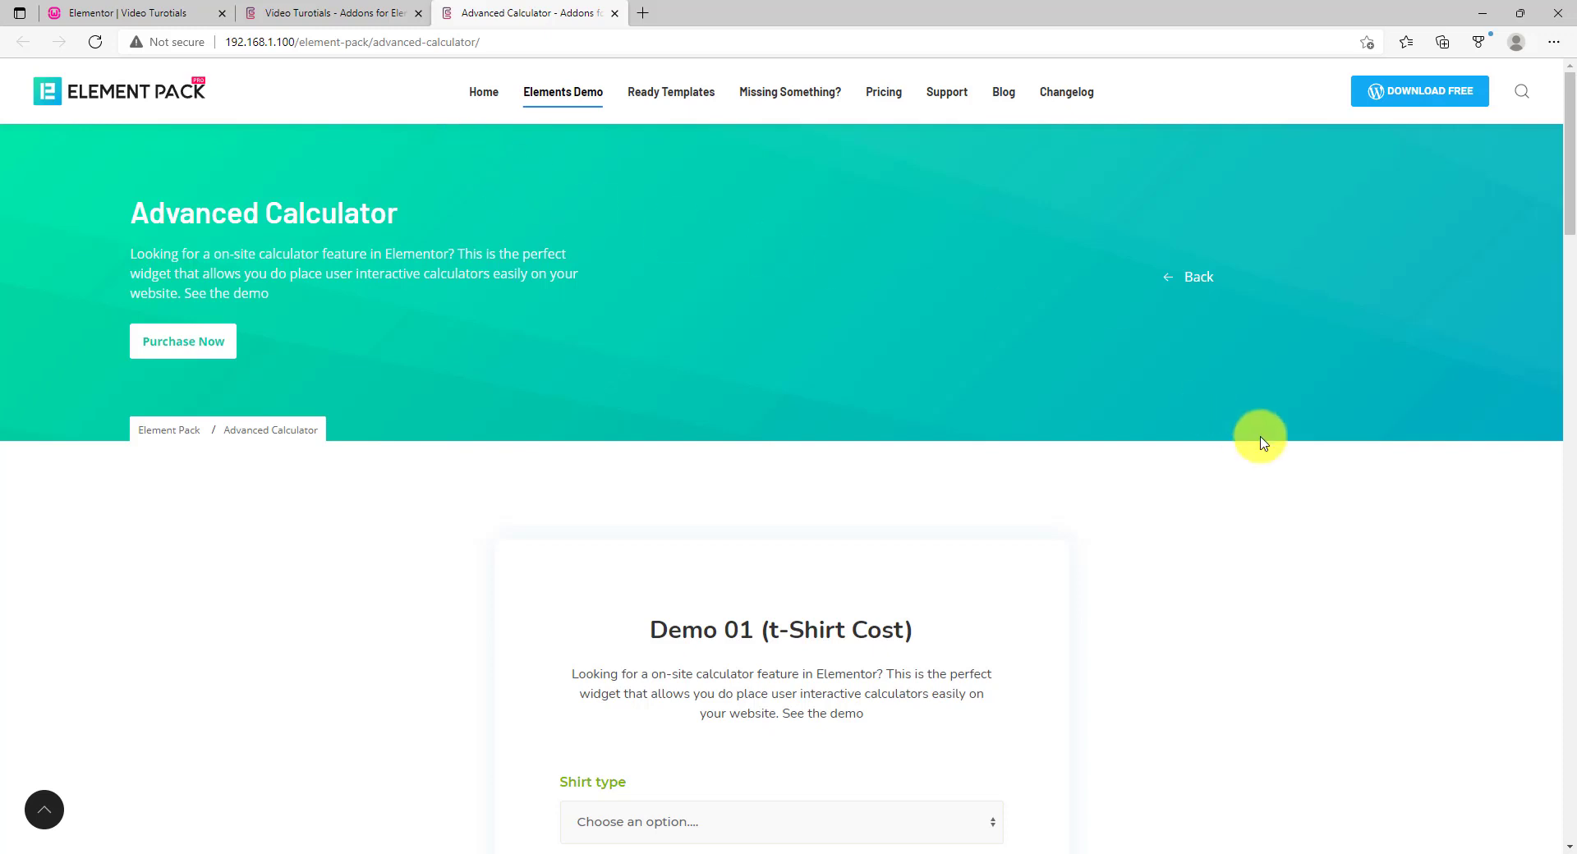
Scroll through the t-Shirt Cost, Web Design Costing and BMI Calculator demos
scroll("down", 3)
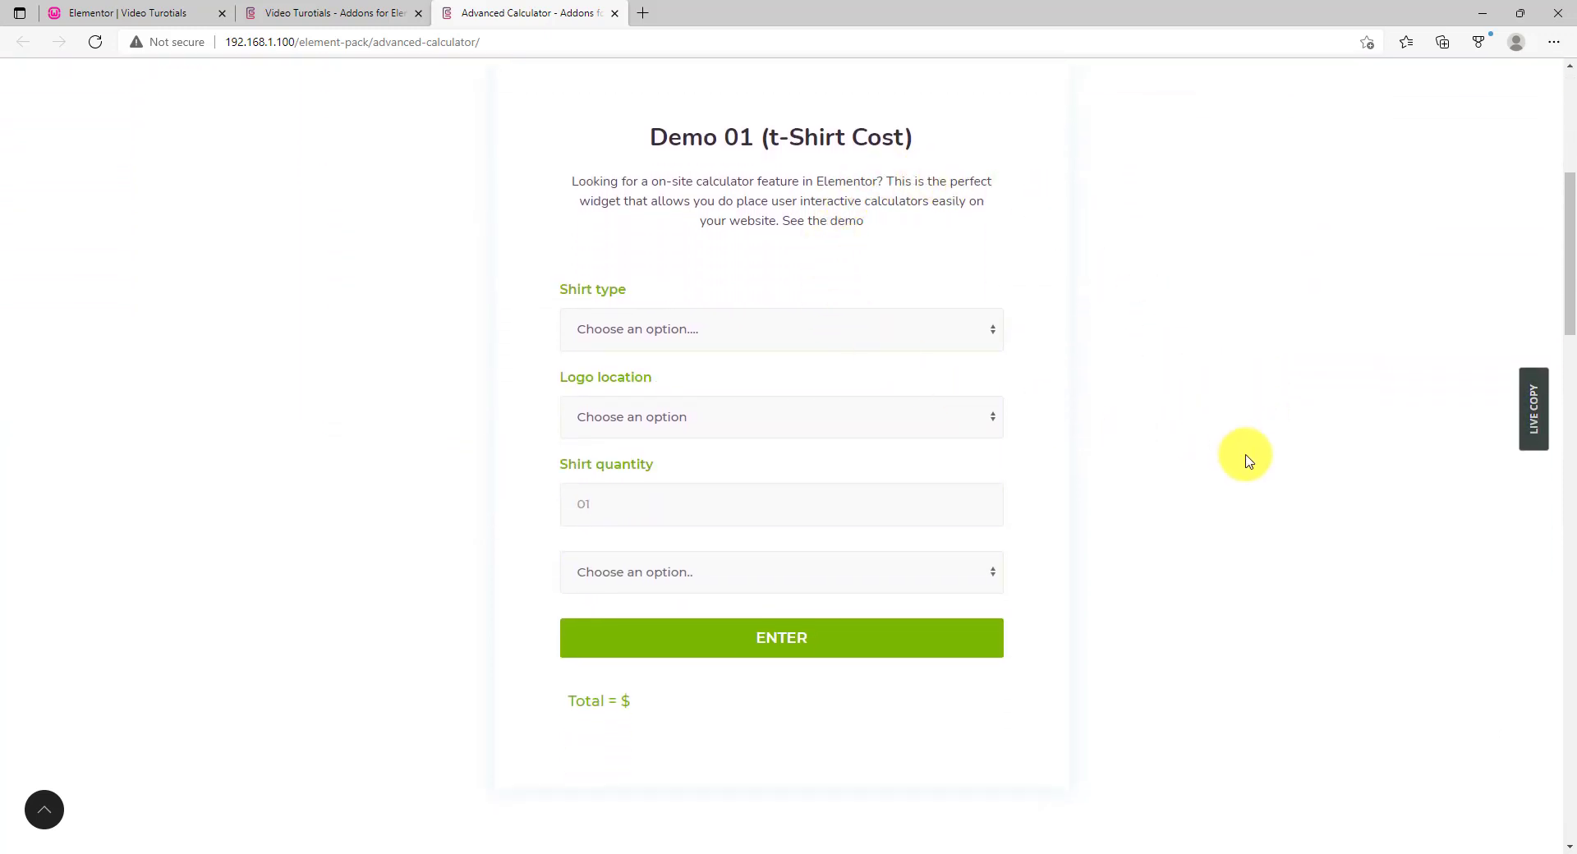
scroll("down", 3)
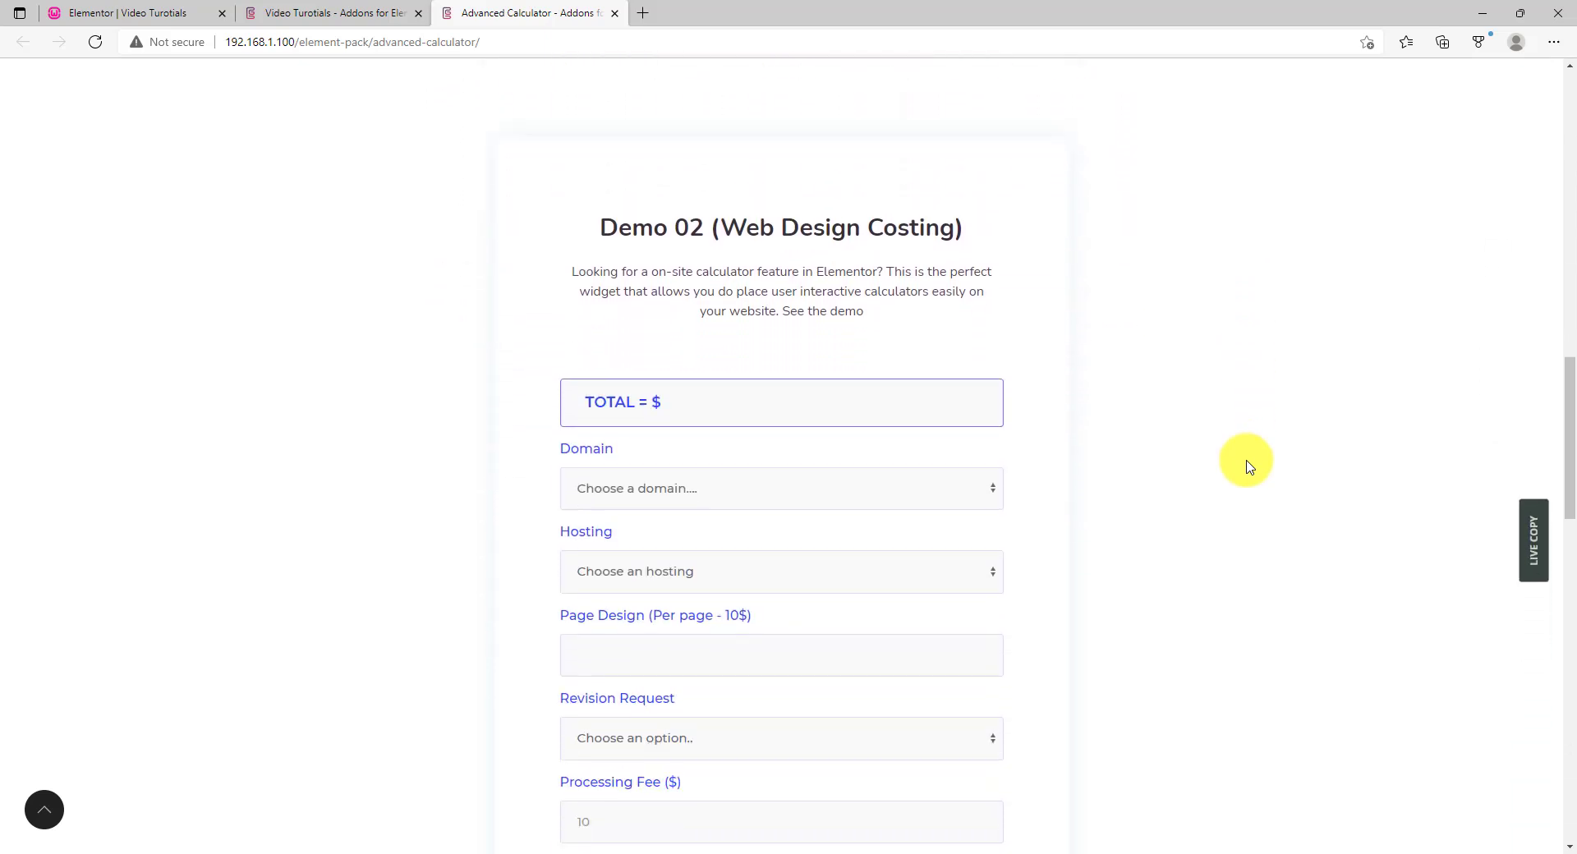
scroll("down", 3)
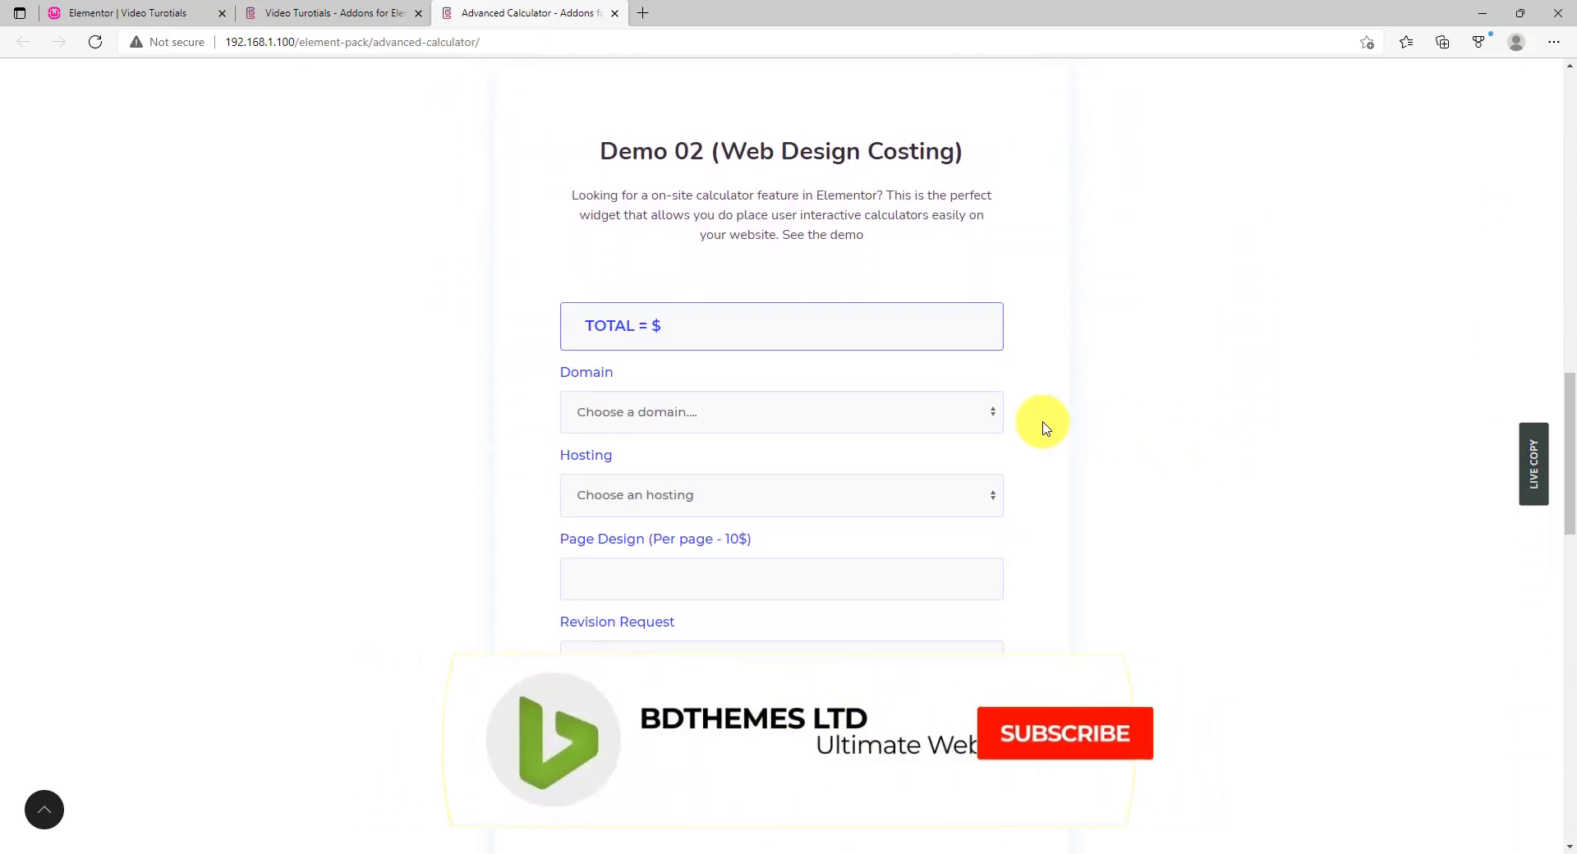
left_click(1065, 734)
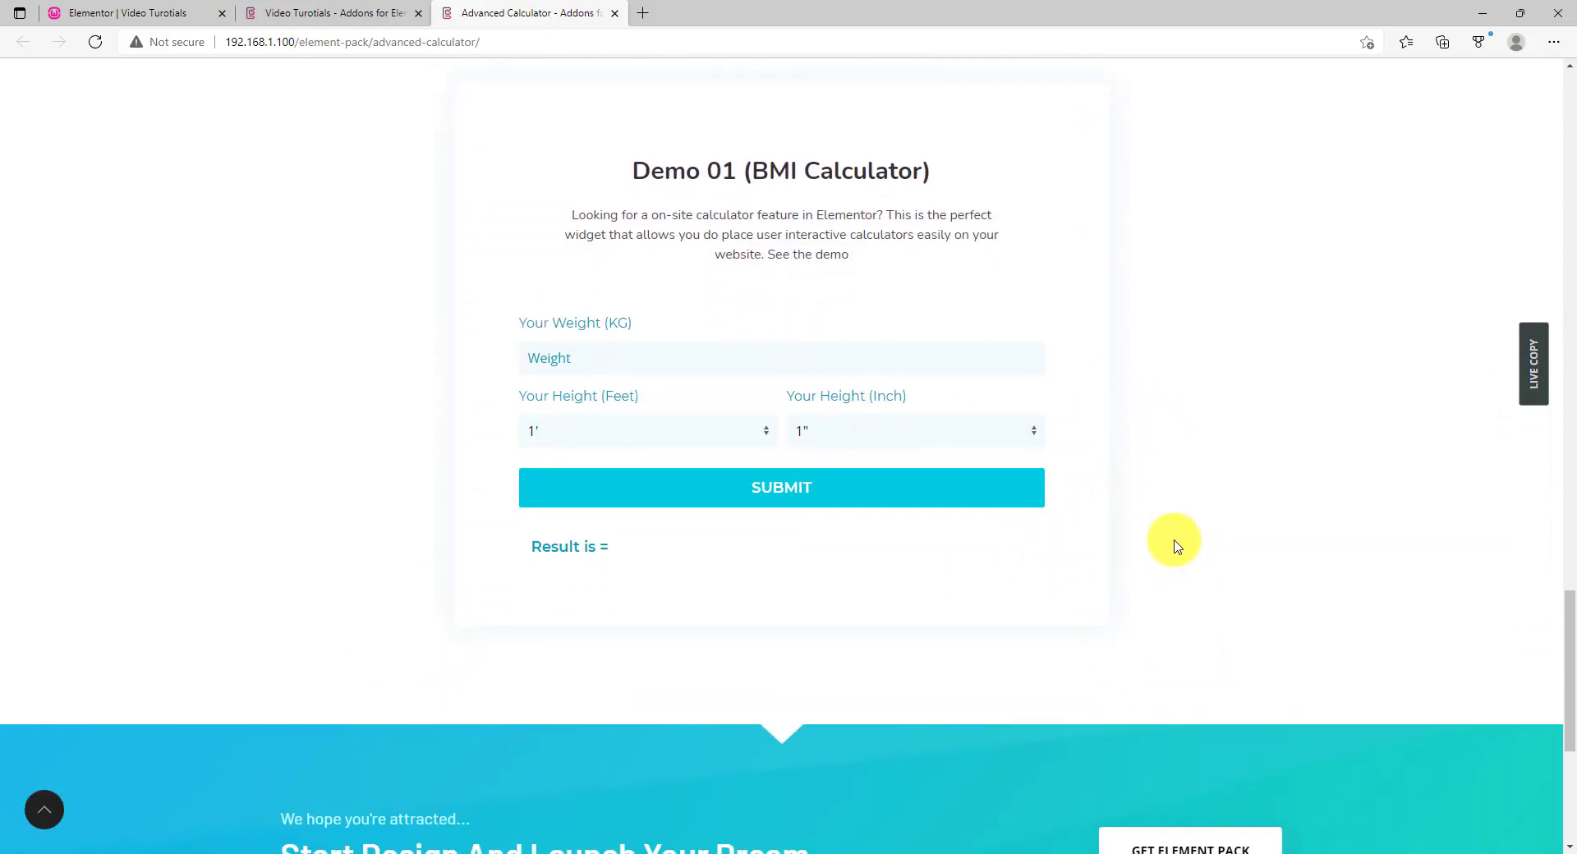
mouse_move(1183, 542)
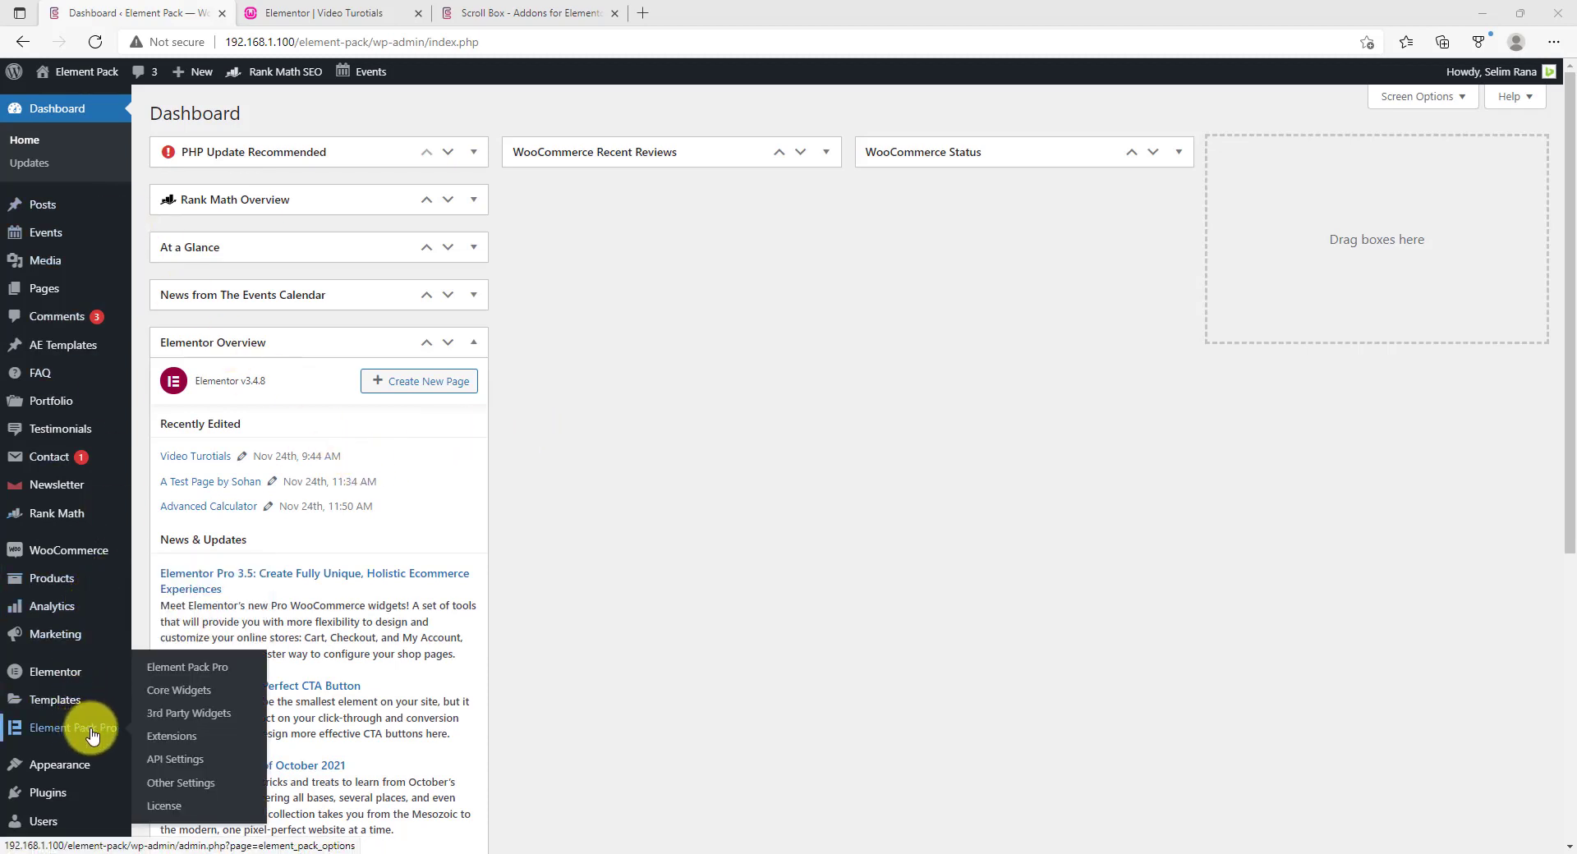
Enable the Grid Line extension under Element Pack Pro's Extensions tab
left_click(188, 667)
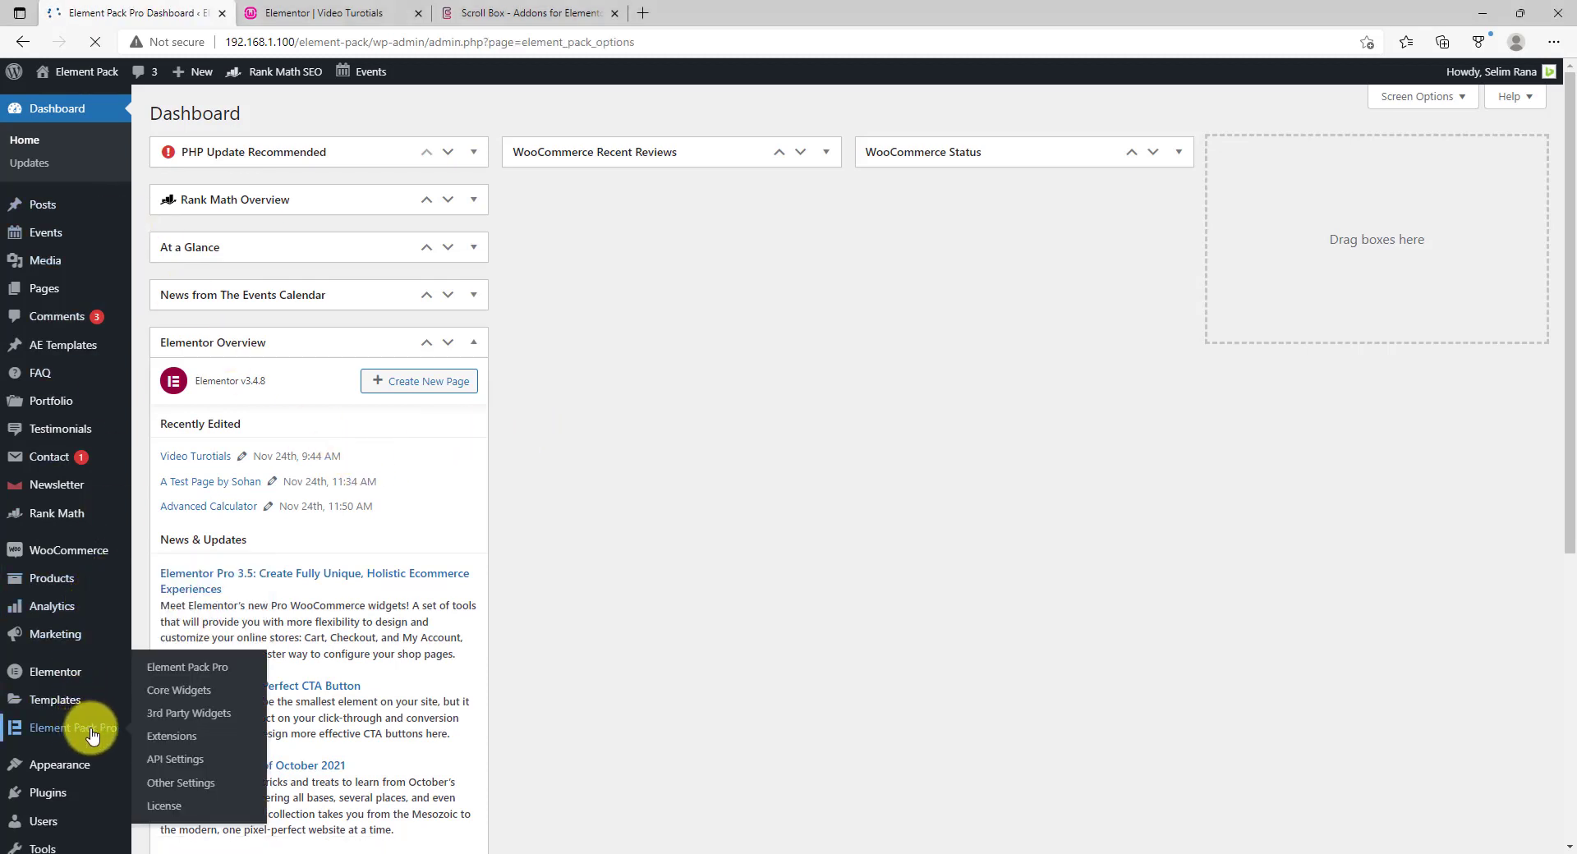
left_click(71, 727)
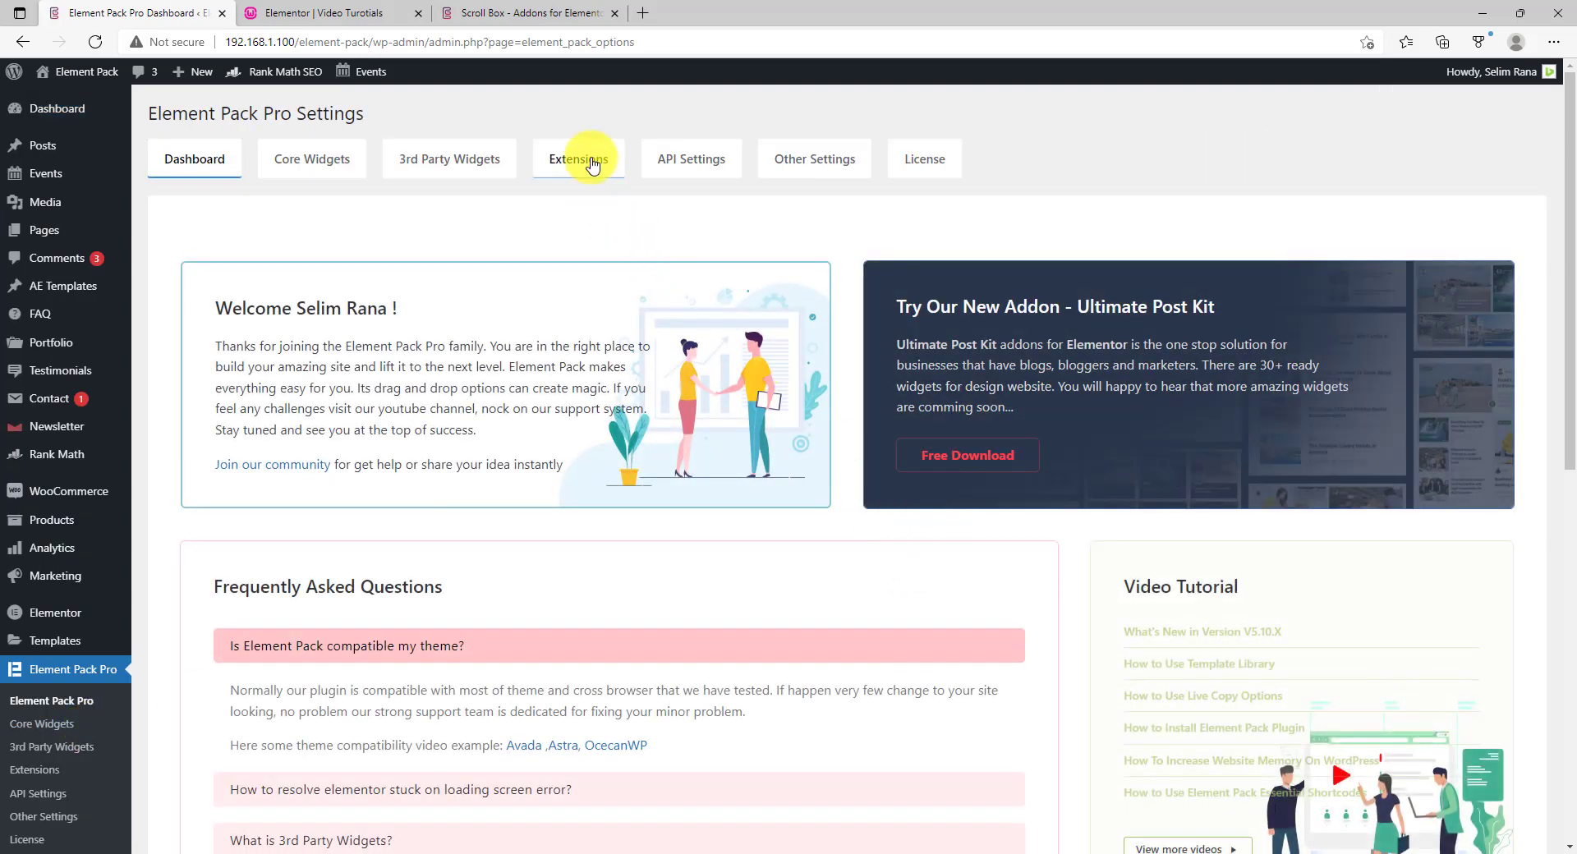
left_click(578, 160)
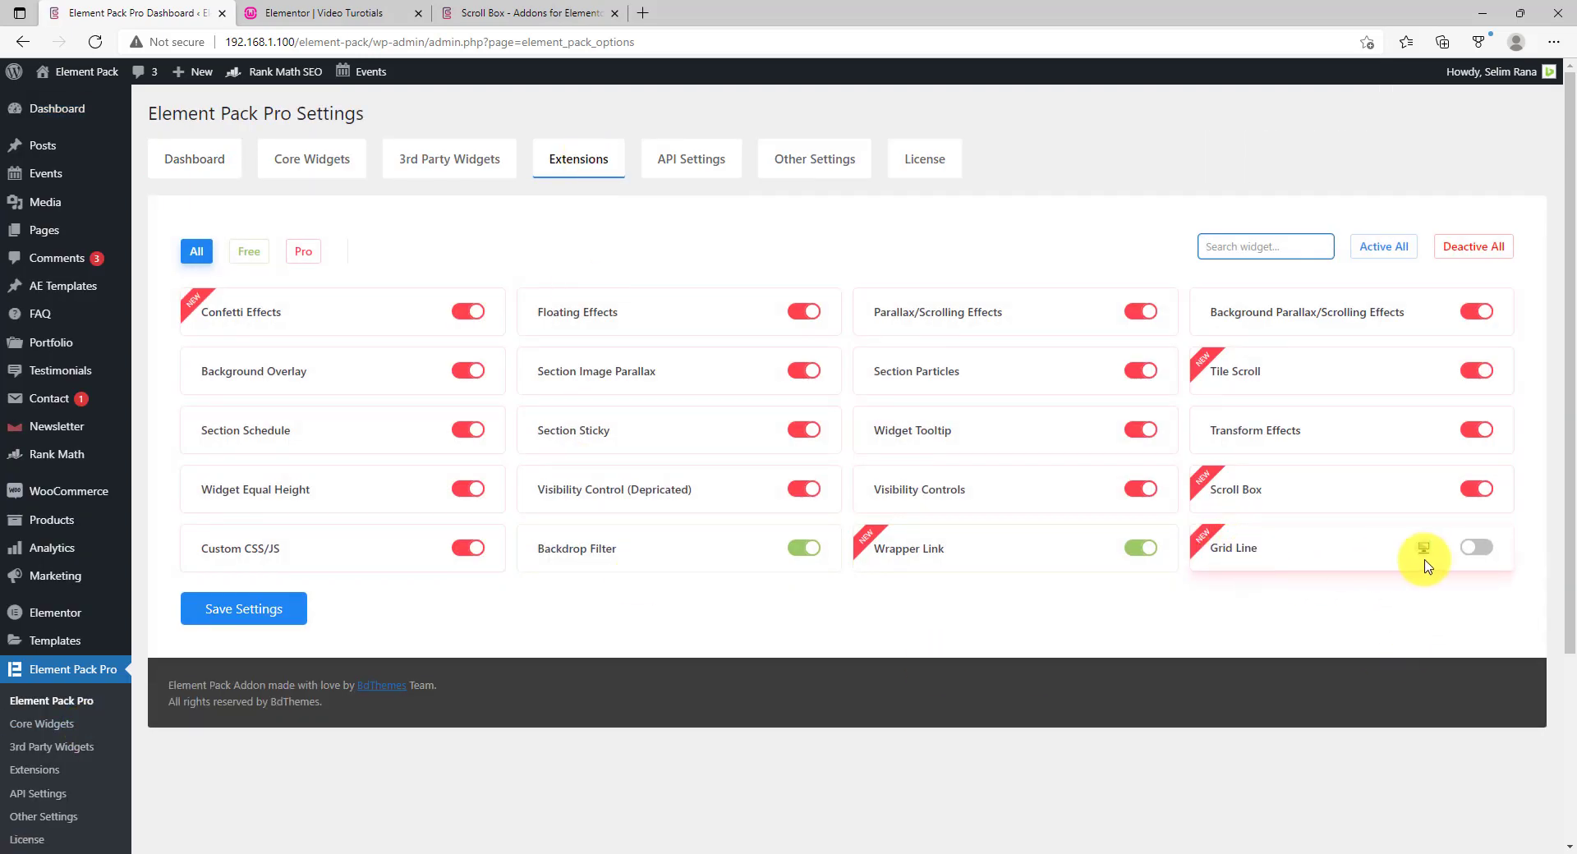
left_click(1477, 547)
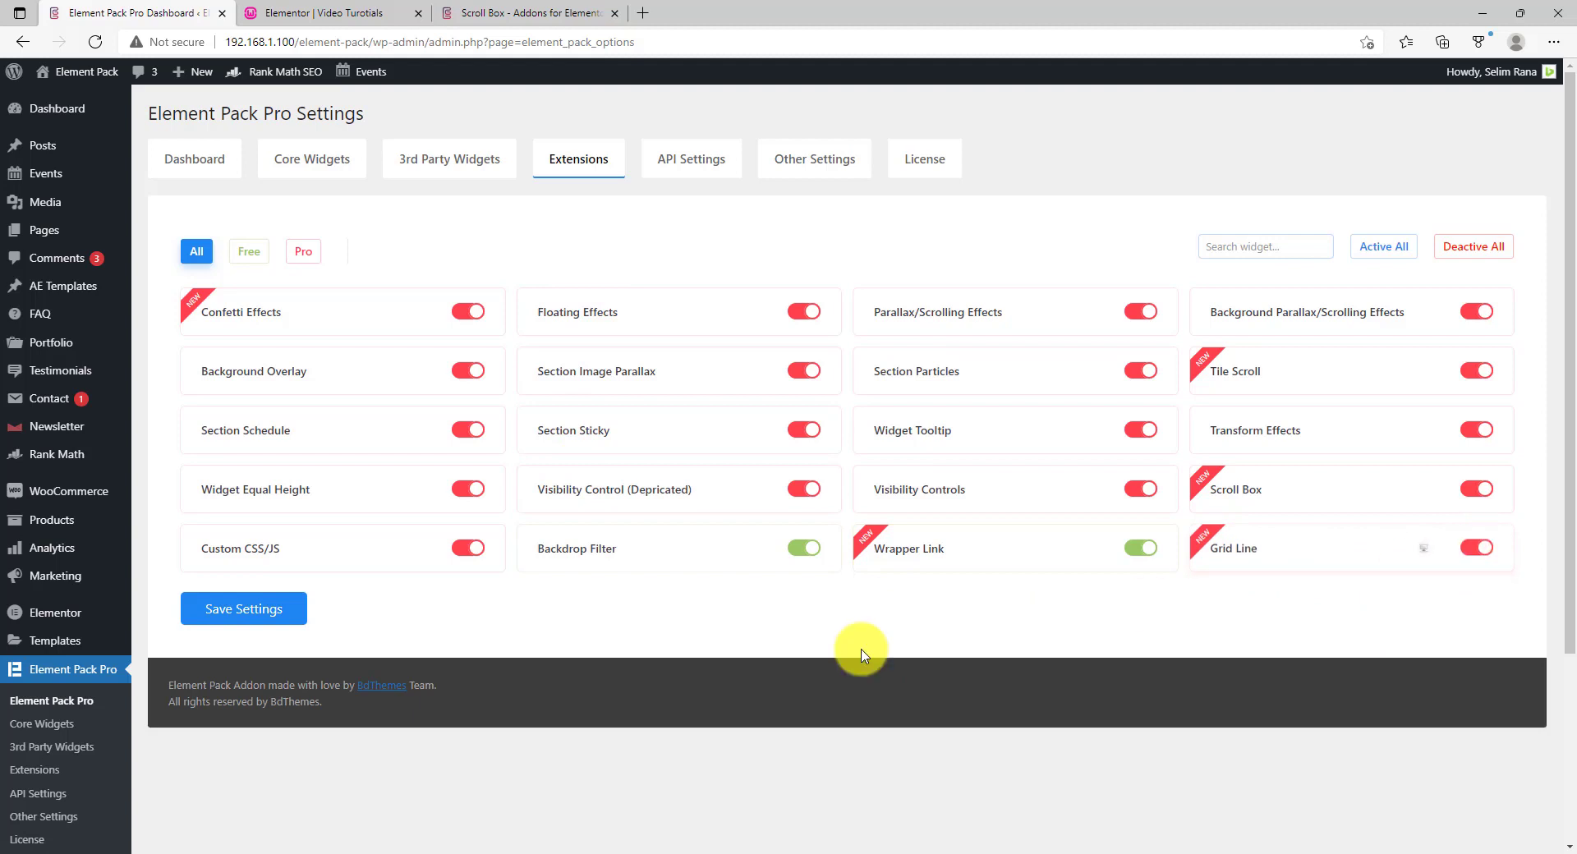
left_click(259, 610)
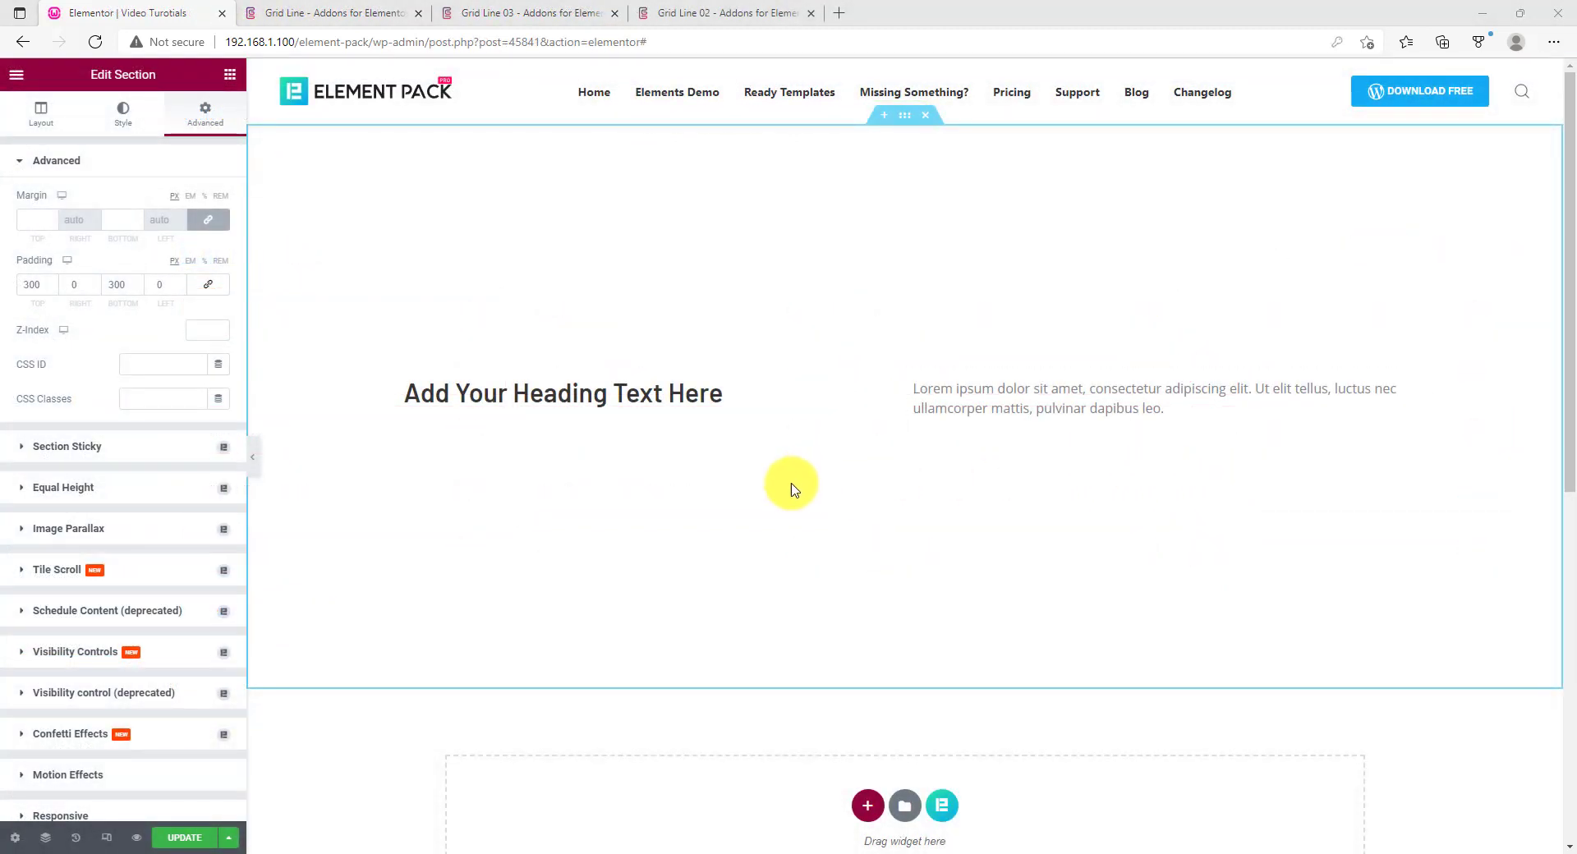
mouse_move(16, 835)
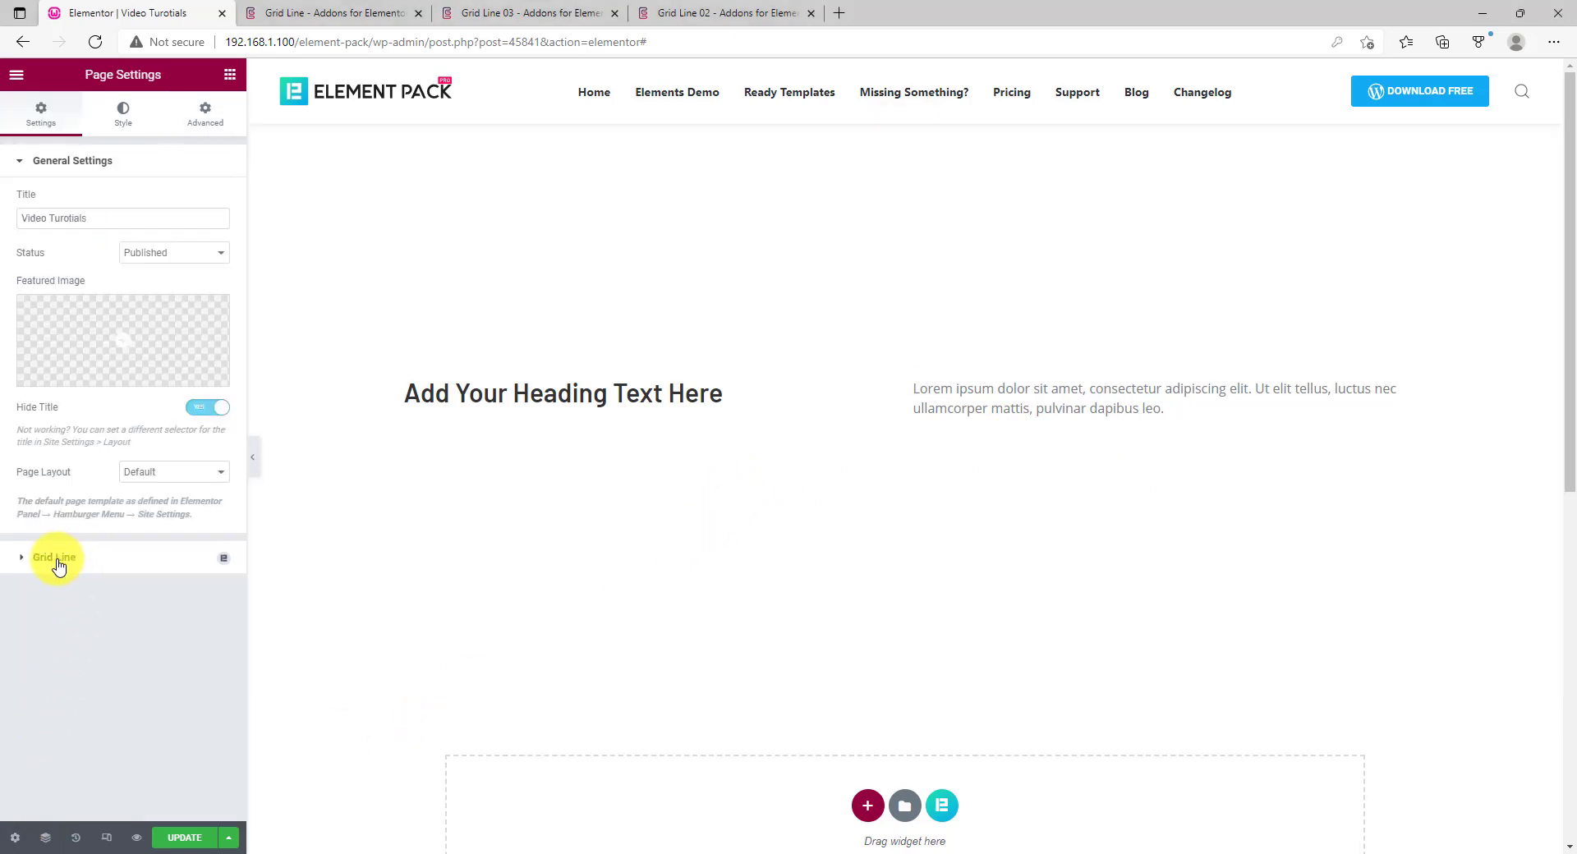
Enable Grid Line in the page settings
left_click(54, 557)
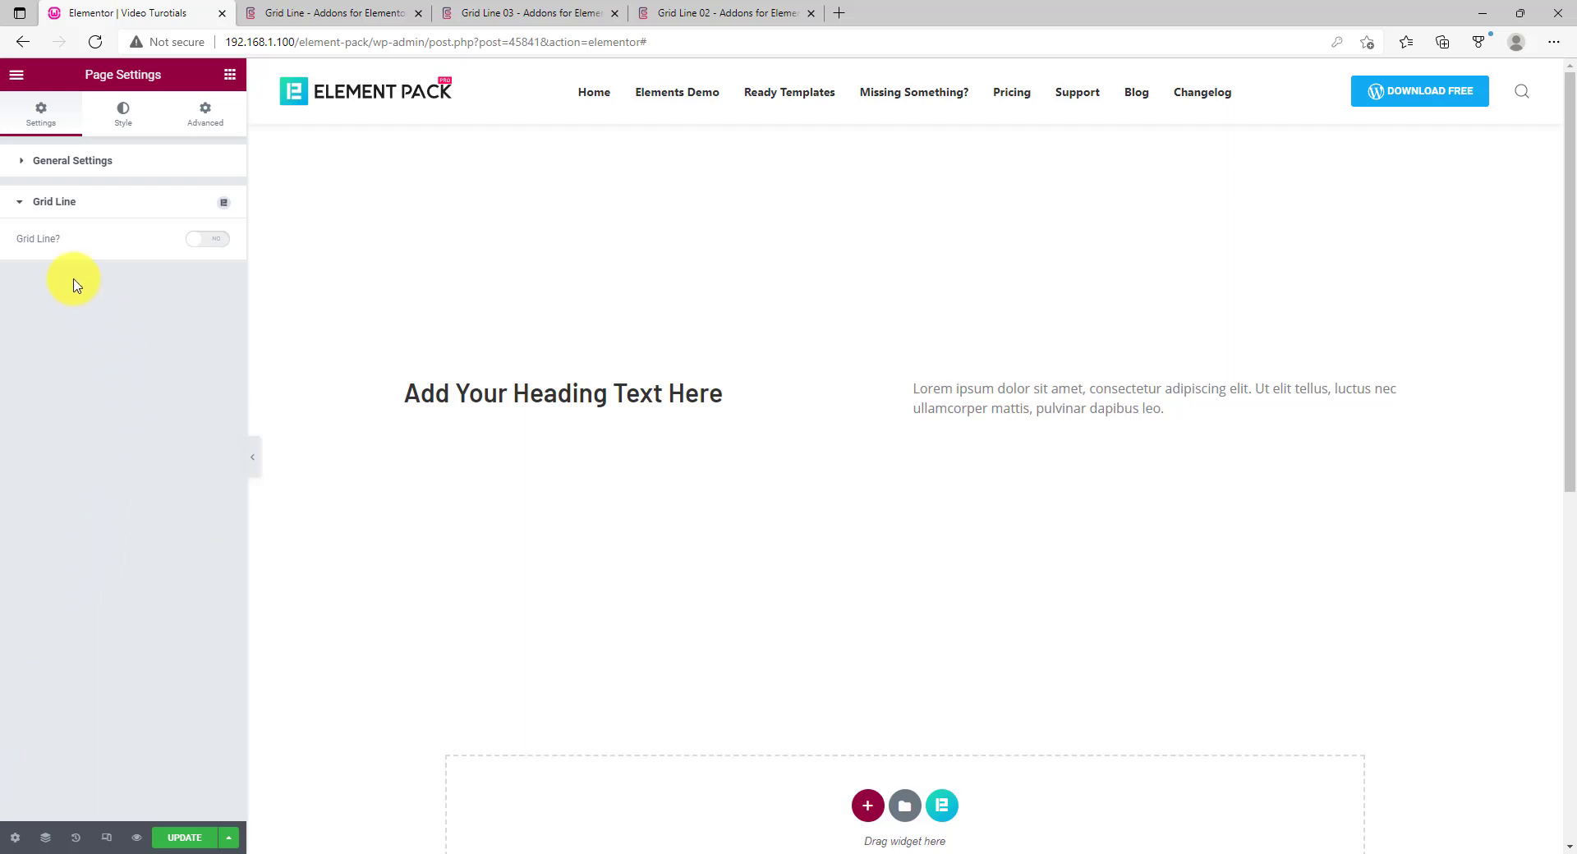
left_click(207, 239)
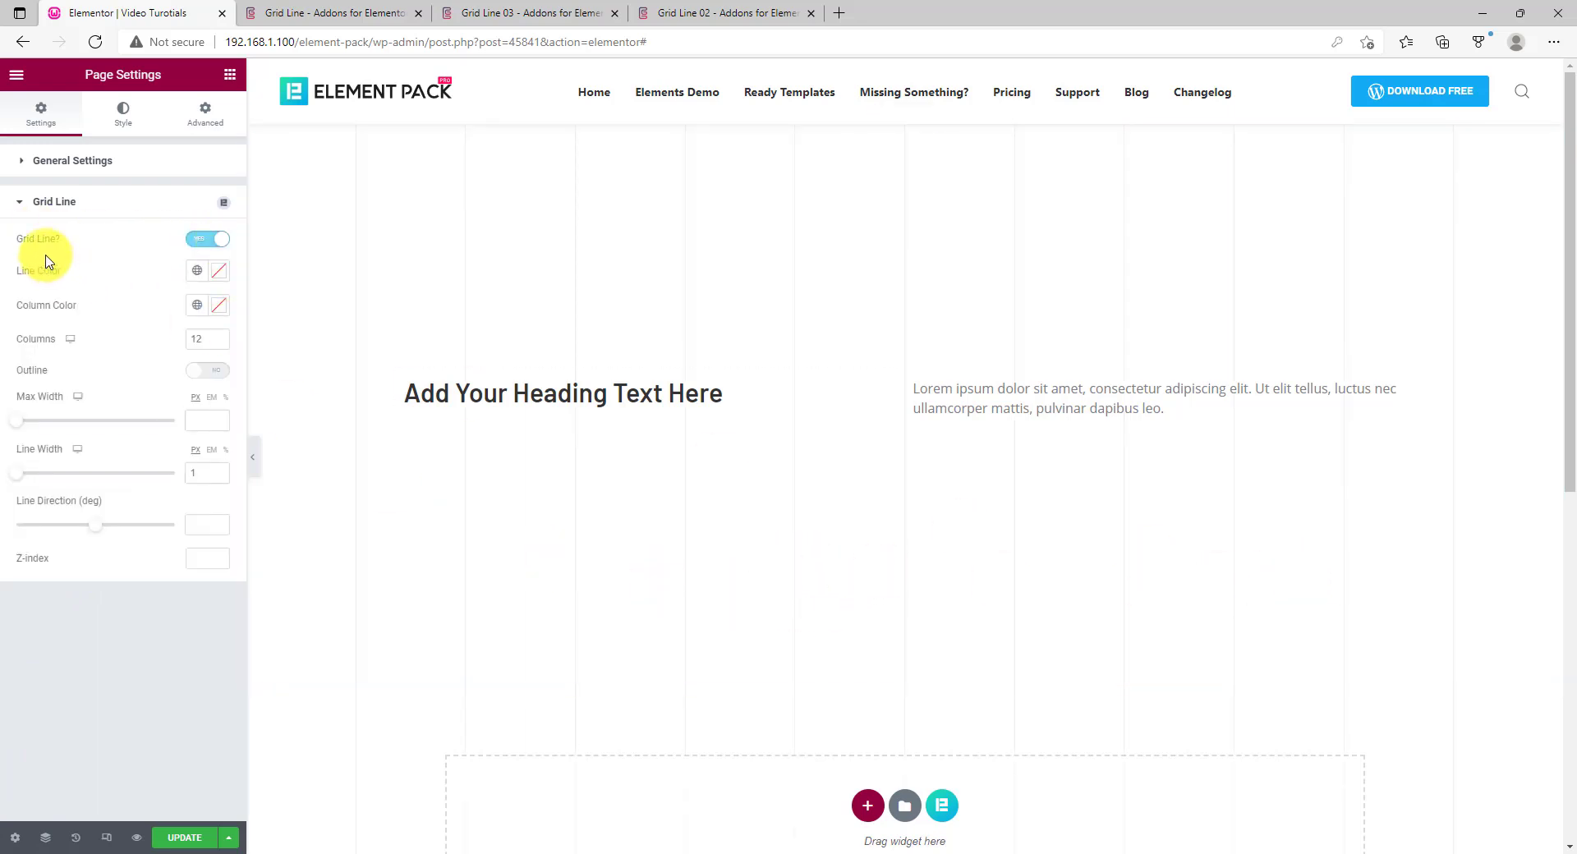
left_click(207, 240)
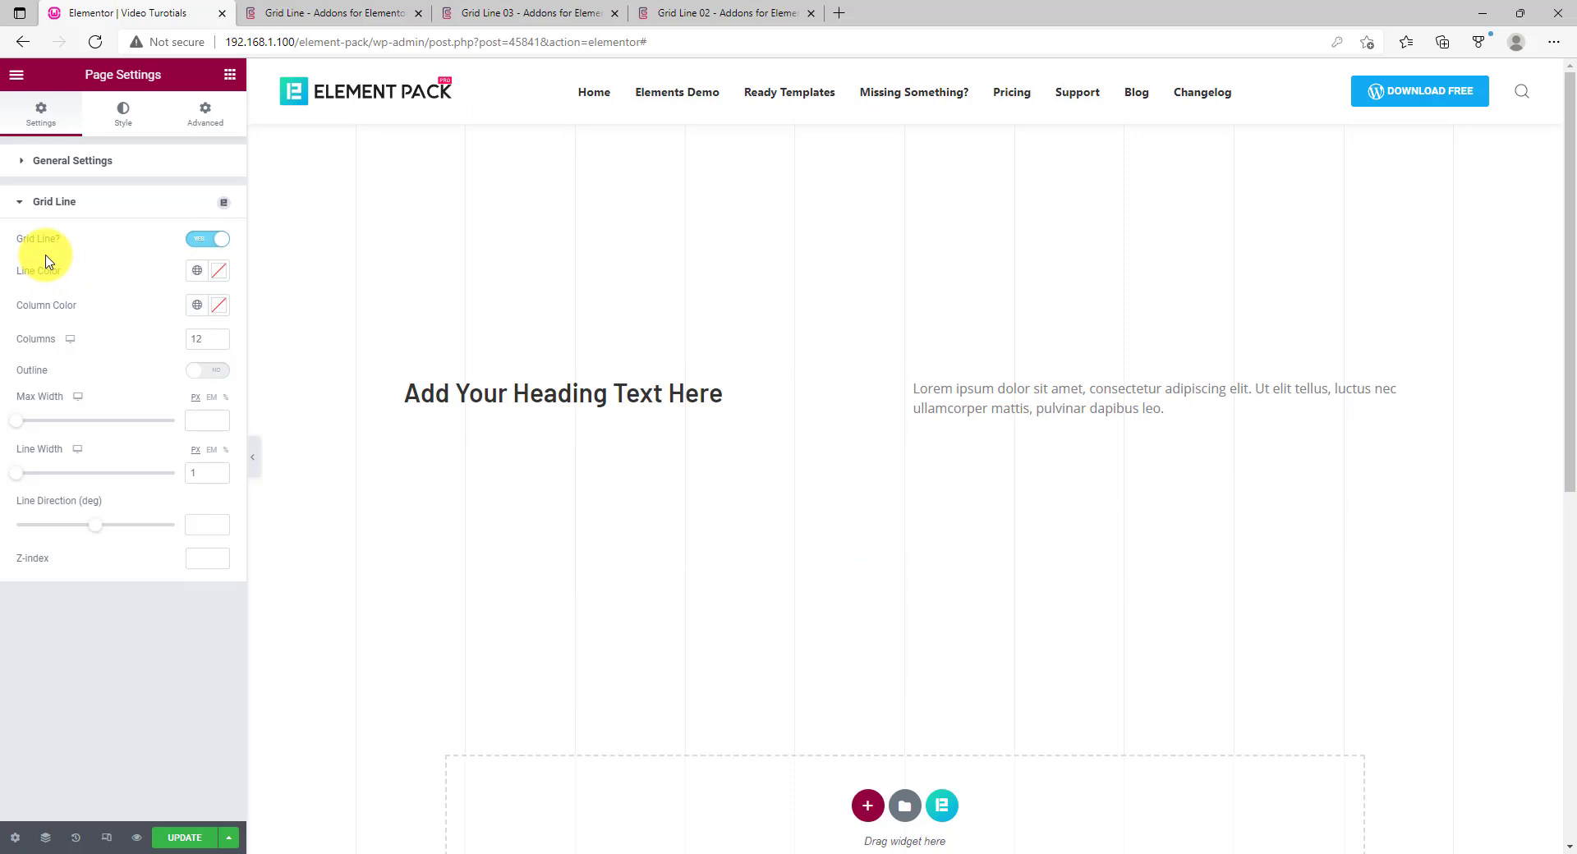
mouse_move(215, 277)
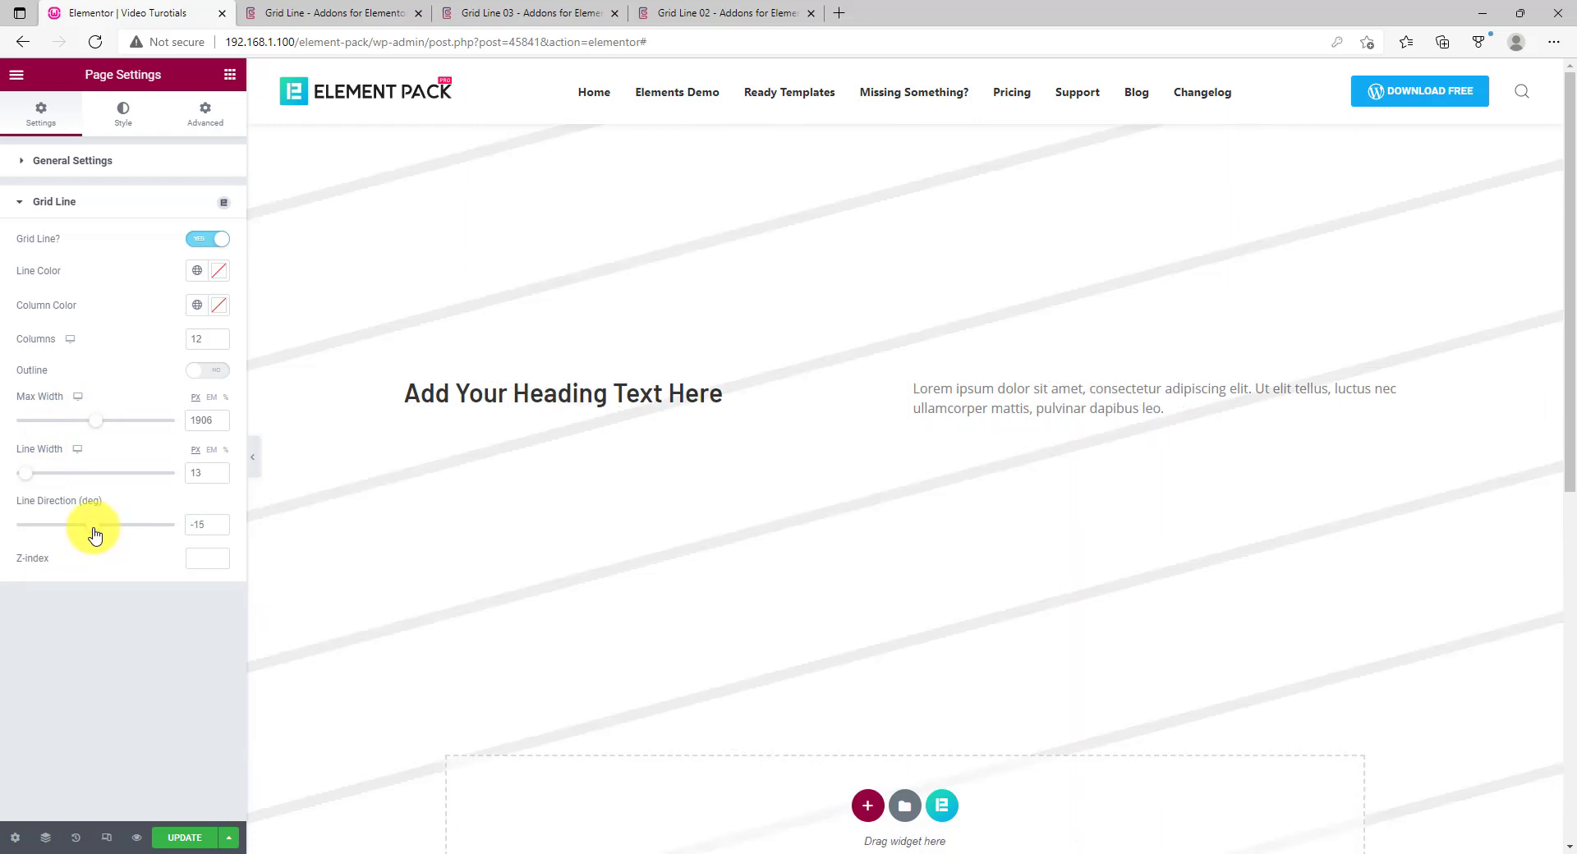
Drag the grid Line Direction to a -30 degree diagonal slant
left_click_drag(92, 524, 97, 524)
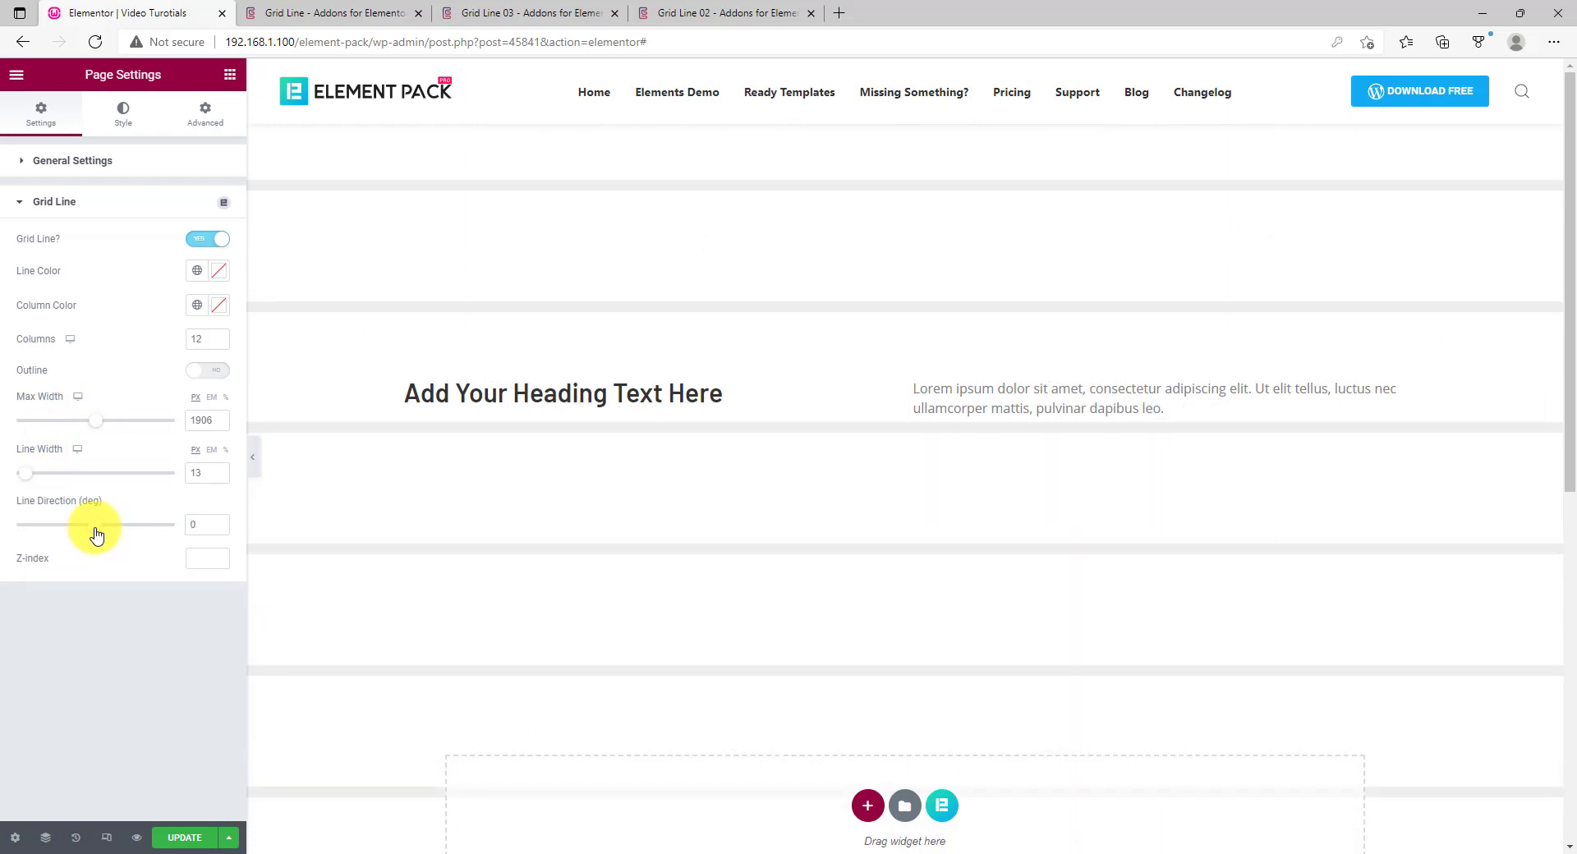
left_click_drag(96, 524, 89, 524)
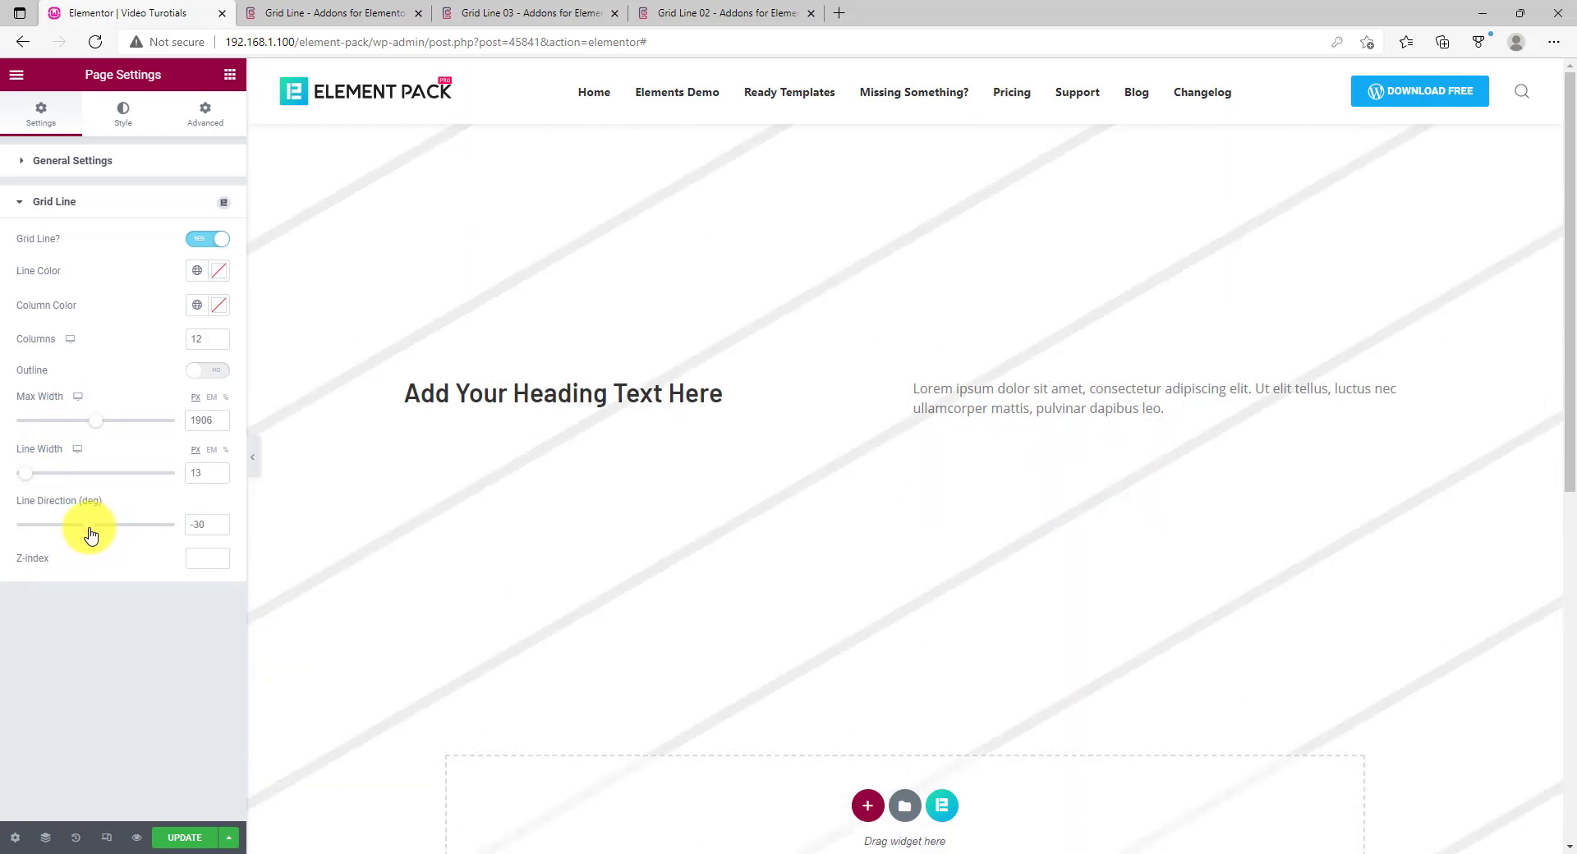
left_click_drag(95, 522, 76, 522)
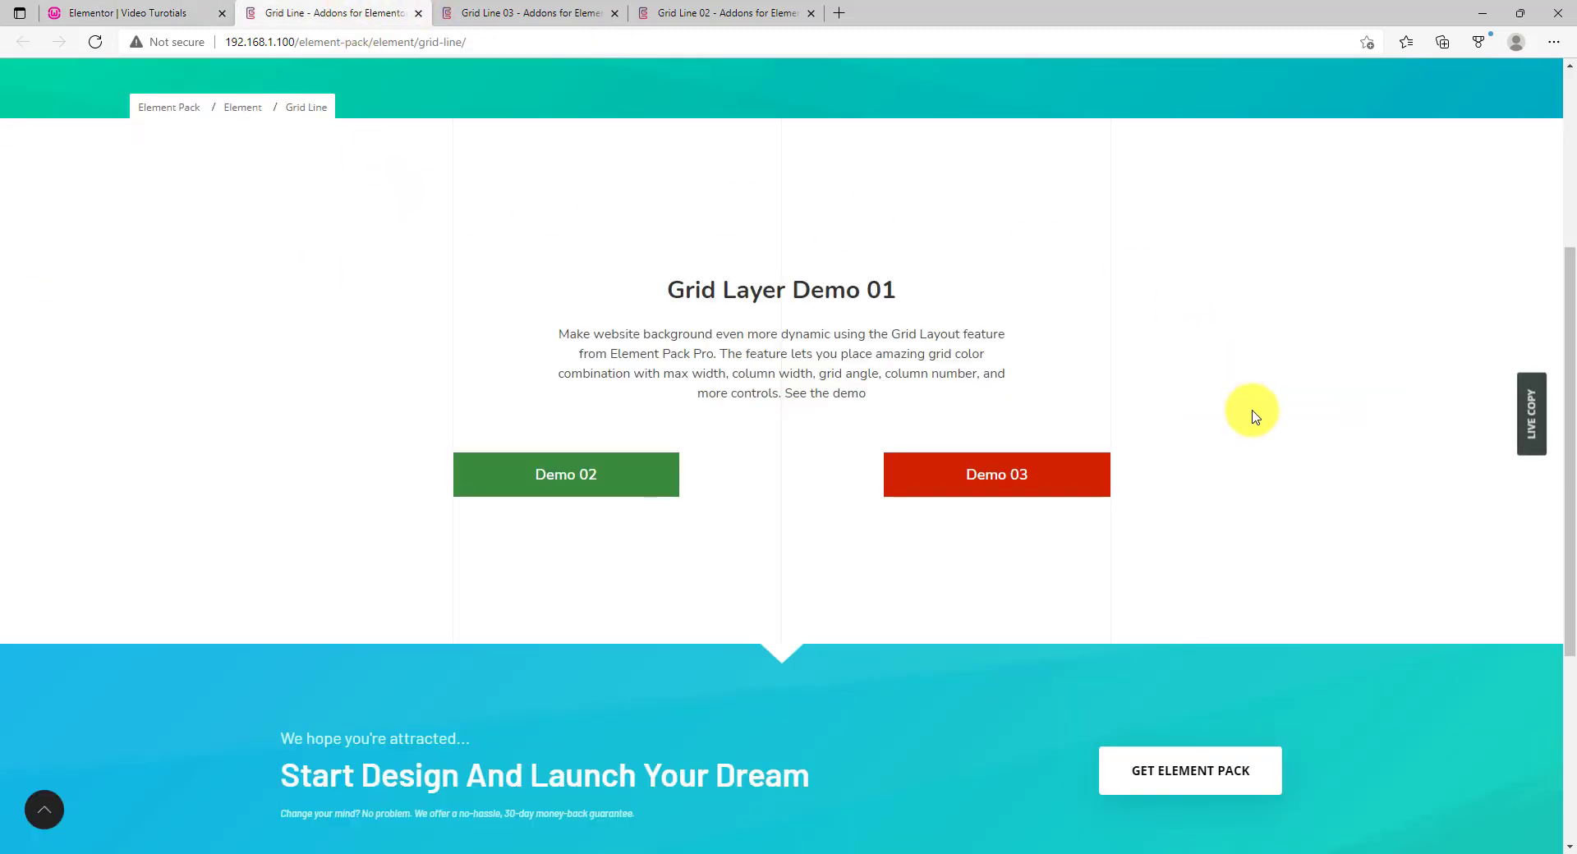
mouse_move(1137, 534)
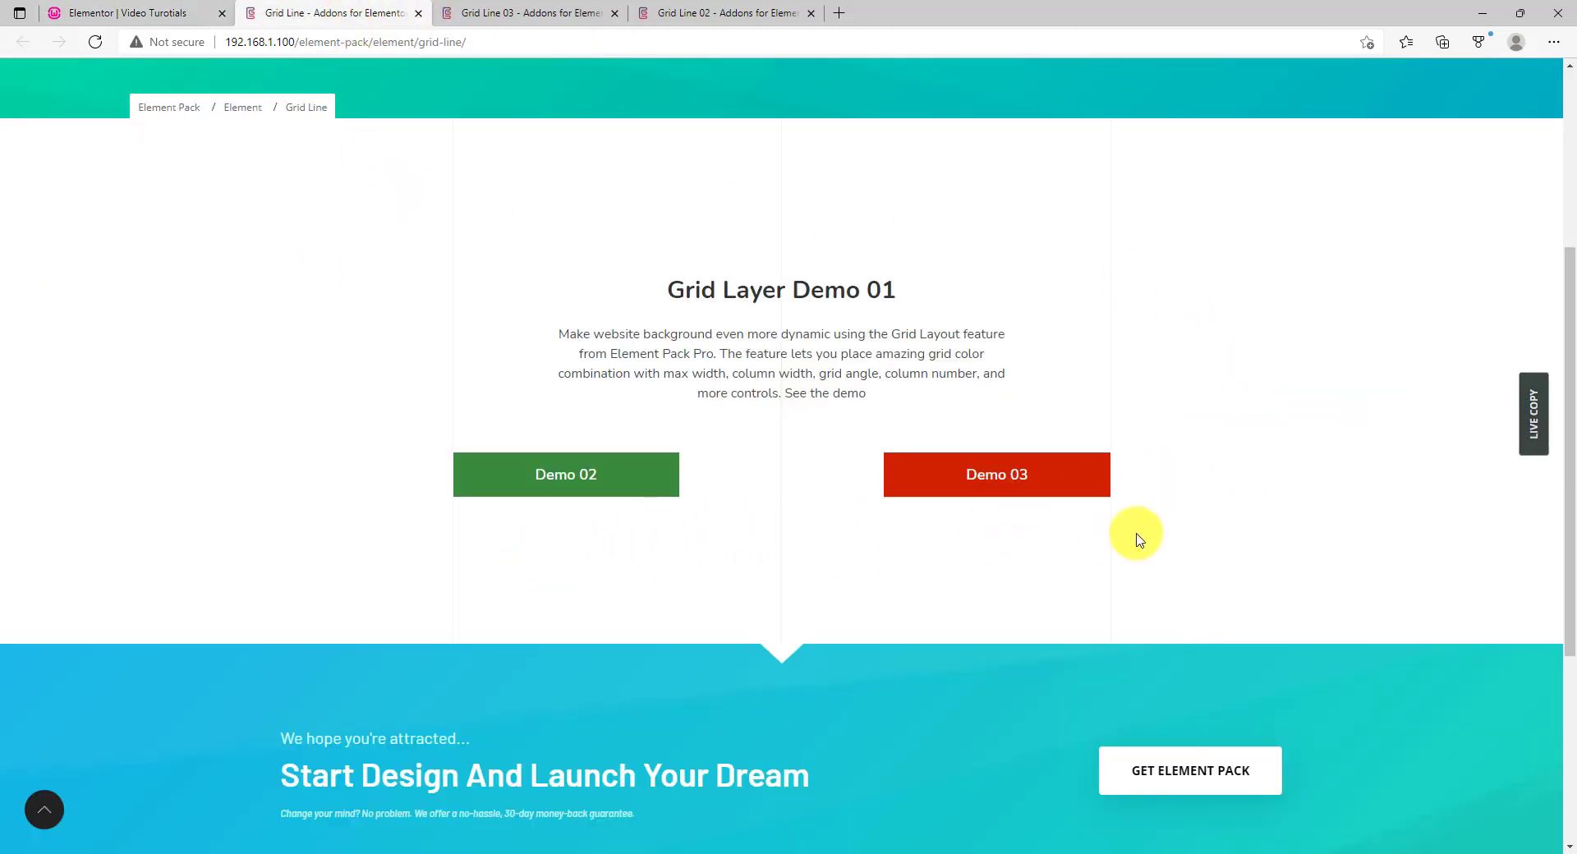
View the Grid Line 03 demo page, then switch back to the WordPress admin tab
left_click(523, 13)
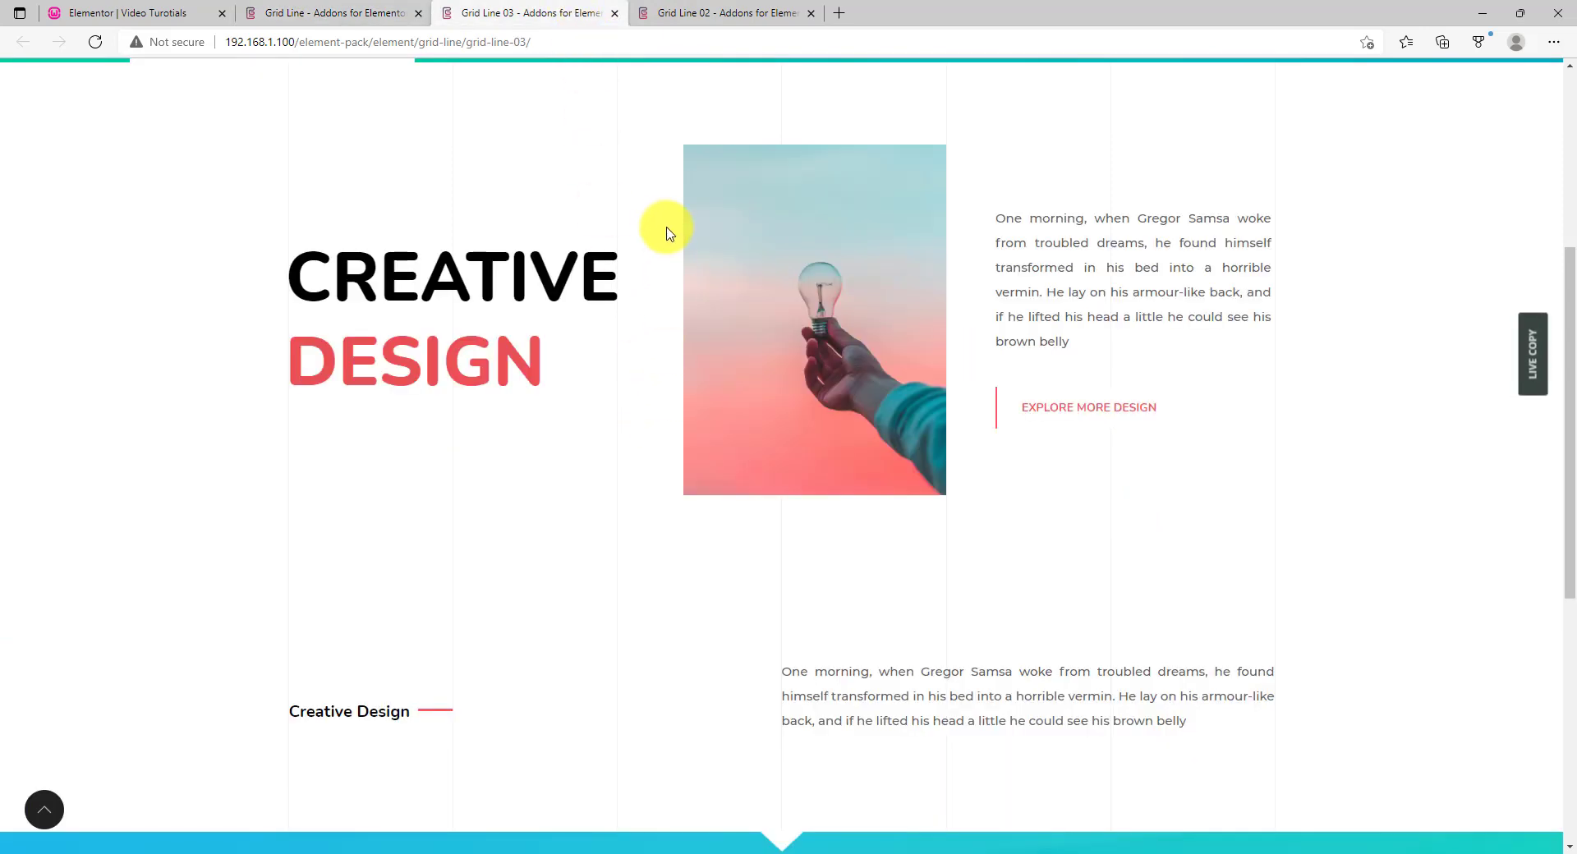
mouse_move(895, 589)
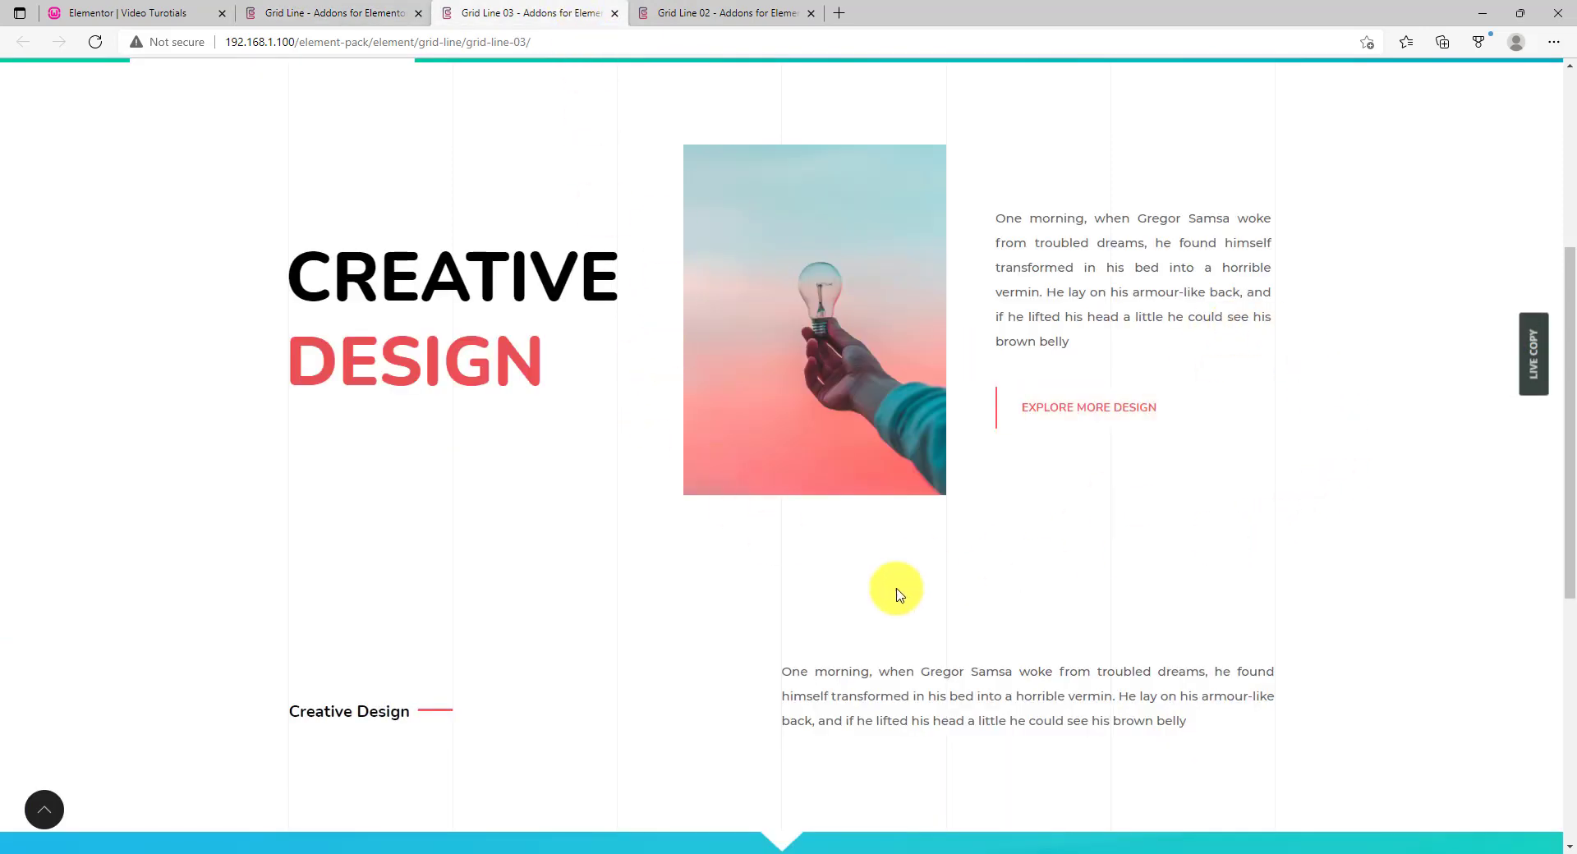
left_click(726, 13)
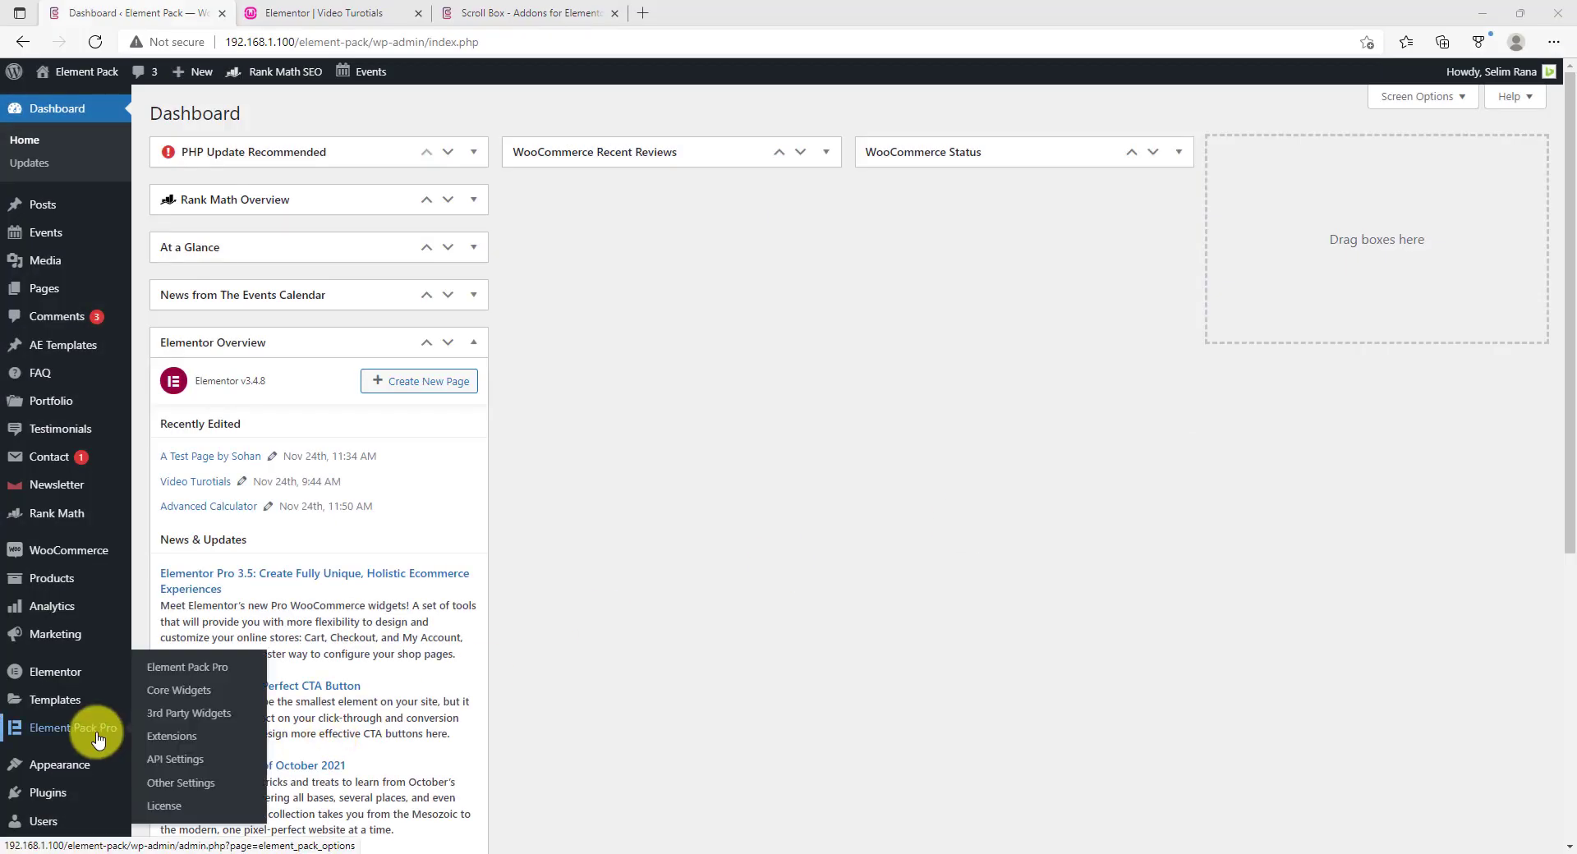
Save the Element Pack Pro extension settings from the Extensions tab
left_click(170, 736)
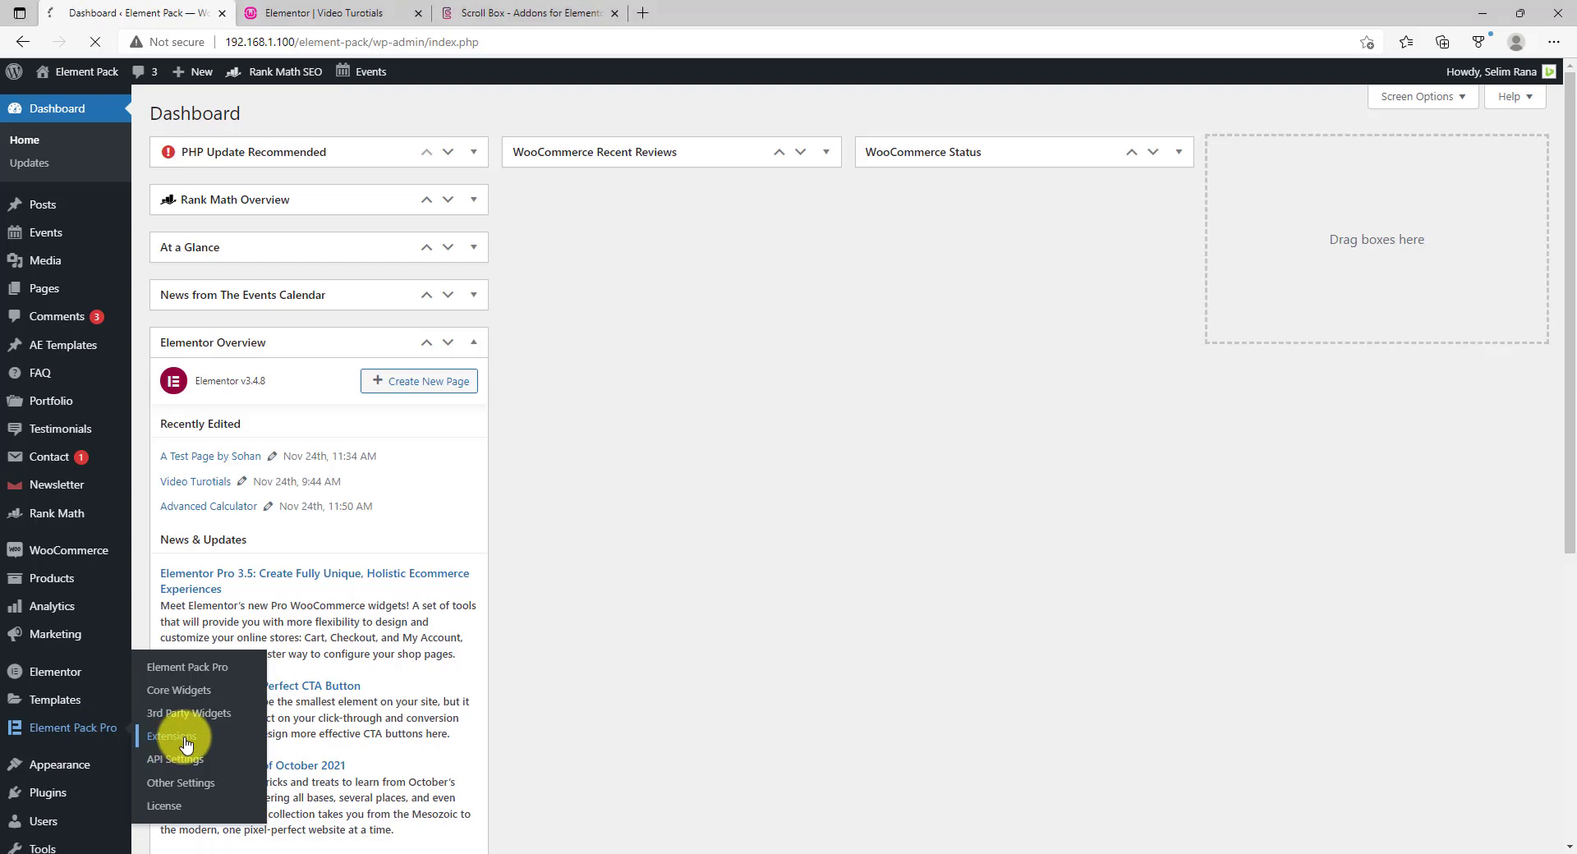
left_click(173, 738)
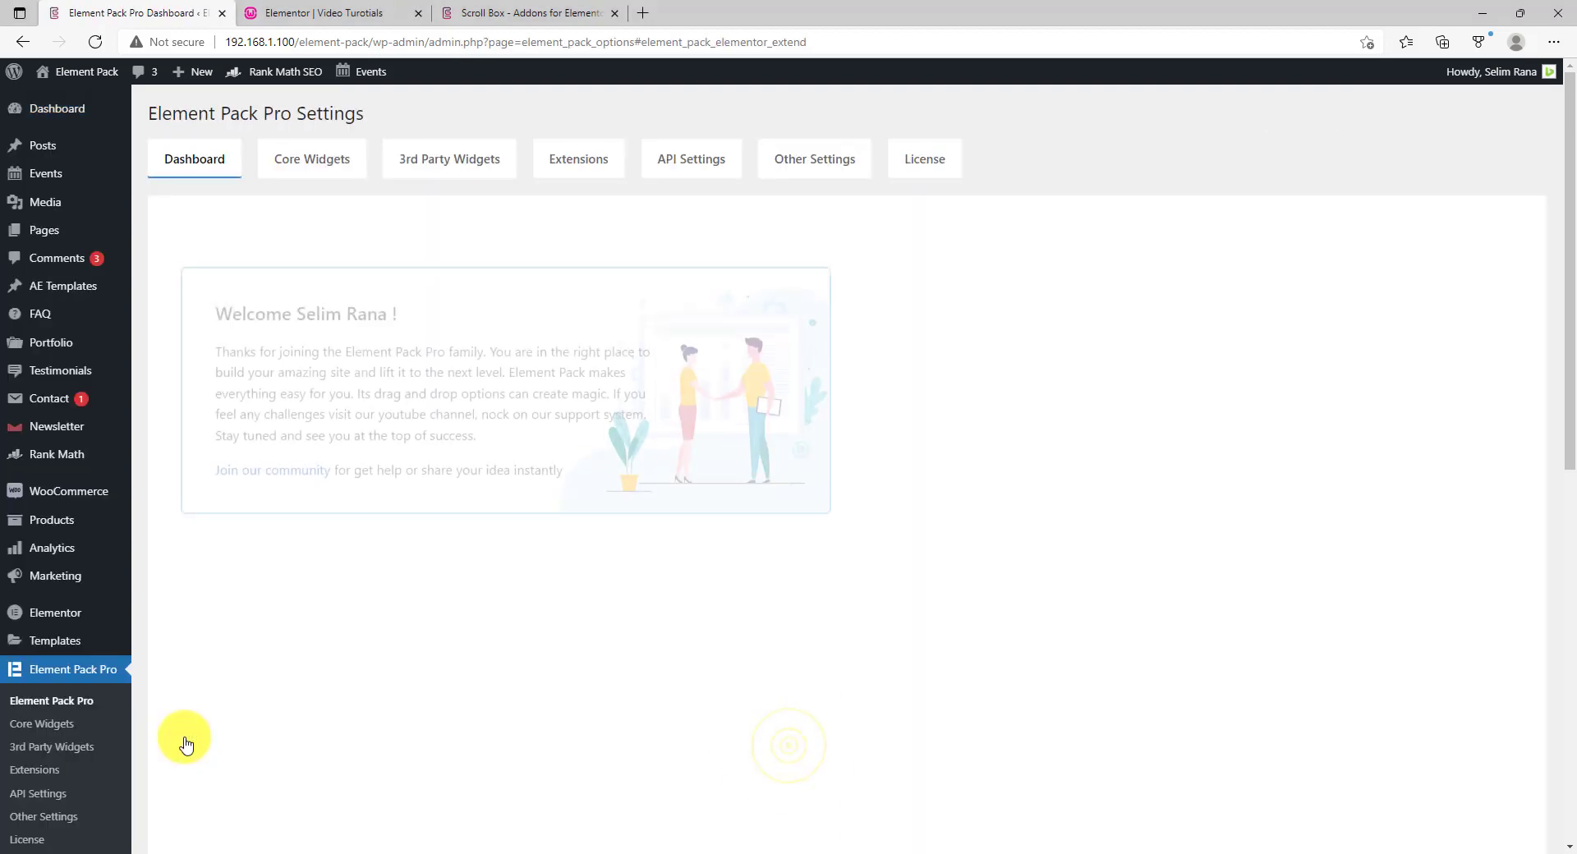
left_click(578, 159)
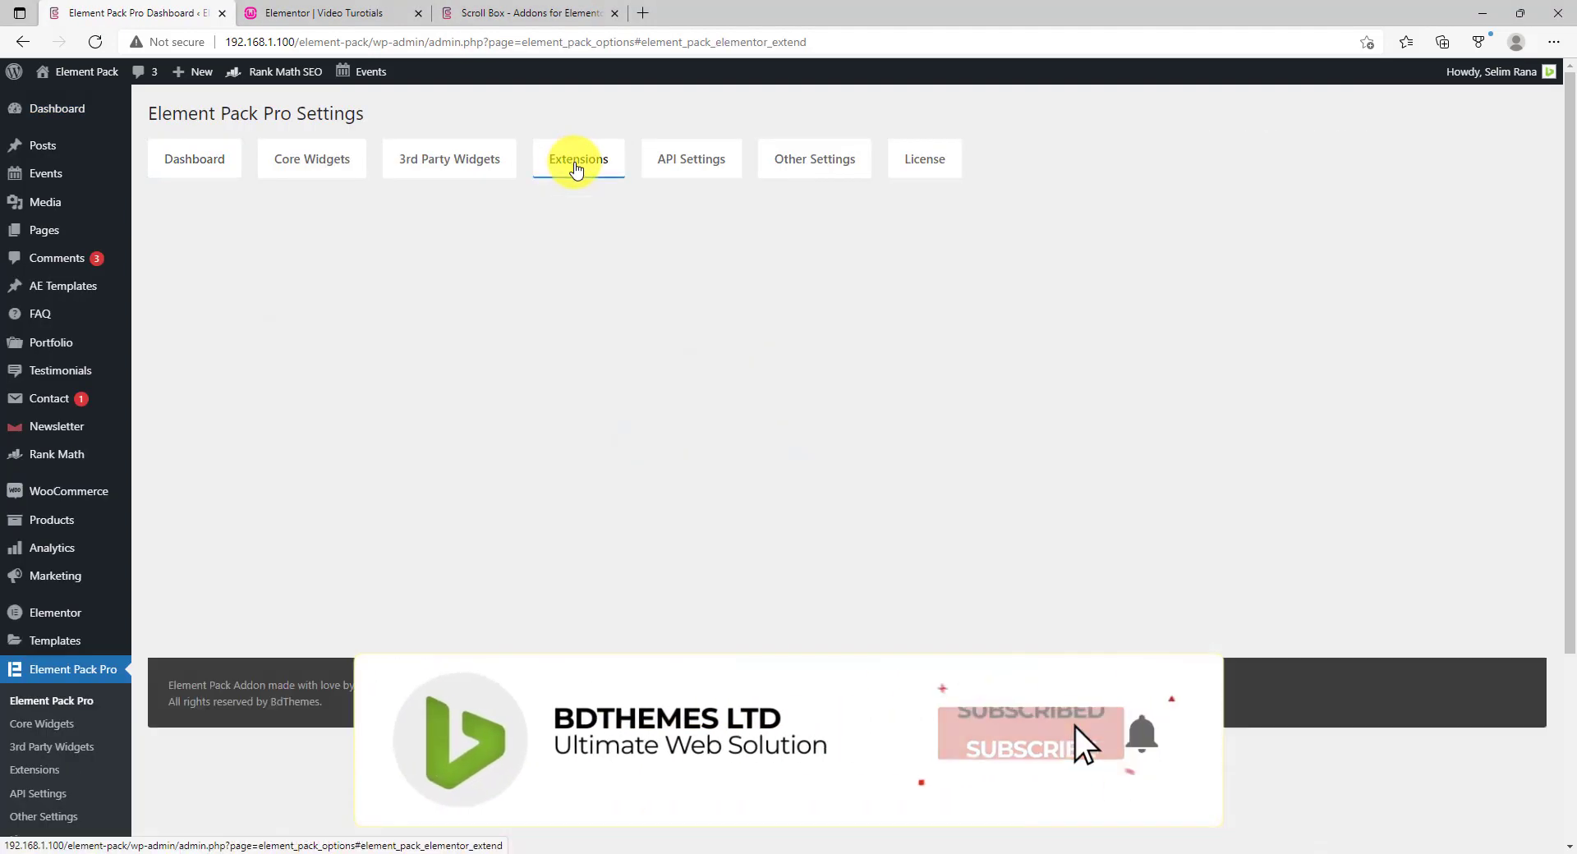
left_click(578, 160)
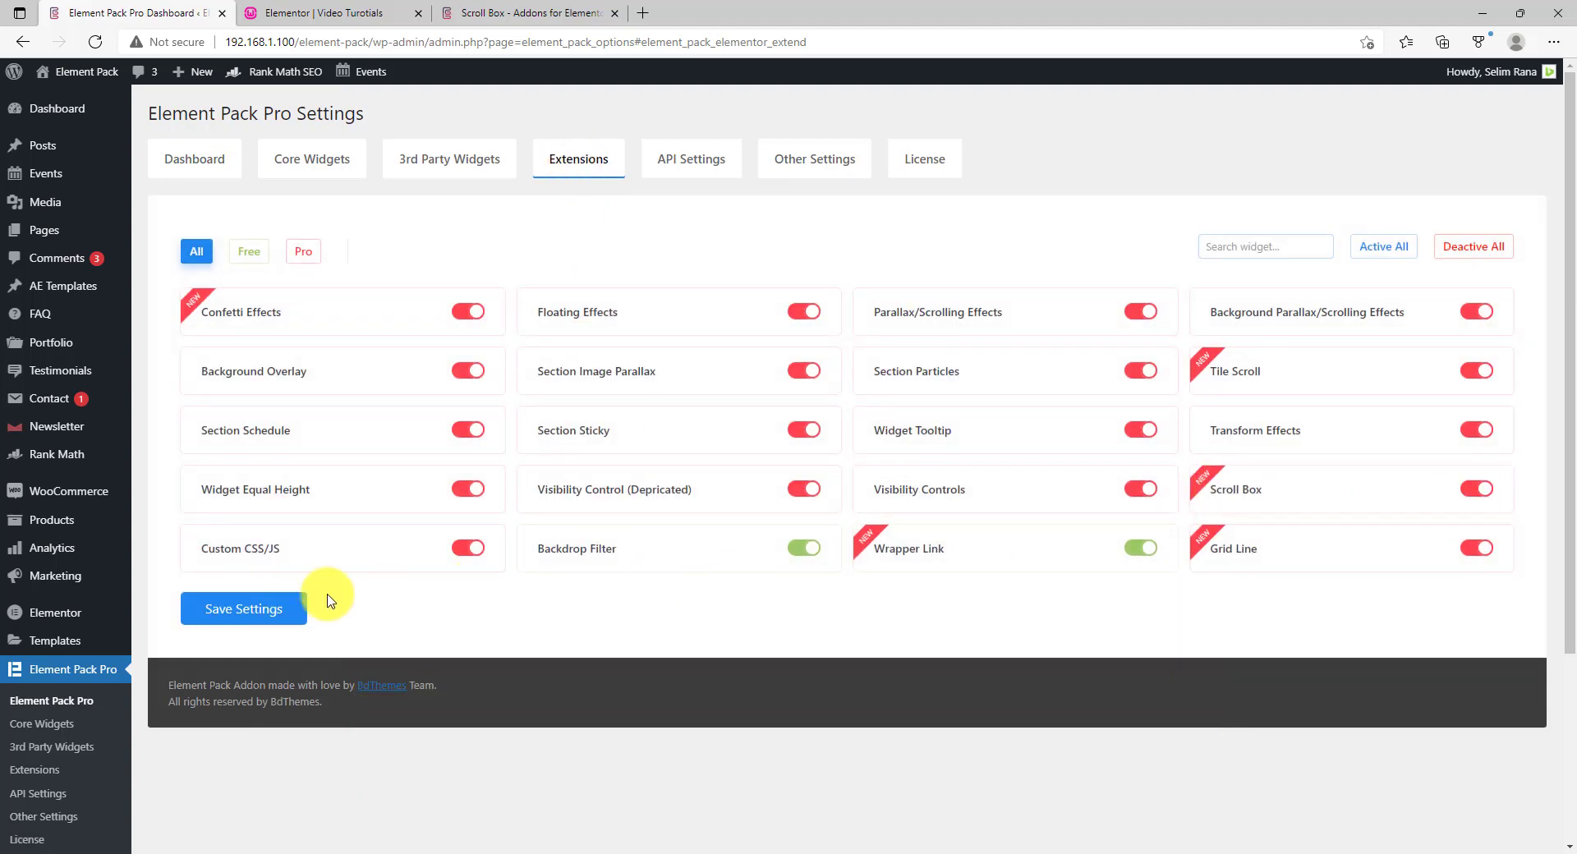
left_click(243, 609)
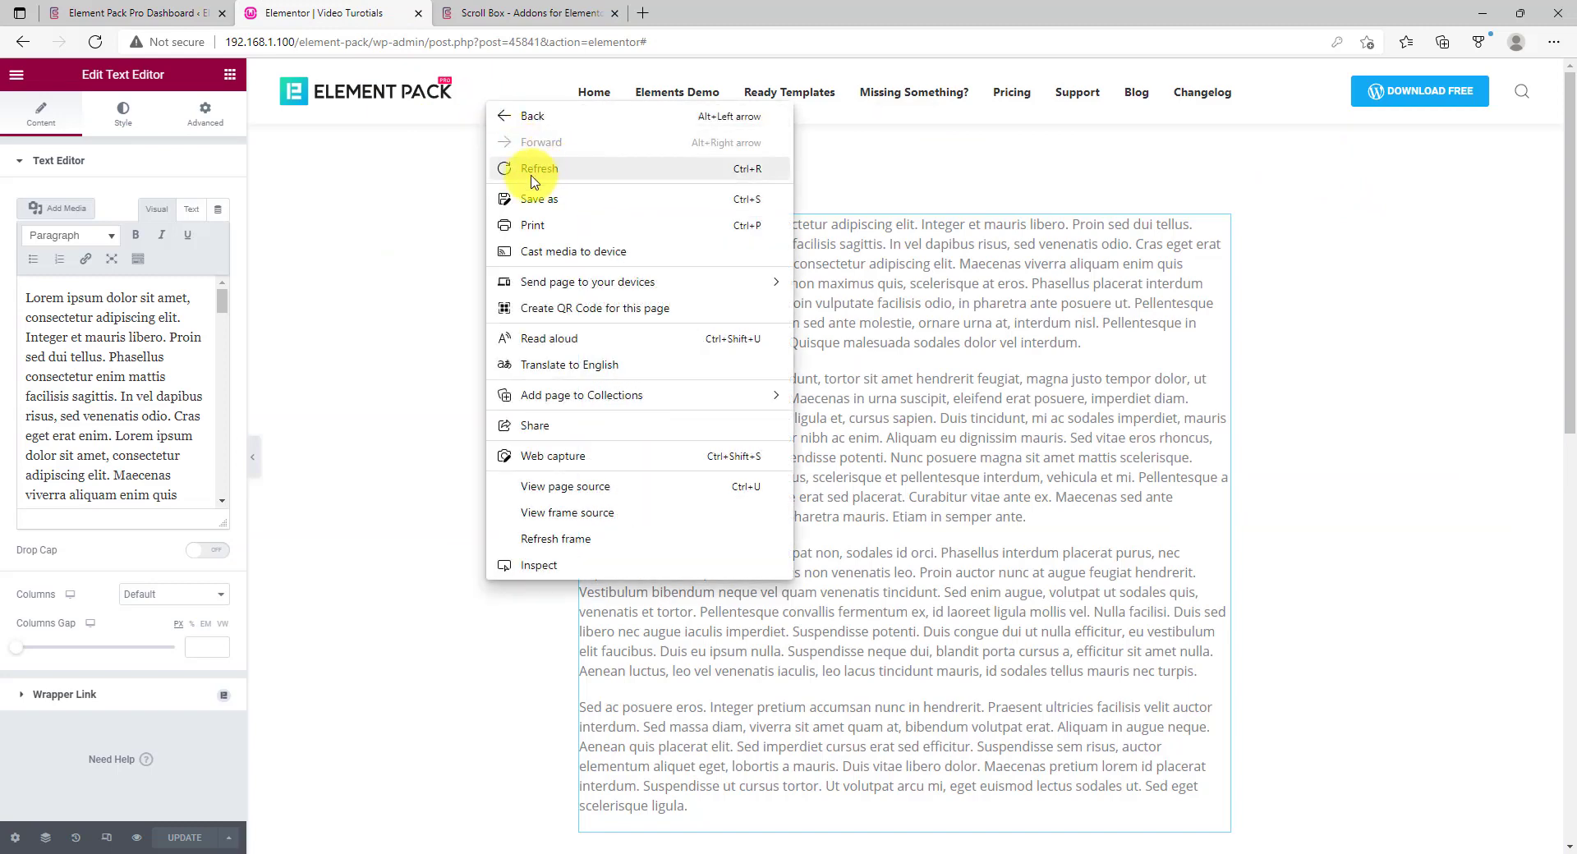
mouse_move(616, 192)
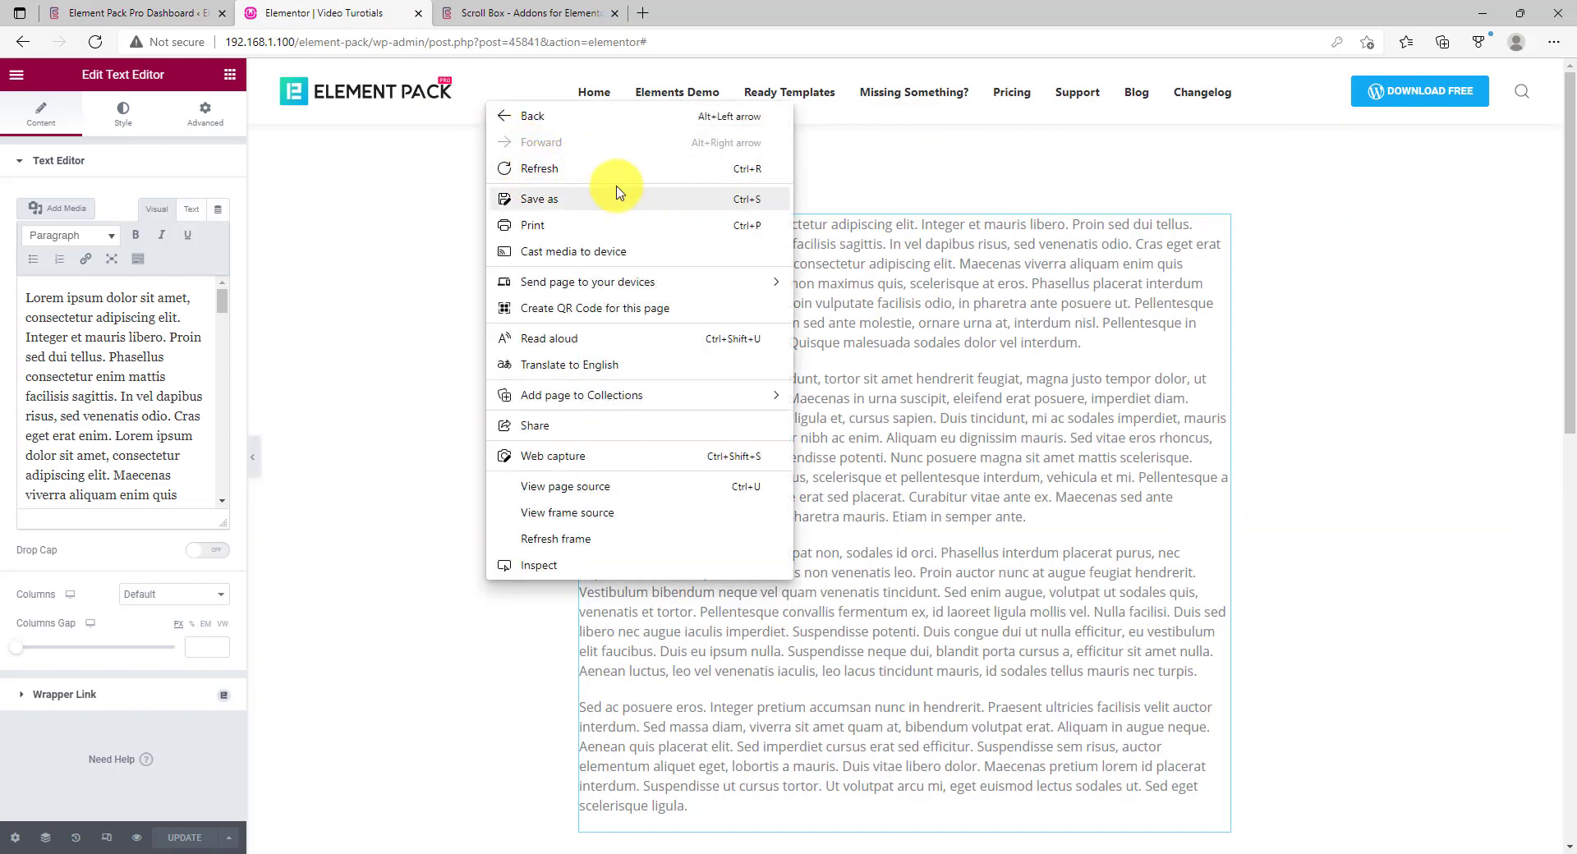
Refresh the Elementor editor page to load the updated extensions
left_click(447, 670)
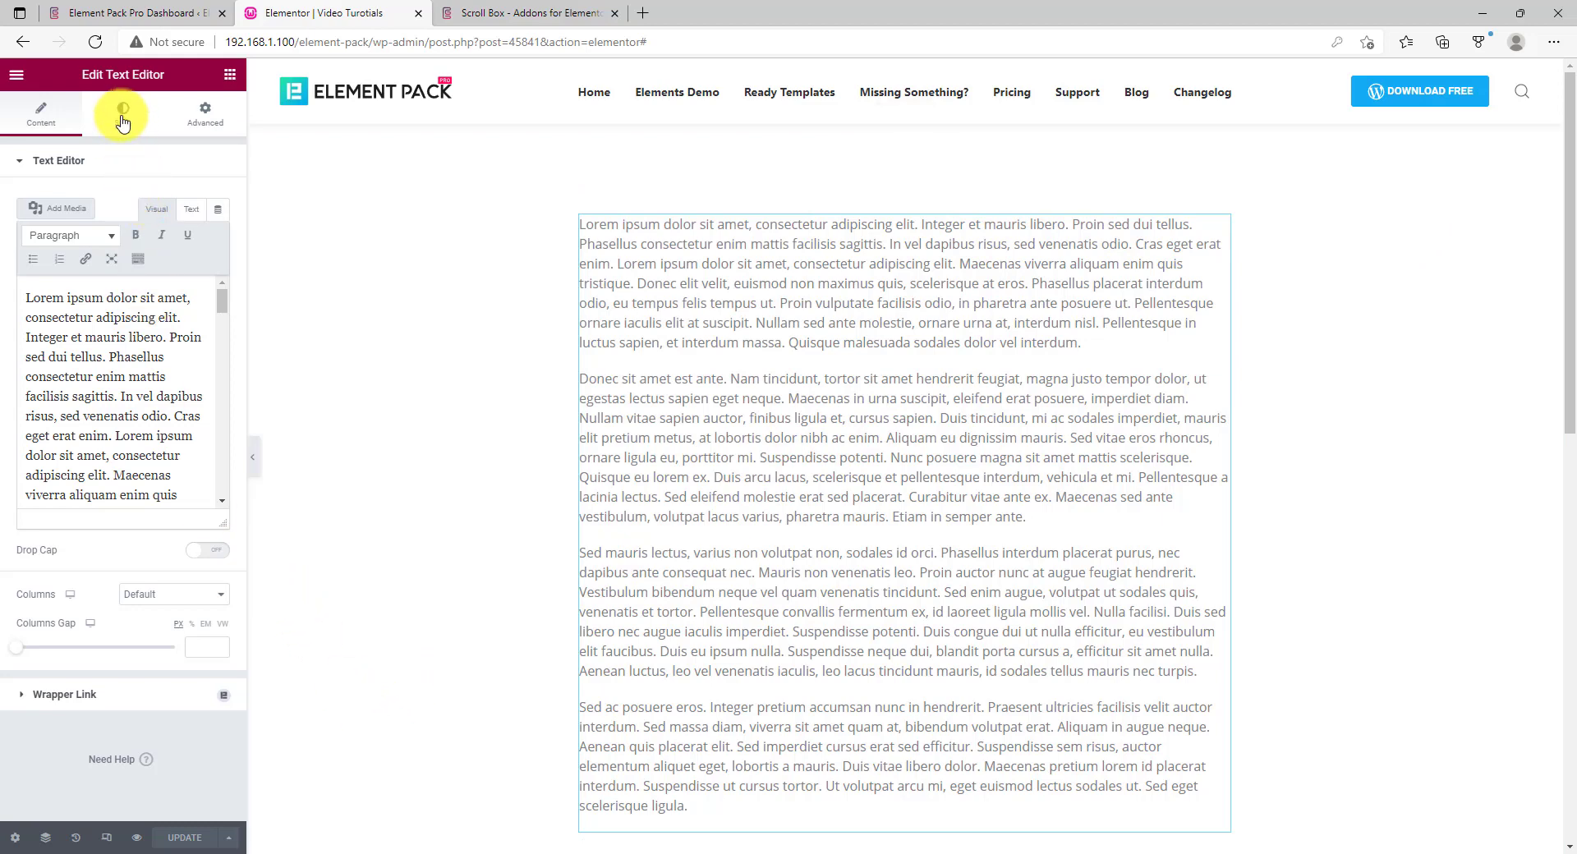
Enable Scroll Box on the Text Editor widget and lower its Max Height to 380
left_click(122, 112)
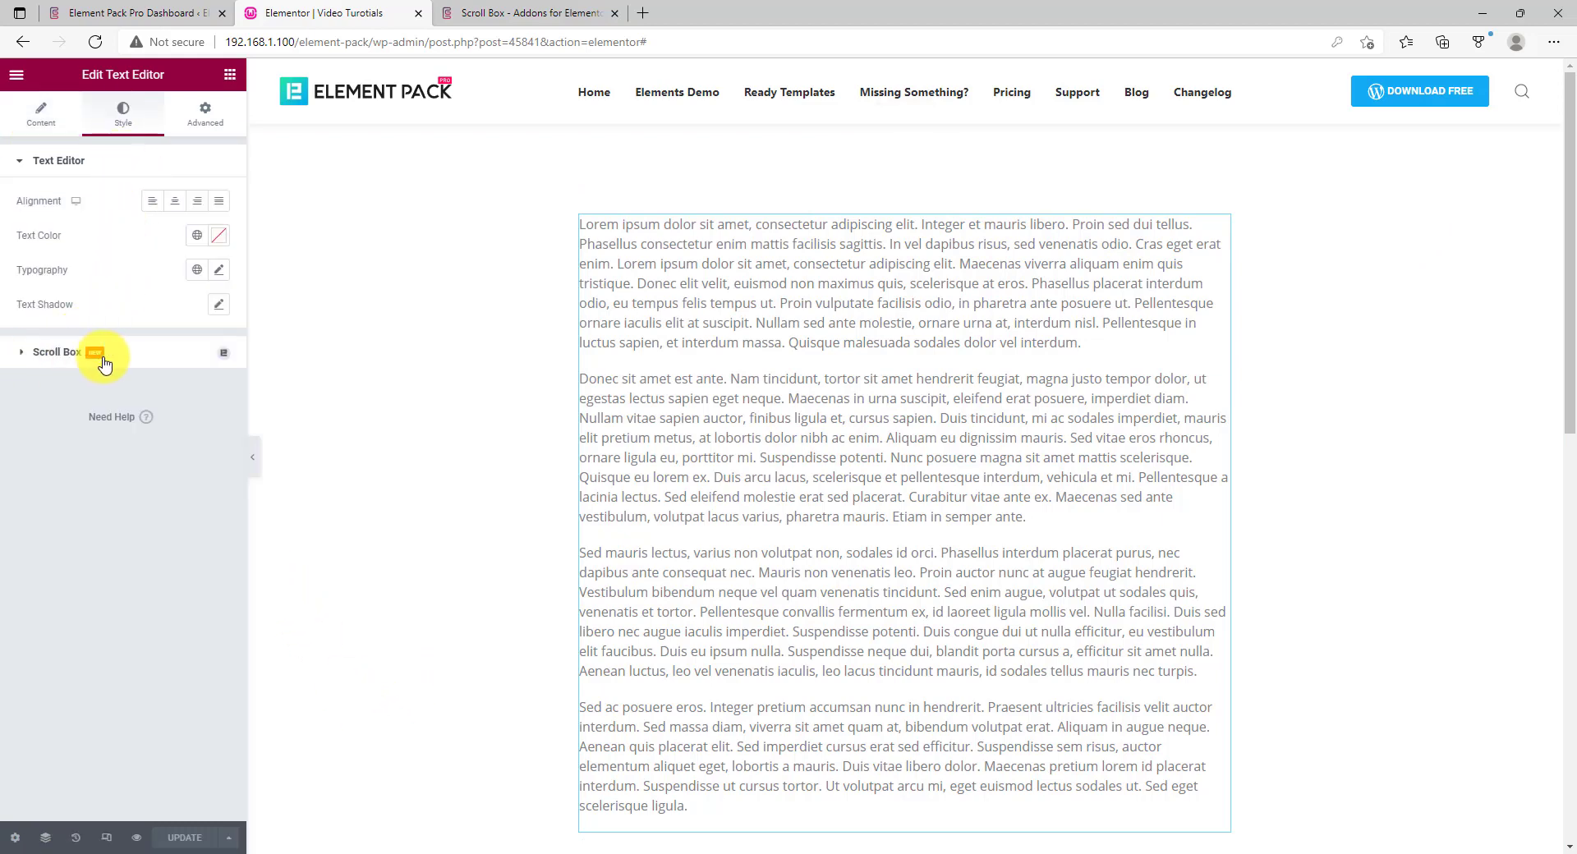
left_click(54, 351)
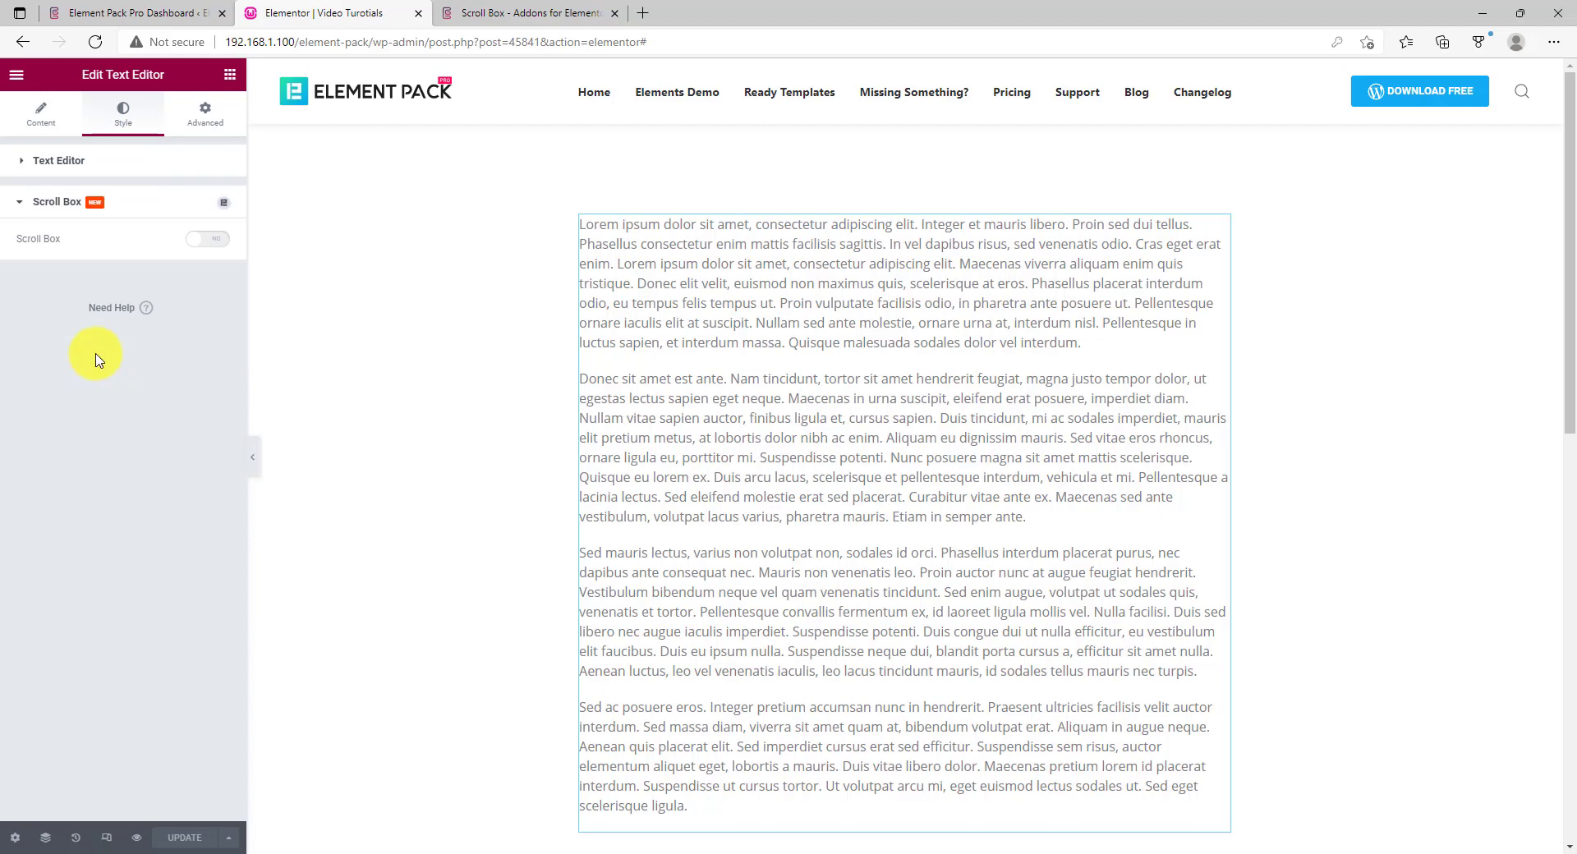
left_click(205, 239)
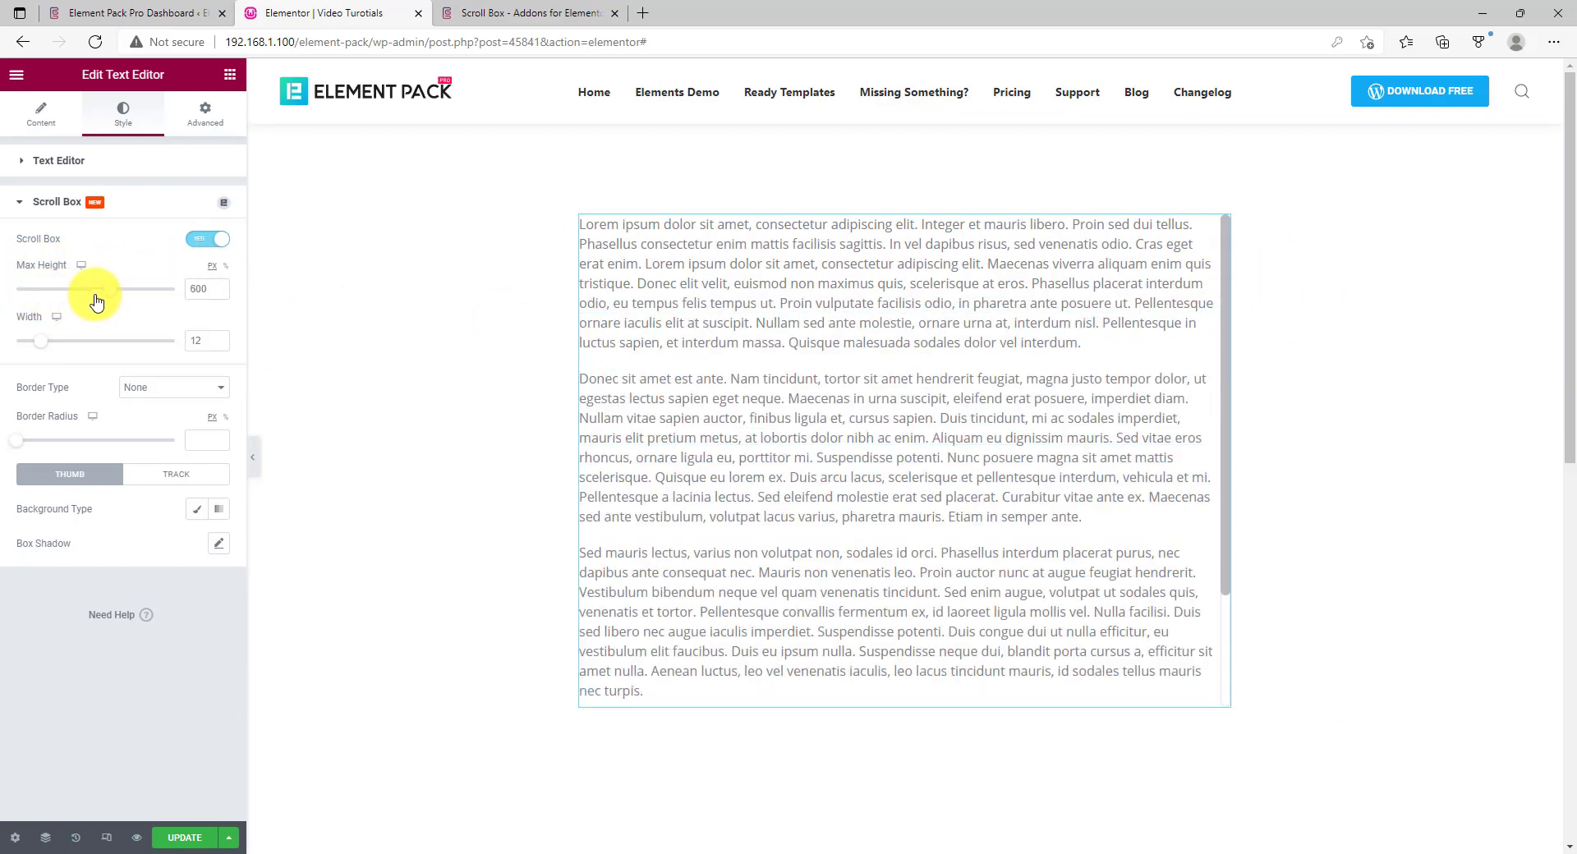
left_click_drag(95, 289, 39, 289)
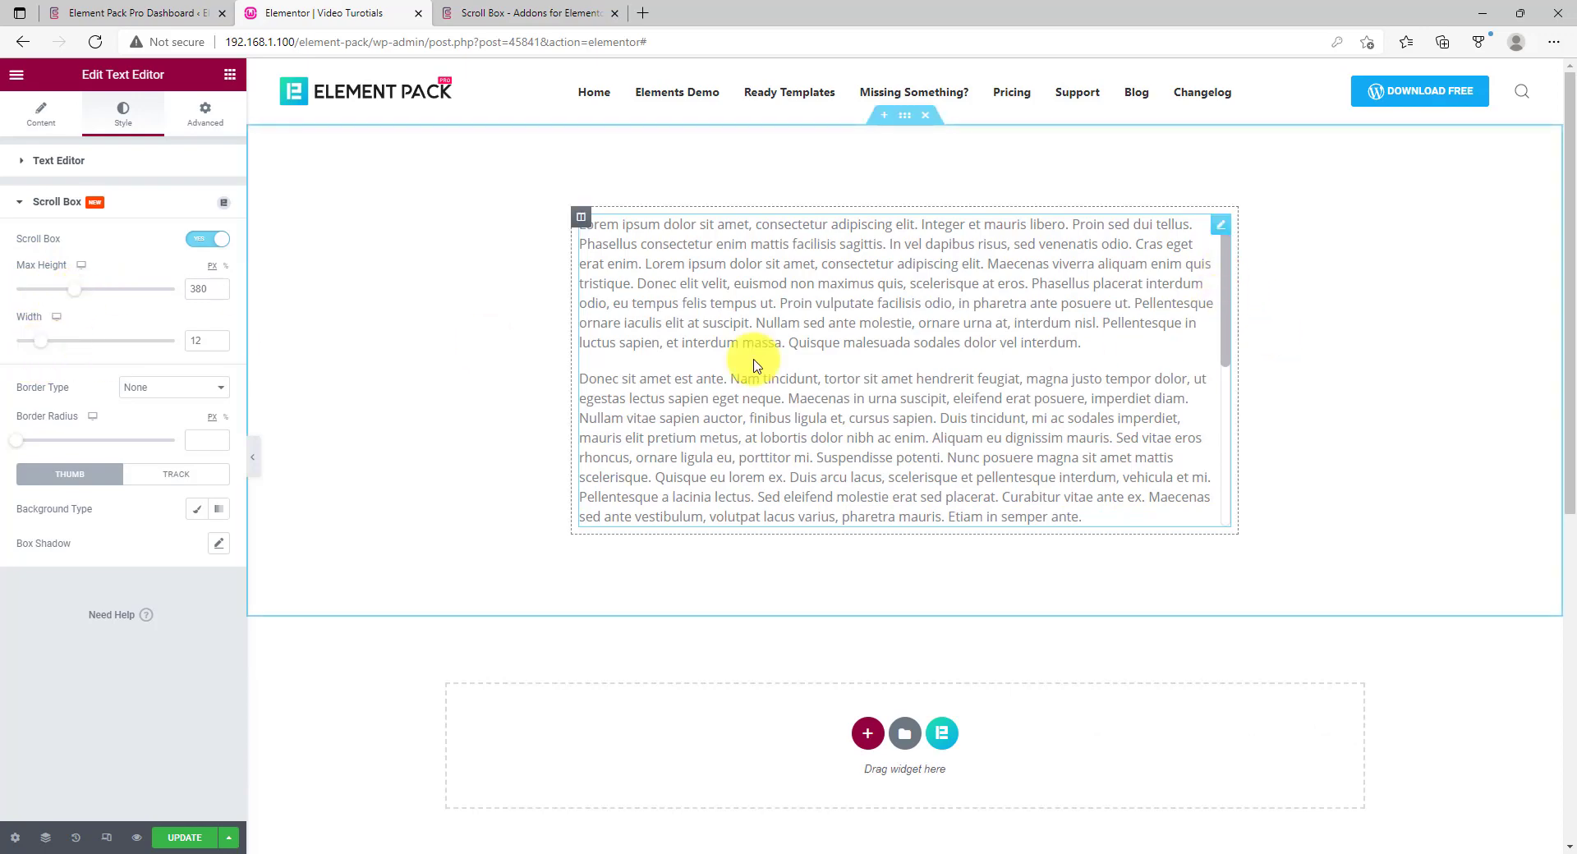
left_click_drag(40, 342, 48, 342)
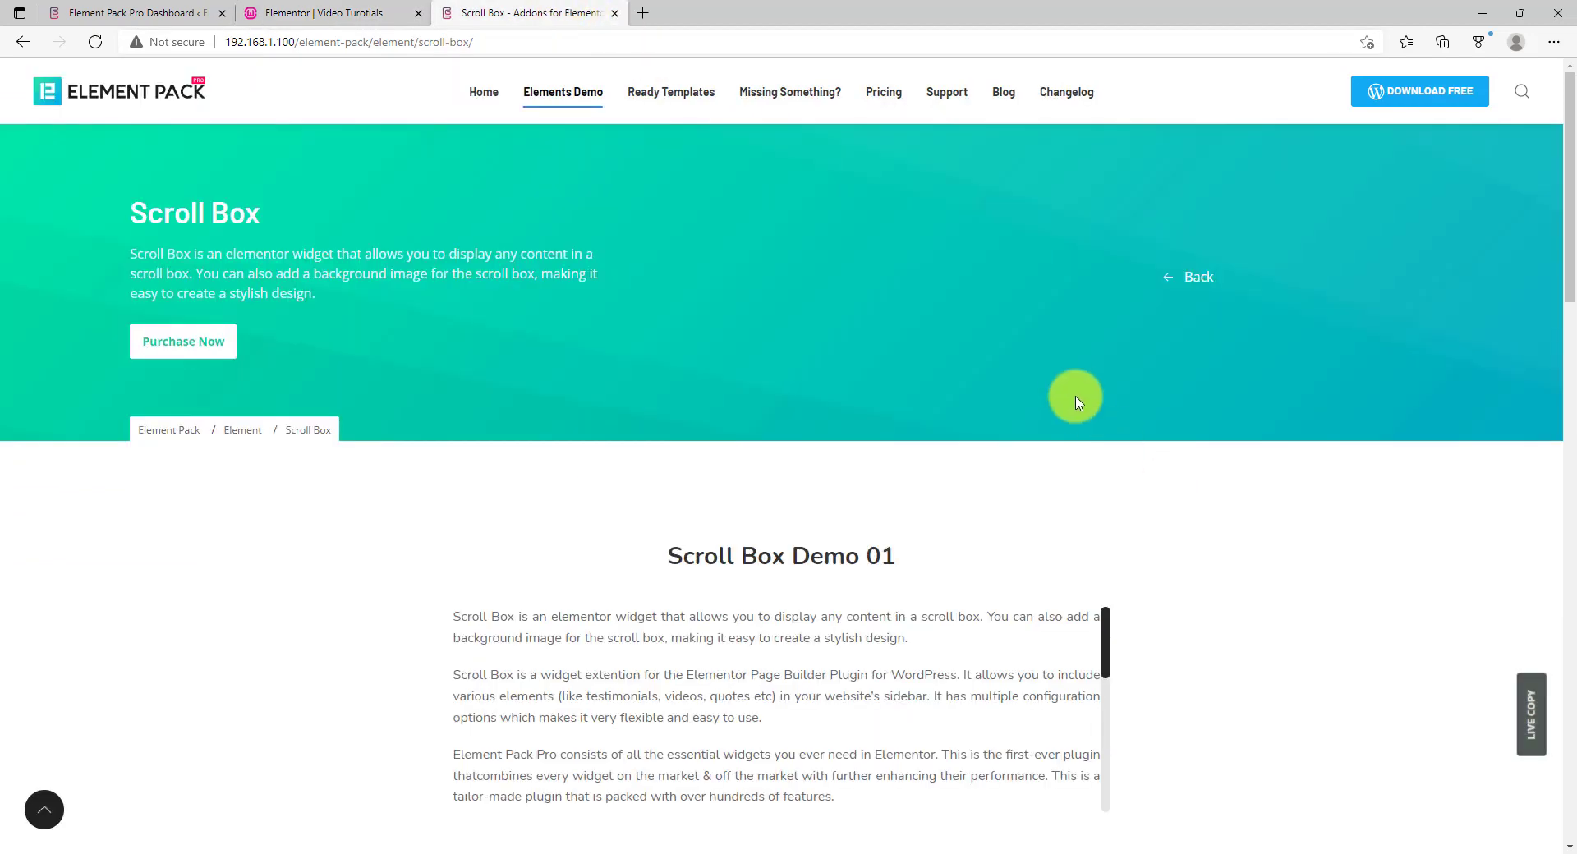
scroll("down", 3)
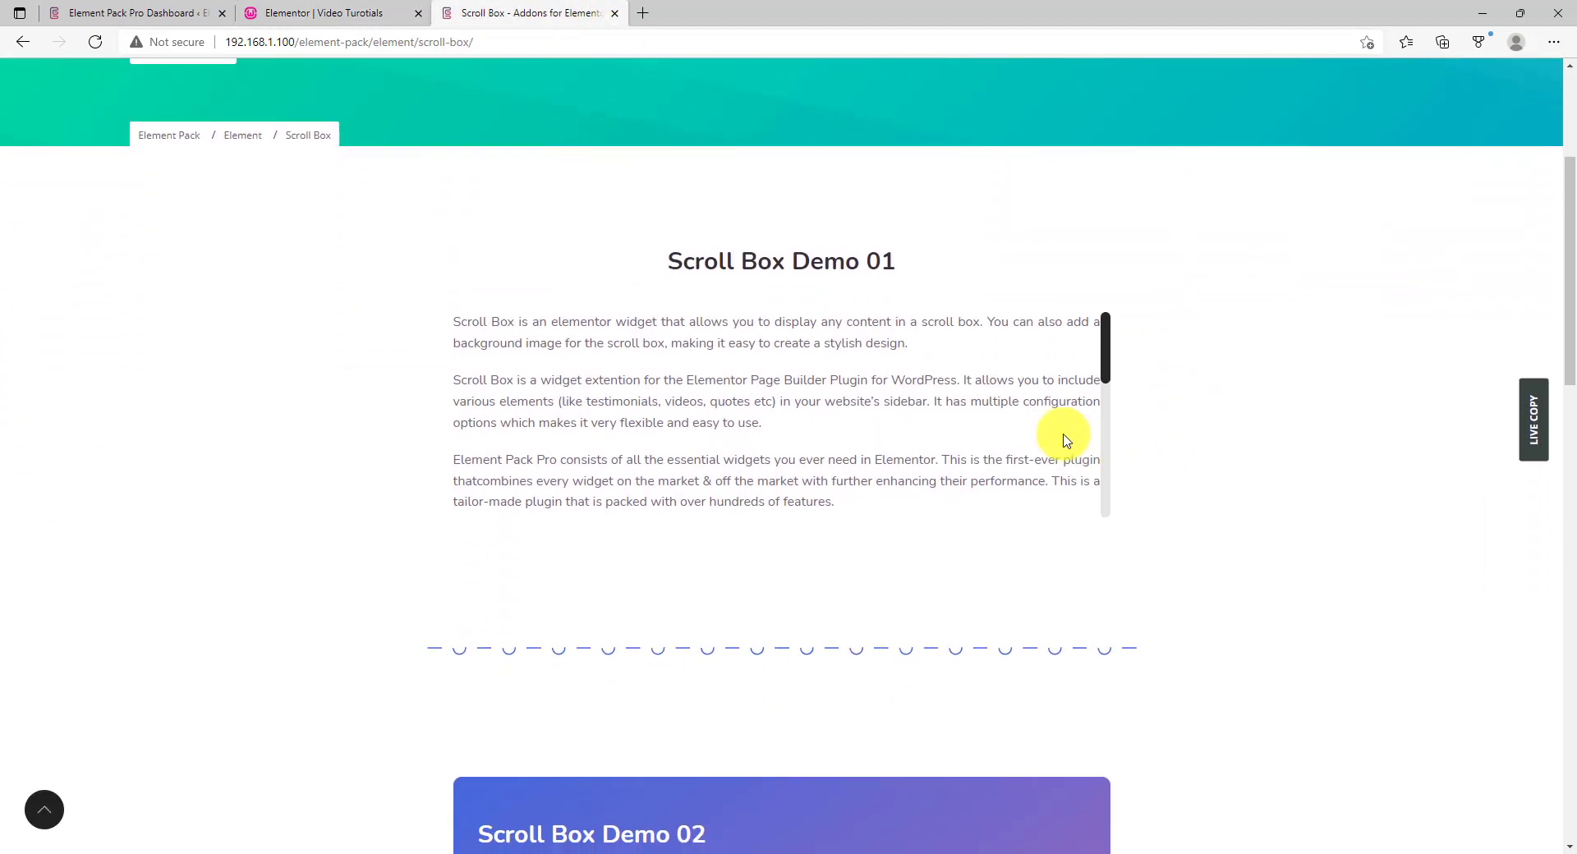
scroll("down", 3)
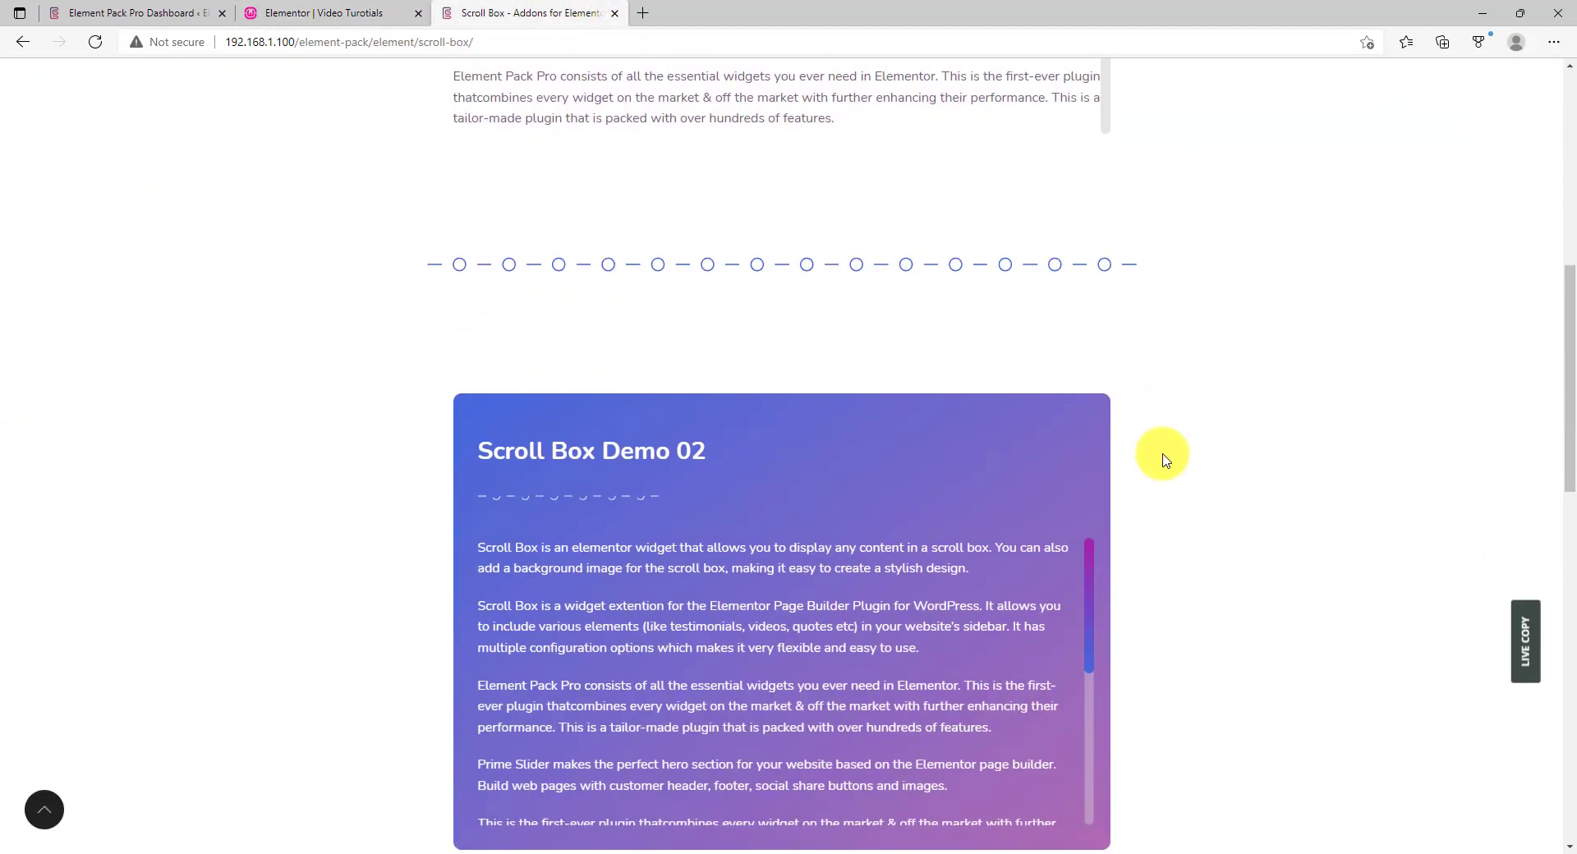
scroll("down", 3)
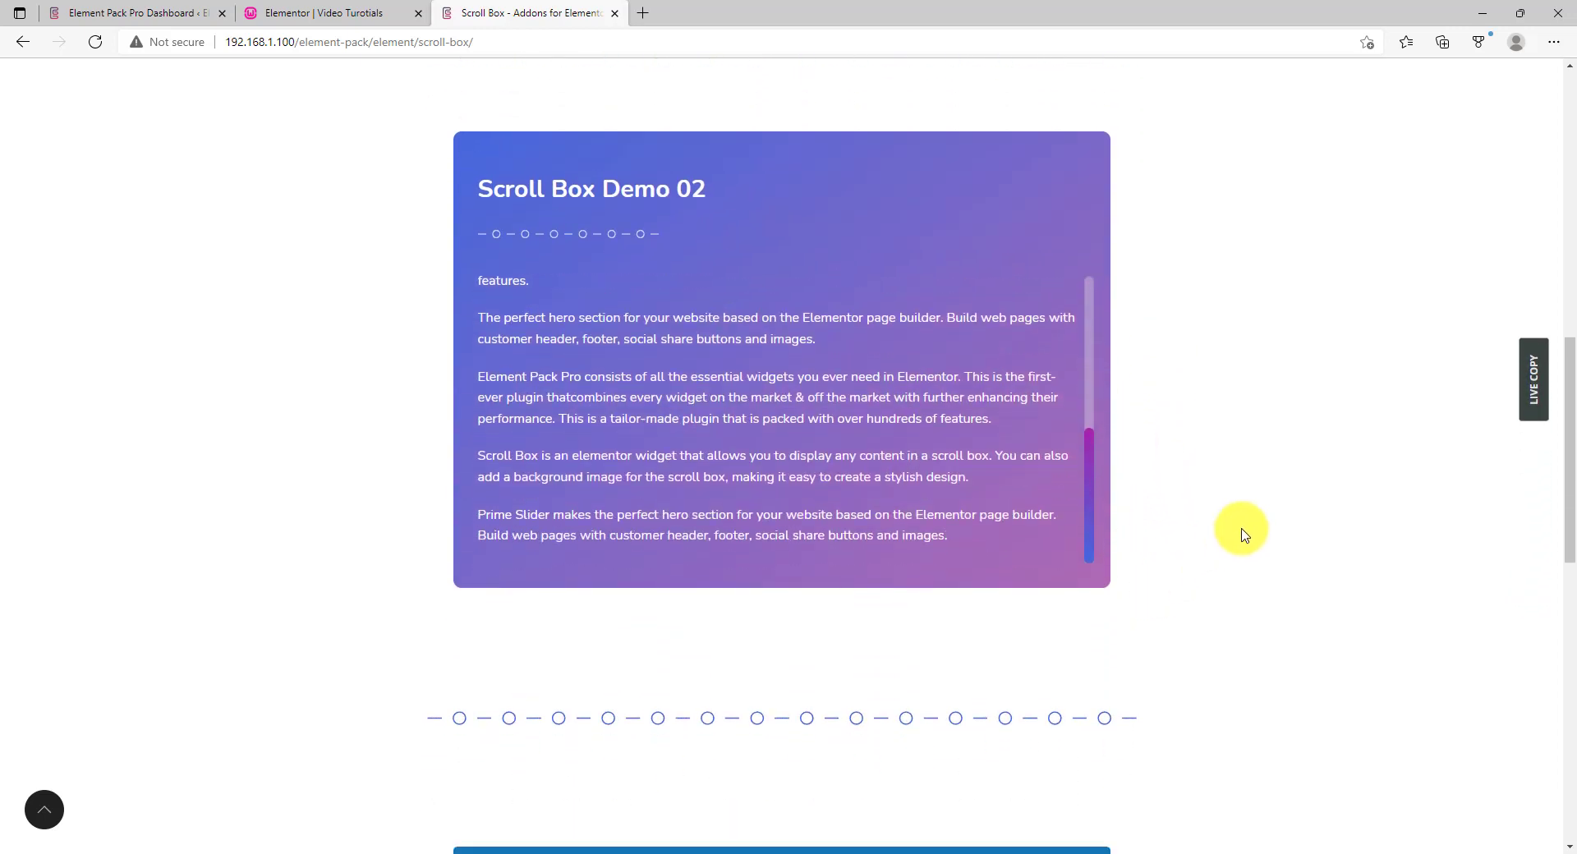
scroll("down", 3)
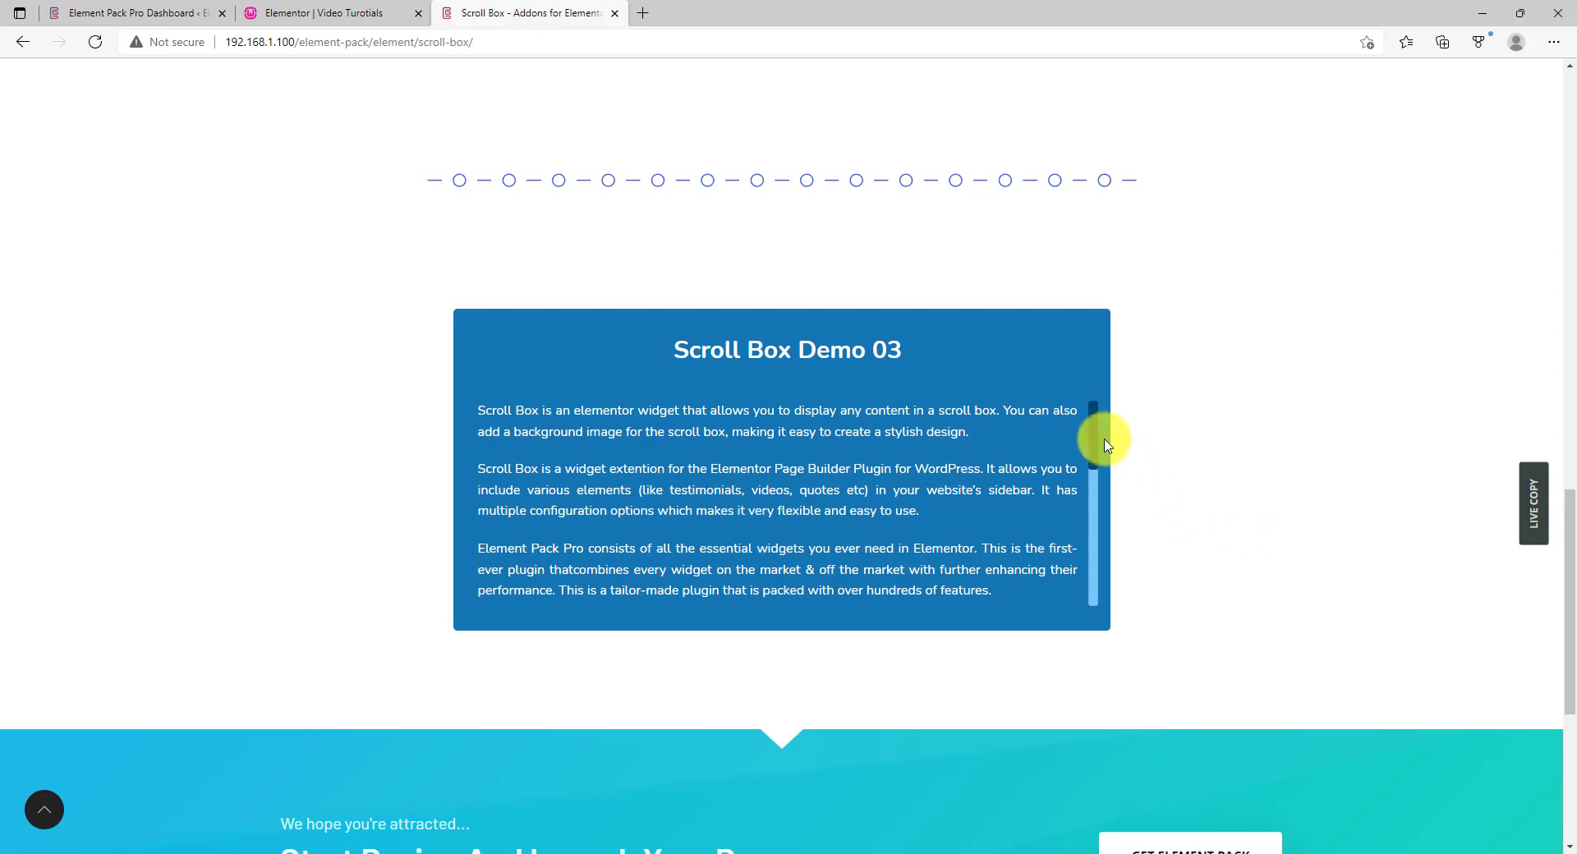
scroll("down", 3)
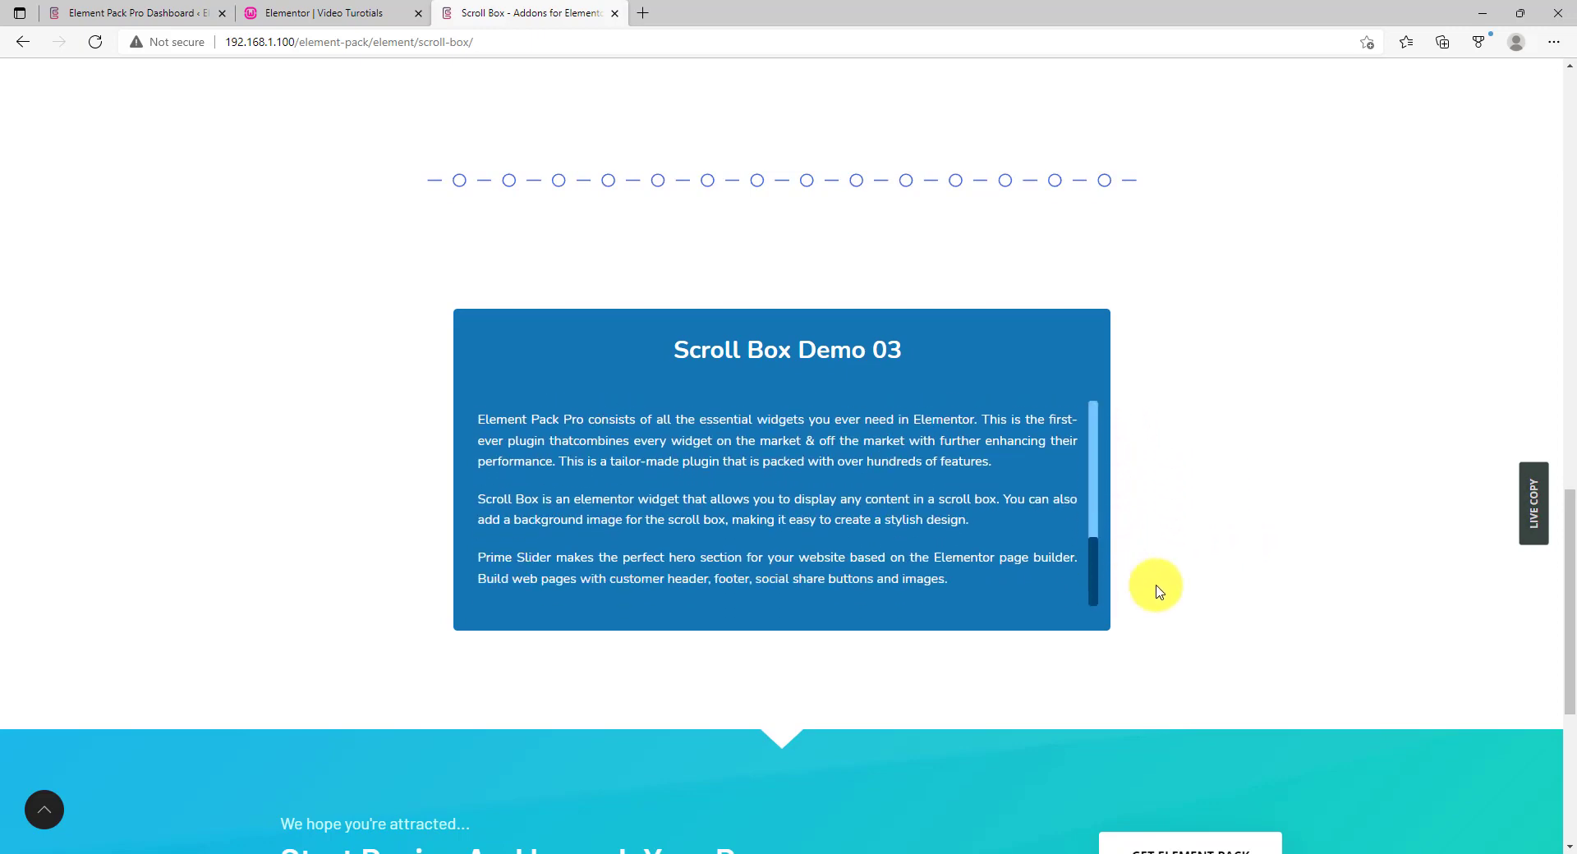
left_click(131, 13)
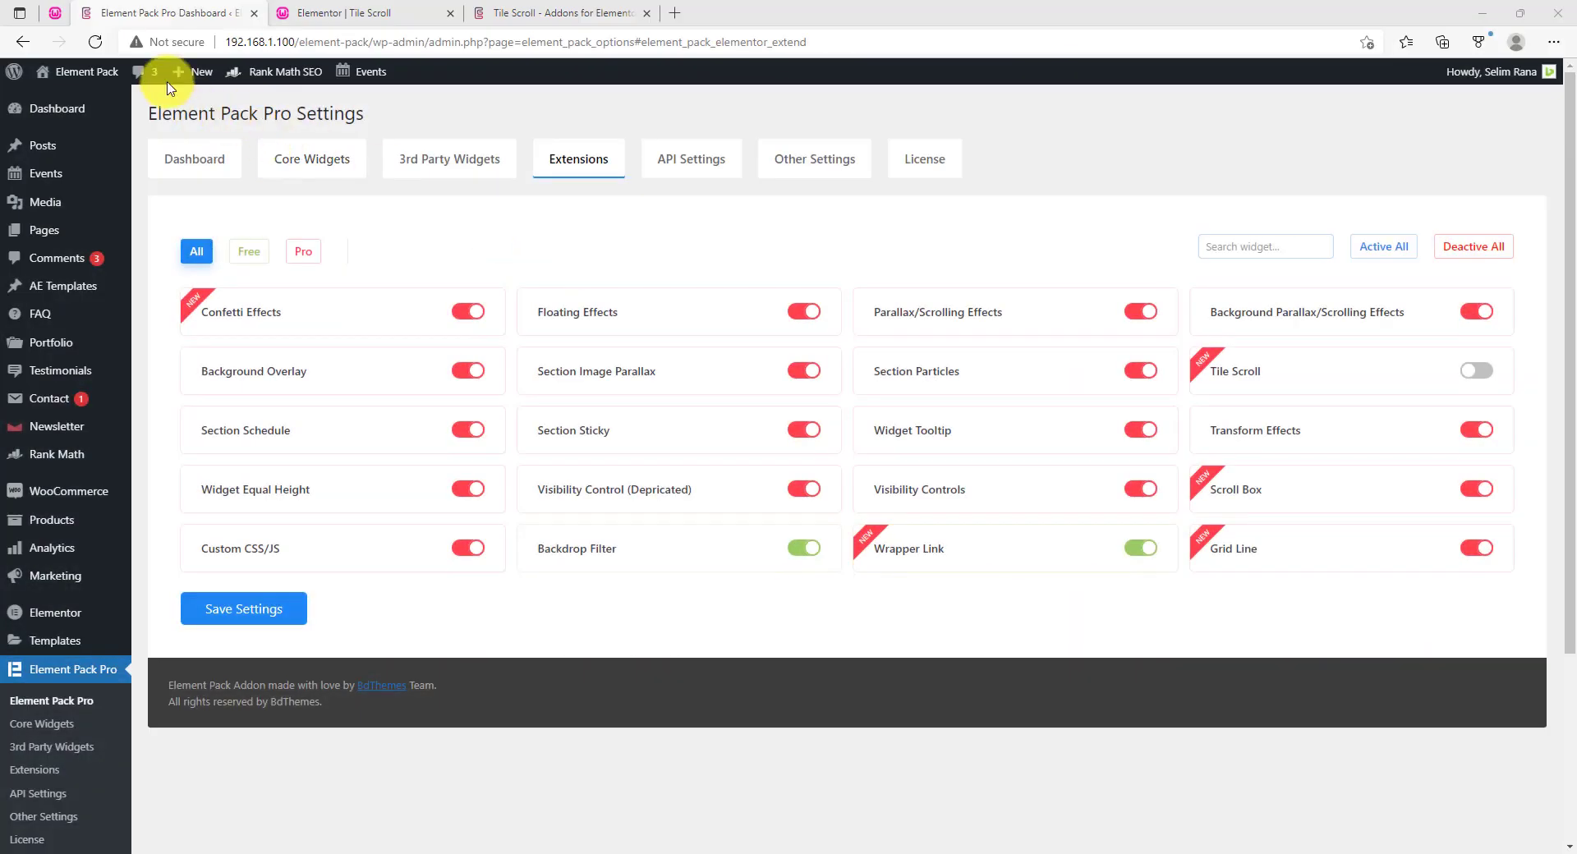
mouse_move(63, 681)
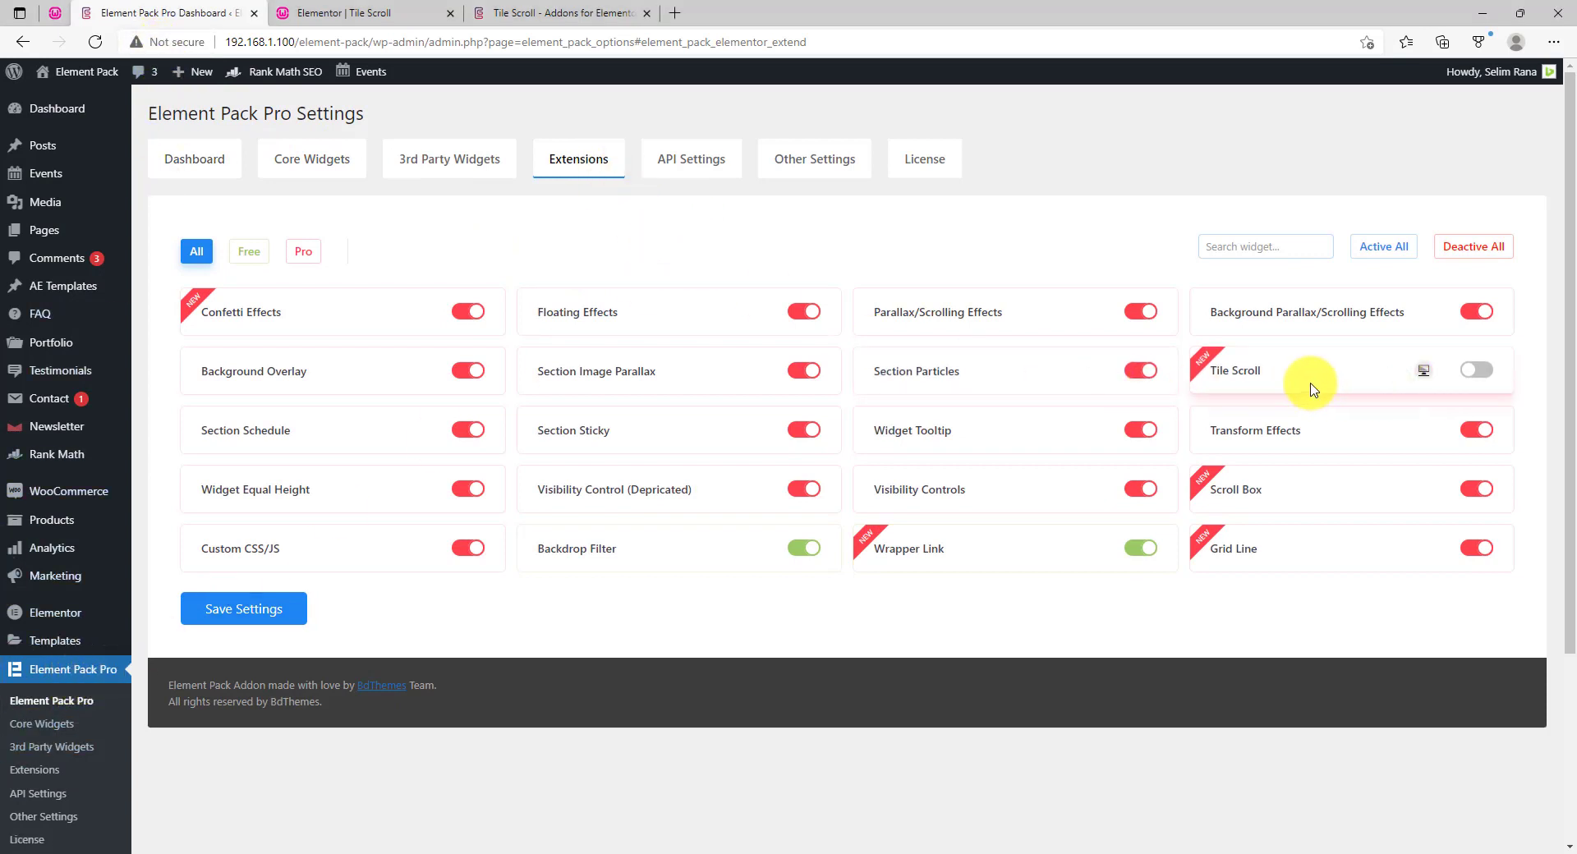
Switch on the Tile Scroll extension and save the Element Pack Pro extension settings
left_click(1476, 371)
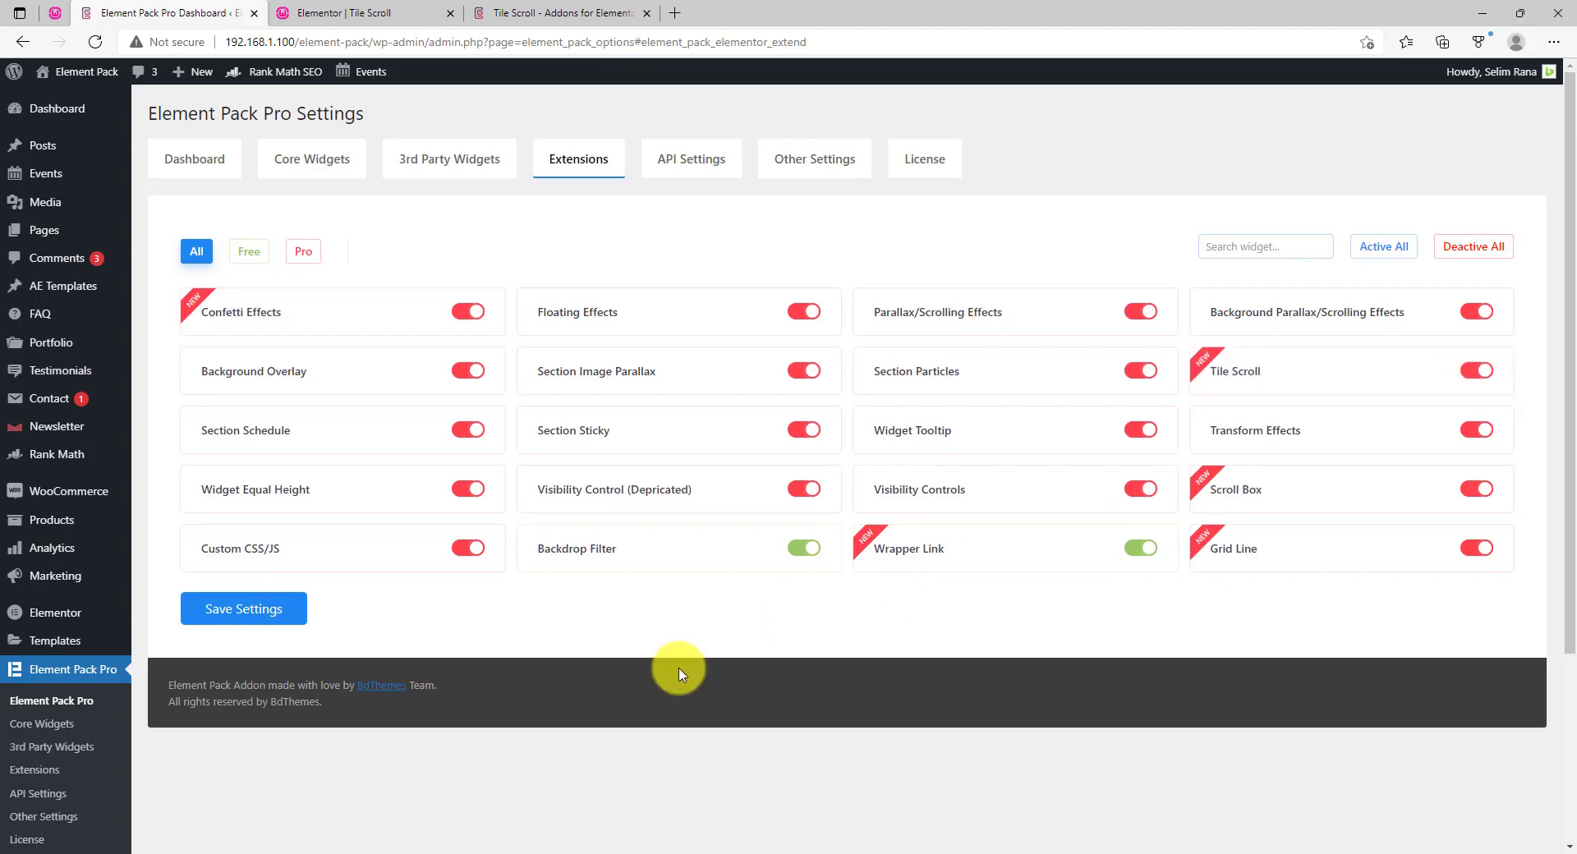
left_click(244, 609)
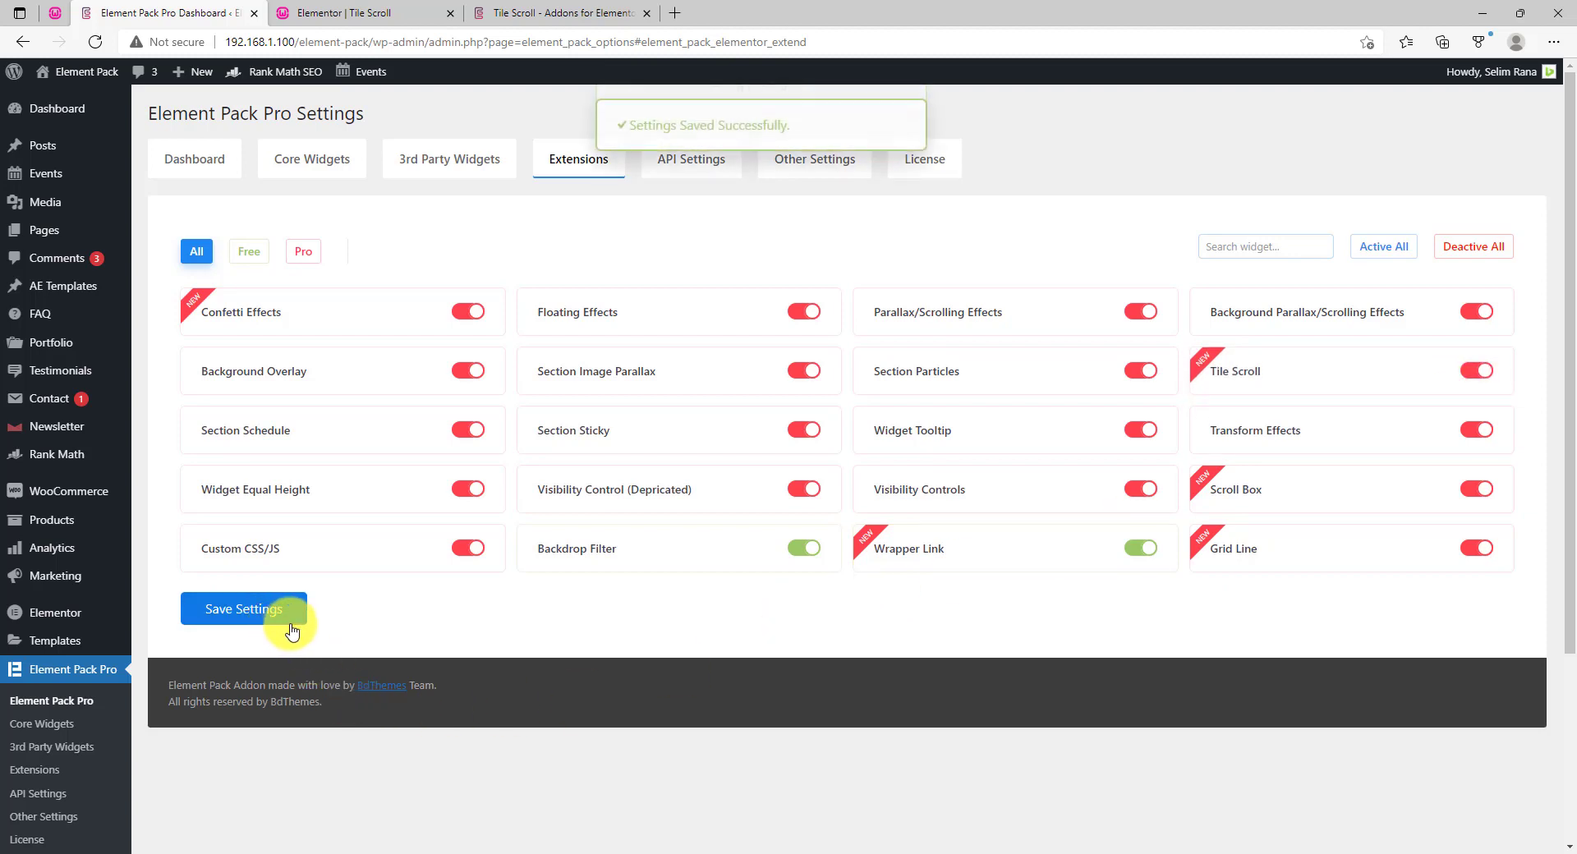
left_click(355, 13)
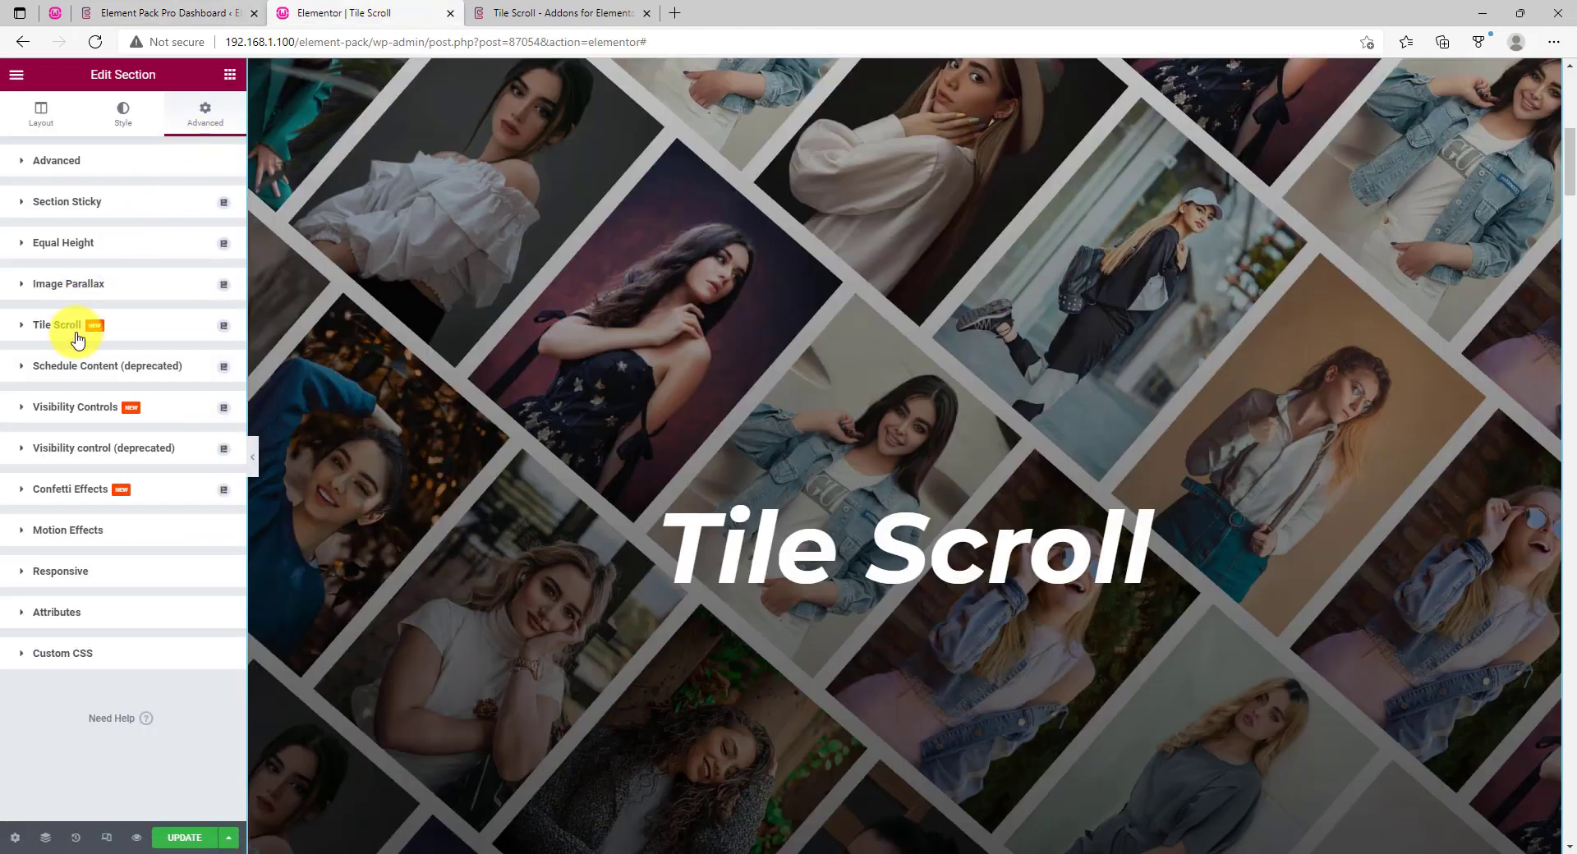
Expand the section's Tile Scroll settings and review an item's seven images
left_click(46, 326)
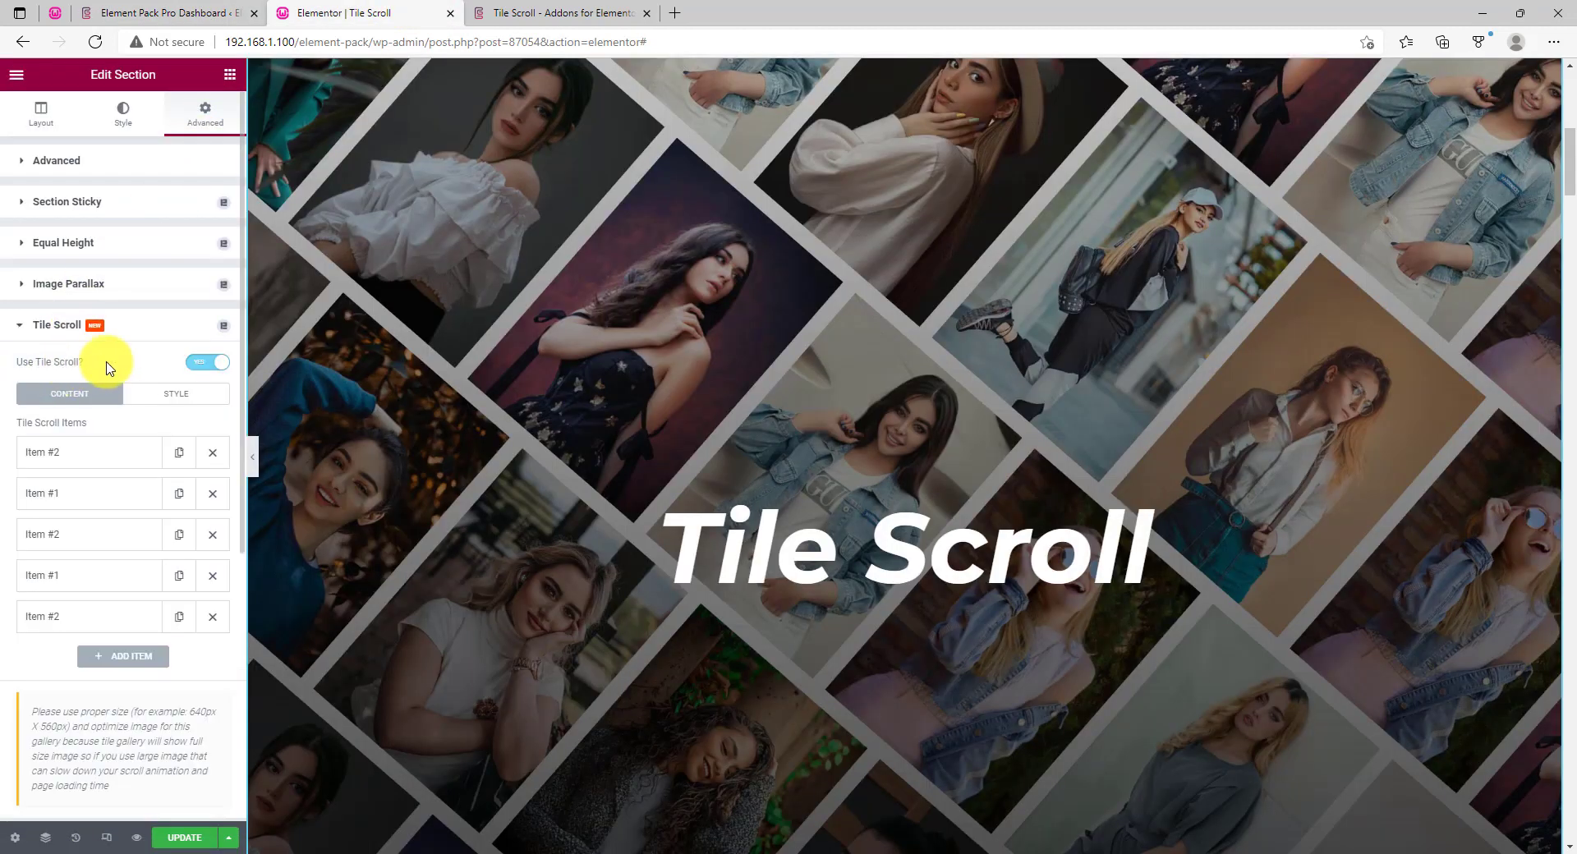
mouse_move(115, 453)
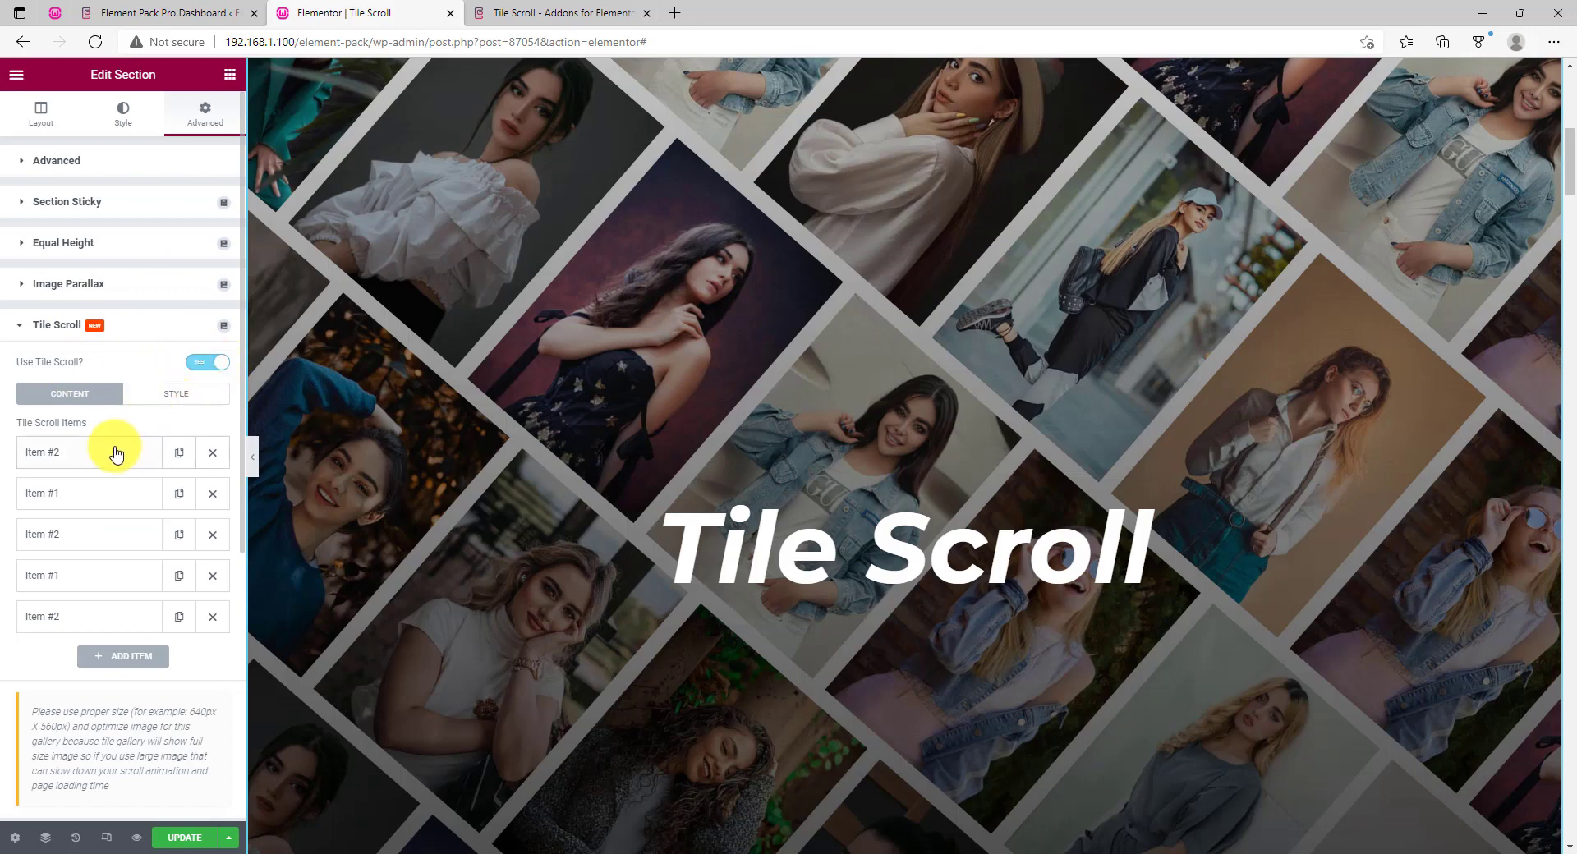
left_click(74, 451)
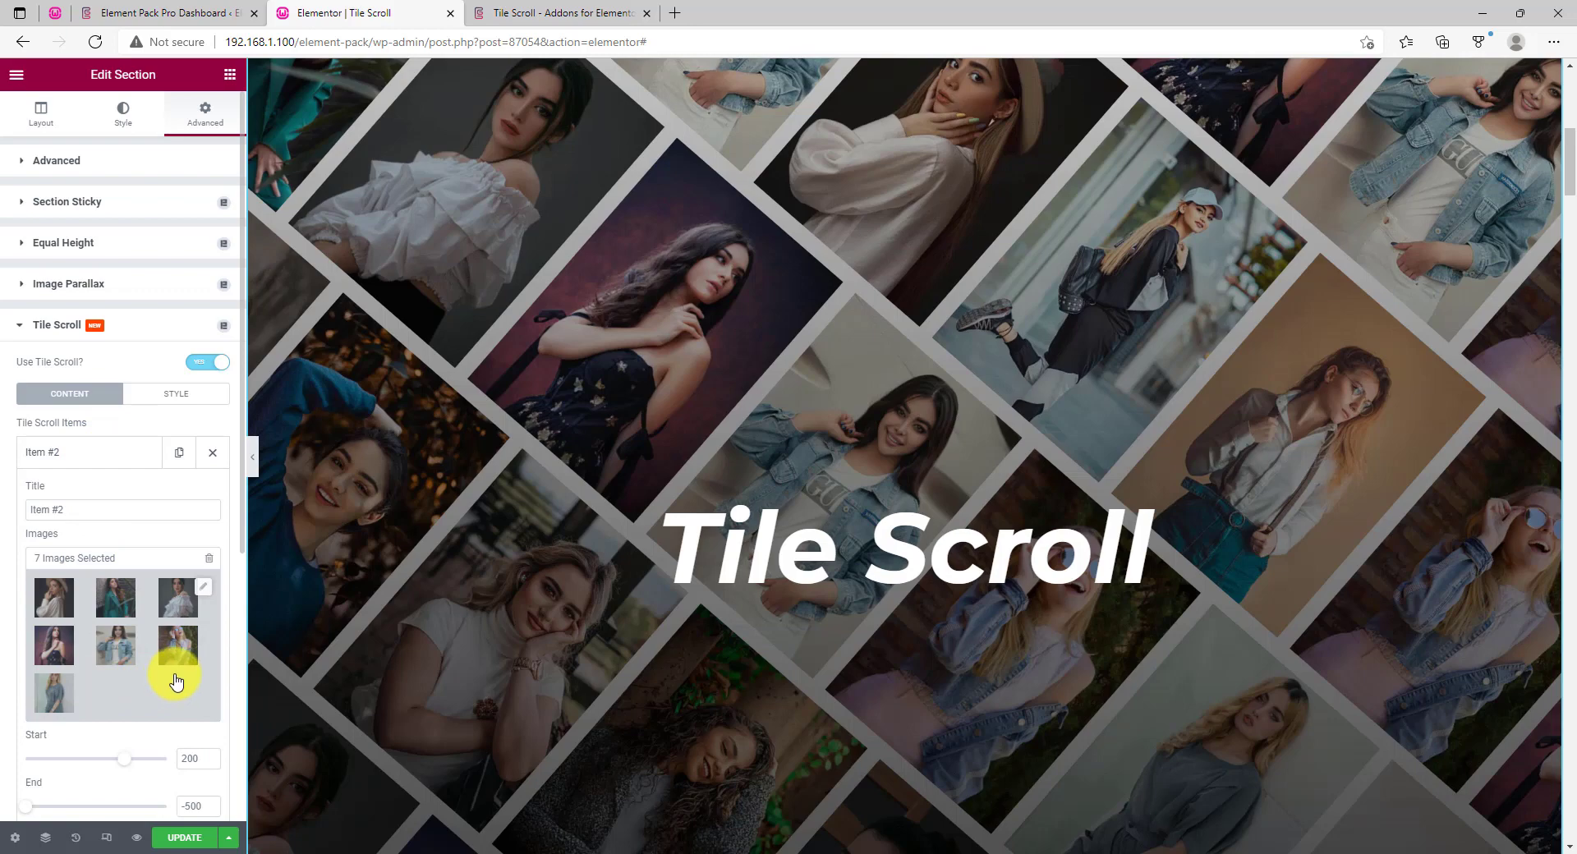
scroll("down", 3)
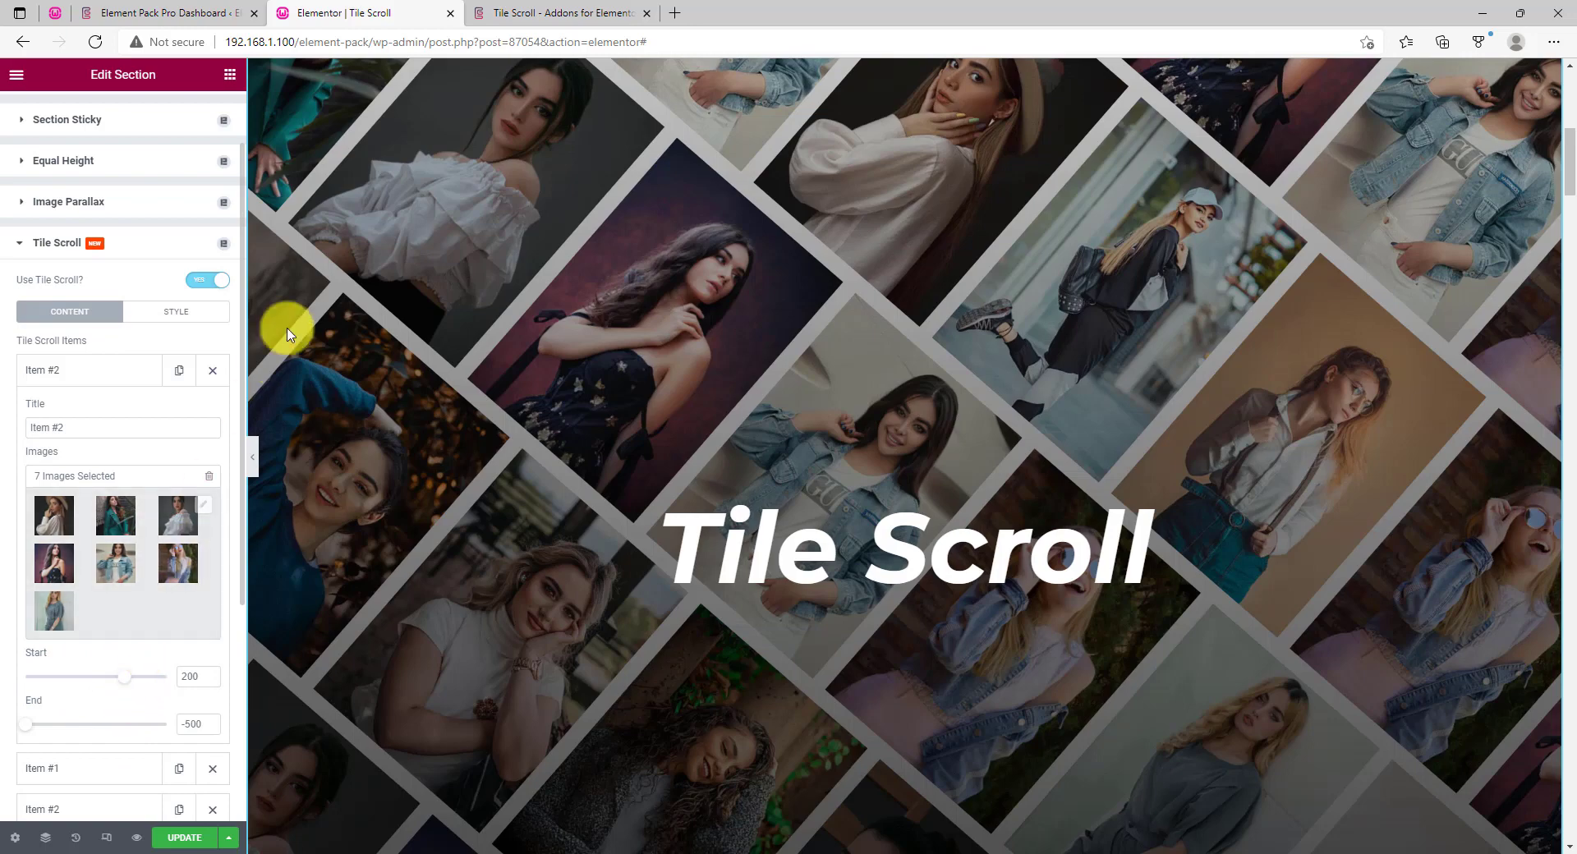
mouse_move(82, 678)
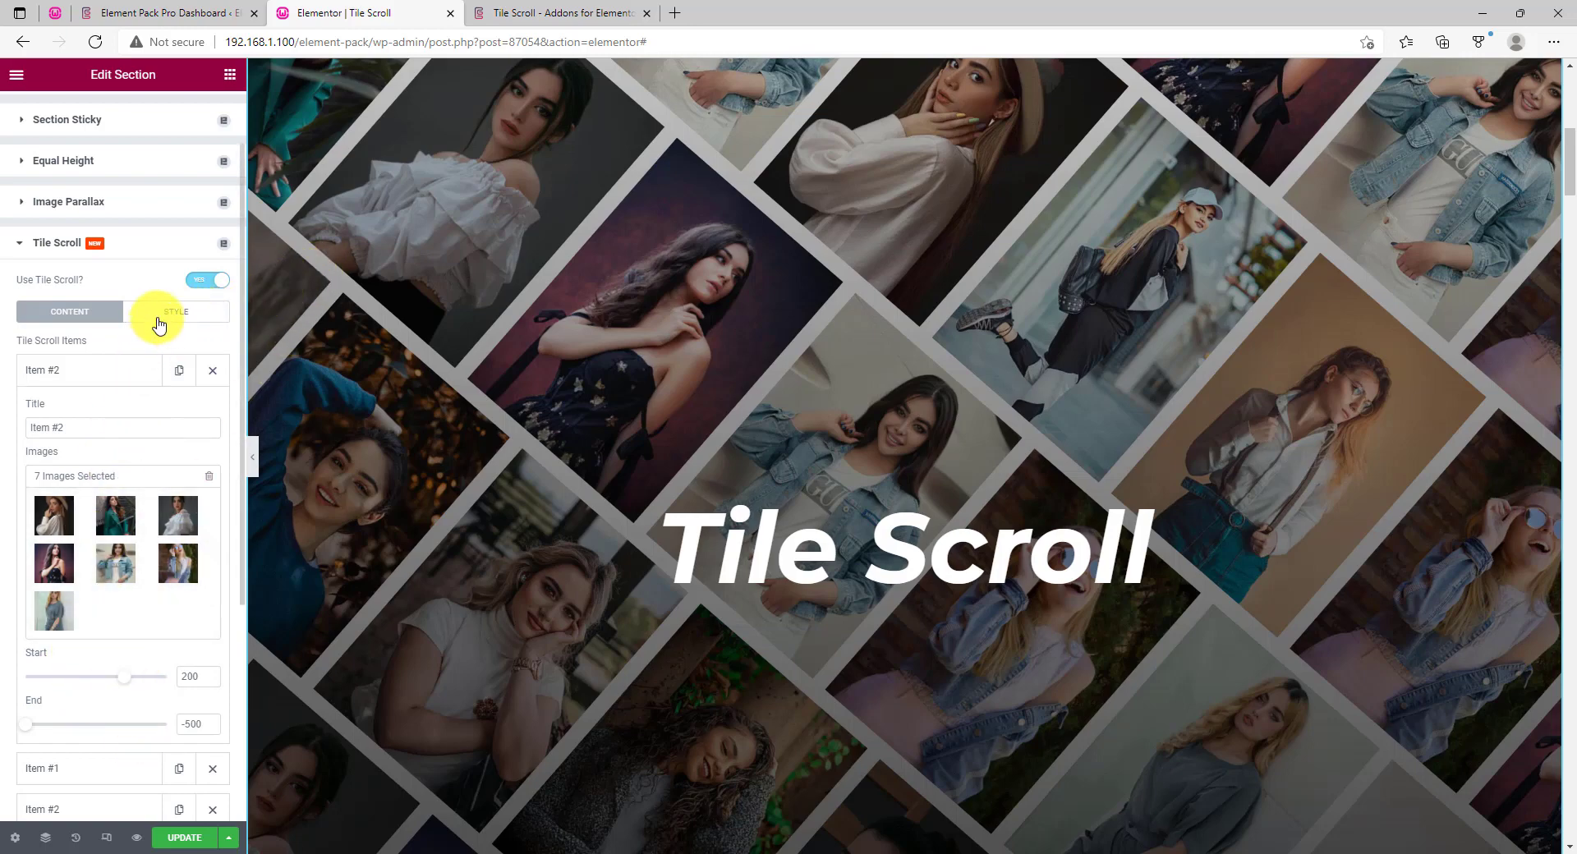
Bring up the Tile Scroll style options and the Scroll Style list showing Horizontal
left_click(176, 312)
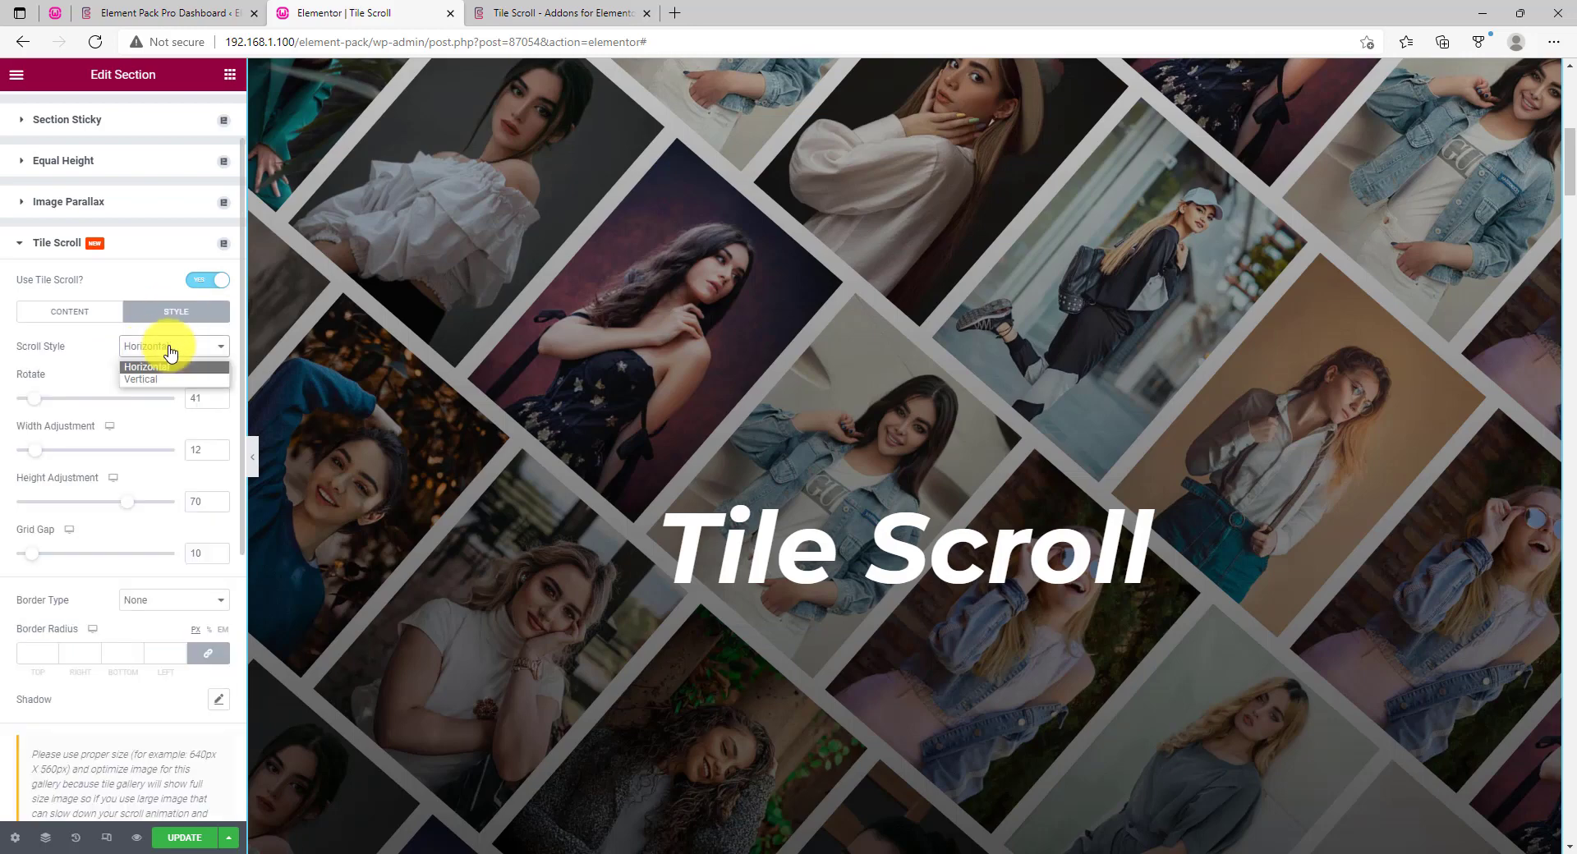
left_click(144, 367)
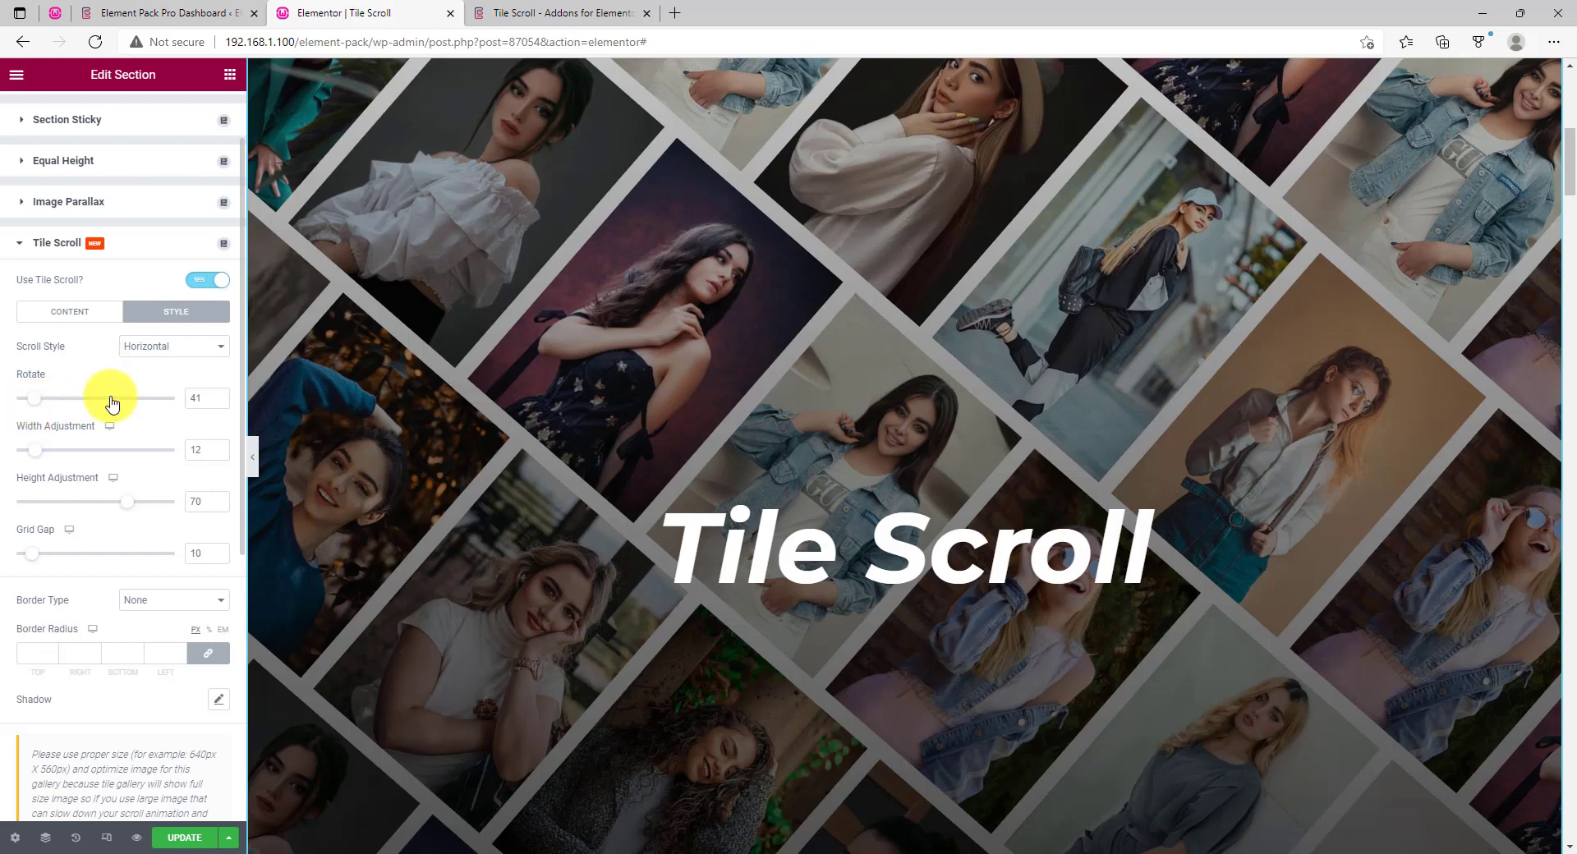
mouse_move(115, 526)
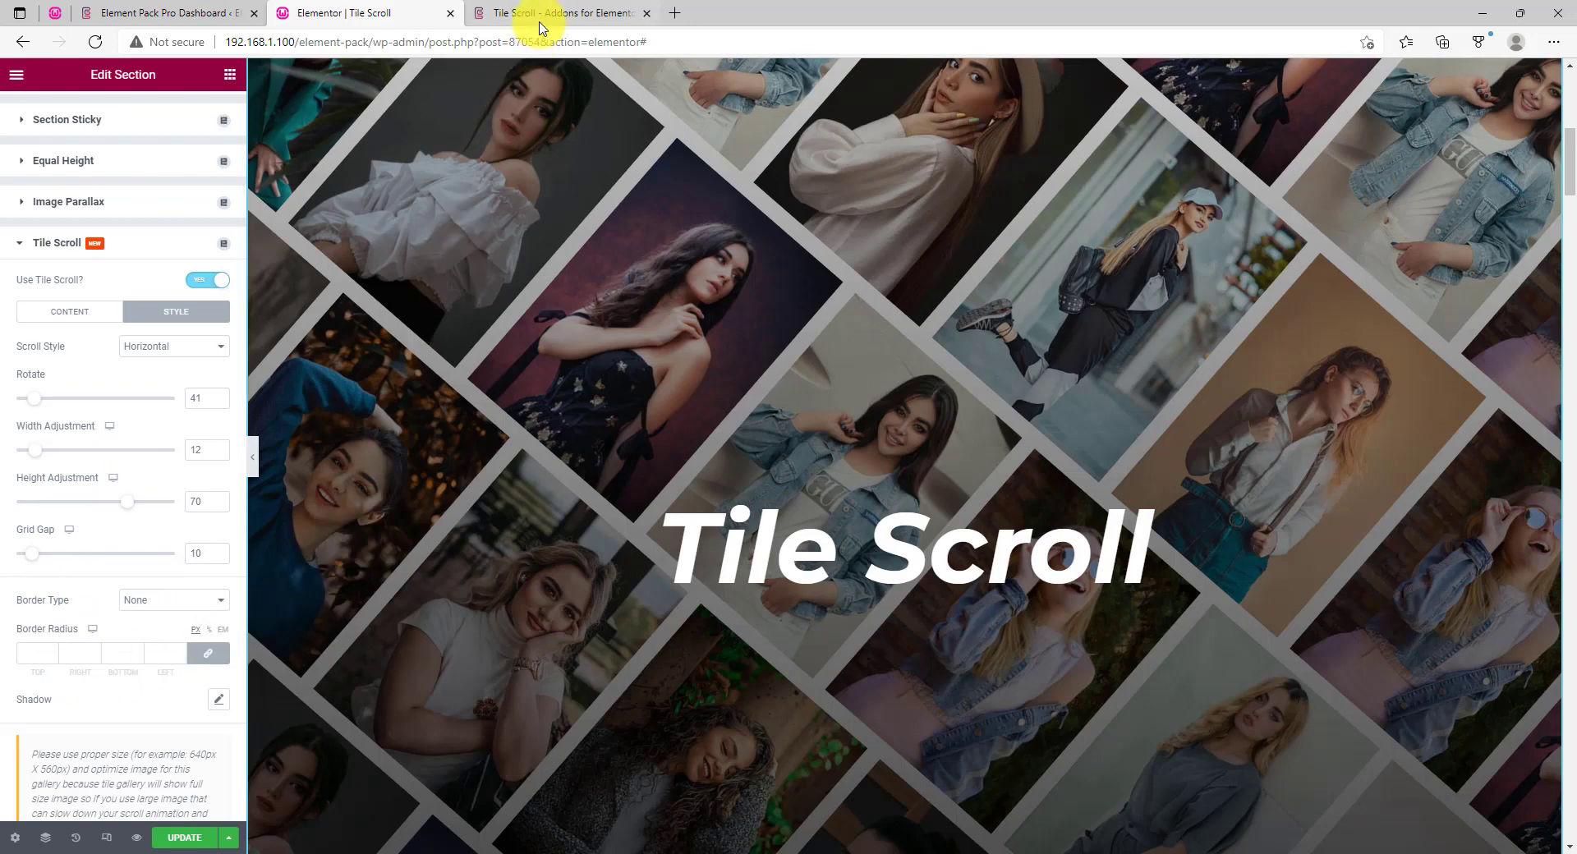
Browse the Tile Scroll demo page down through Demos 03, 04 and 05
left_click(558, 14)
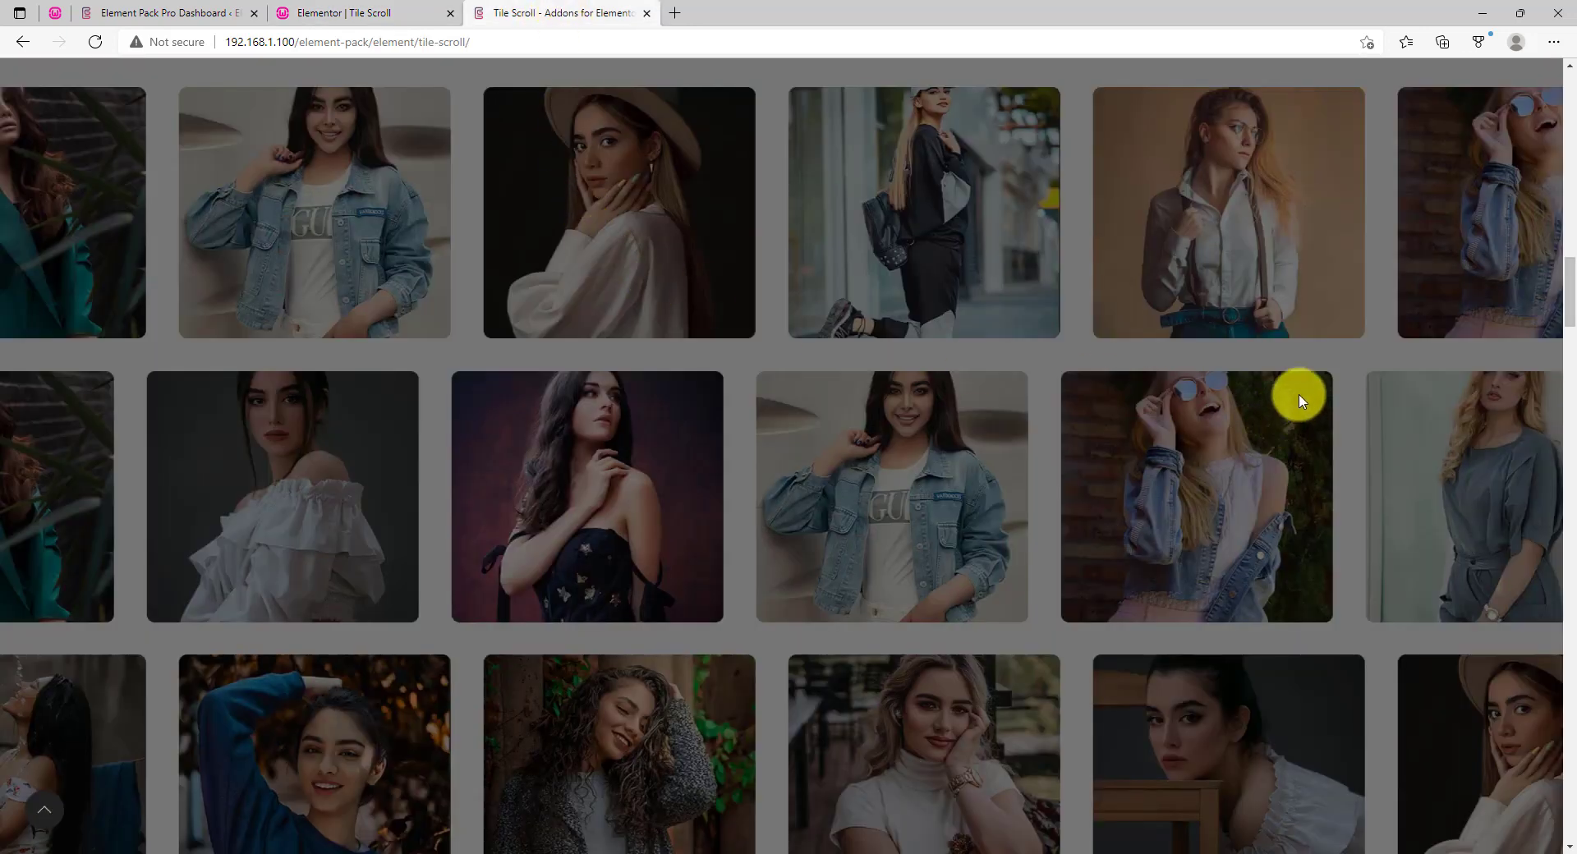
scroll("down", 3)
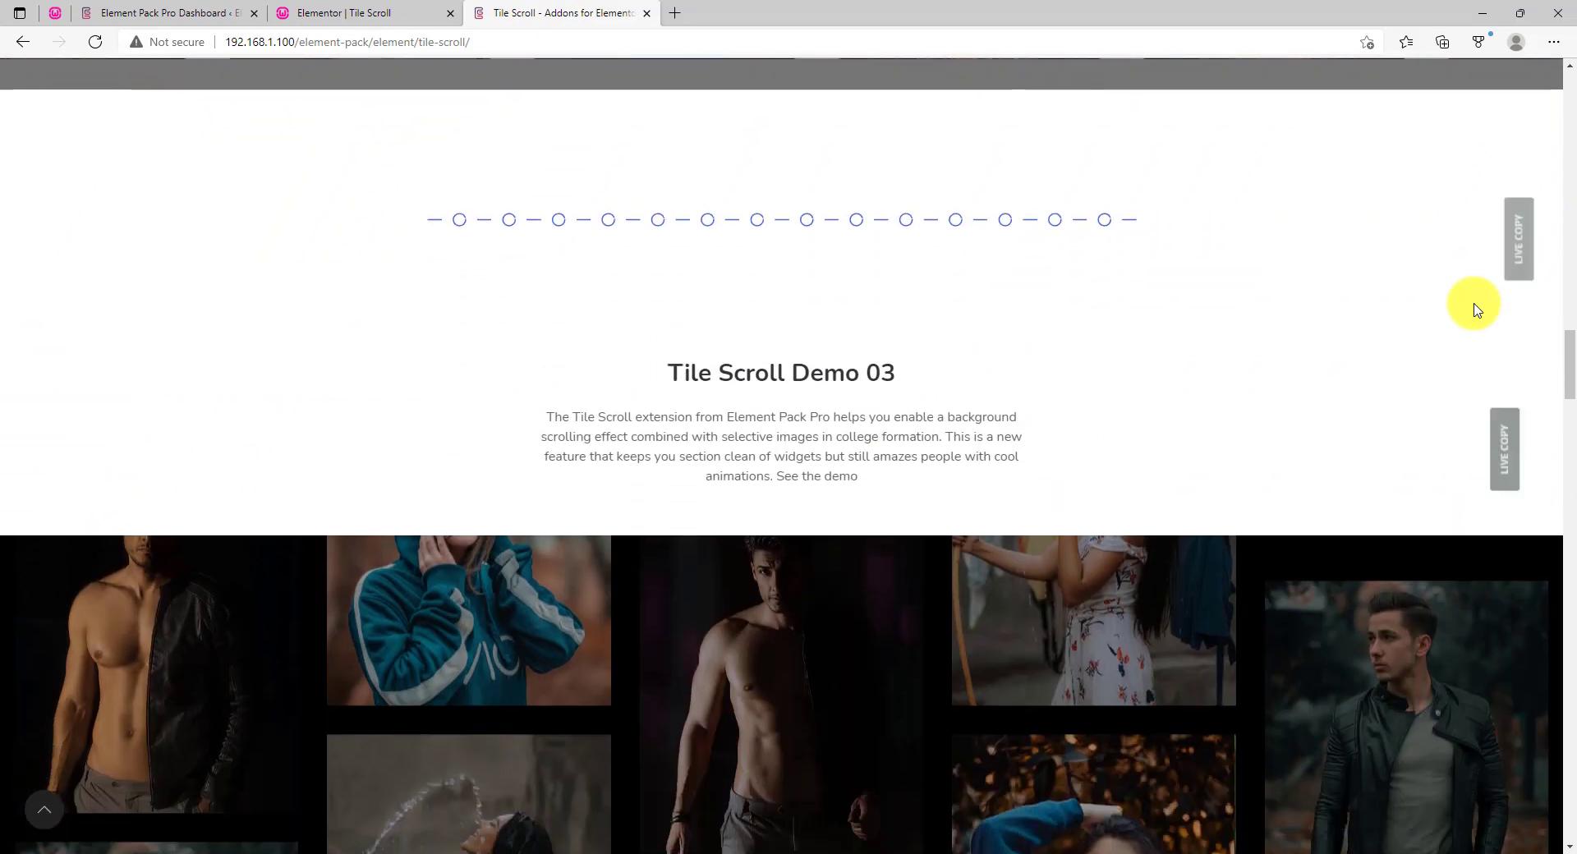
scroll("down", 3)
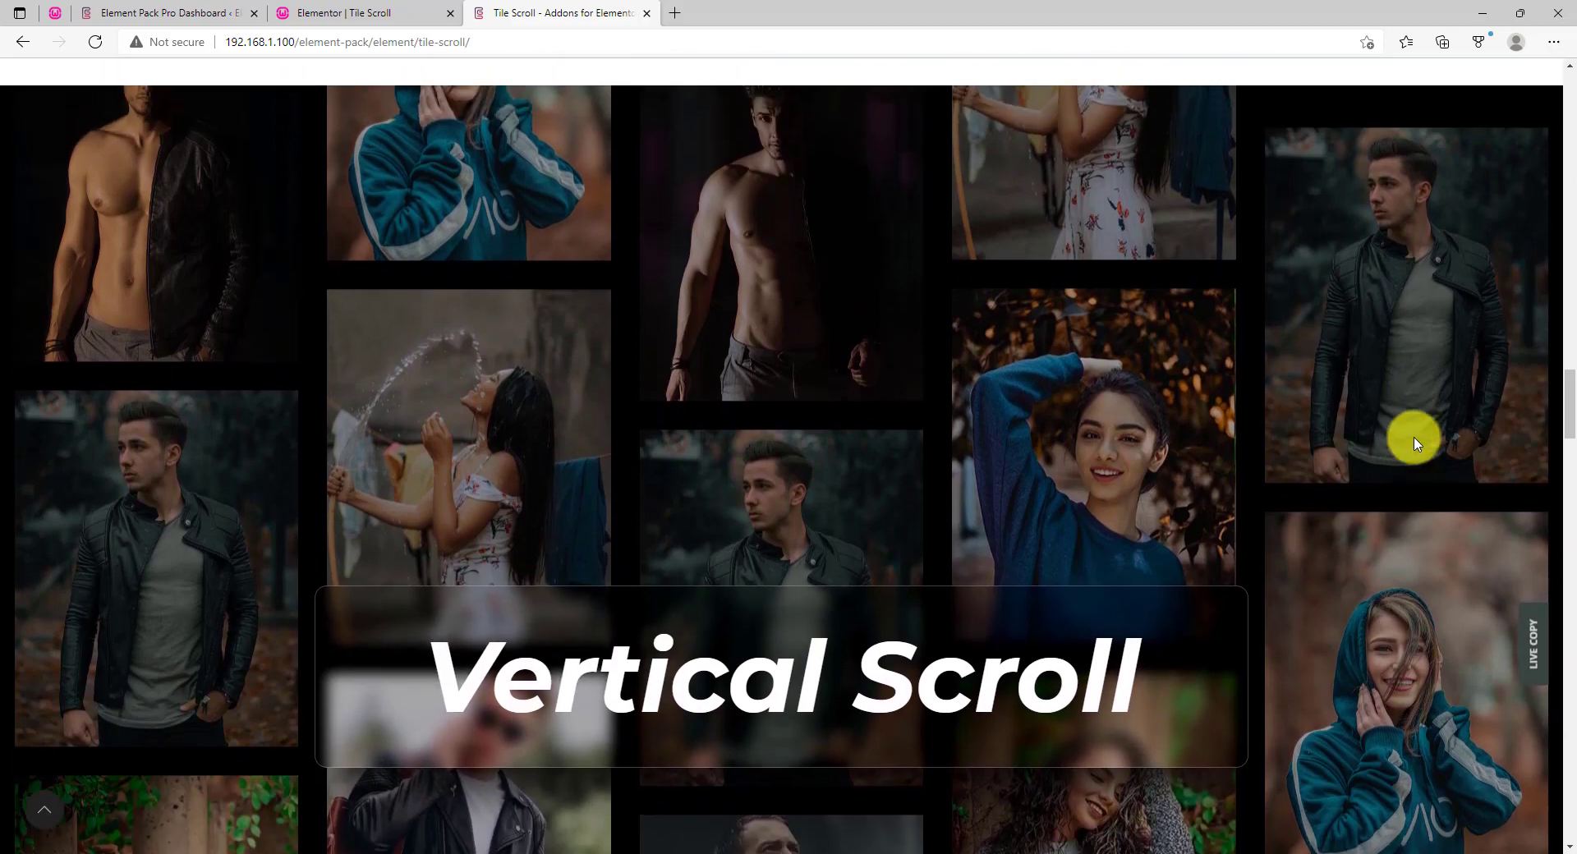
scroll("down", 3)
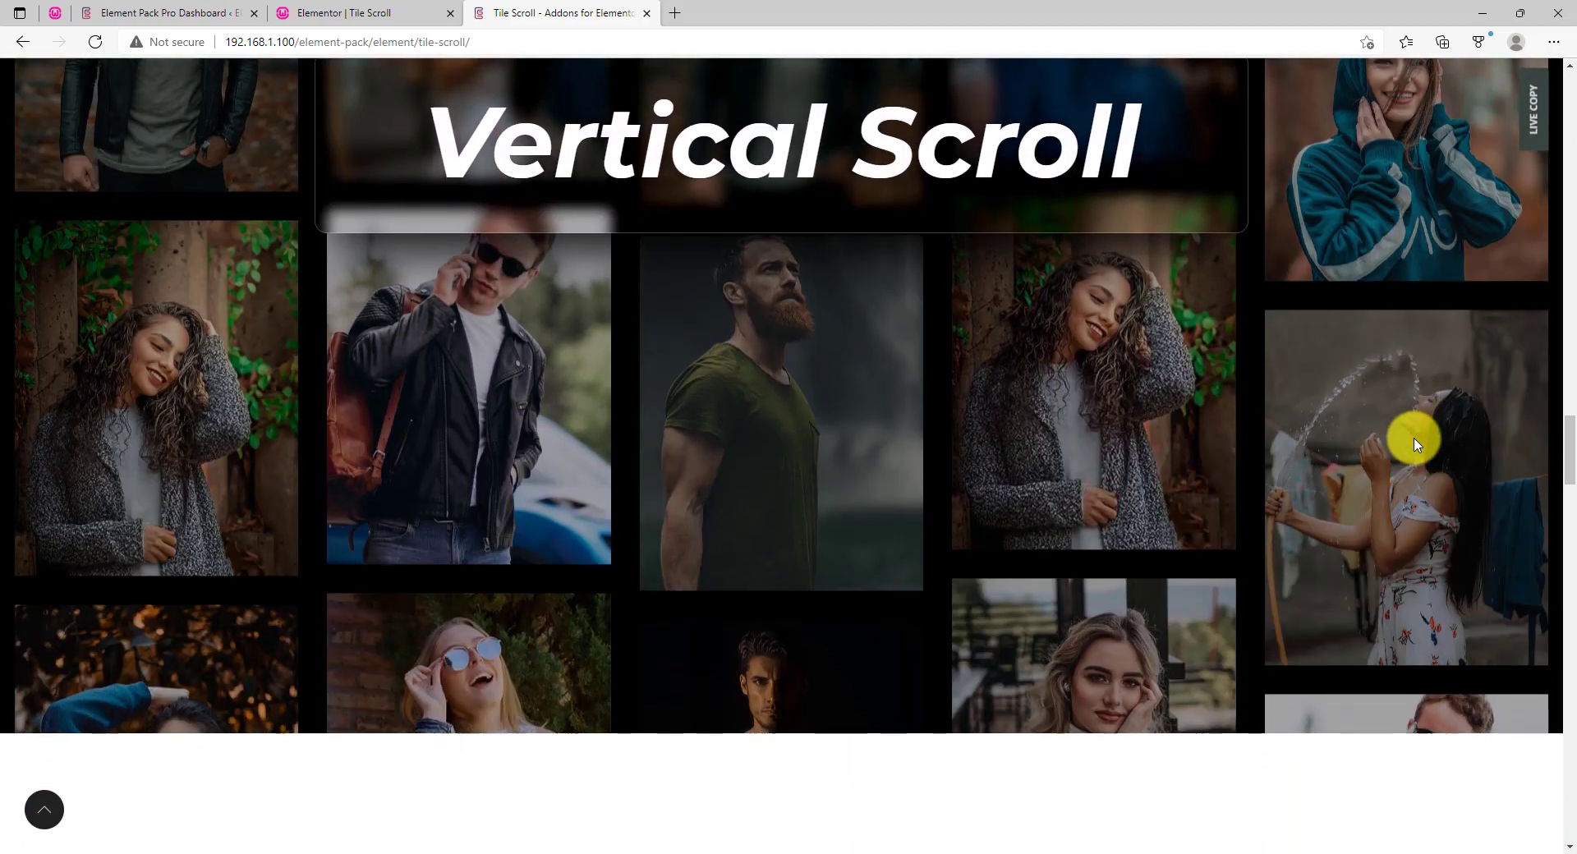
scroll("down", 3)
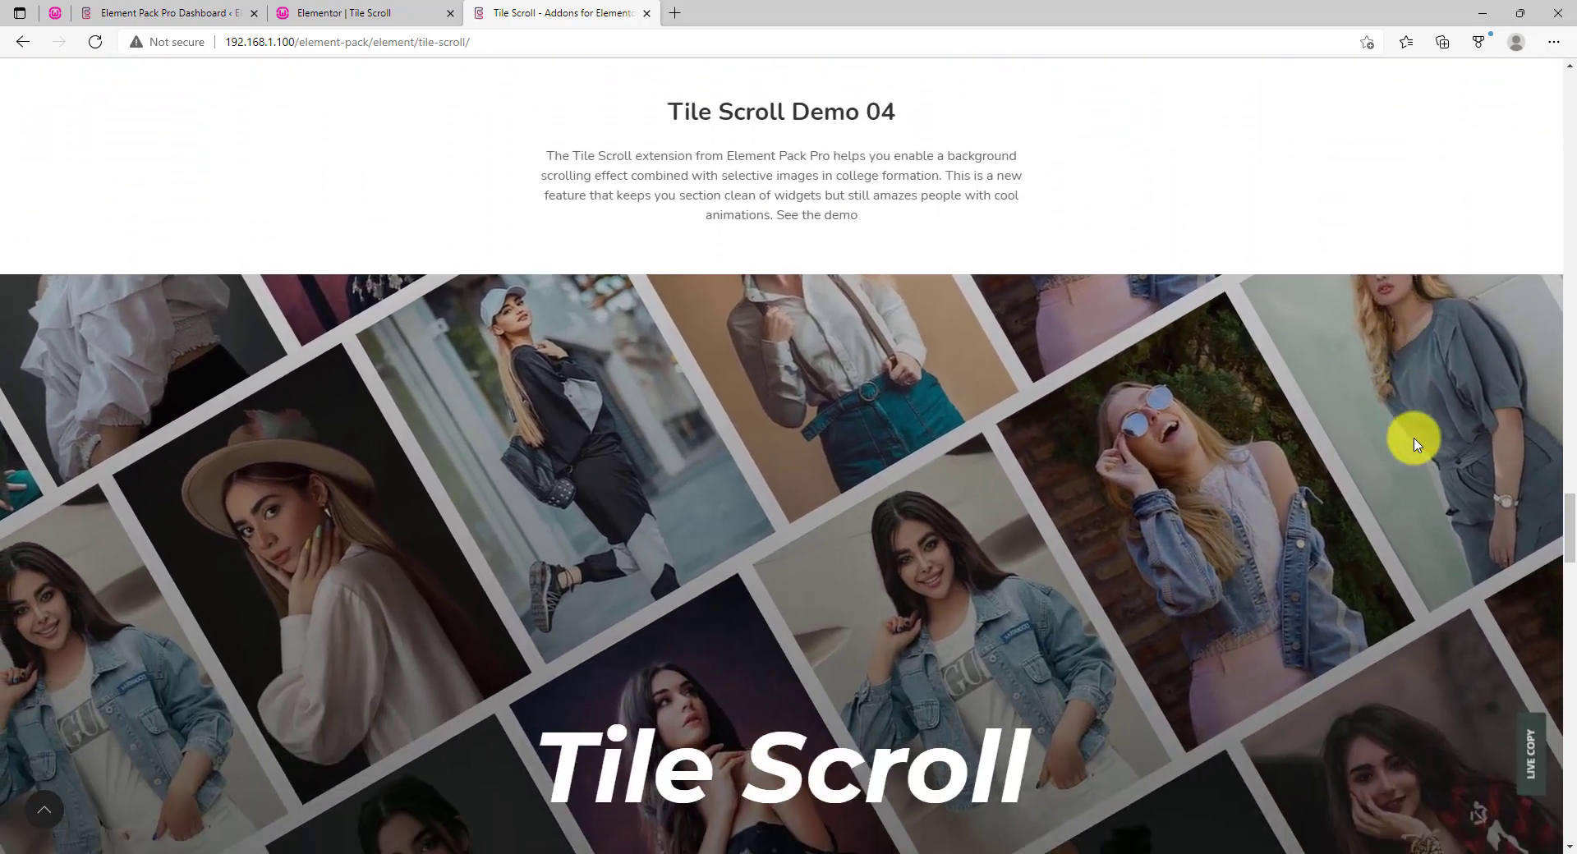
scroll("down", 3)
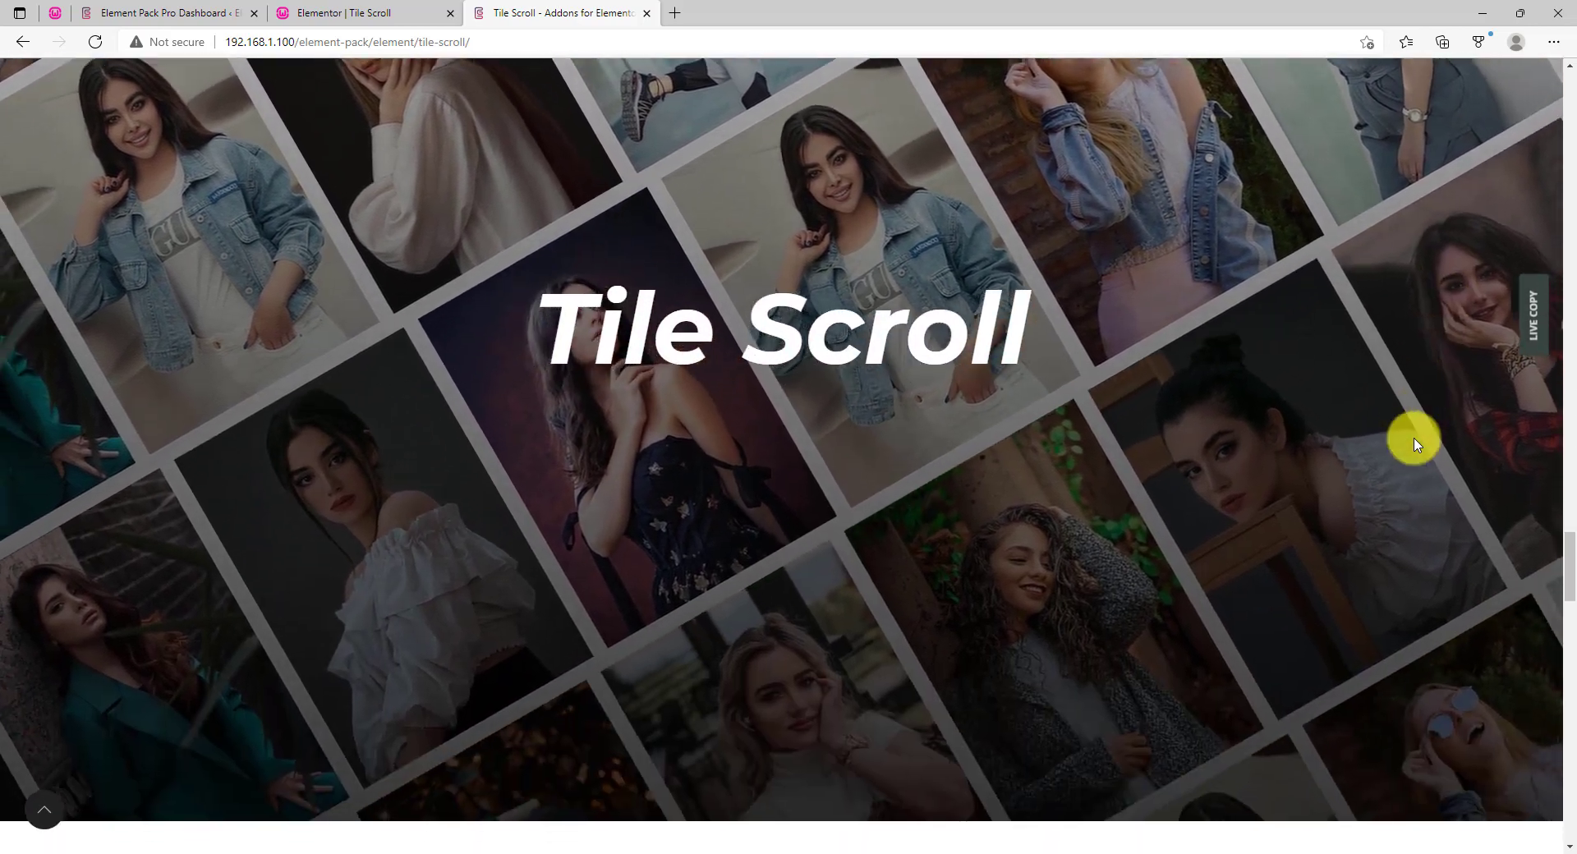
scroll("down", 3)
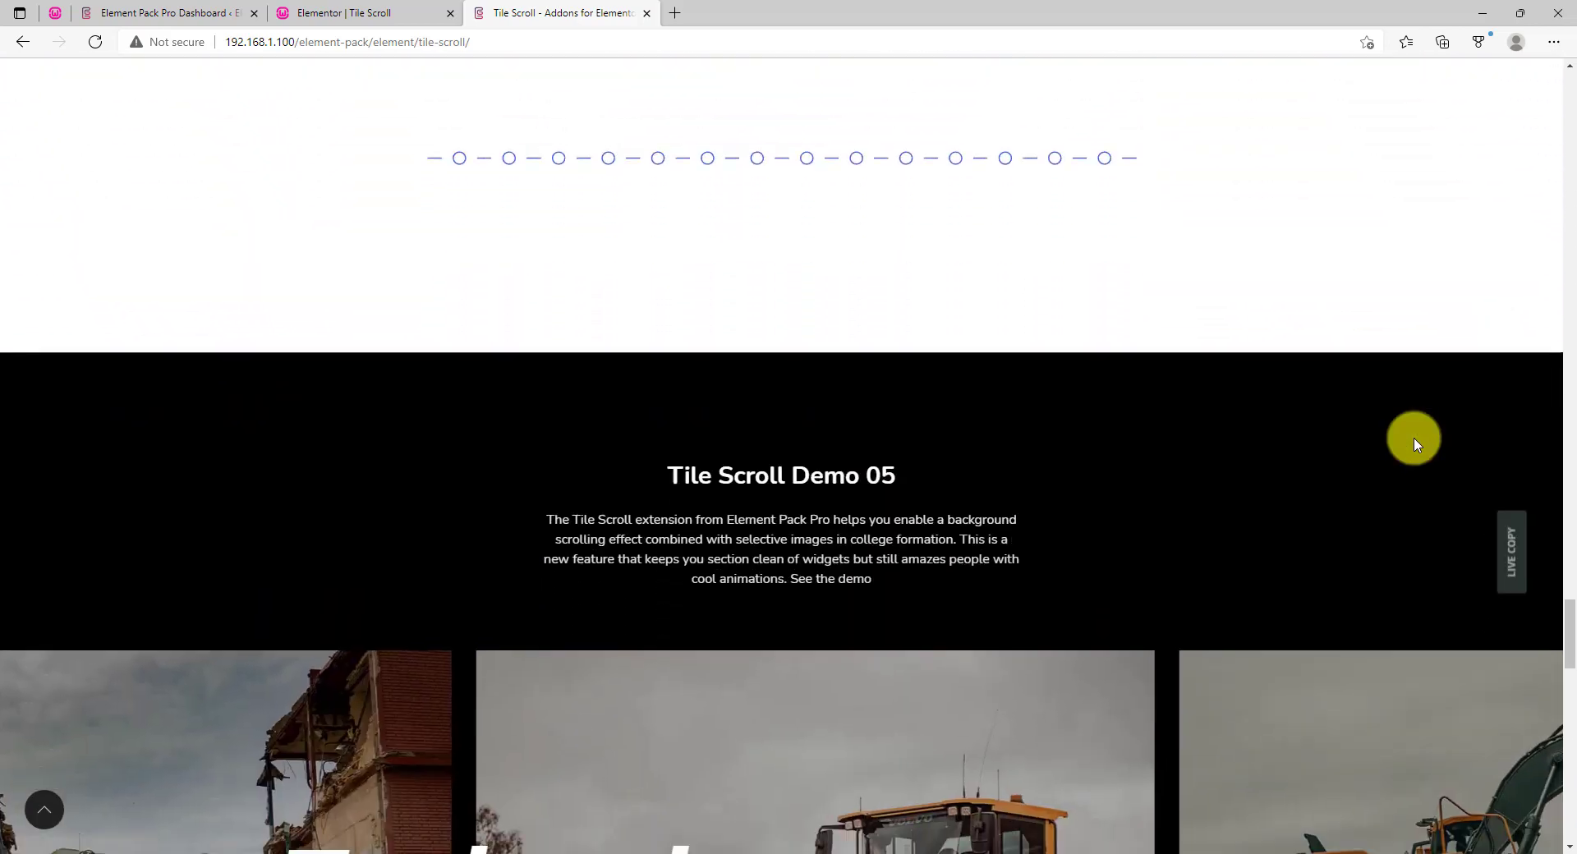
scroll("down", 3)
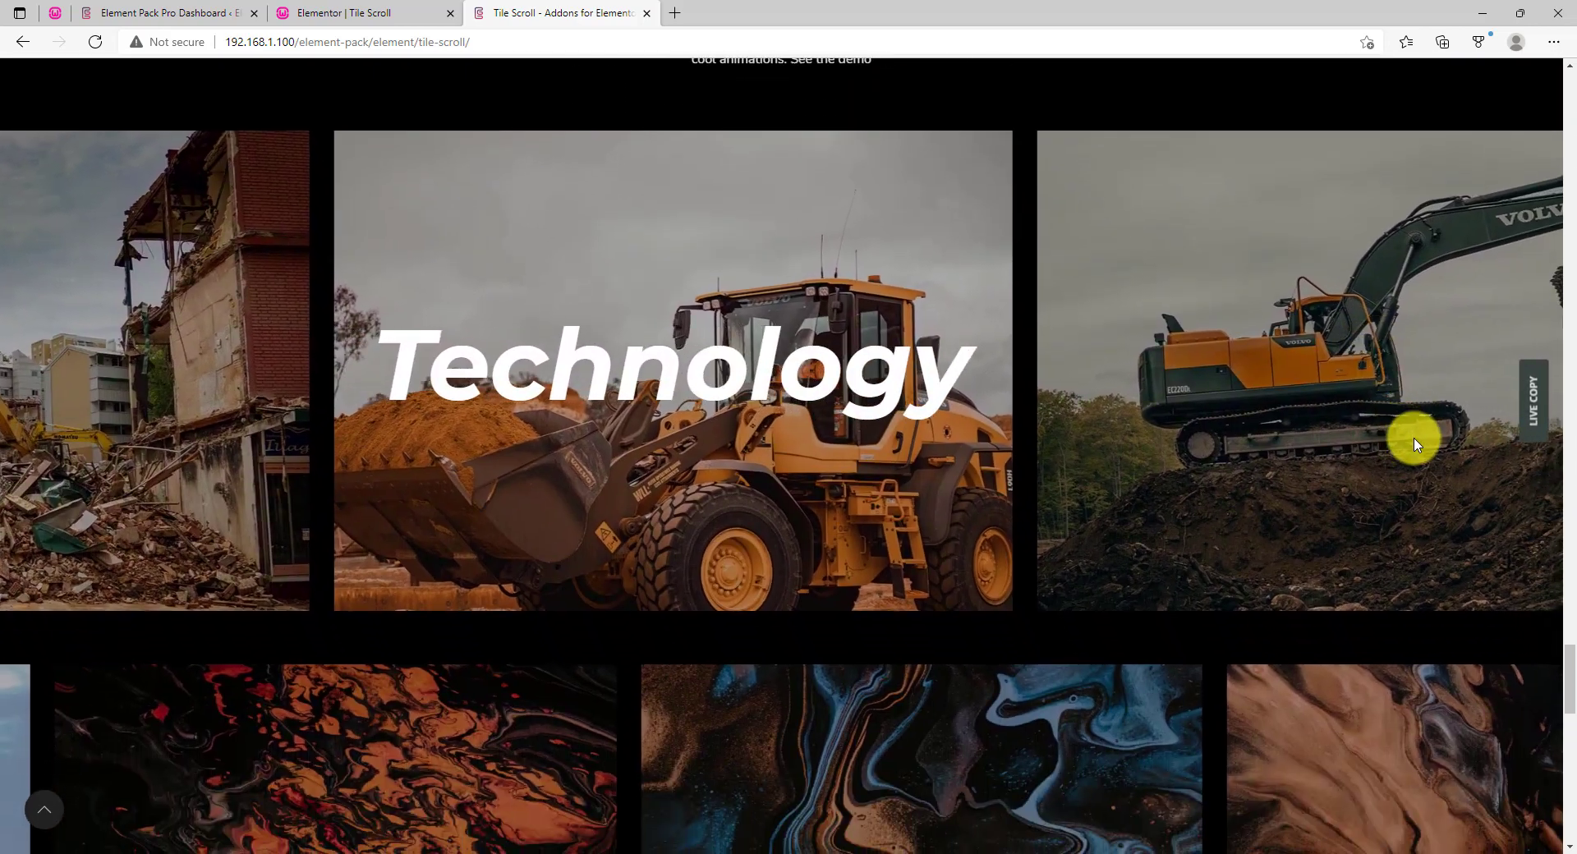
scroll("down", 3)
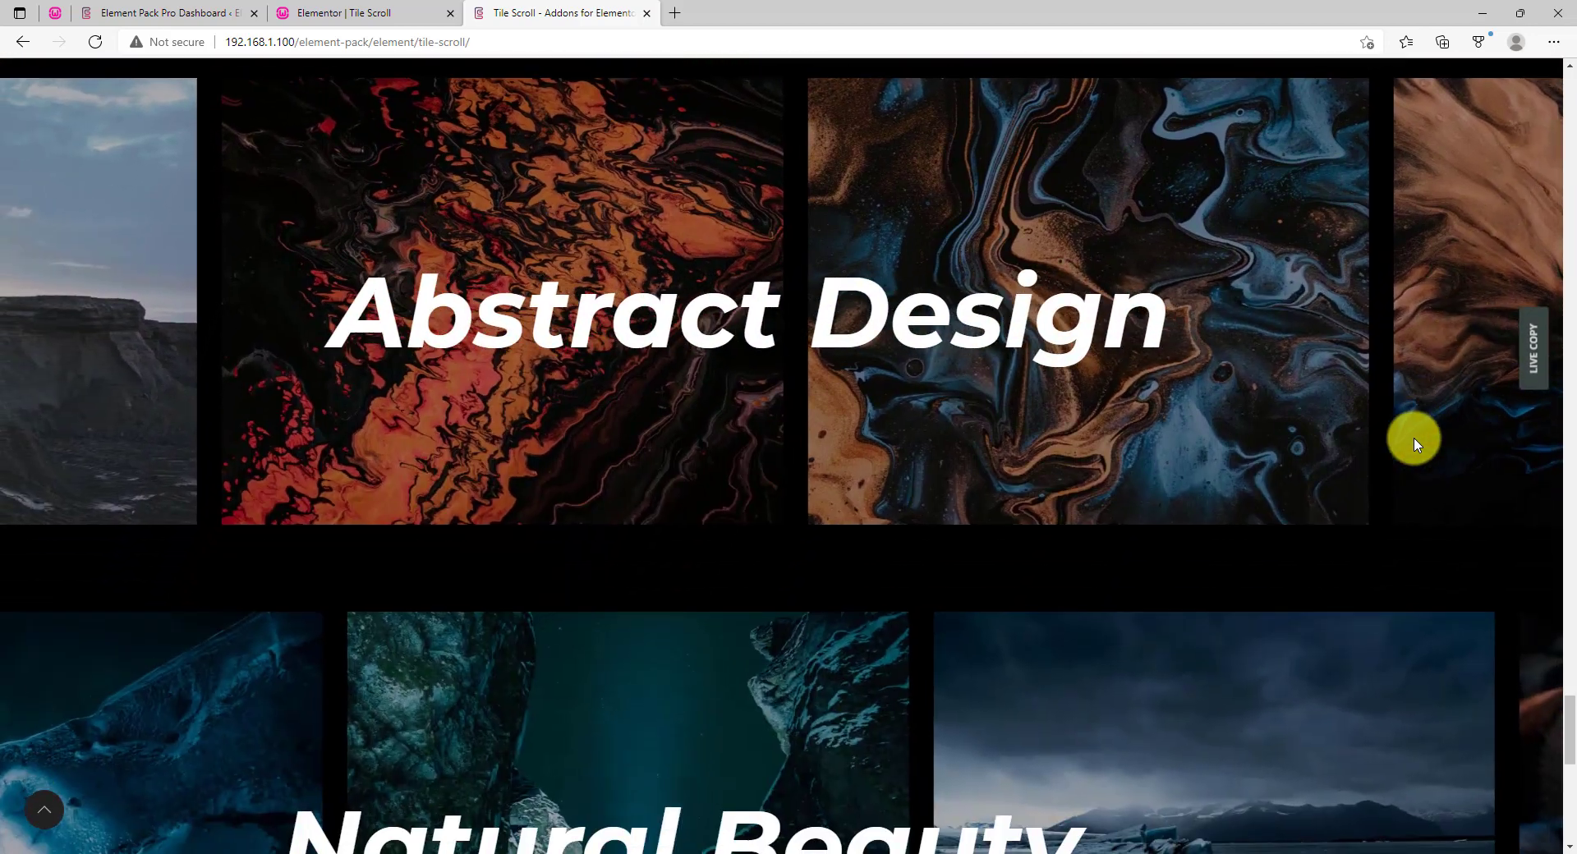
scroll("down", 3)
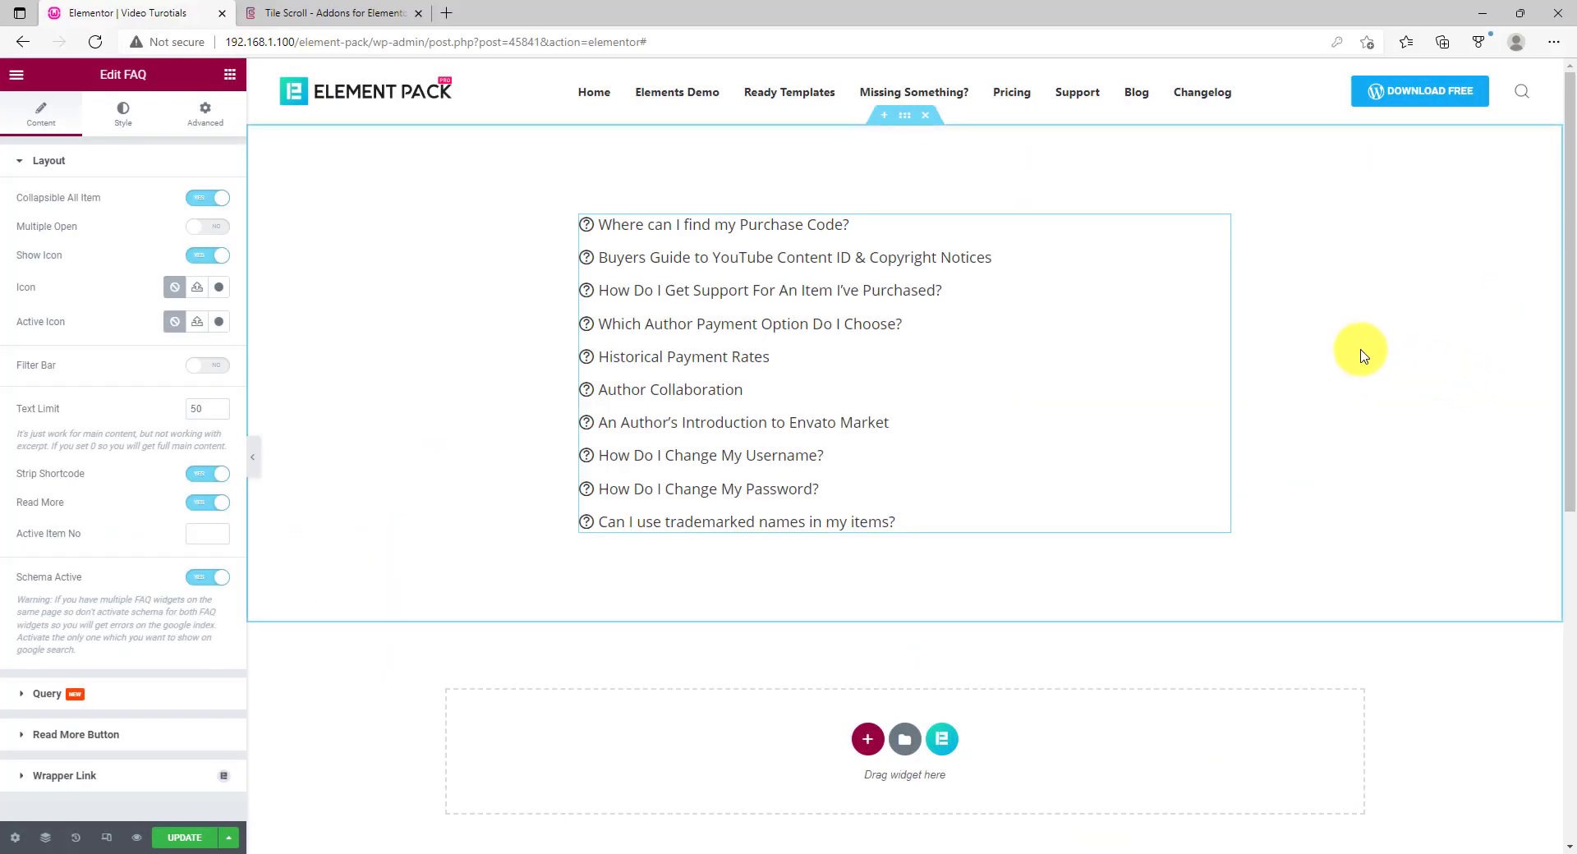
Enable Replaced Deprecated Query on the FAQ widget and set its source to Portfolio
left_click(46, 693)
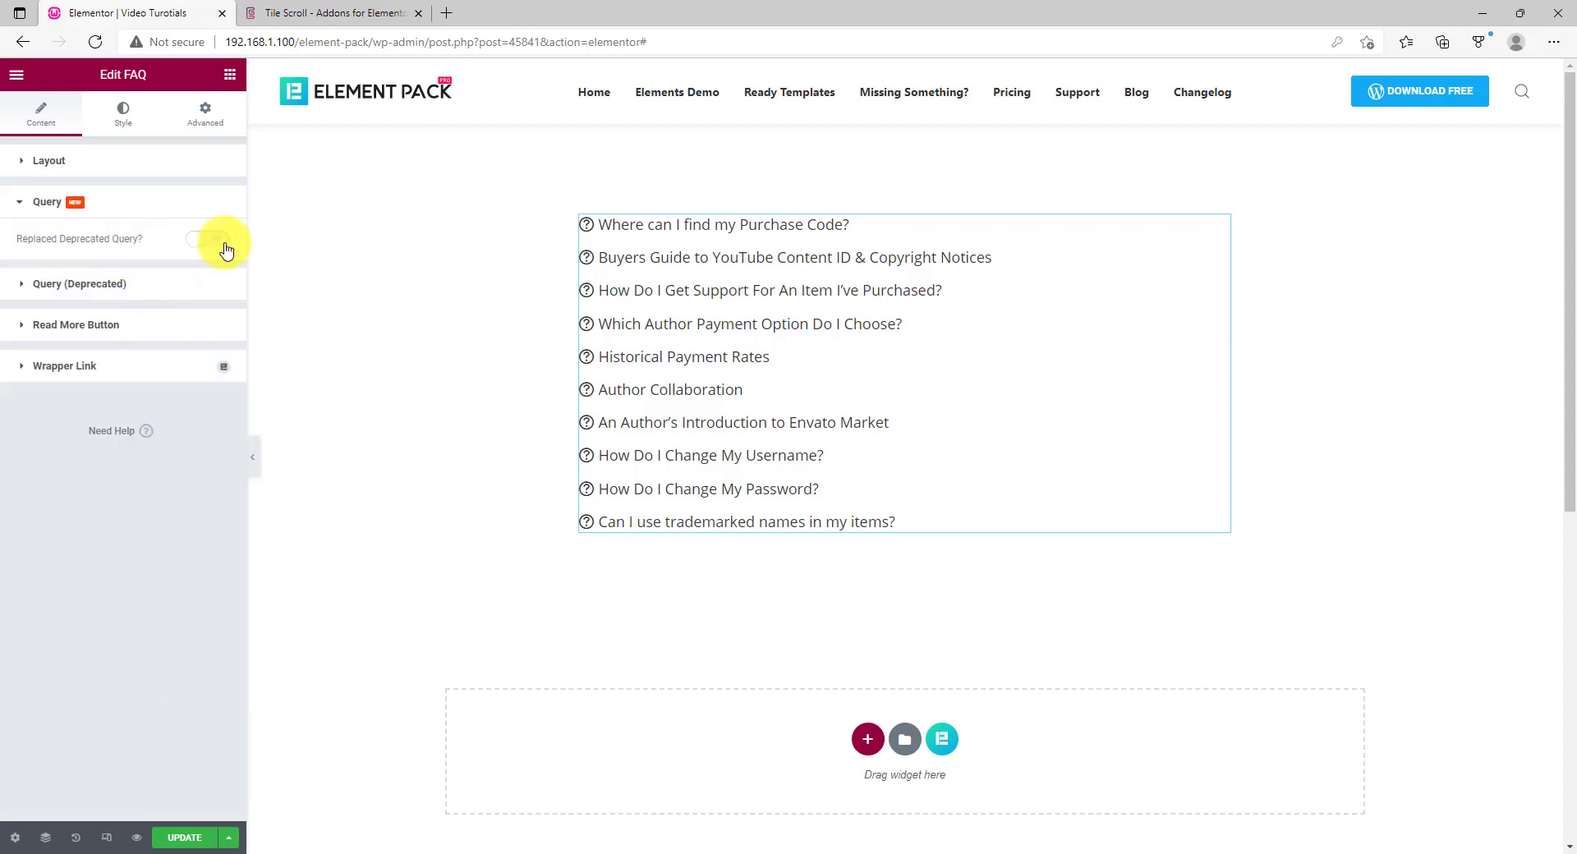
left_click(210, 240)
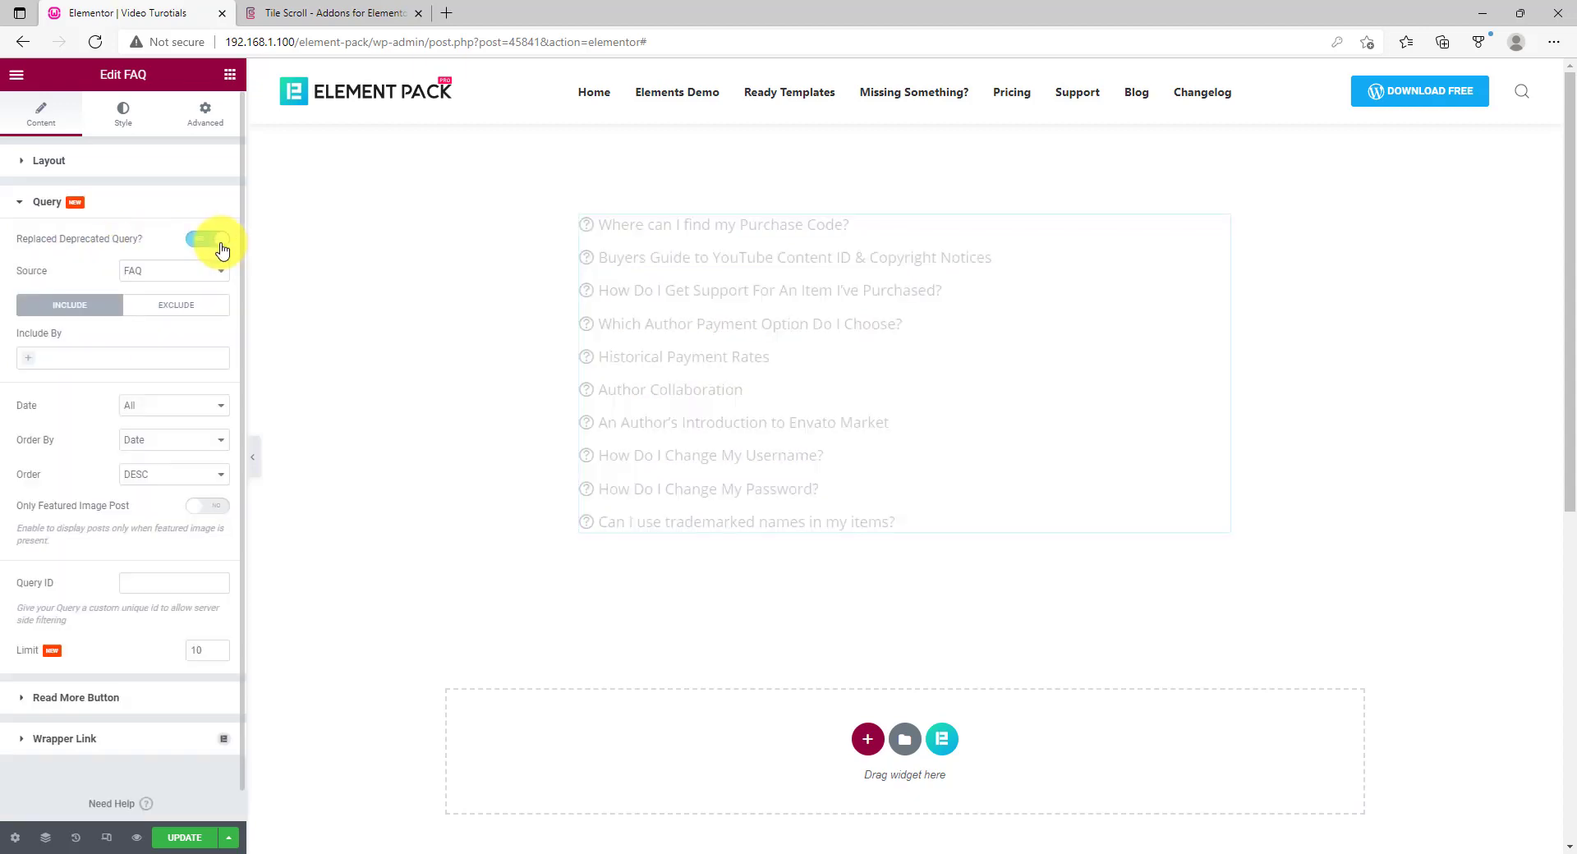
left_click(210, 240)
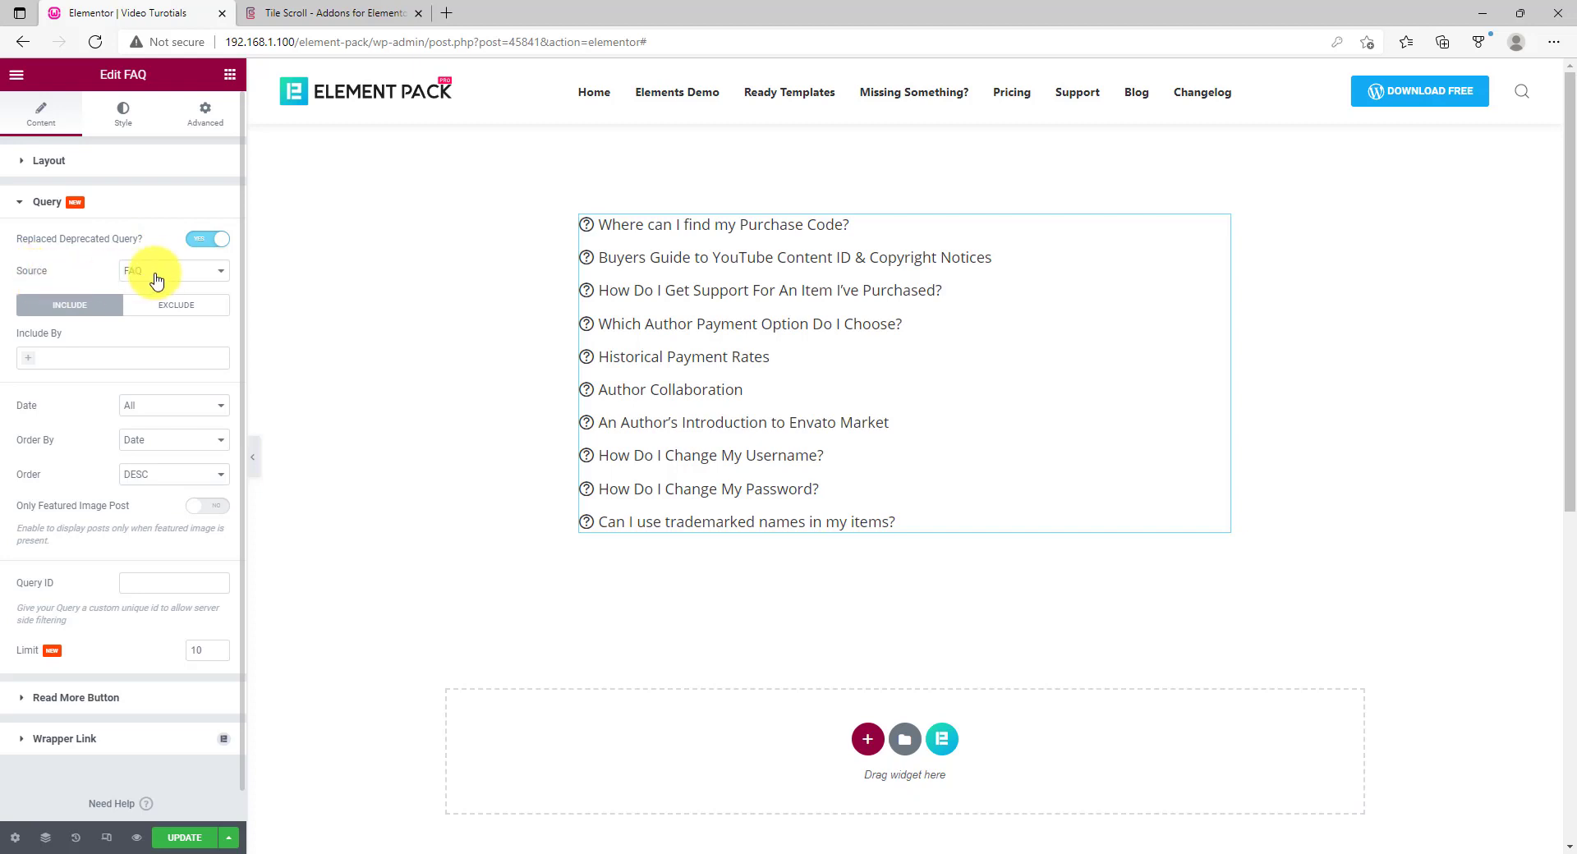
left_click(173, 271)
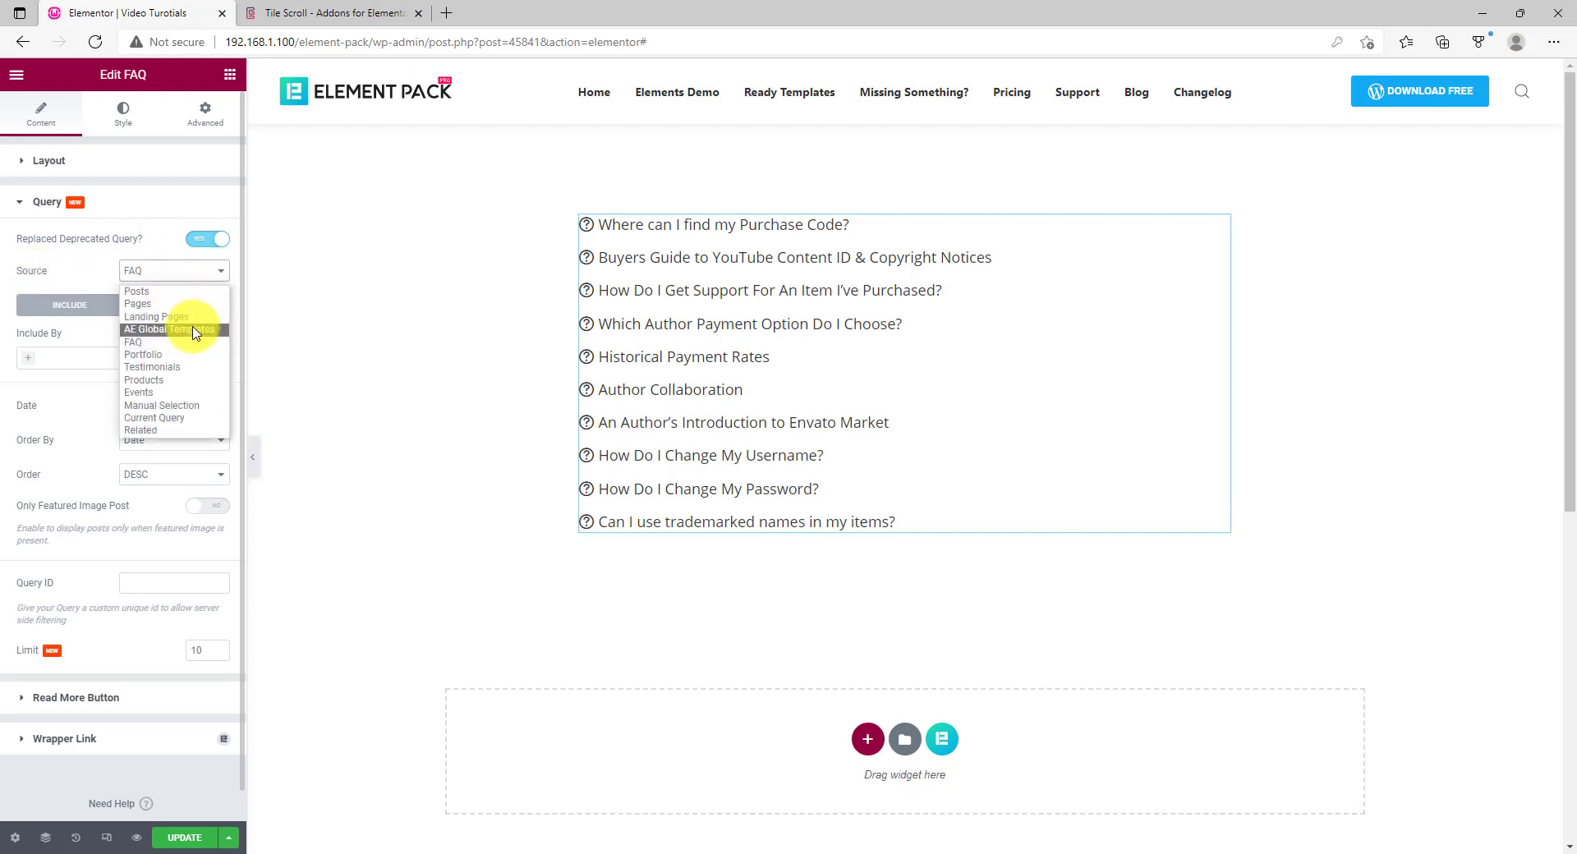
mouse_move(167, 434)
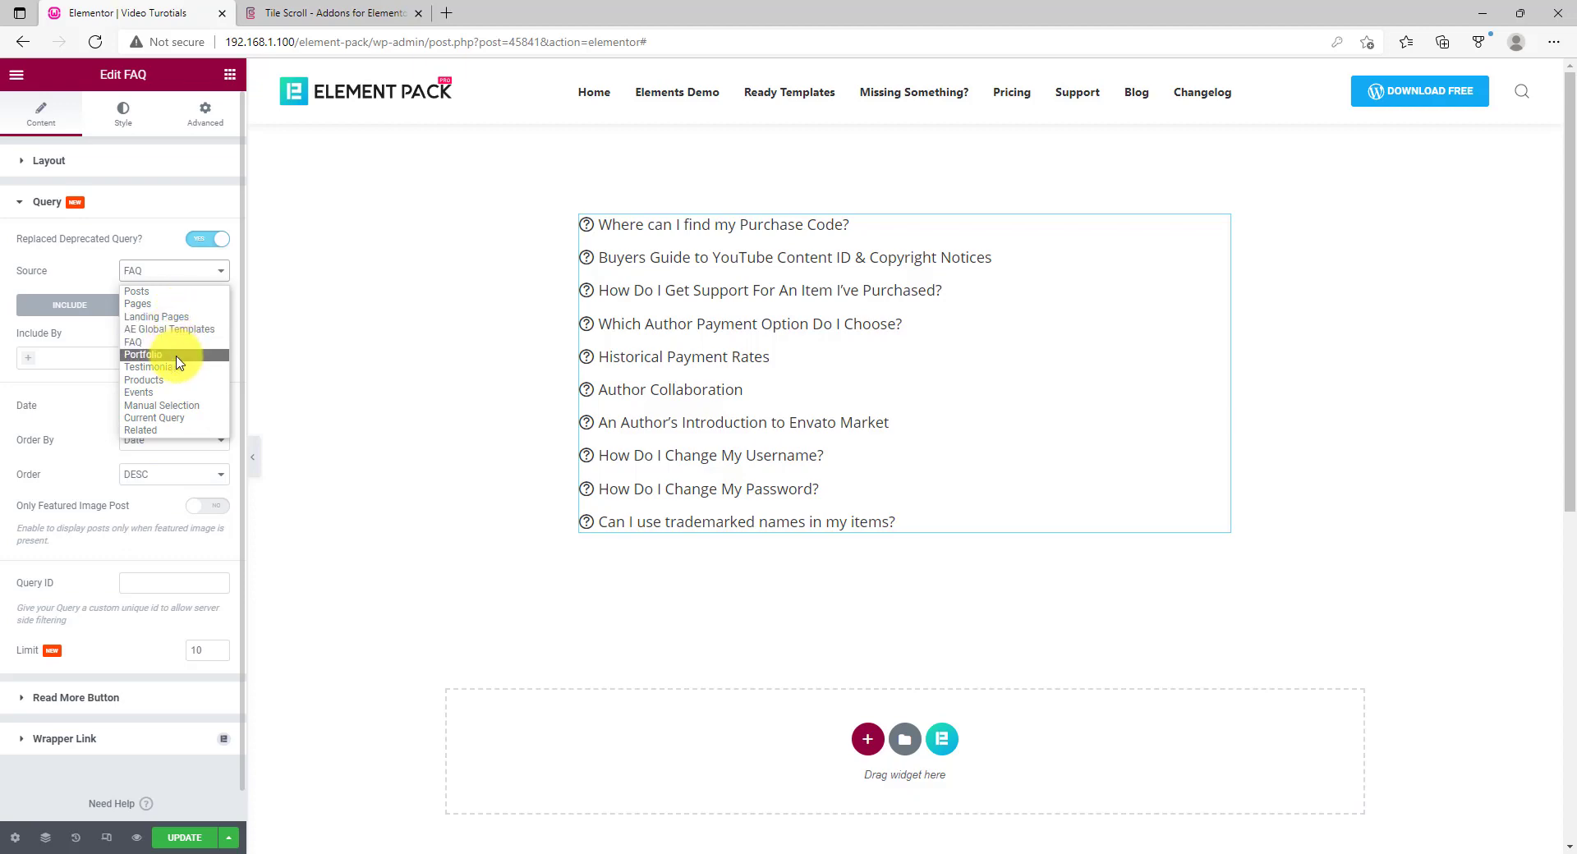
left_click(143, 355)
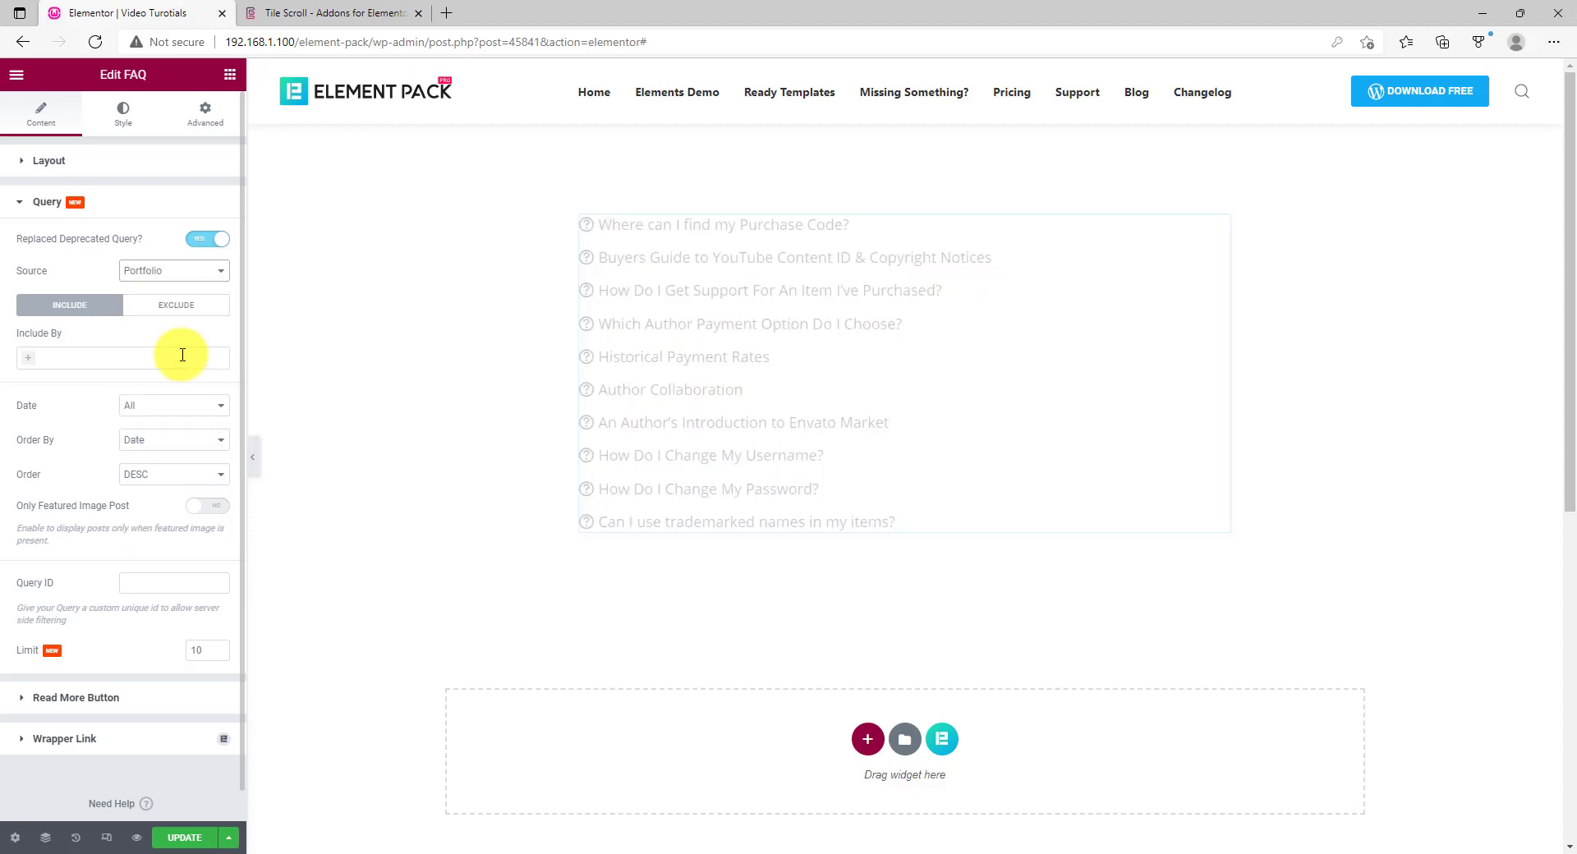